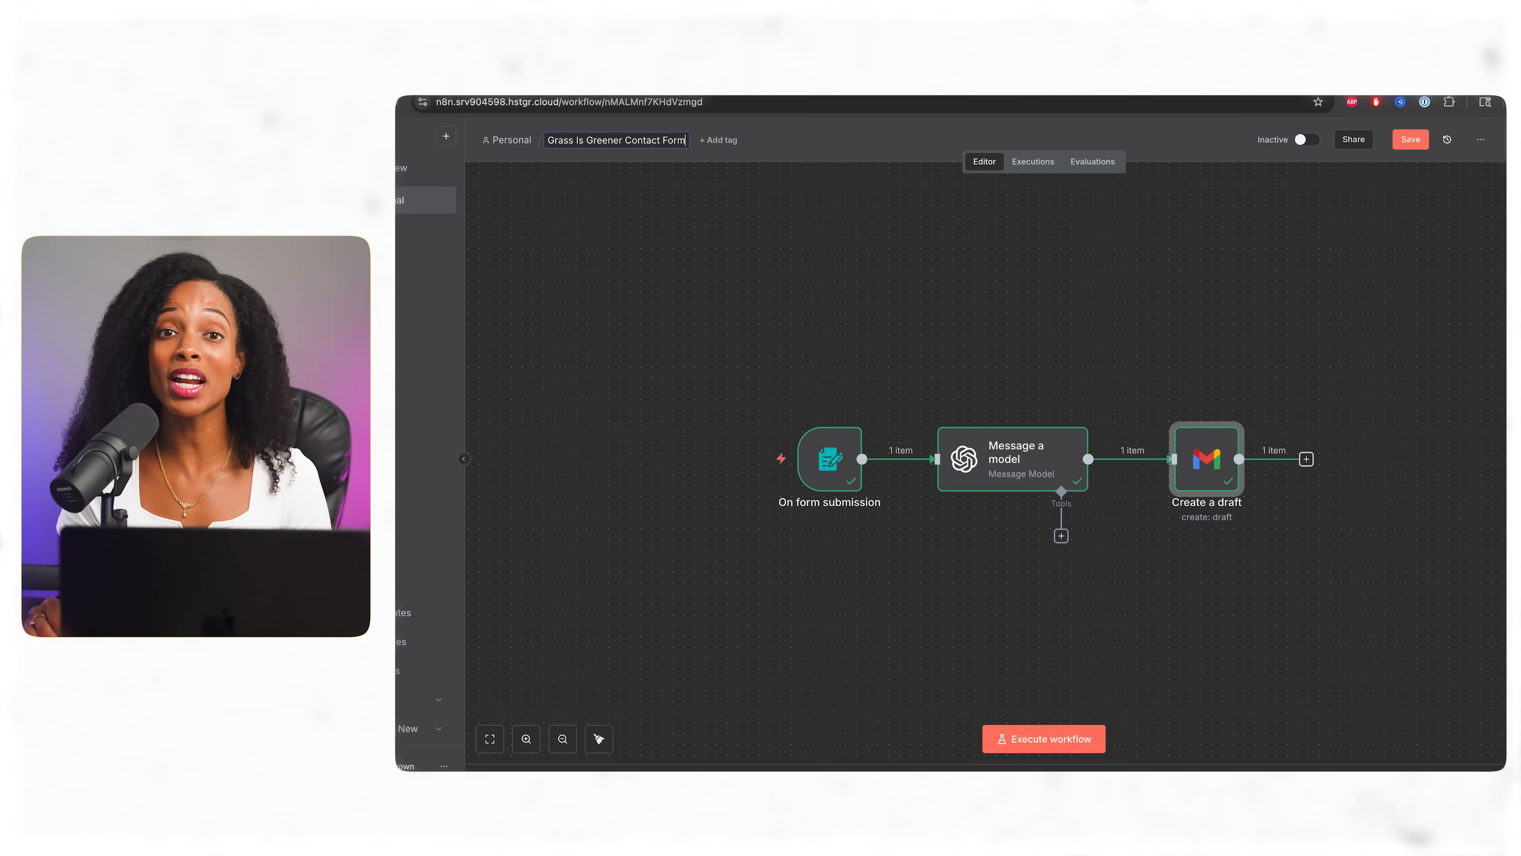
- Show the finished contact-form workflow, then move to Hostinger's self-hosted n8n page
{"action": "key", "text": "Backspace"}
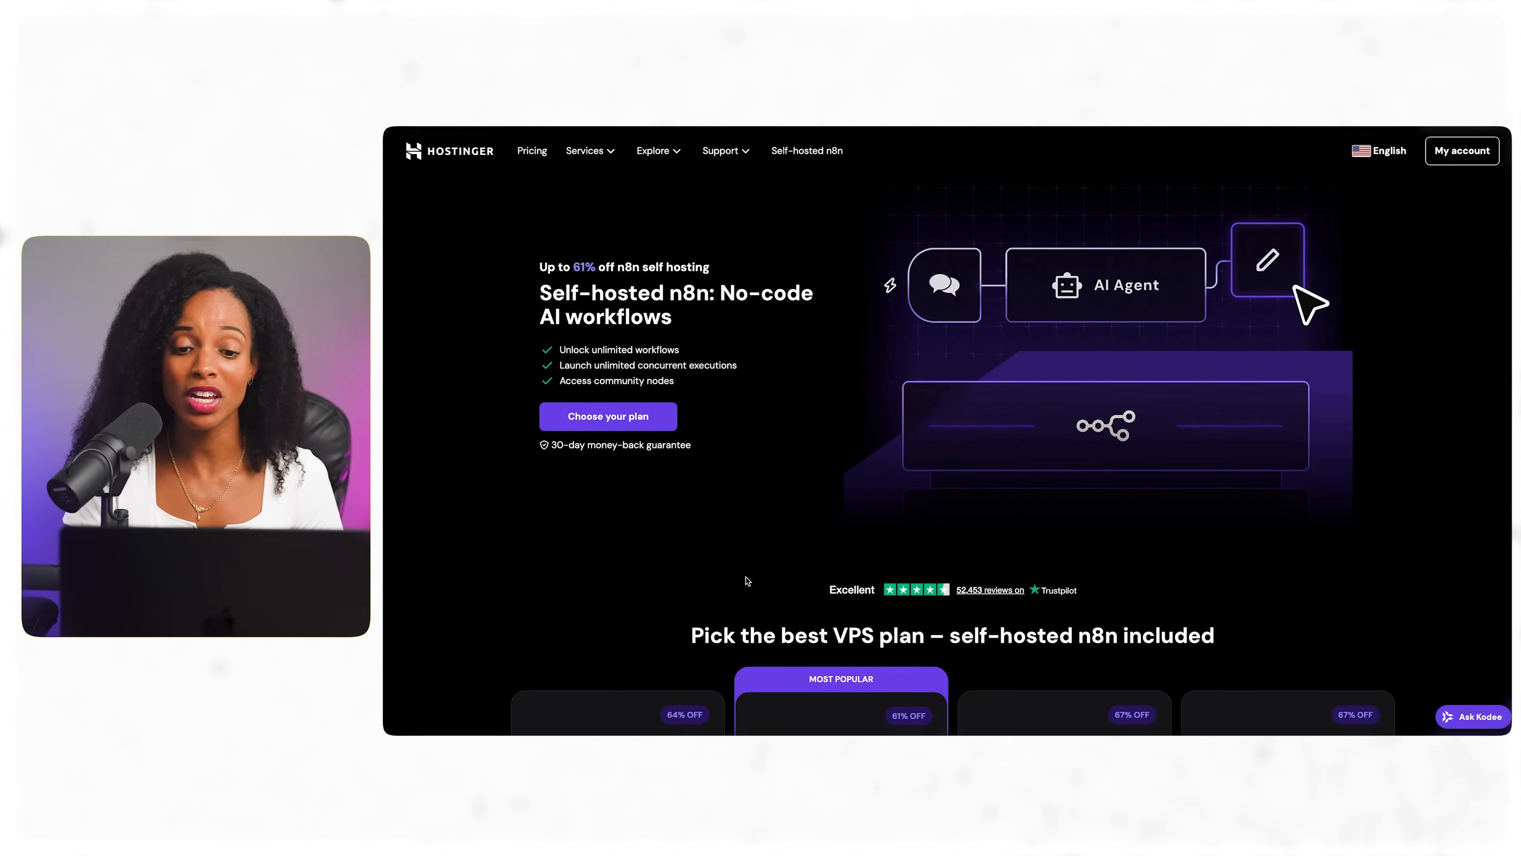
- Choose the KVM 2 plan from Hostinger's self-hosted n8n VPS lineup
{"action": "scroll", "scroll_direction": "down", "scroll_amount": 3}
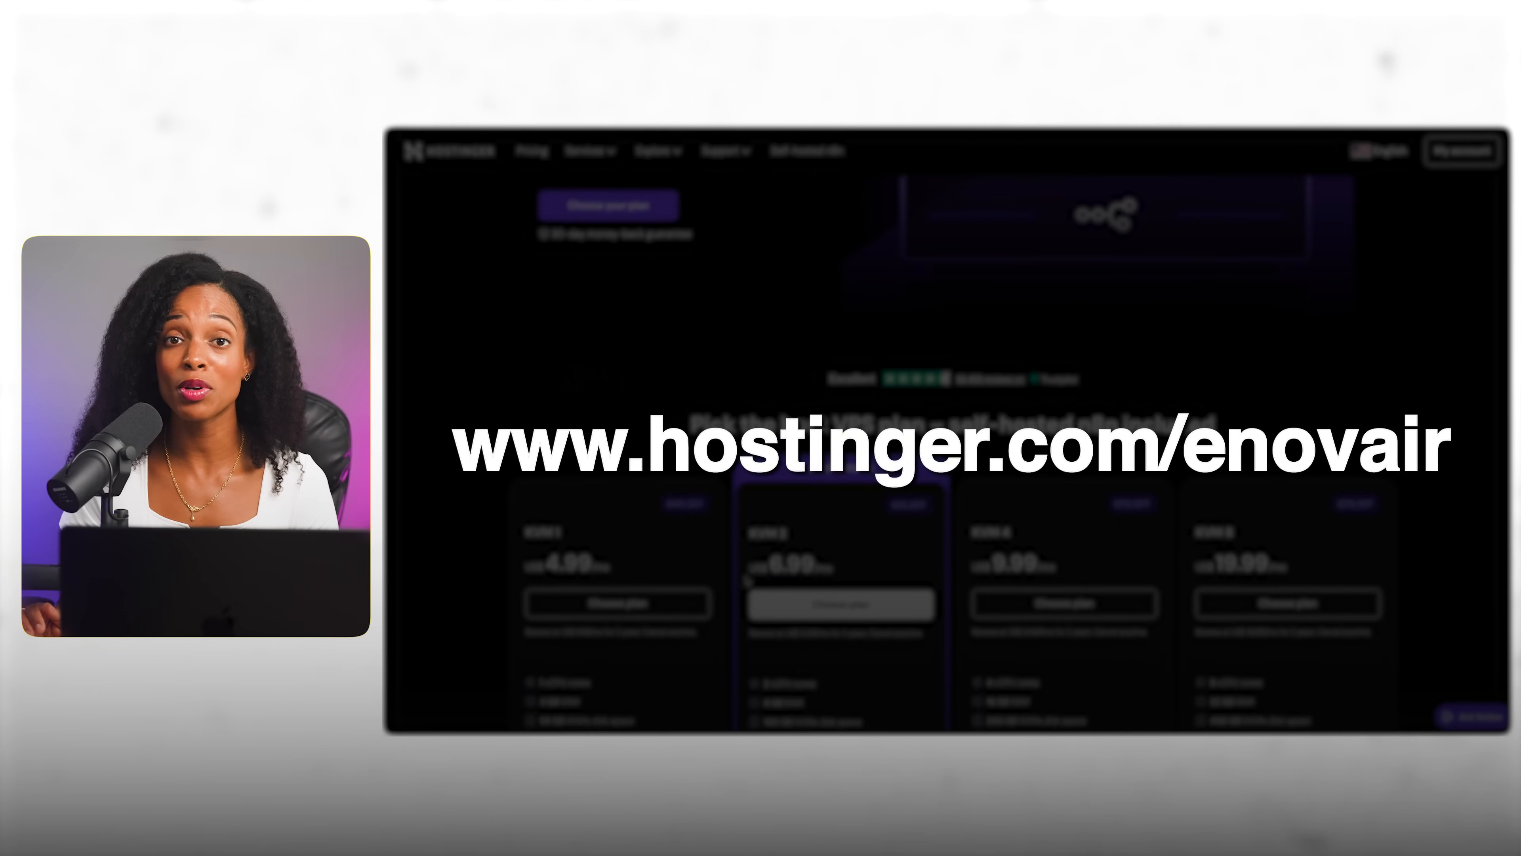
{"action": "scroll", "scroll_direction": "down", "scroll_amount": 3}
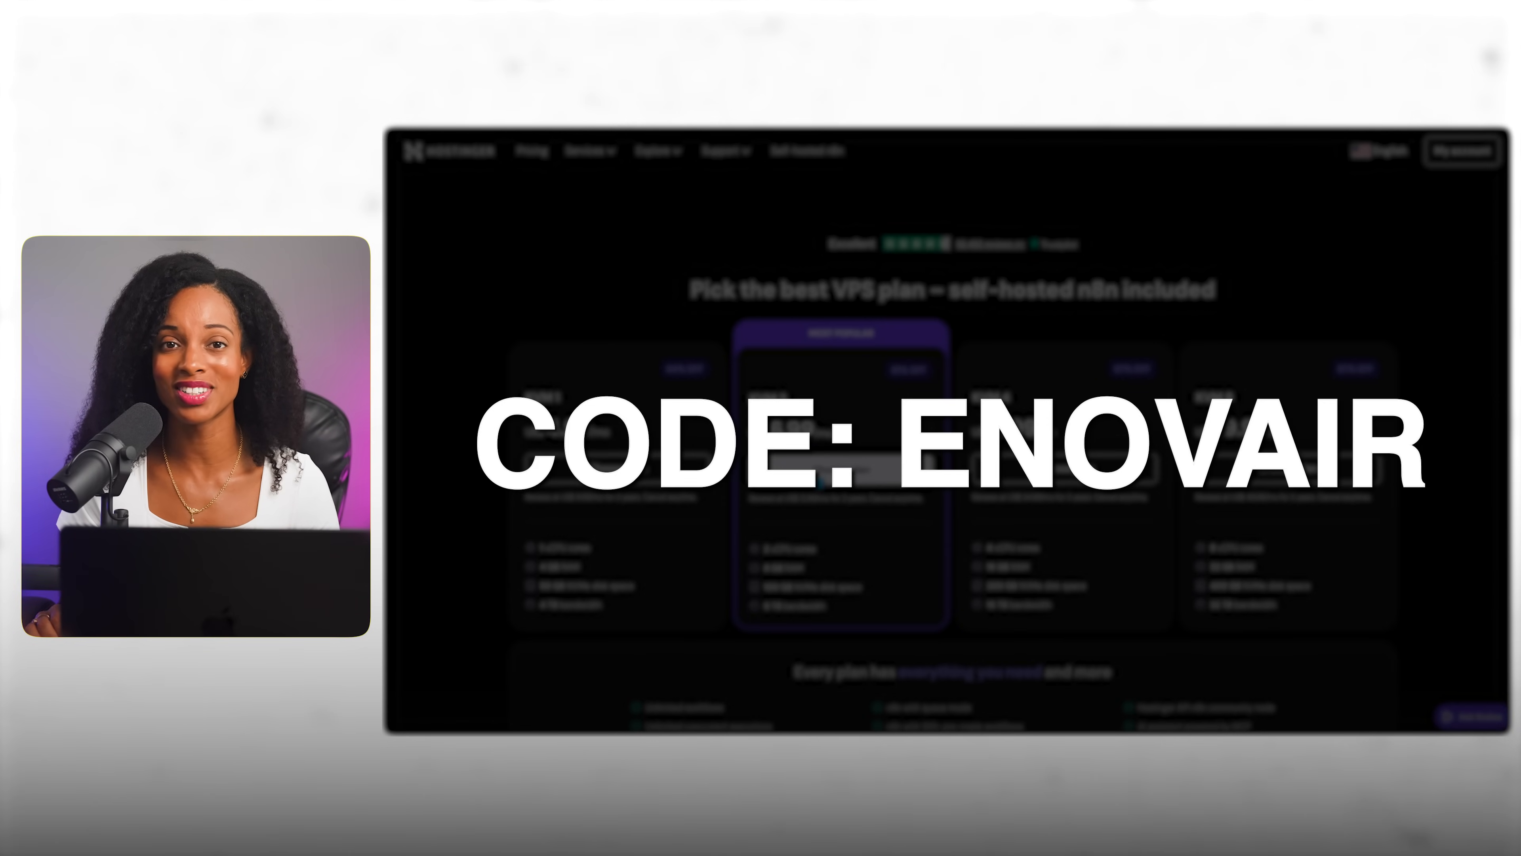
{"action": "left_click", "coordinate": [840, 468]}
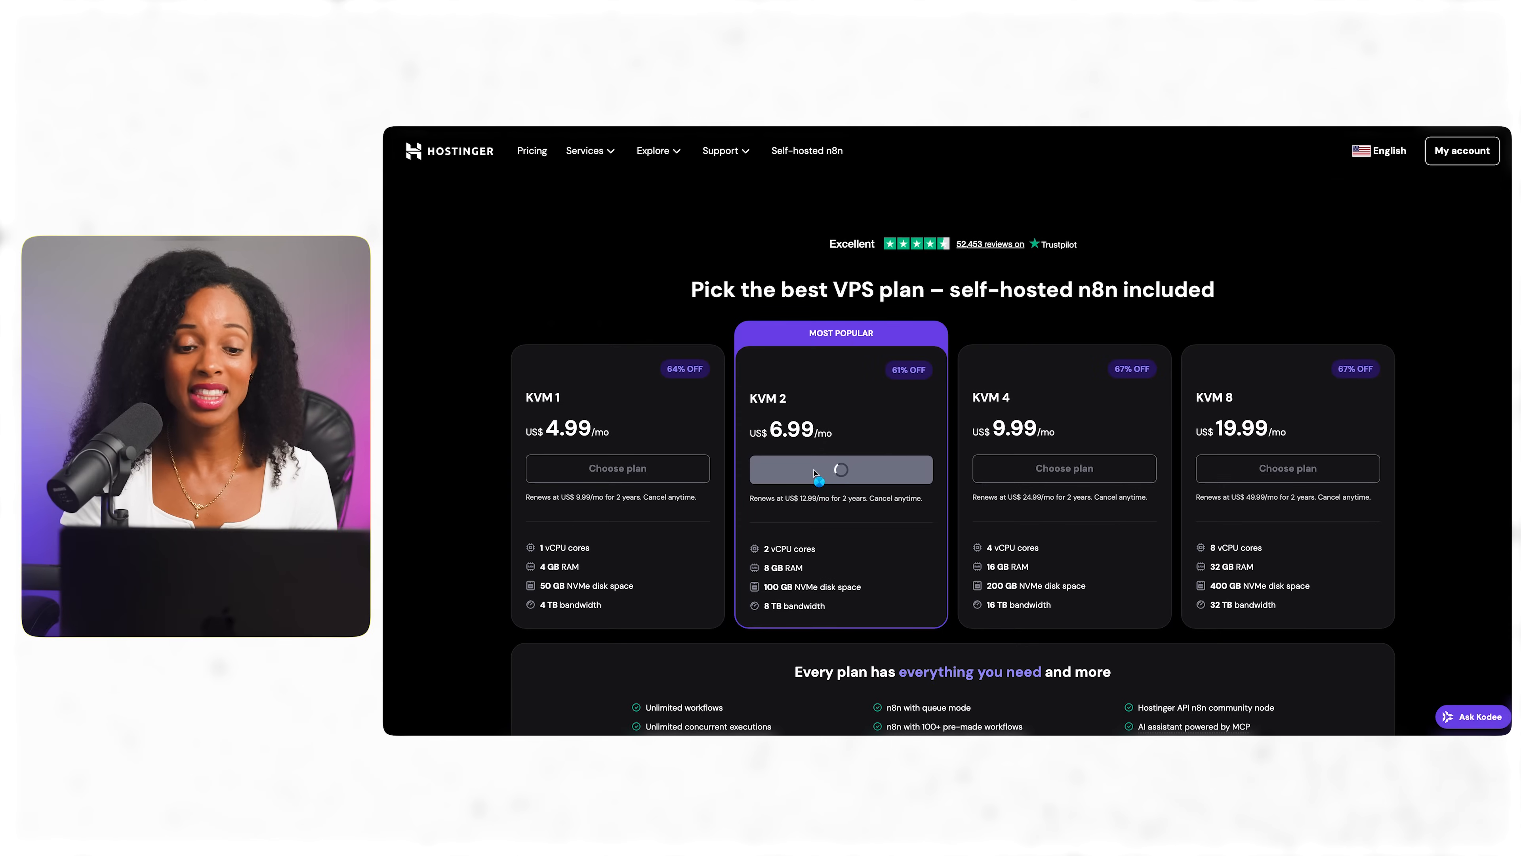
{"action": "left_click", "coordinate": [841, 469]}
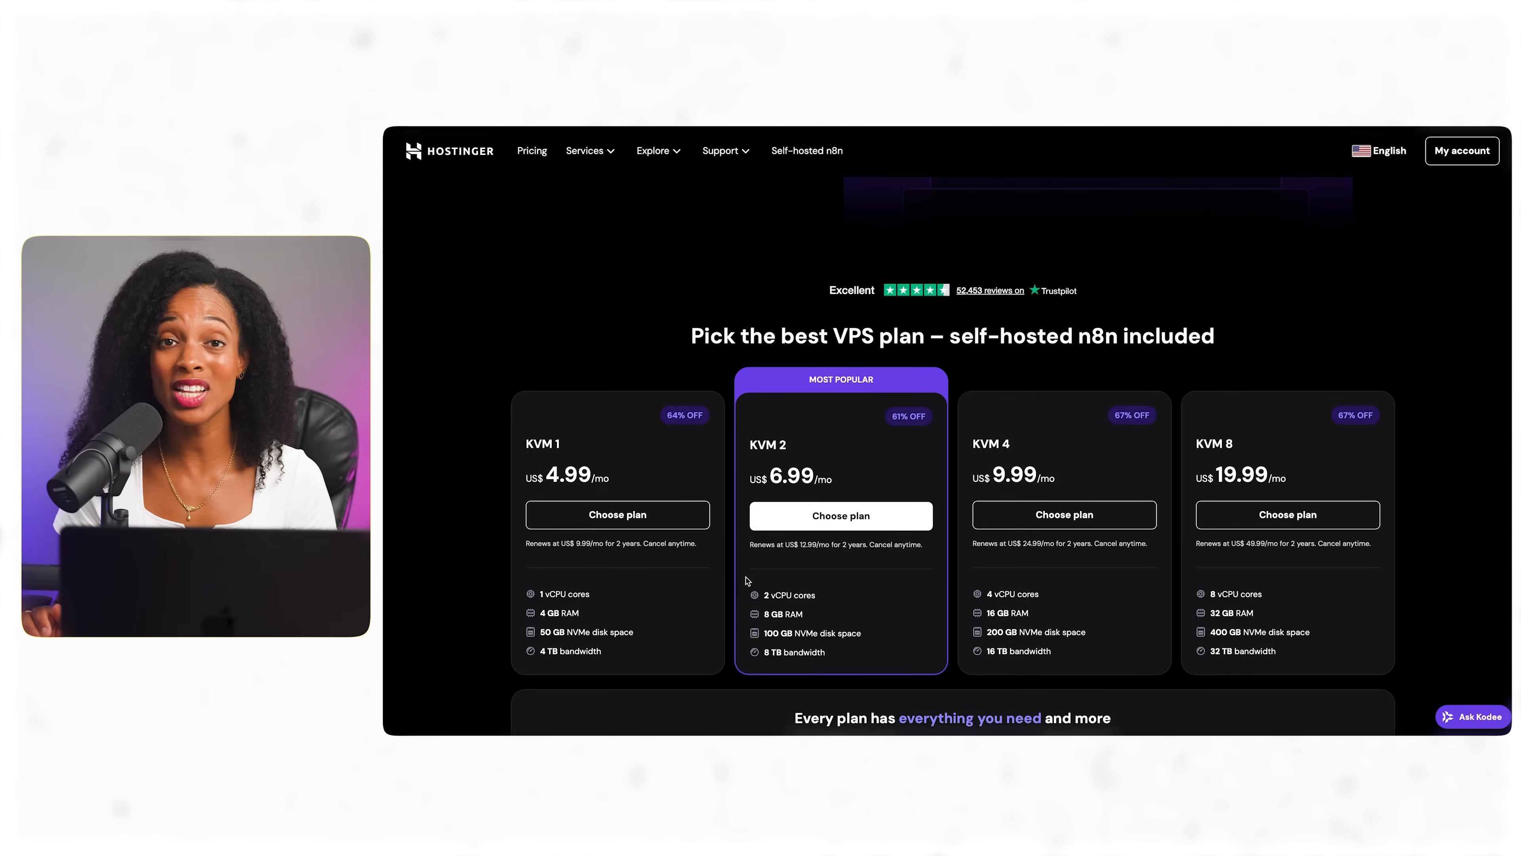
{"action": "scroll", "scroll_direction": "down", "scroll_amount": 3}
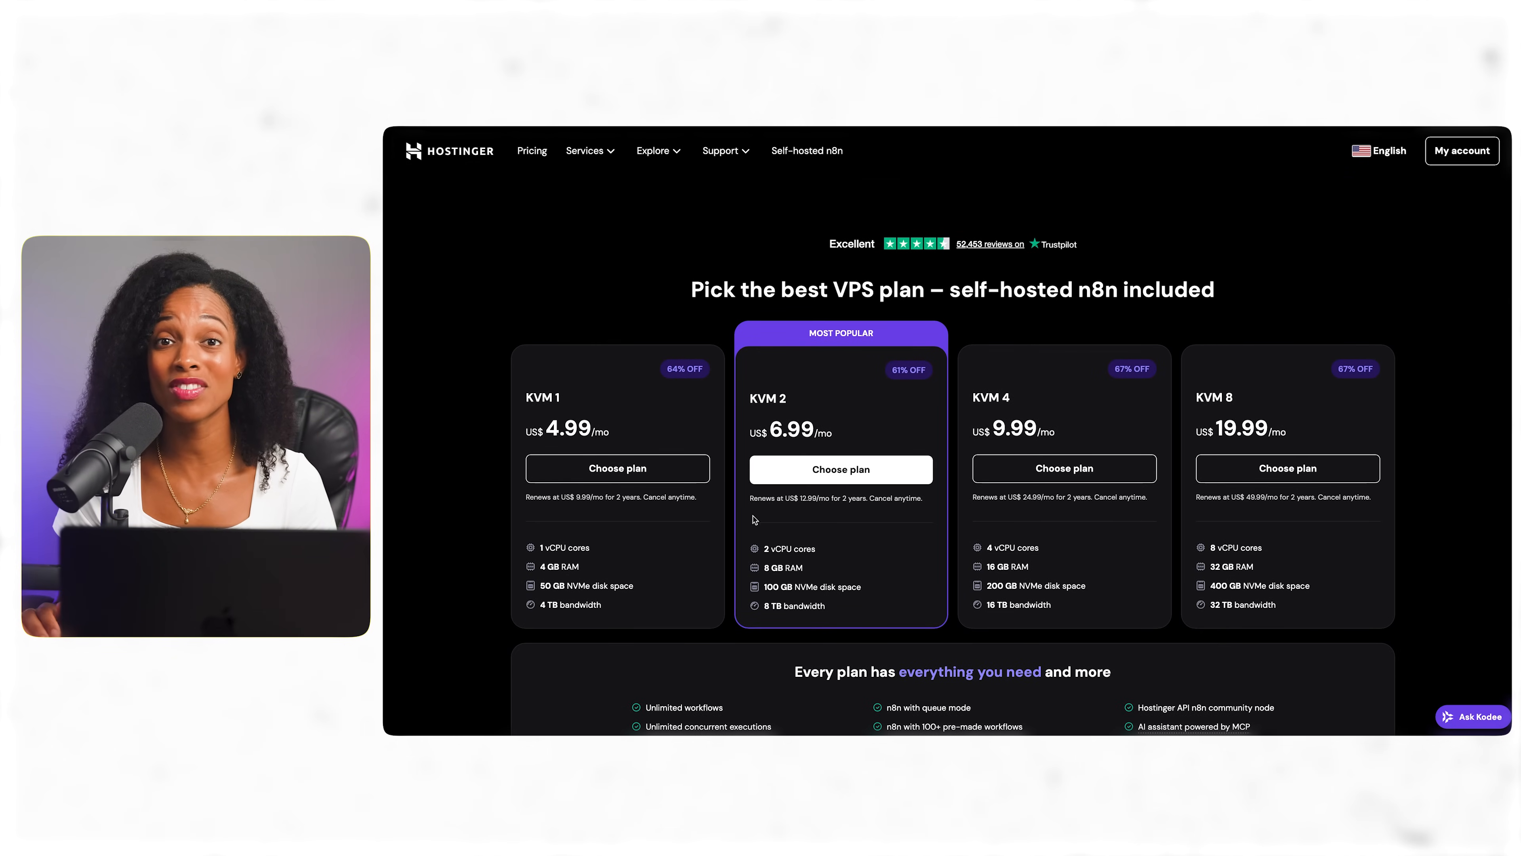
{"action": "left_click", "coordinate": [839, 468]}
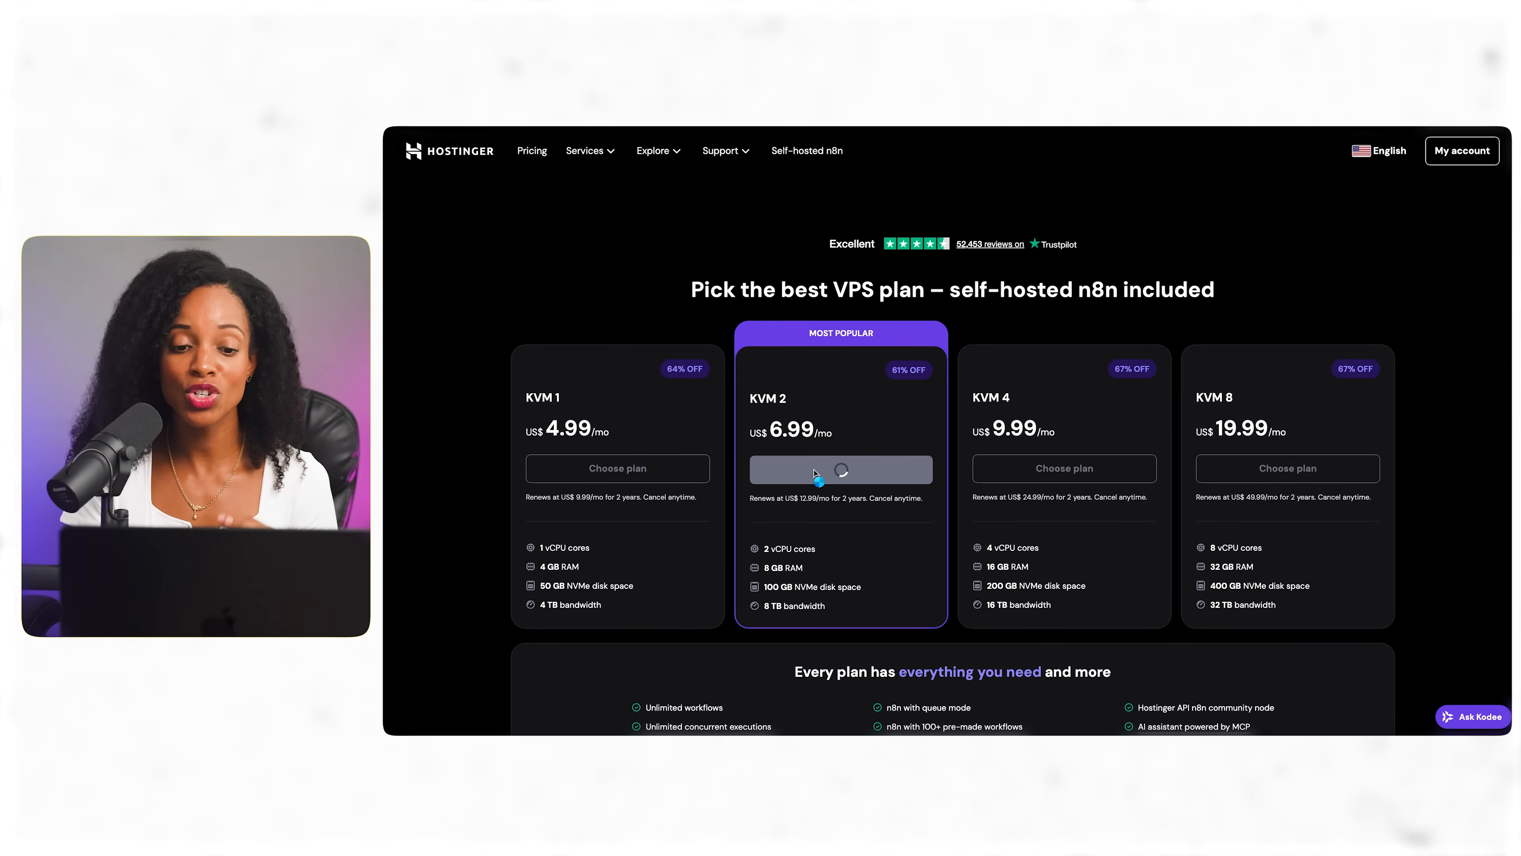
- Configure the KVM 2 cart with a 24-month period and the United States - Boston server
{"action": "left_click", "coordinate": [839, 468]}
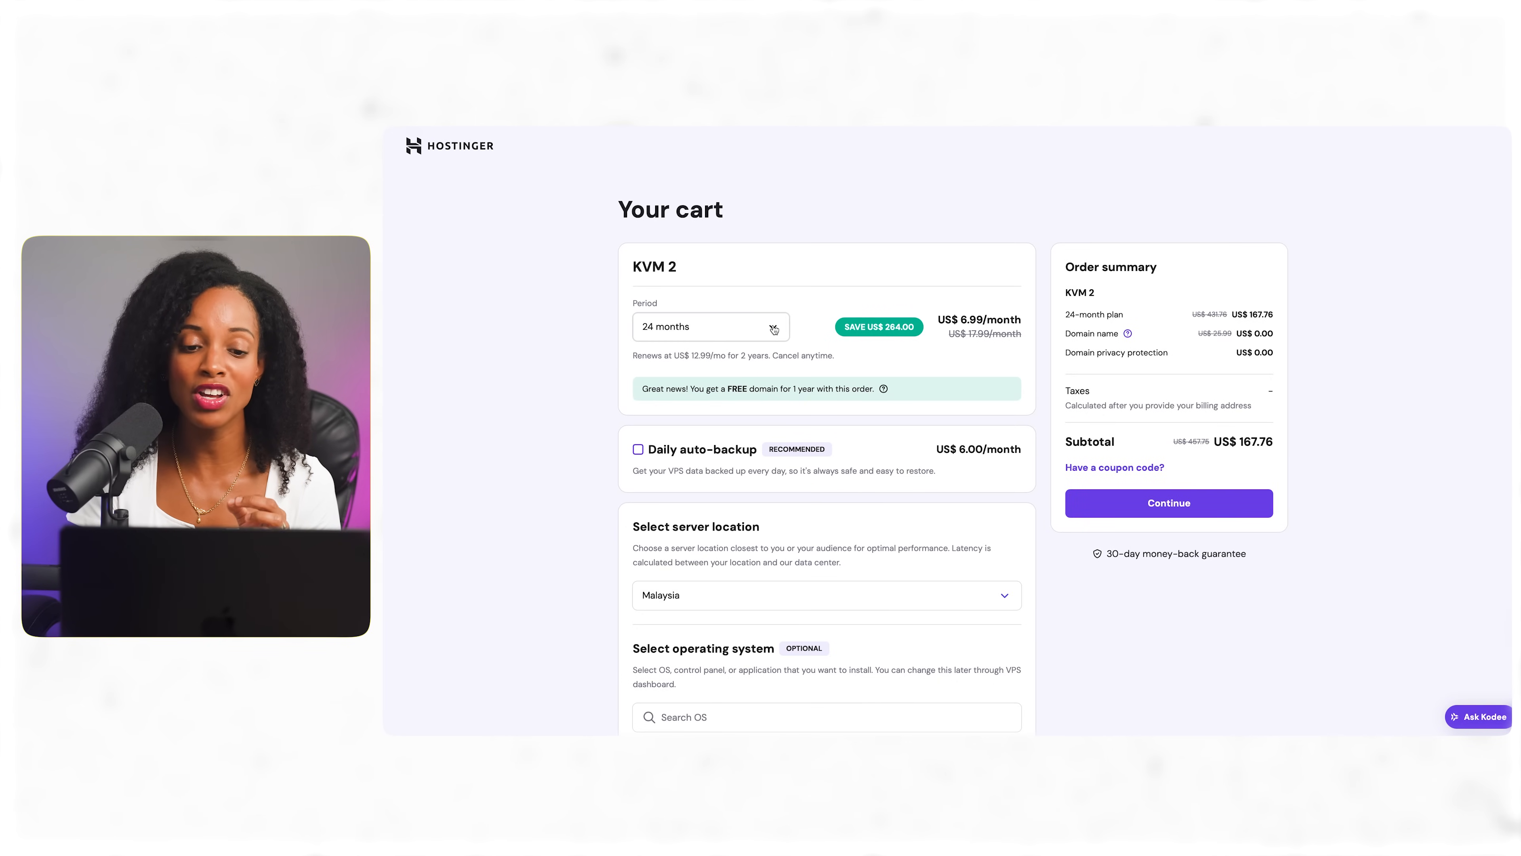
{"action": "left_click", "coordinate": [709, 325]}
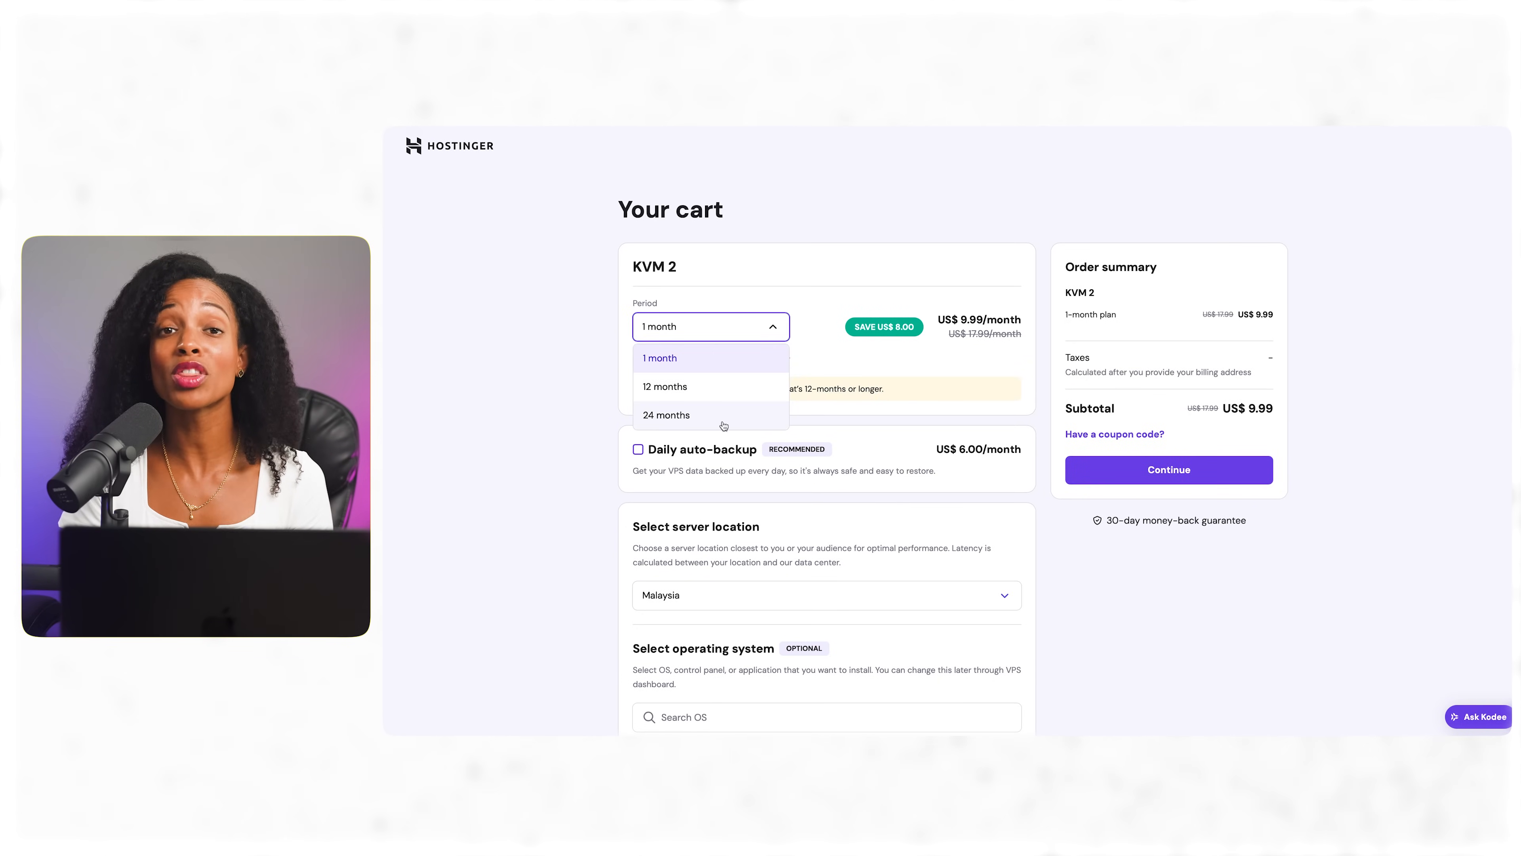
{"action": "left_click", "coordinate": [667, 415]}
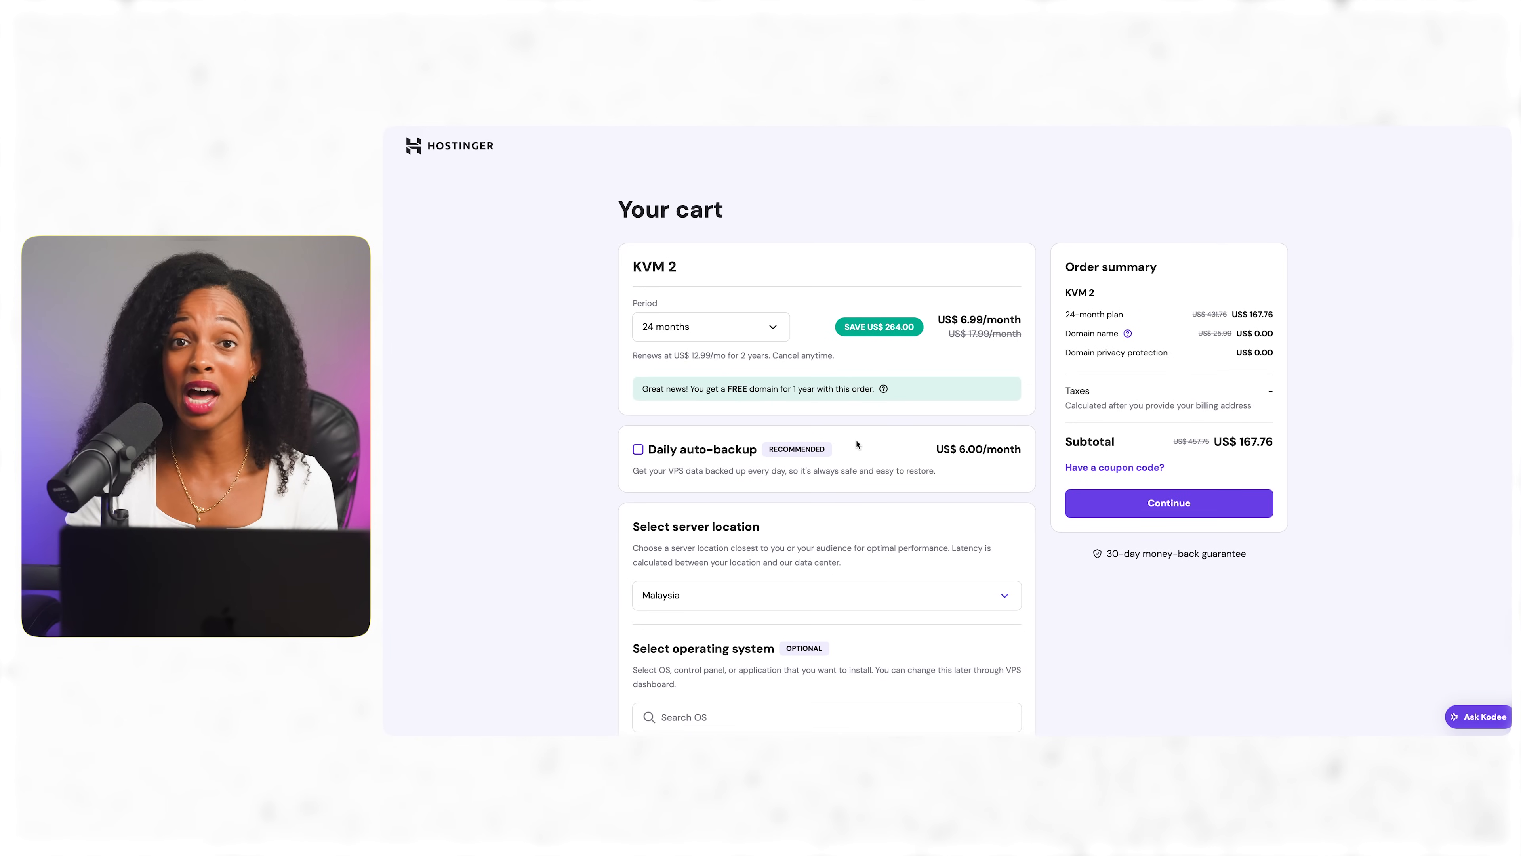
{"action": "scroll", "scroll_direction": "down", "scroll_amount": 3}
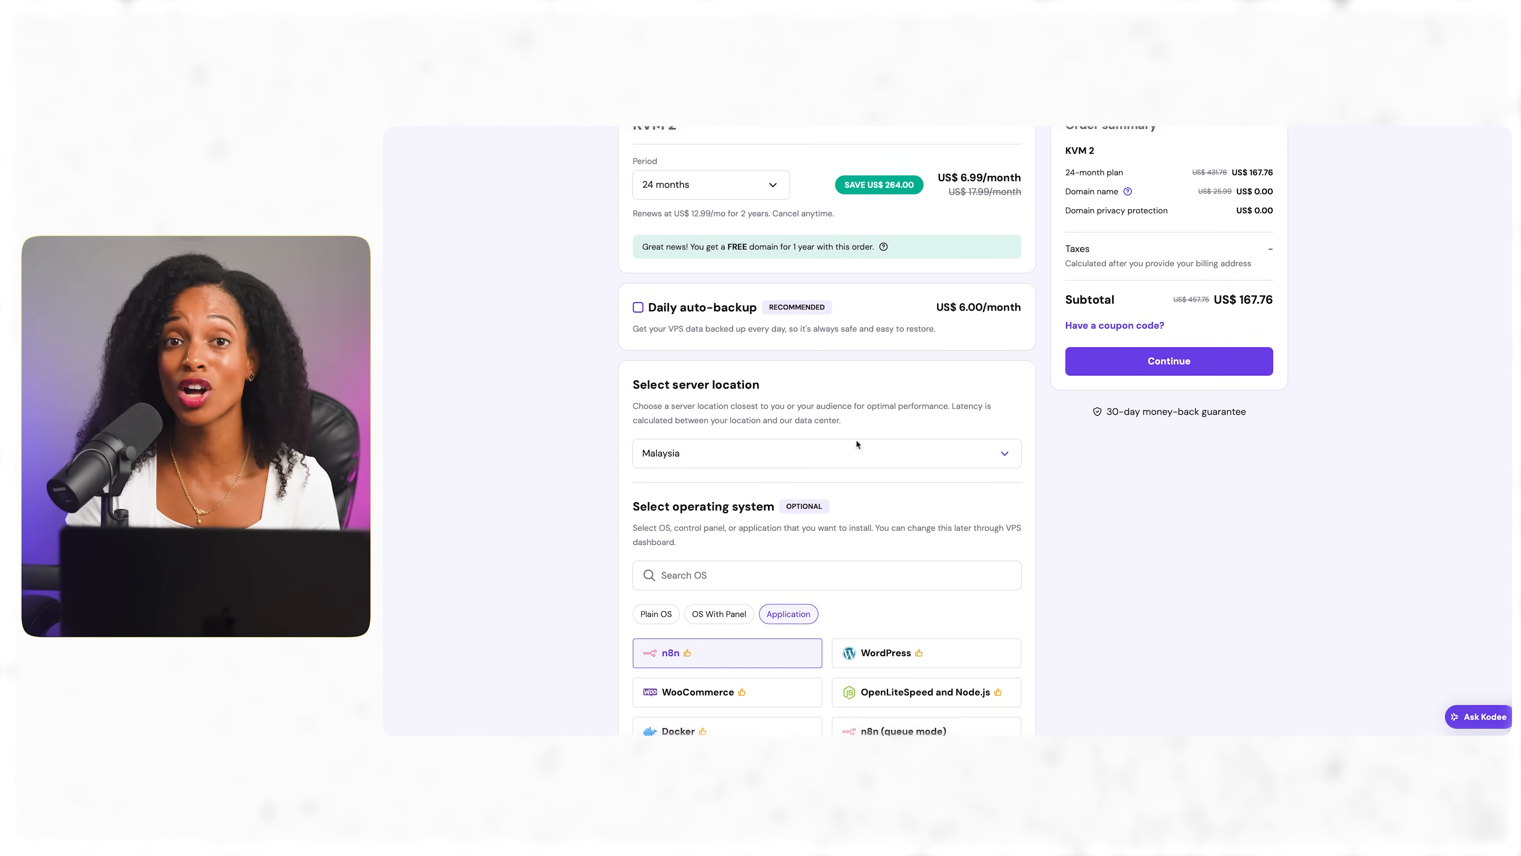
{"action": "left_click", "coordinate": [825, 453]}
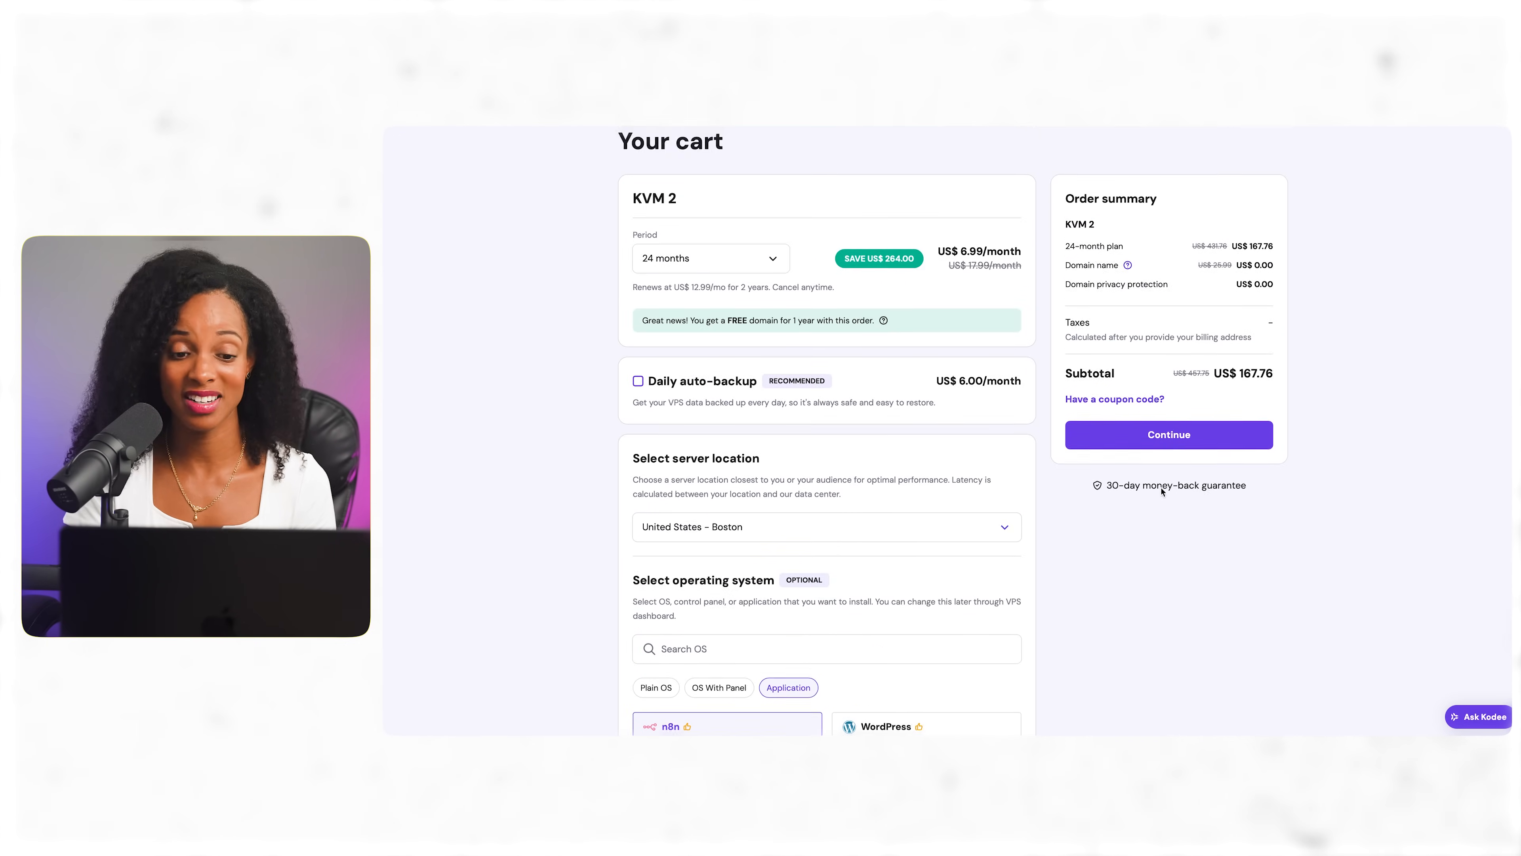
- Apply the ENOVAIR coupon and continue with the KVM 2 order
{"action": "left_click", "coordinate": [1113, 398]}
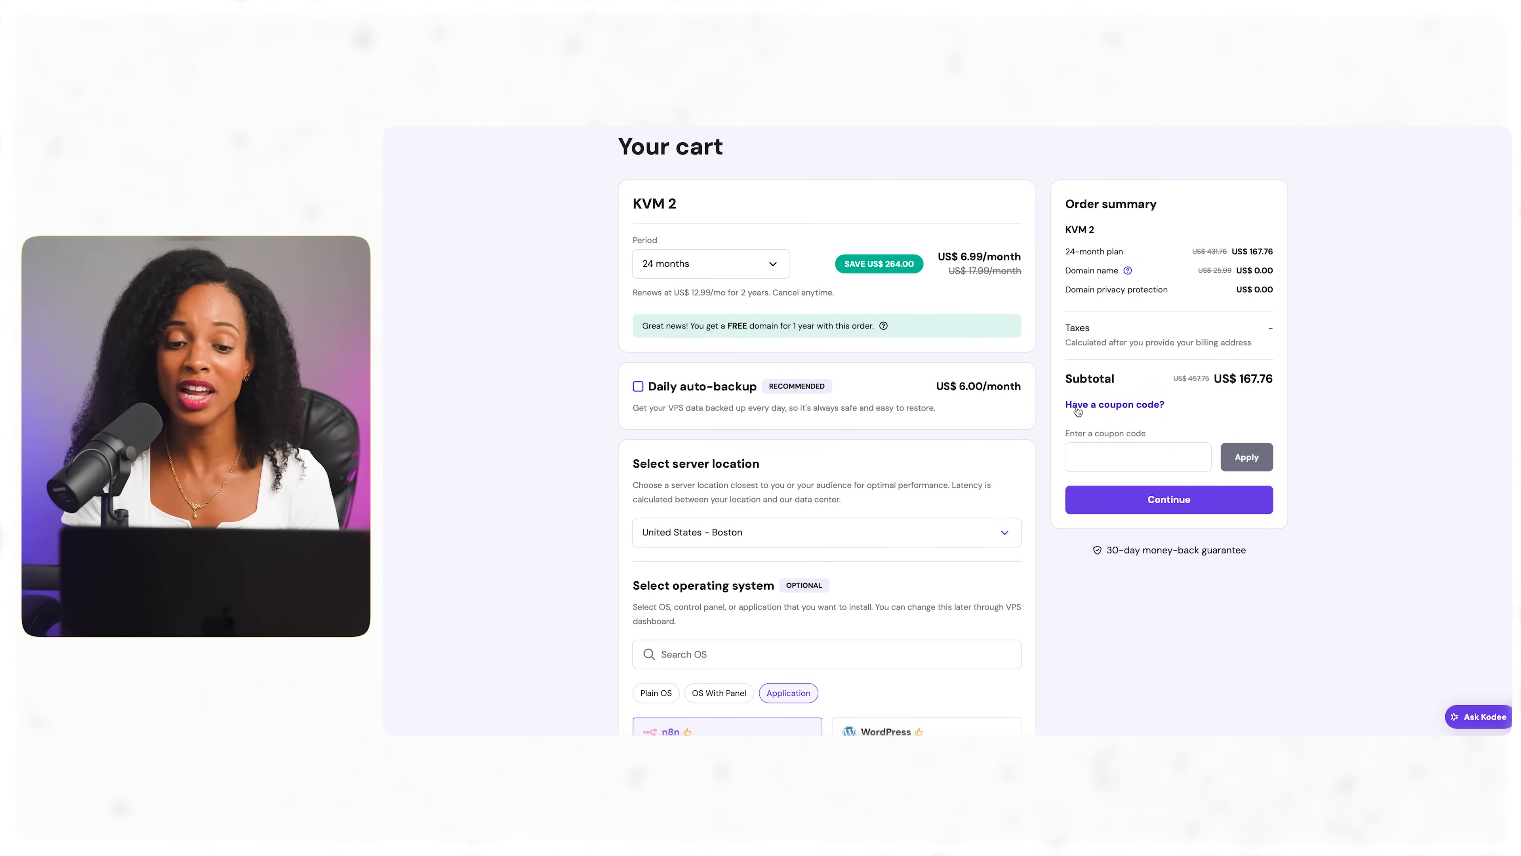
{"action": "type", "text": "ENOVAI"}
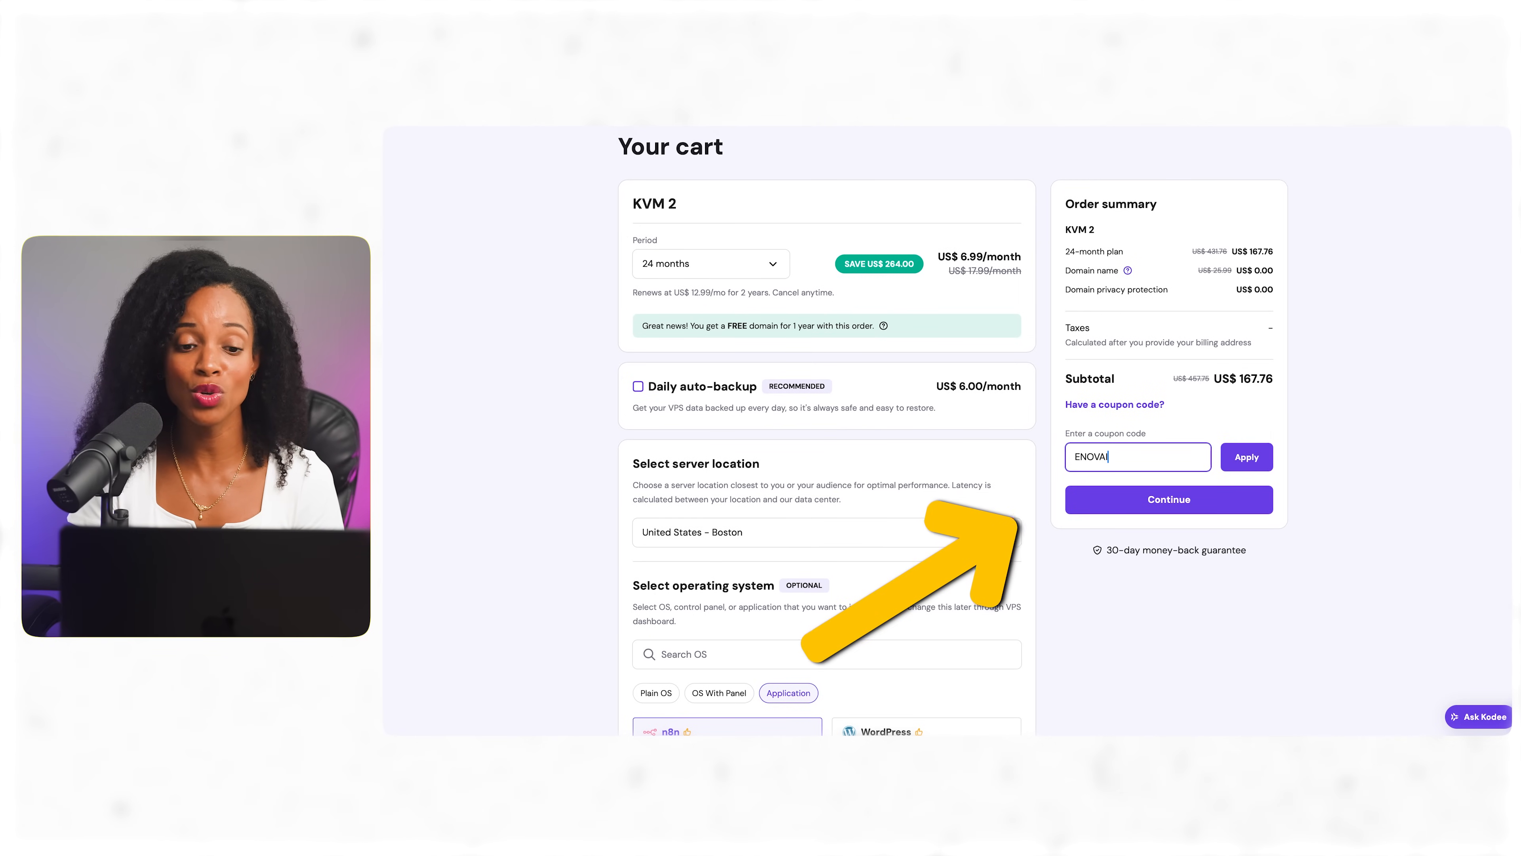
{"action": "left_click", "coordinate": [1246, 457]}
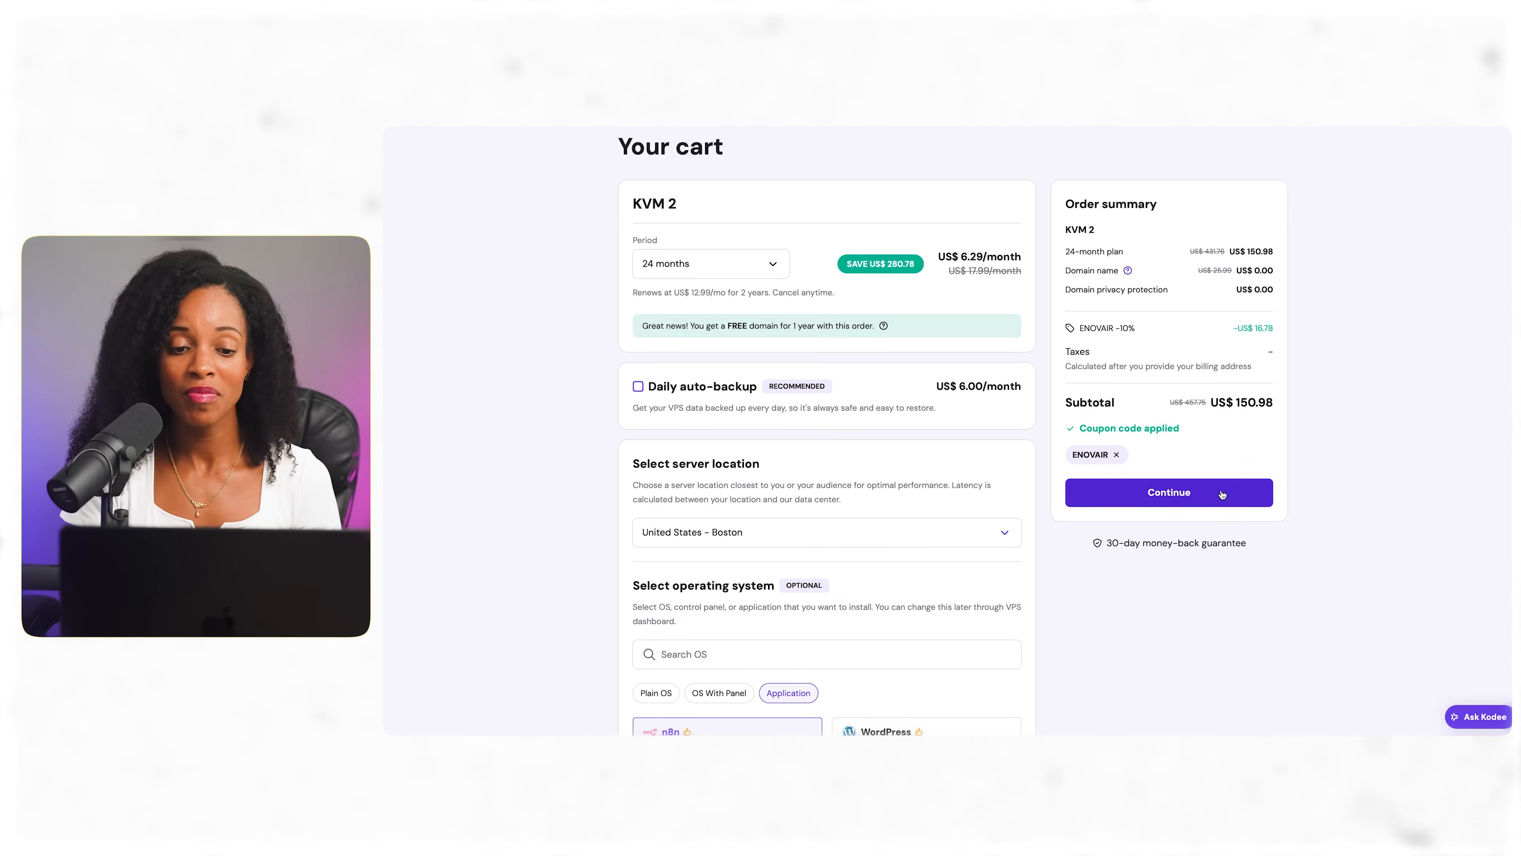
{"action": "left_click", "coordinate": [1168, 492]}
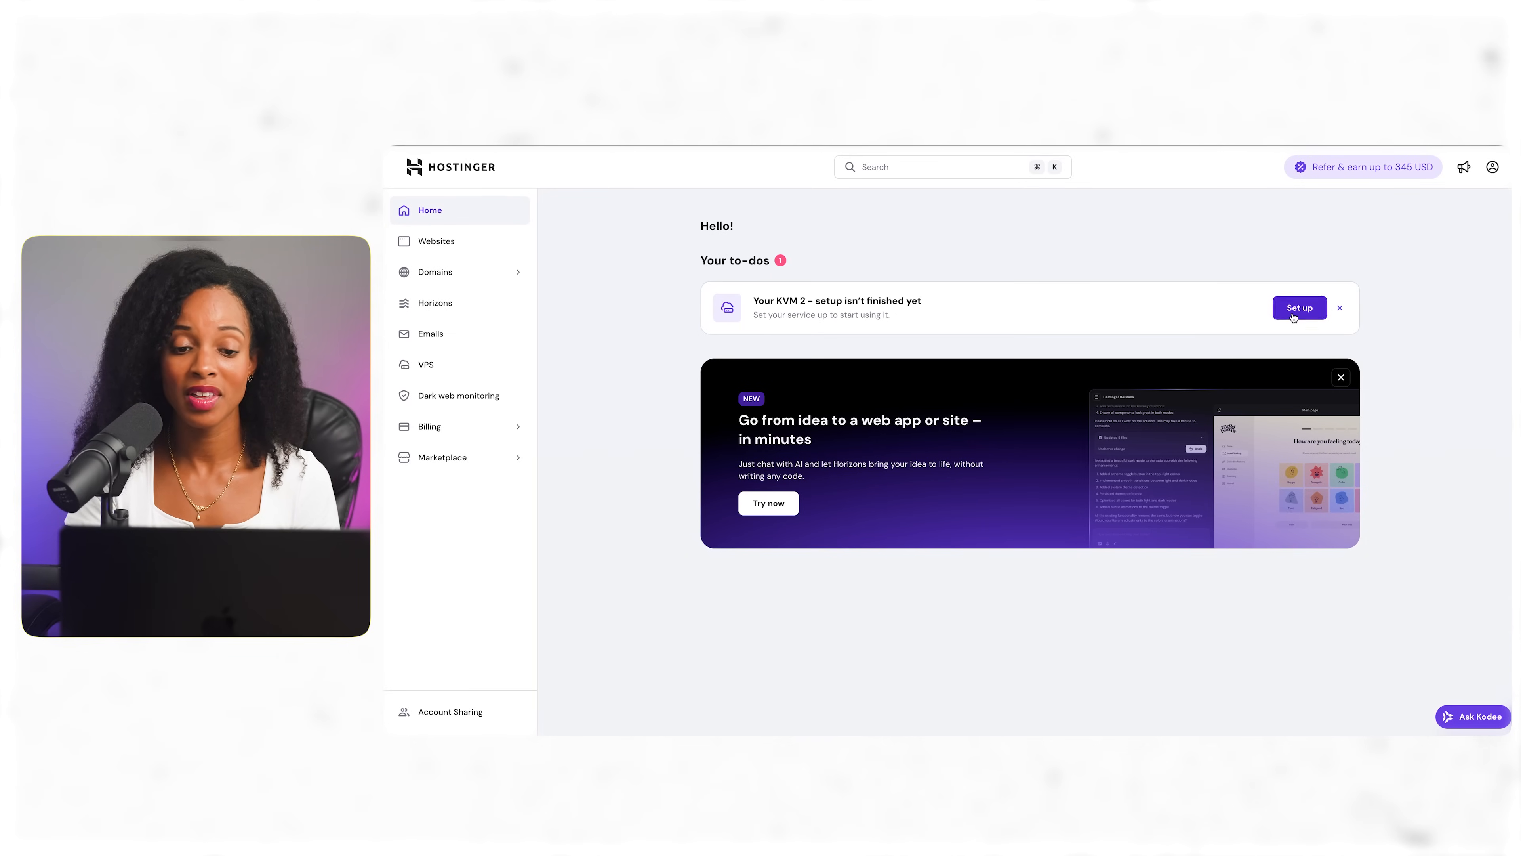
- Set up the KVM 2 server with n8n and a root password, then manage the installed n8n app
{"action": "left_click", "coordinate": [1299, 307]}
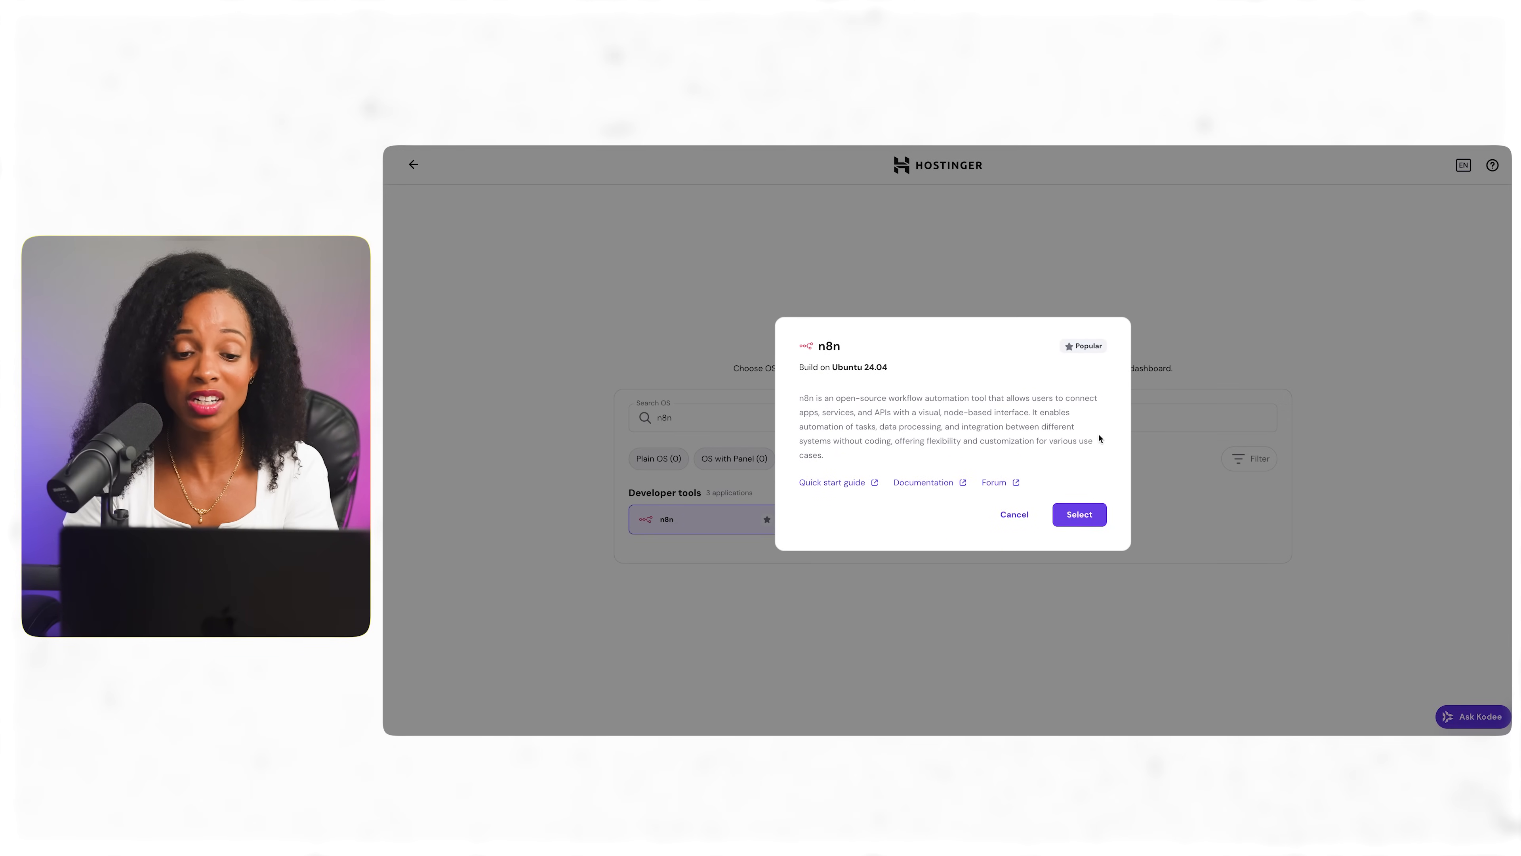
{"action": "left_click", "coordinate": [1078, 514]}
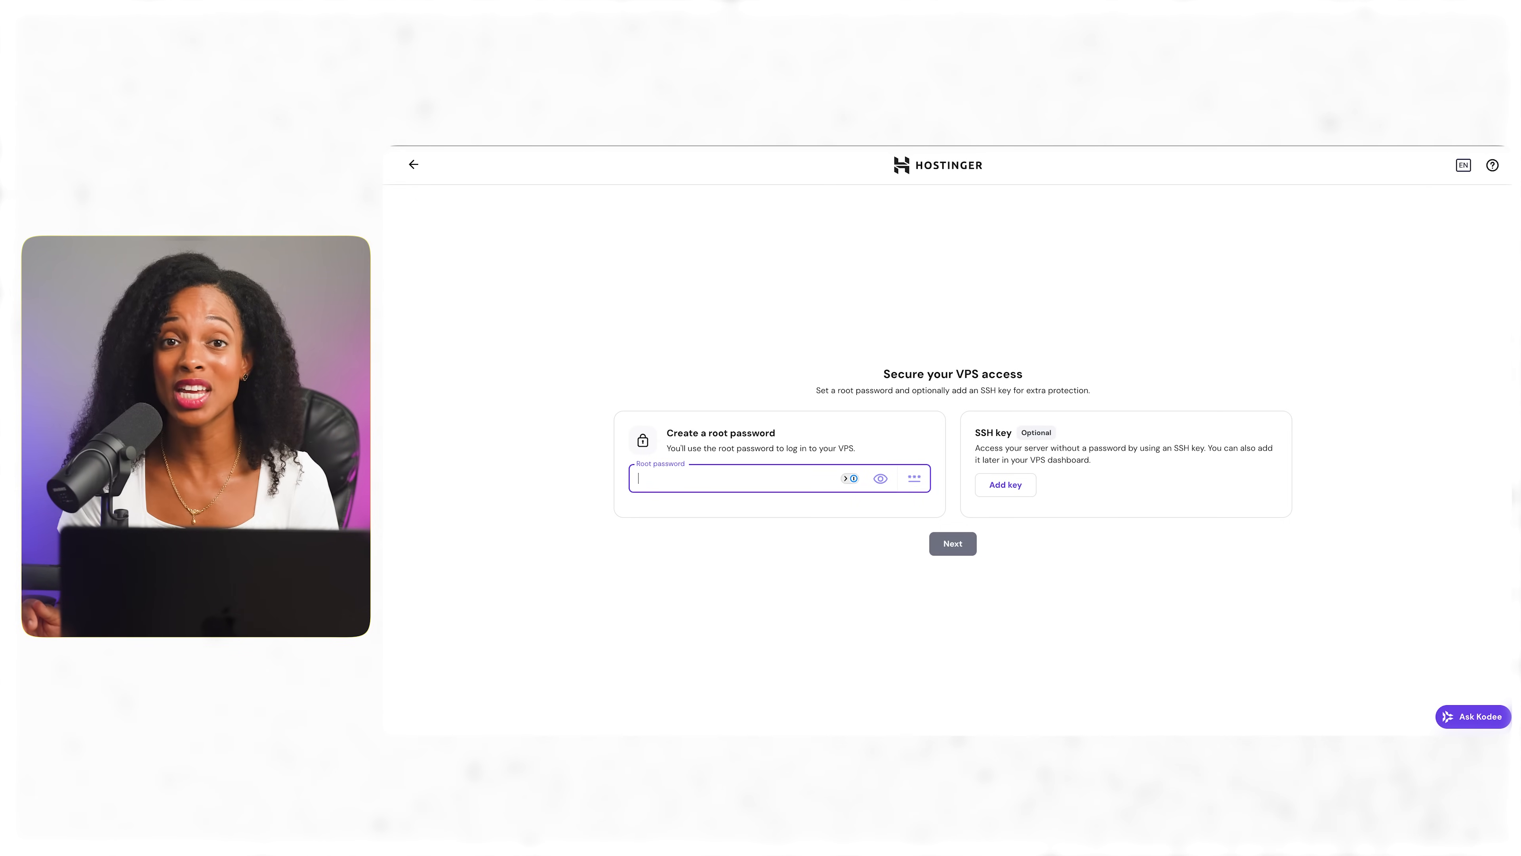
{"action": "left_click", "coordinate": [951, 543]}
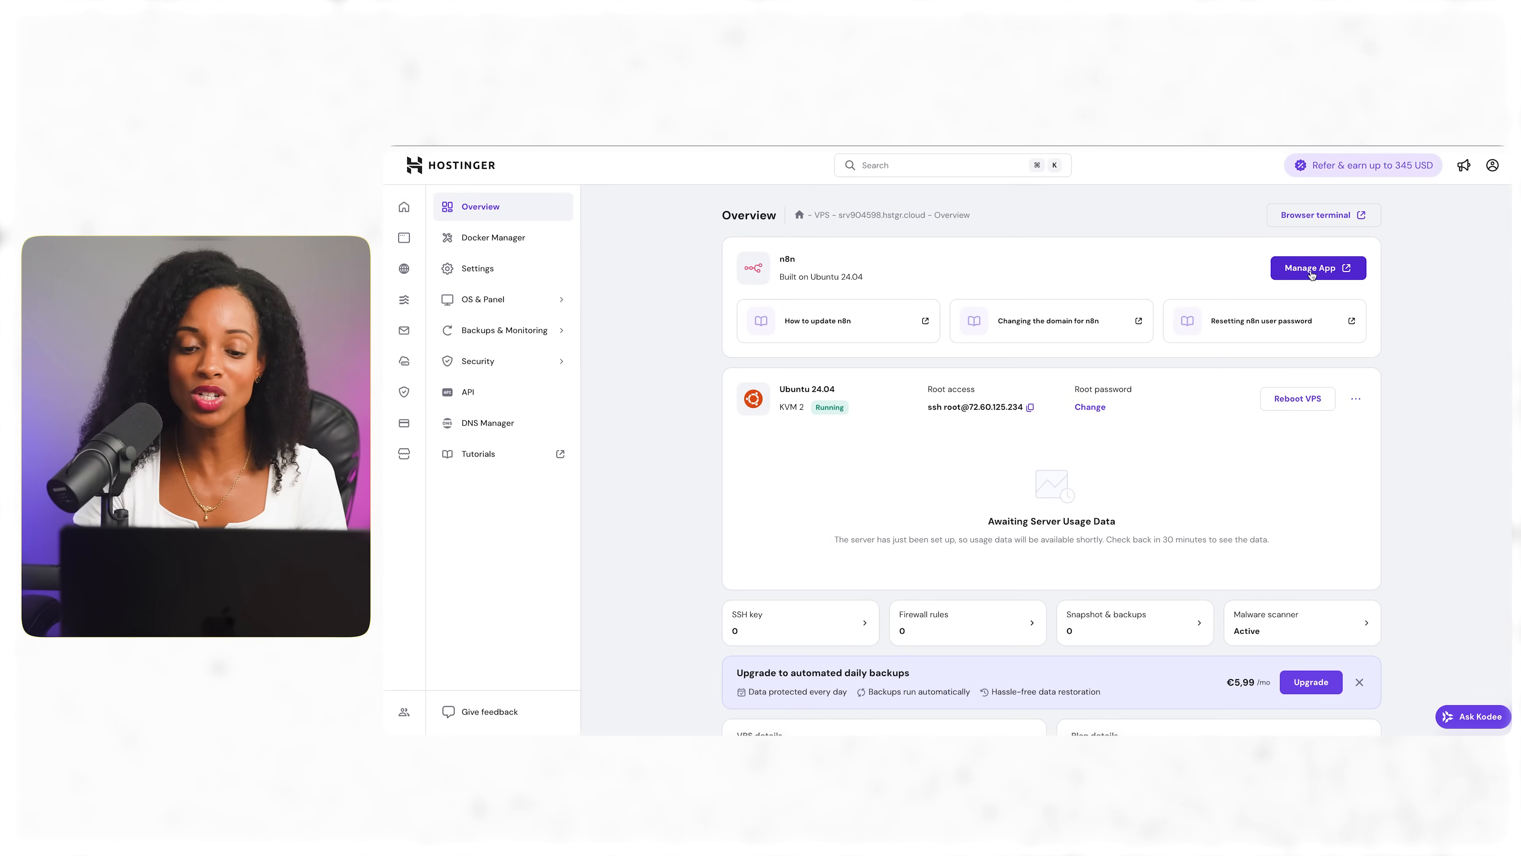
{"action": "left_click", "coordinate": [1316, 268]}
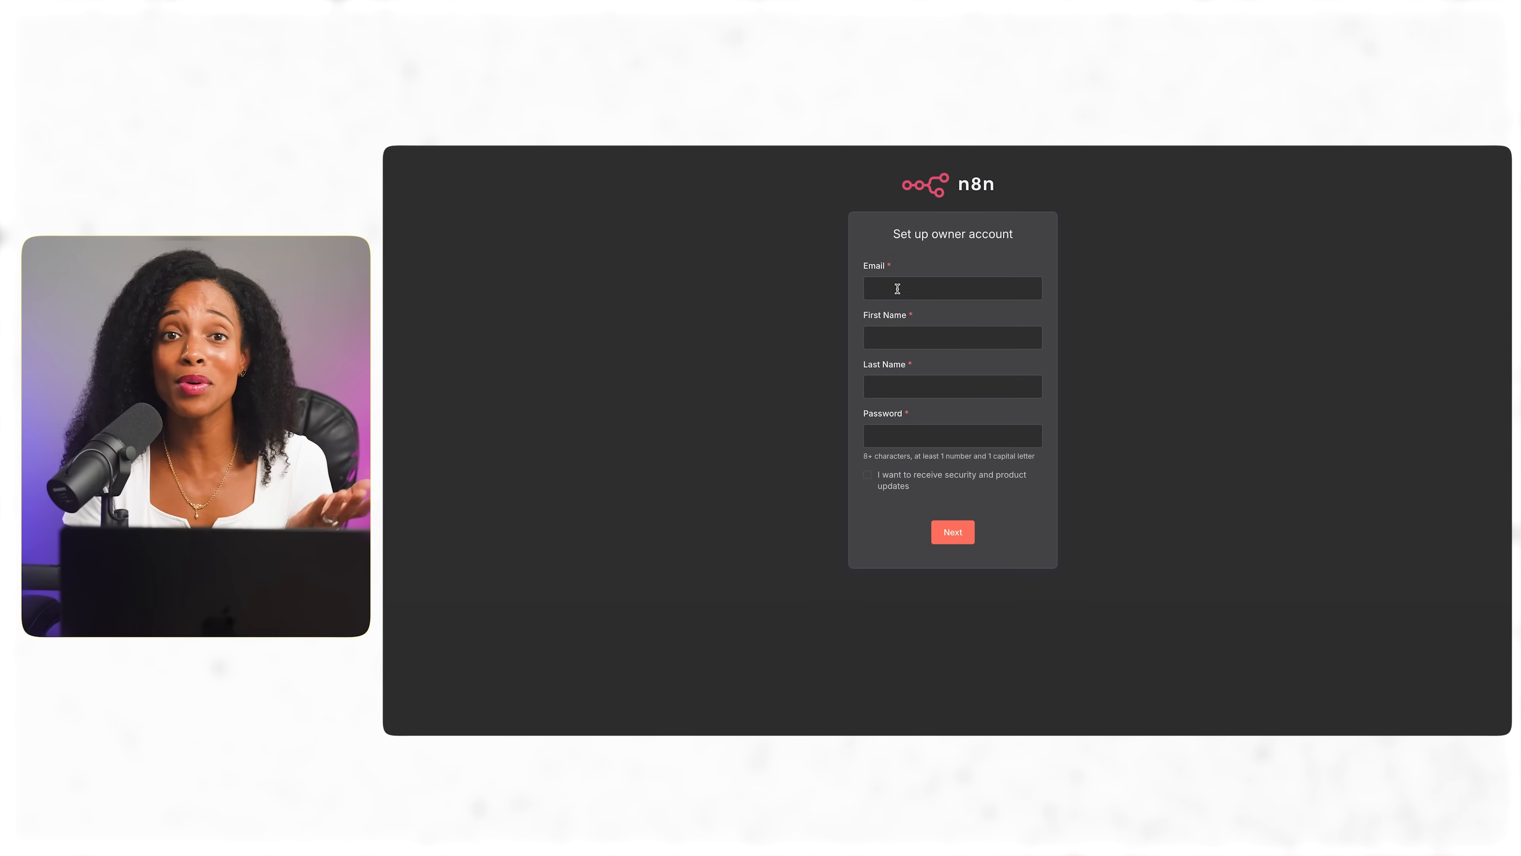
- Create the n8n owner account and request a free license key by email
{"action": "left_click", "coordinate": [951, 289]}
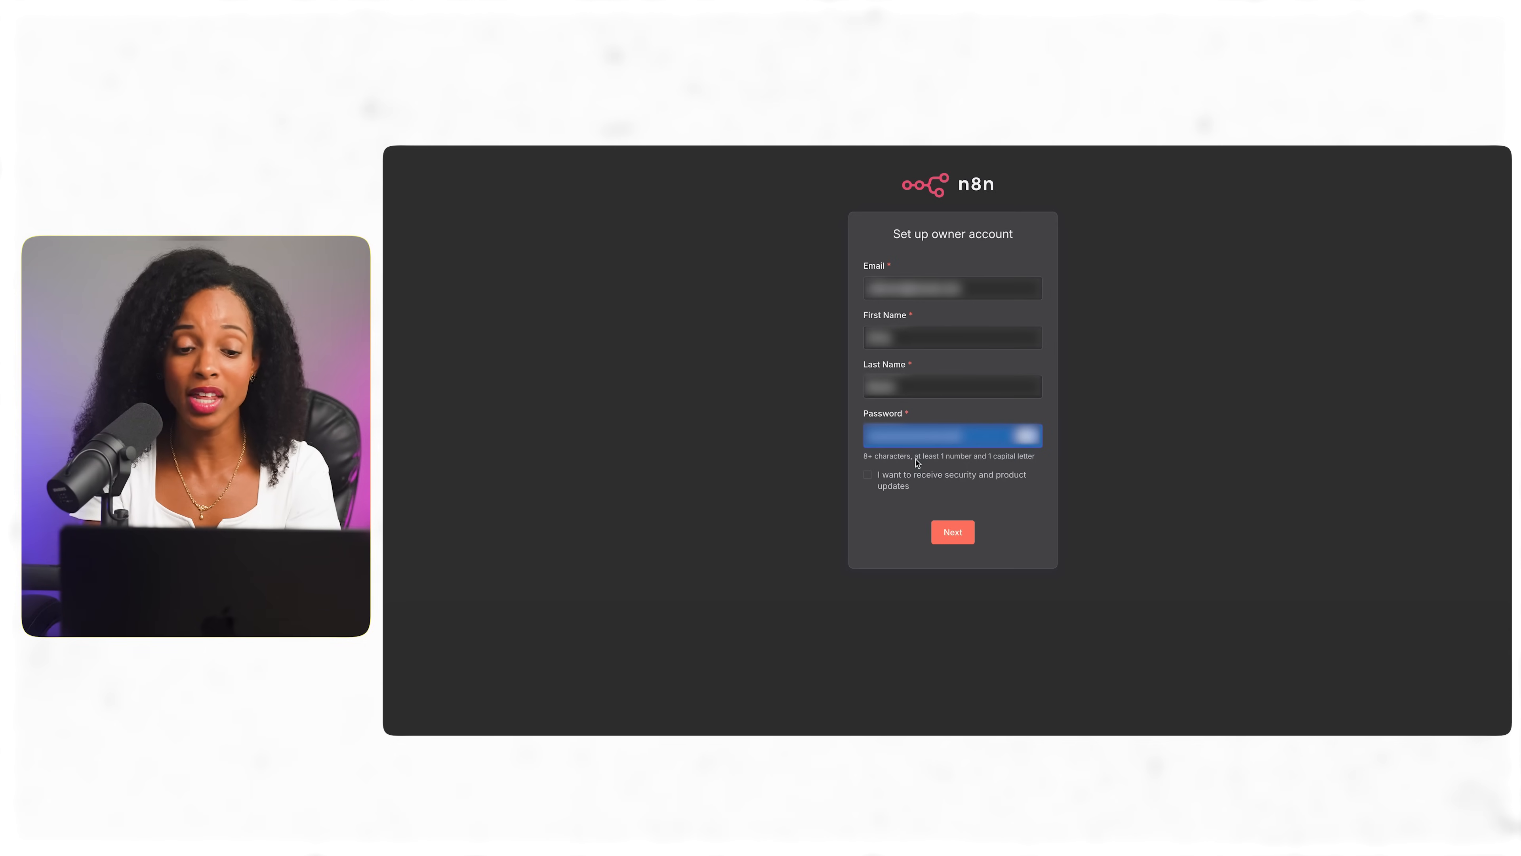
{"action": "left_click", "coordinate": [951, 531]}
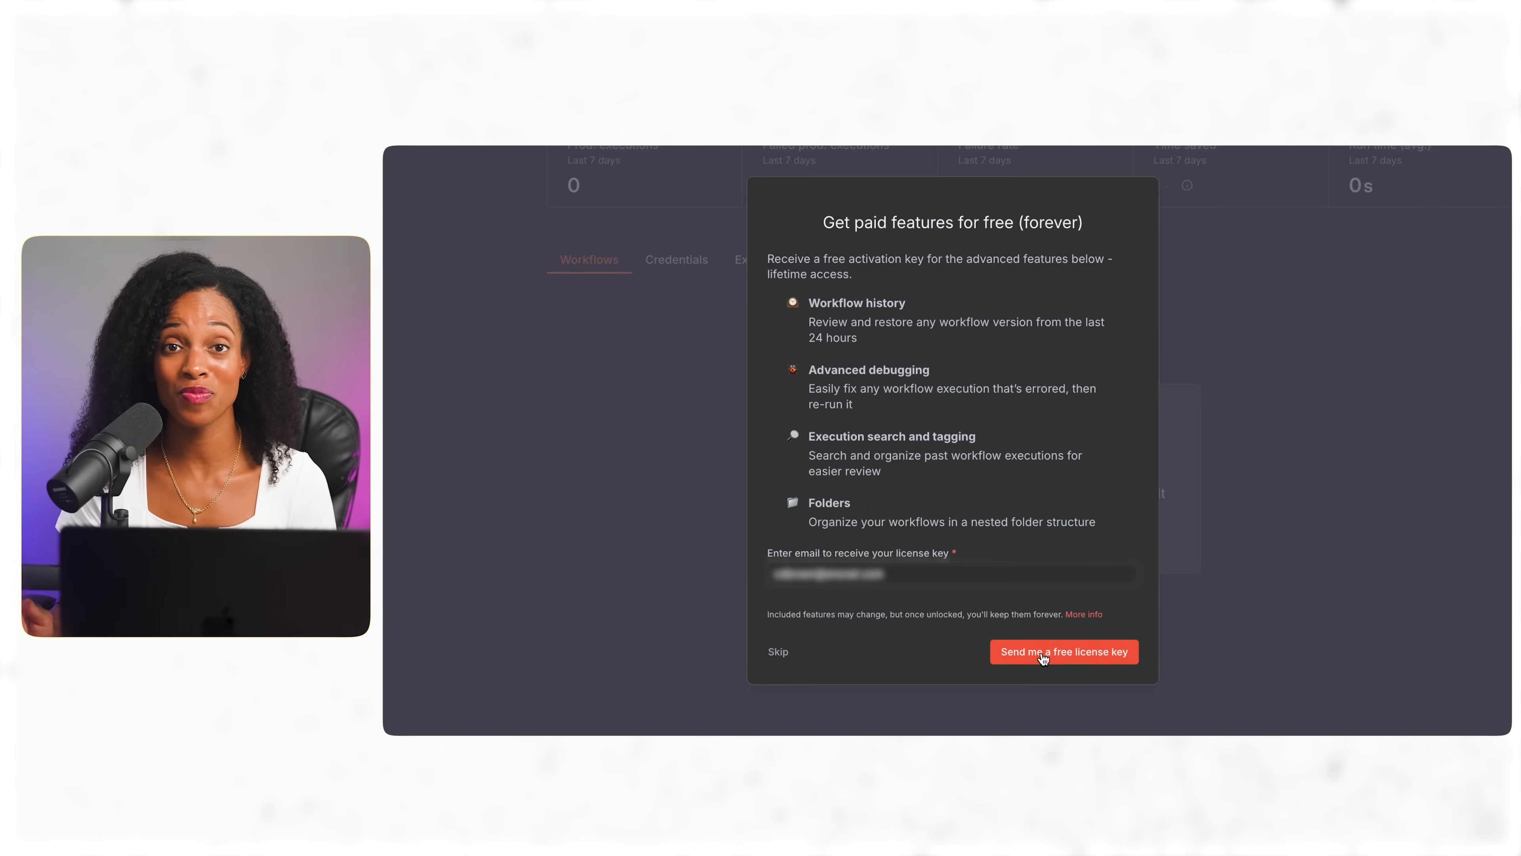
{"action": "left_click", "coordinate": [777, 651]}
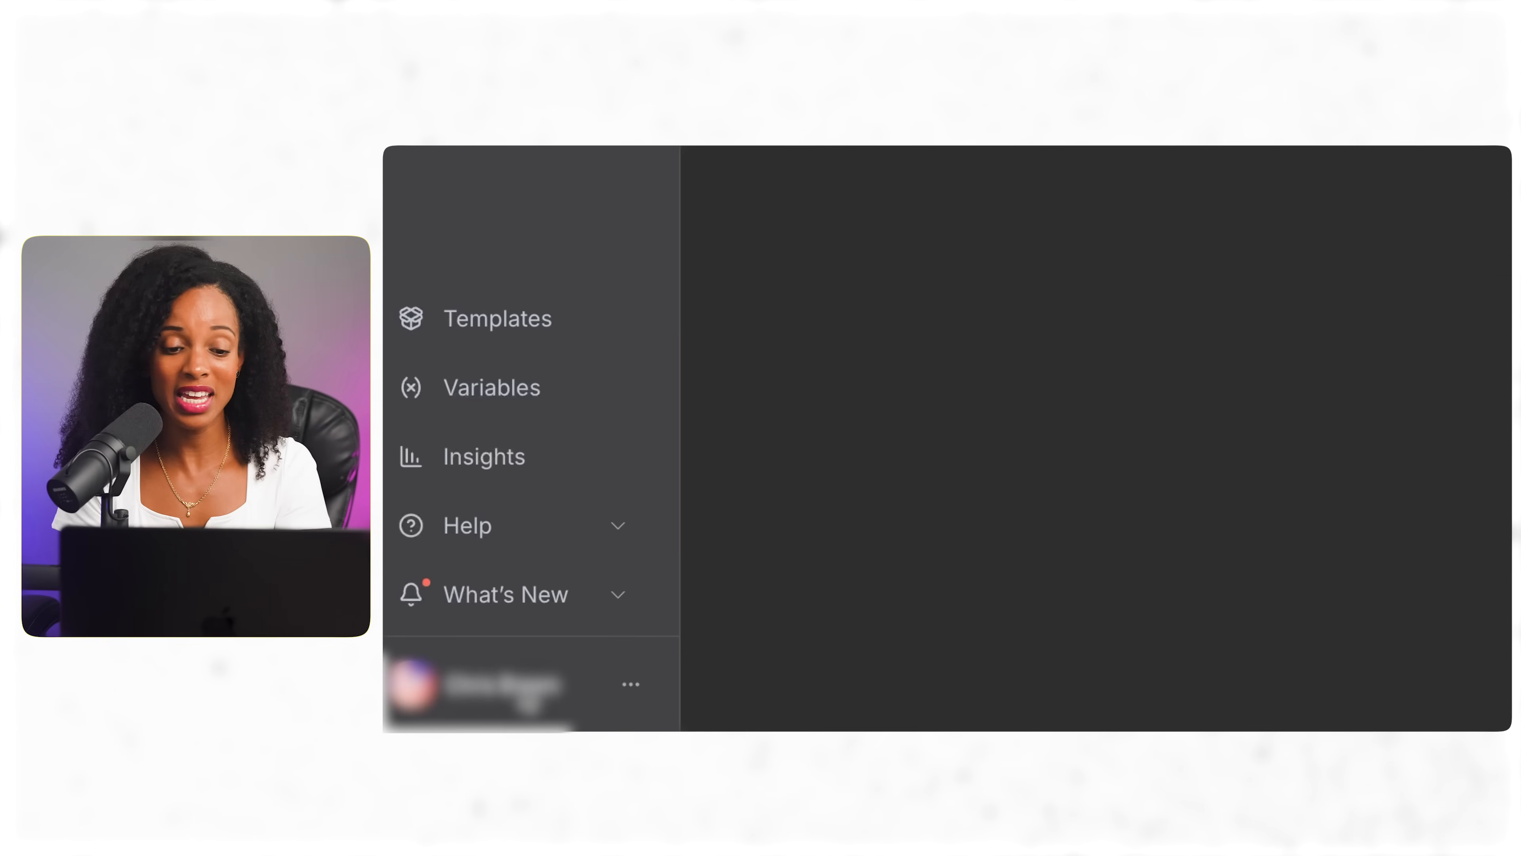
- Activate the emailed license key in Settings and return to the overview
{"action": "left_click", "coordinate": [631, 684]}
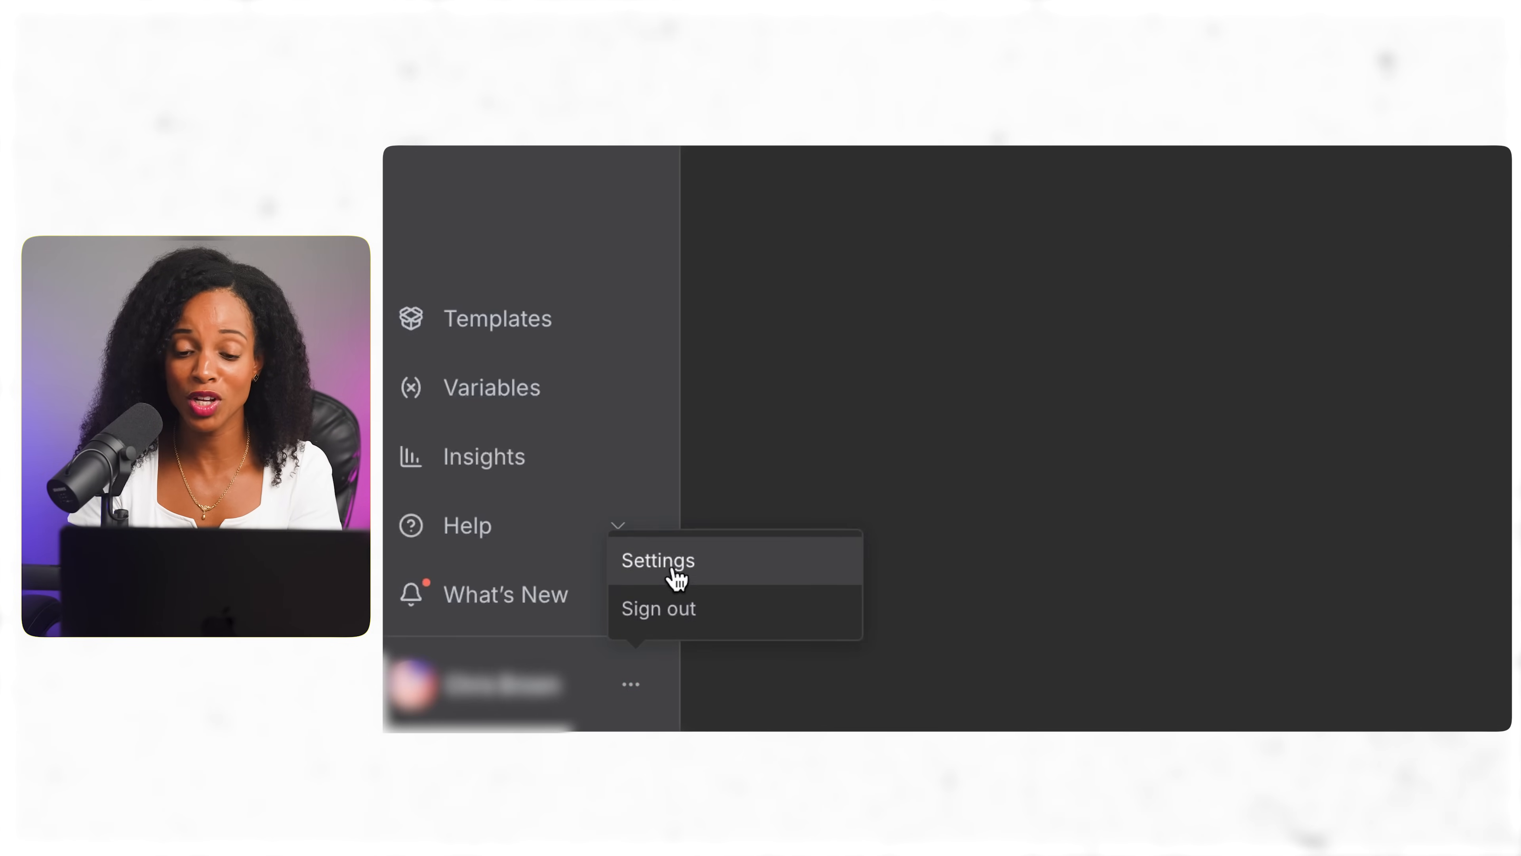
{"action": "left_click", "coordinate": [657, 560]}
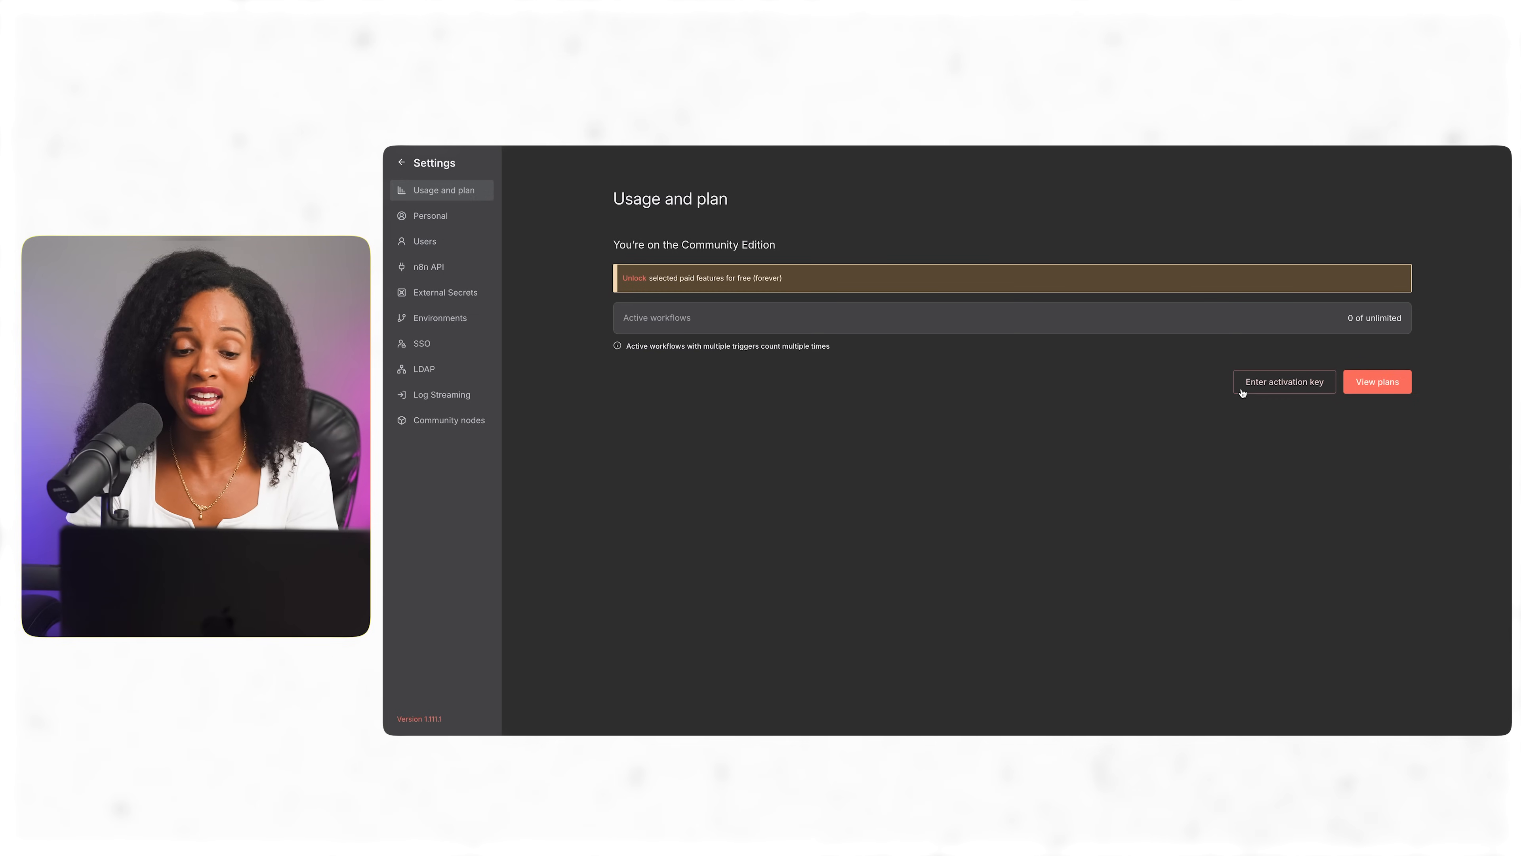
{"action": "left_click", "coordinate": [1282, 381]}
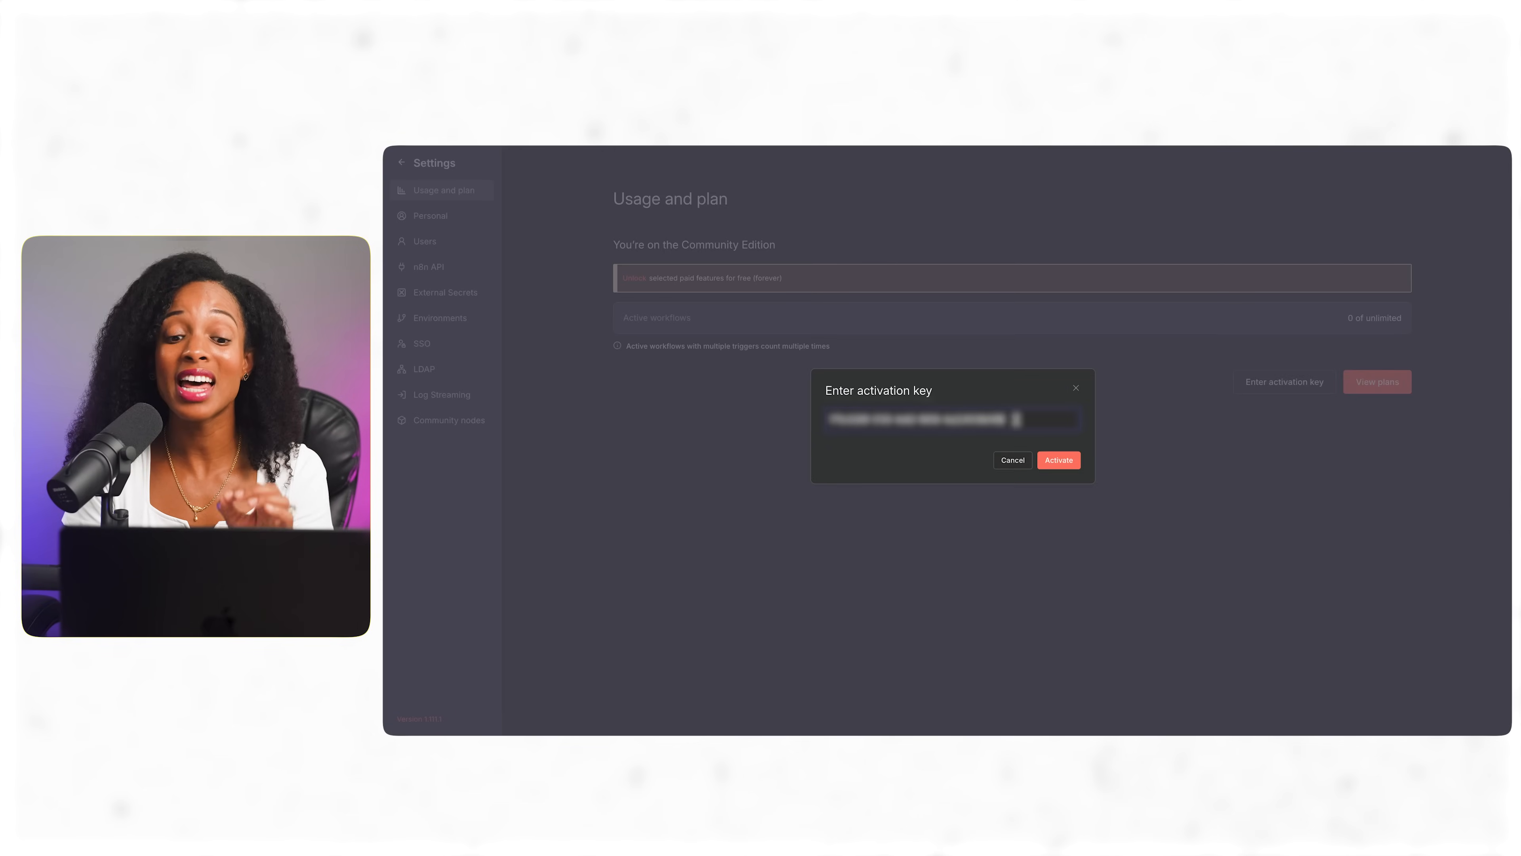
{"action": "left_click", "coordinate": [1058, 460]}
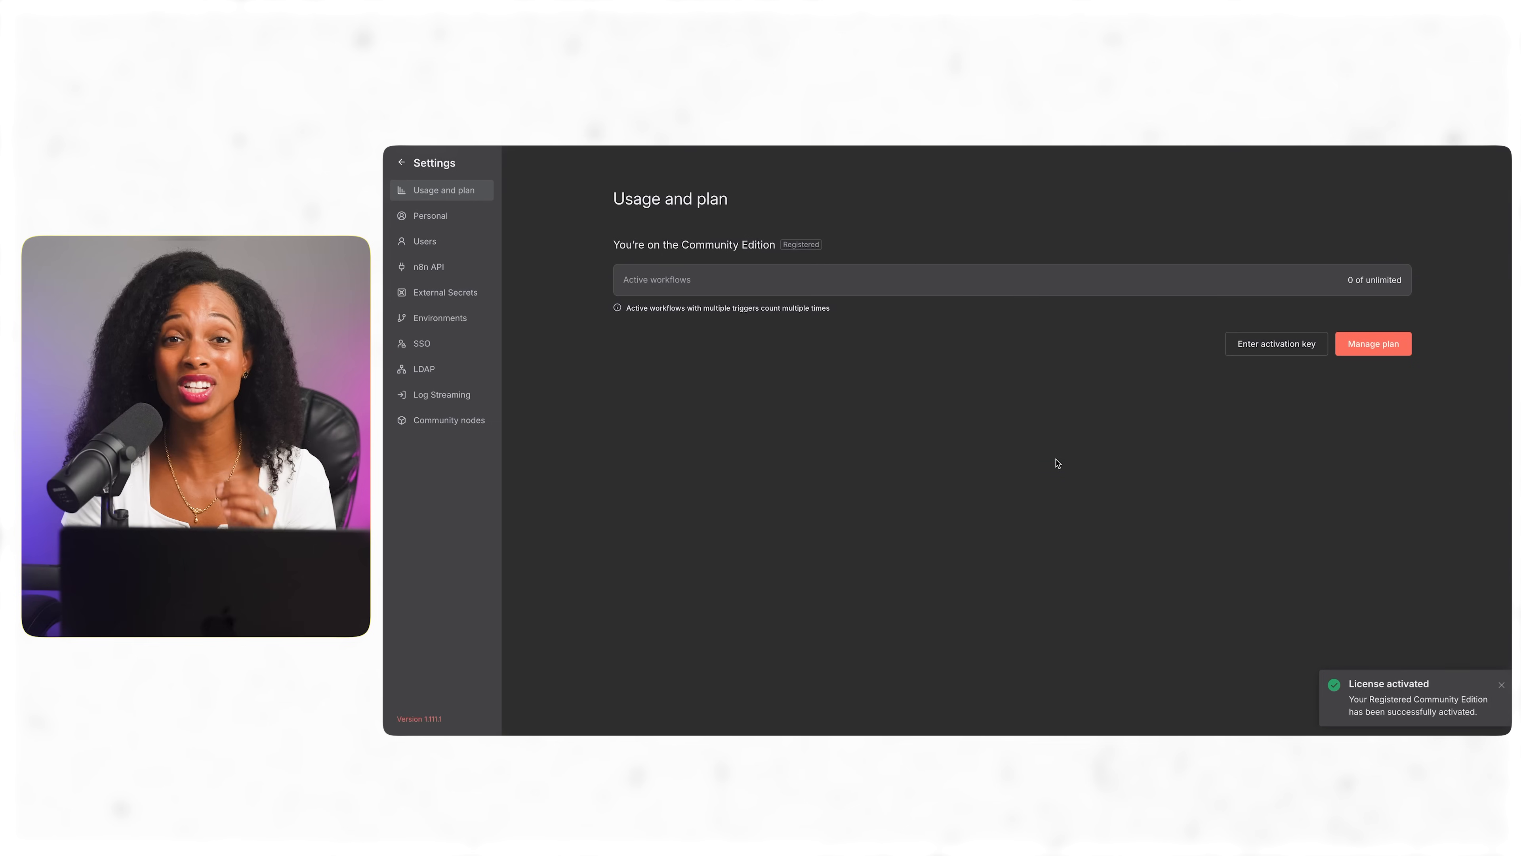
{"action": "left_click", "coordinate": [399, 162]}
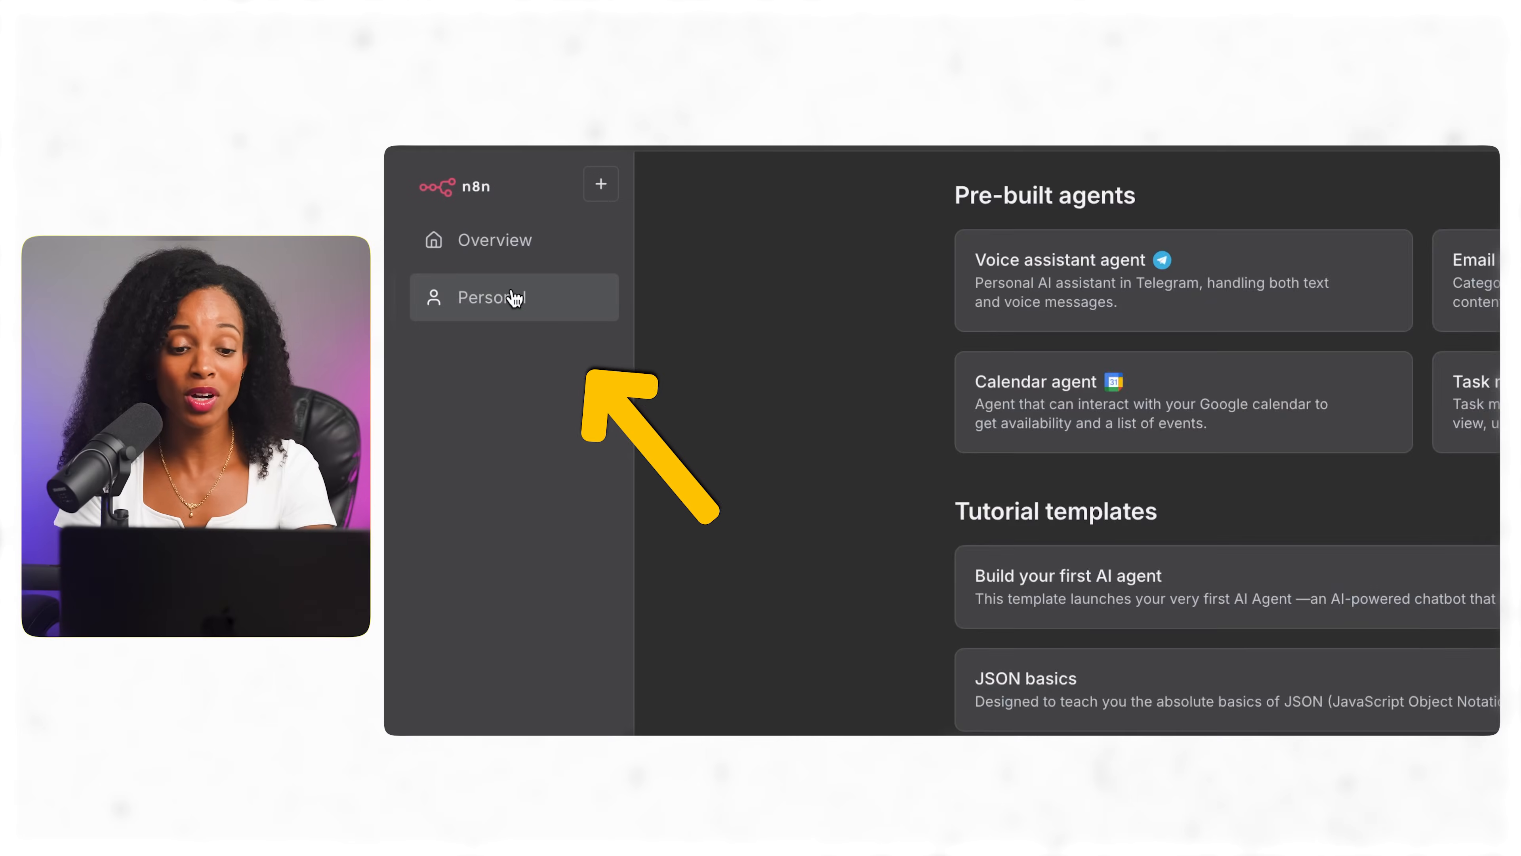
- Add a new credential and choose OpenAi as the service to connect
{"action": "left_click", "coordinate": [493, 297]}
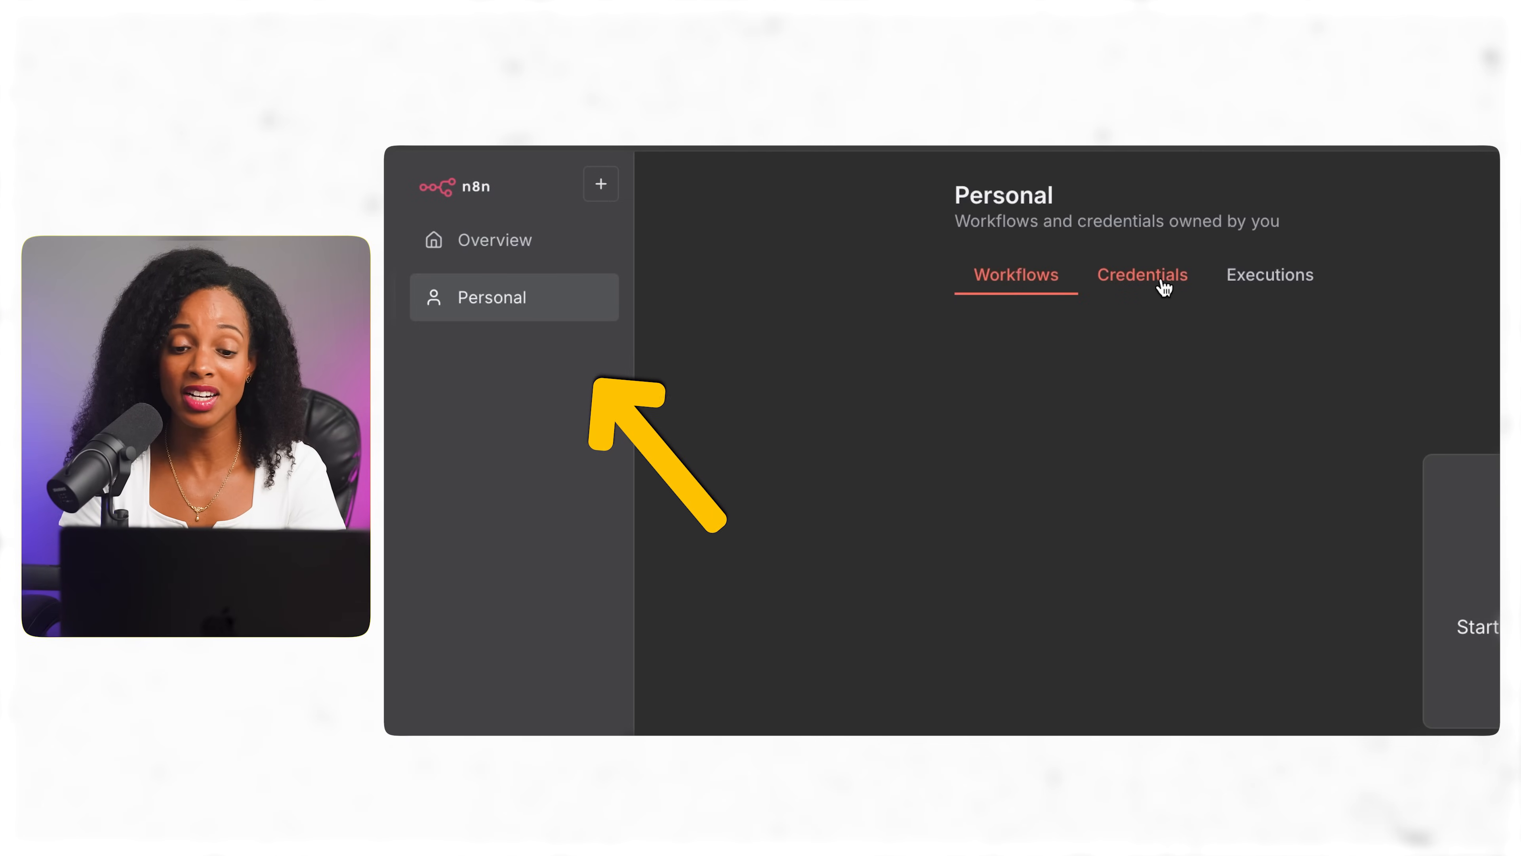
{"action": "left_click", "coordinate": [1142, 275]}
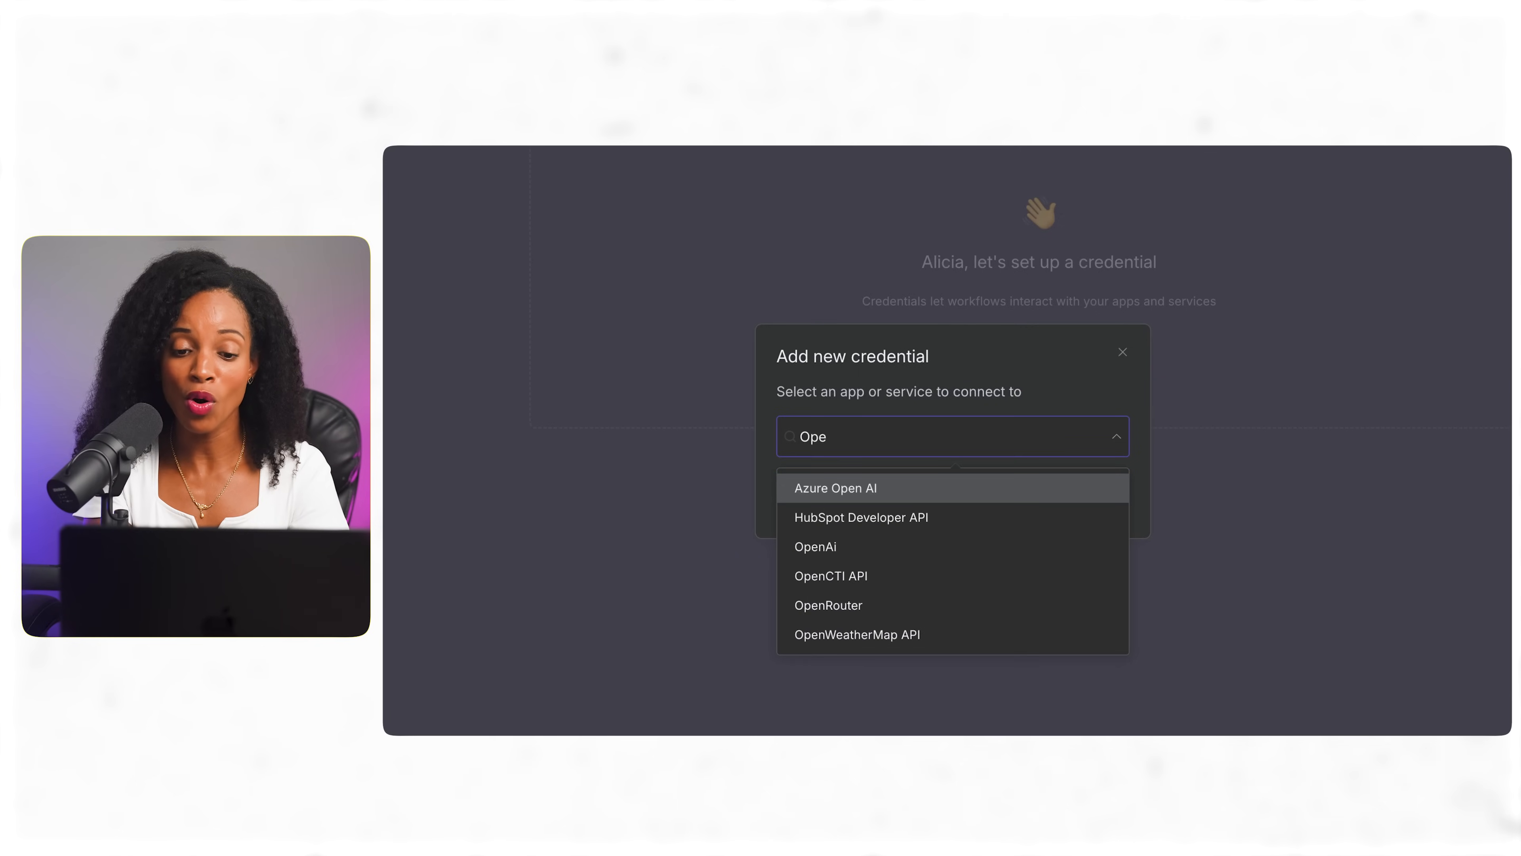
{"action": "left_click", "coordinate": [816, 546]}
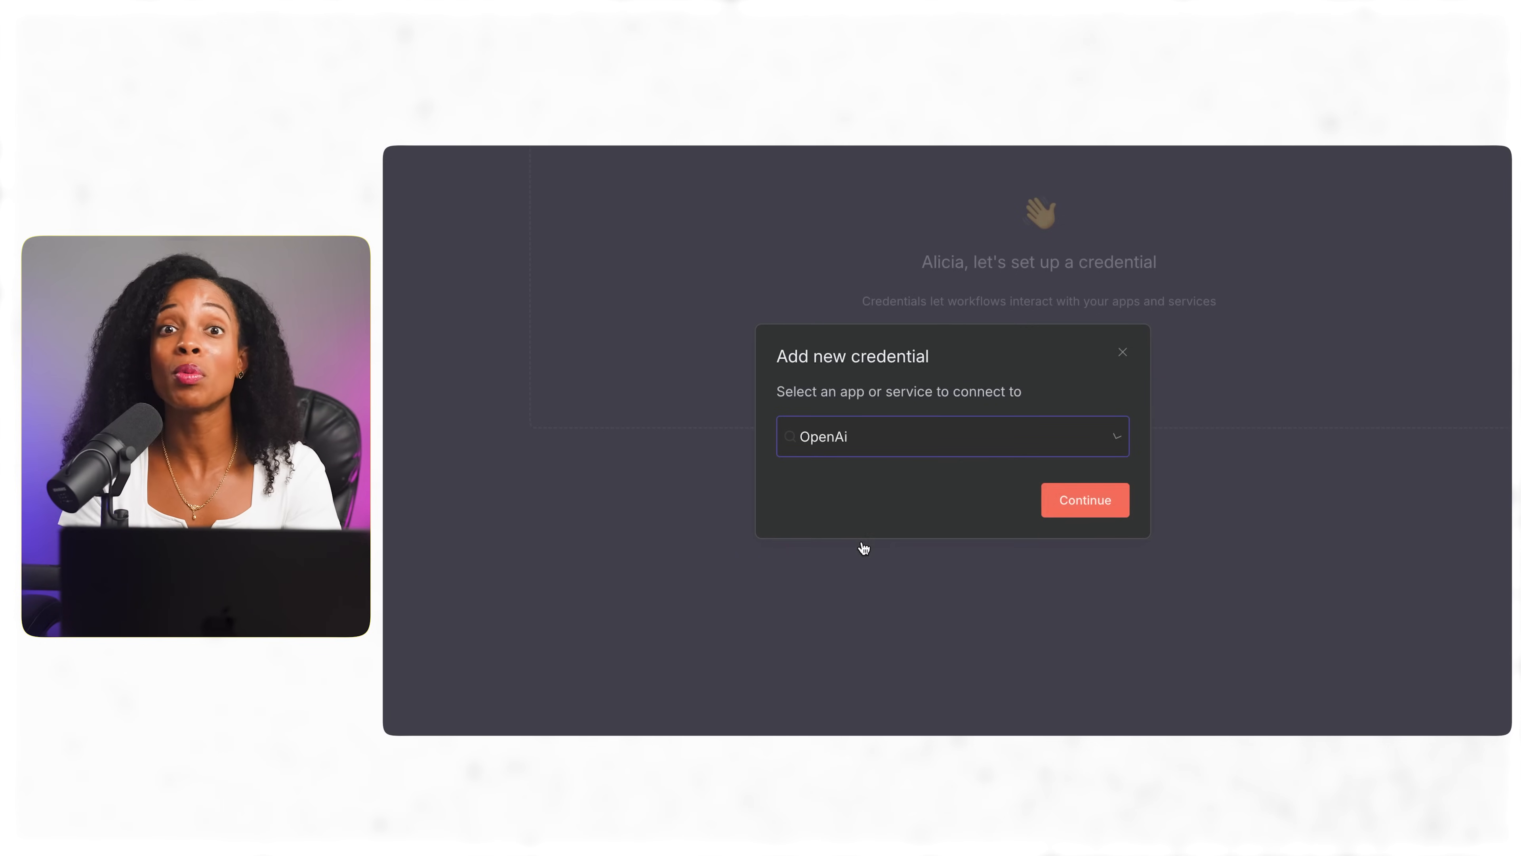
{"action": "left_click", "coordinate": [1085, 500]}
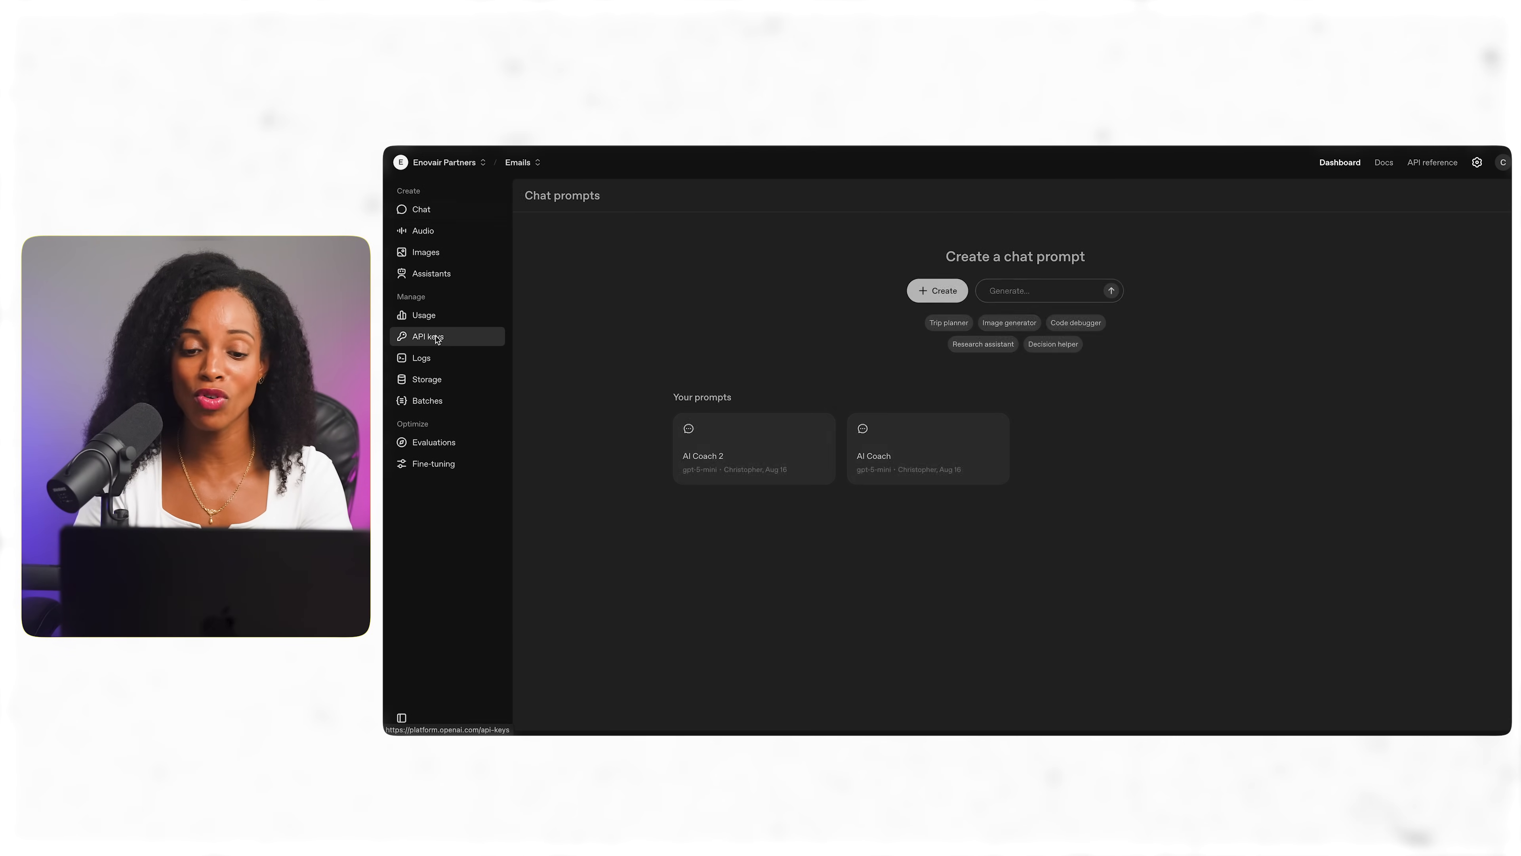
- Create a secret key under a new 'N8N Workflows' project on OpenAI and copy it
{"action": "left_click", "coordinate": [424, 336]}
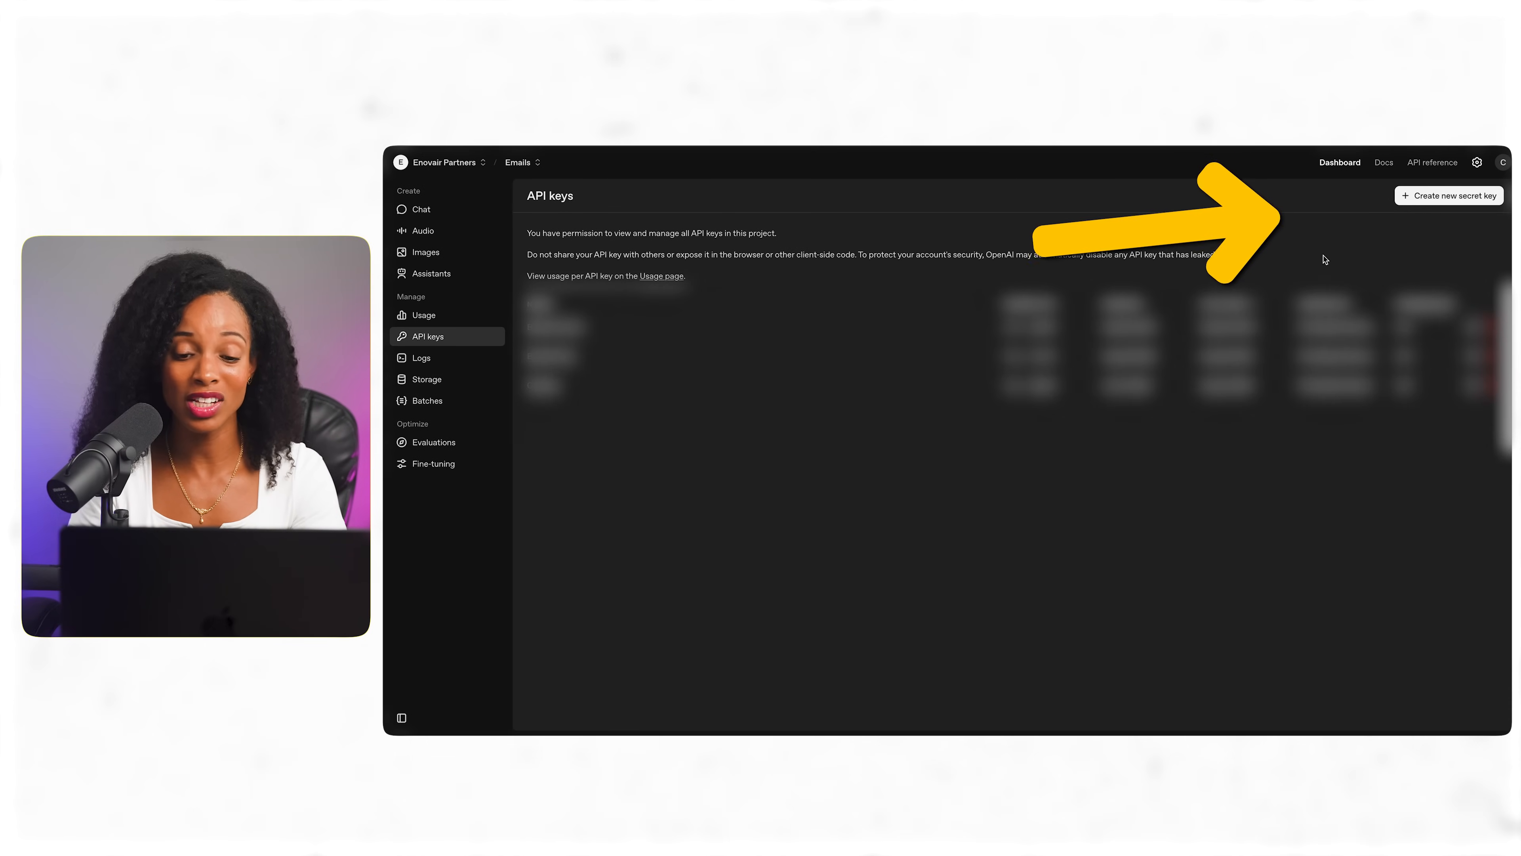
{"action": "left_click", "coordinate": [1448, 195]}
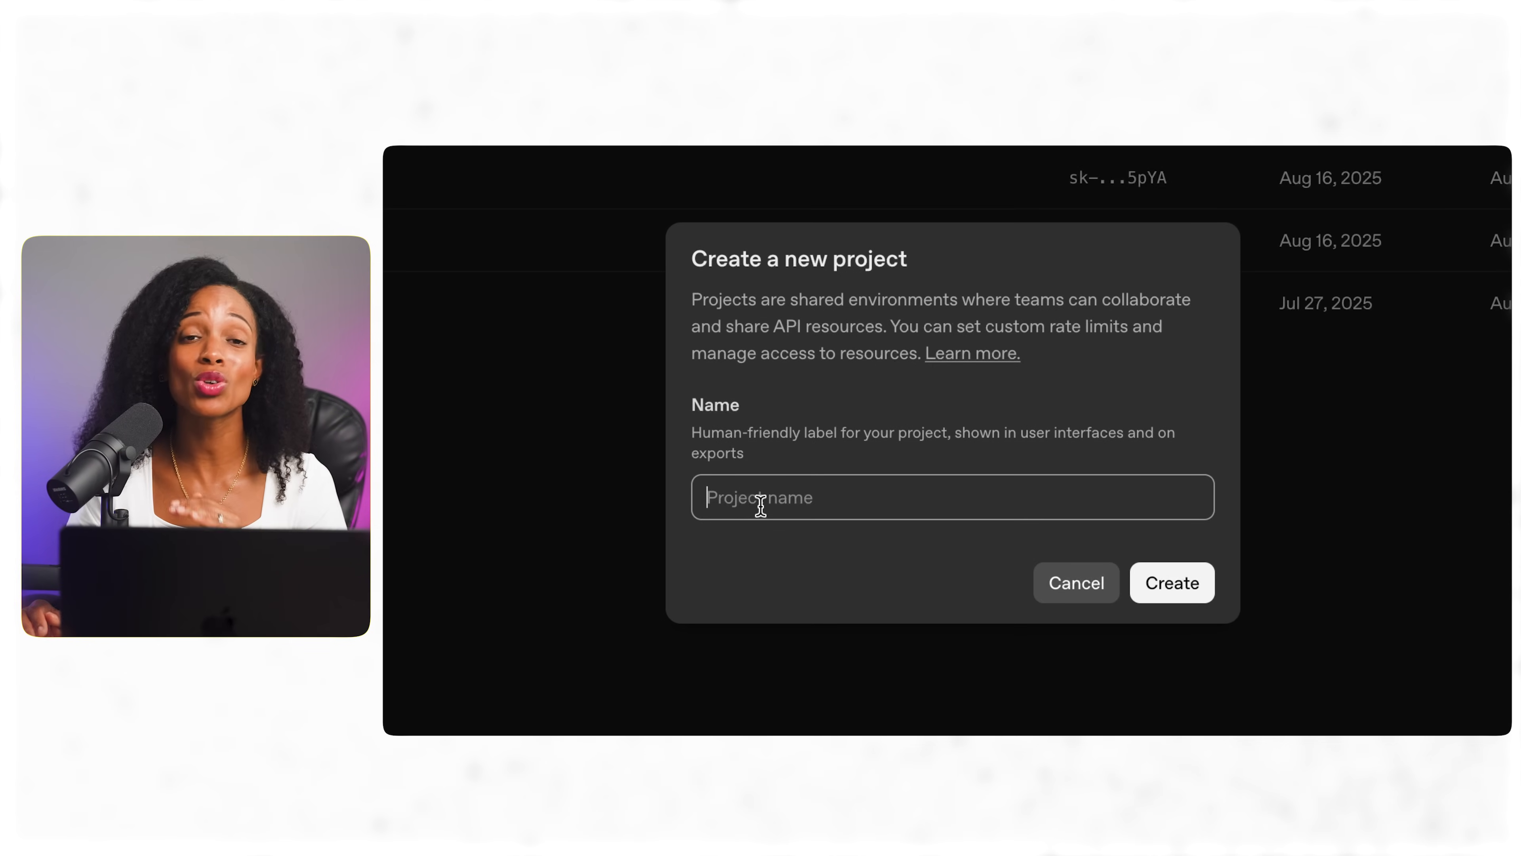
{"action": "type", "text": "N8N Workflows"}
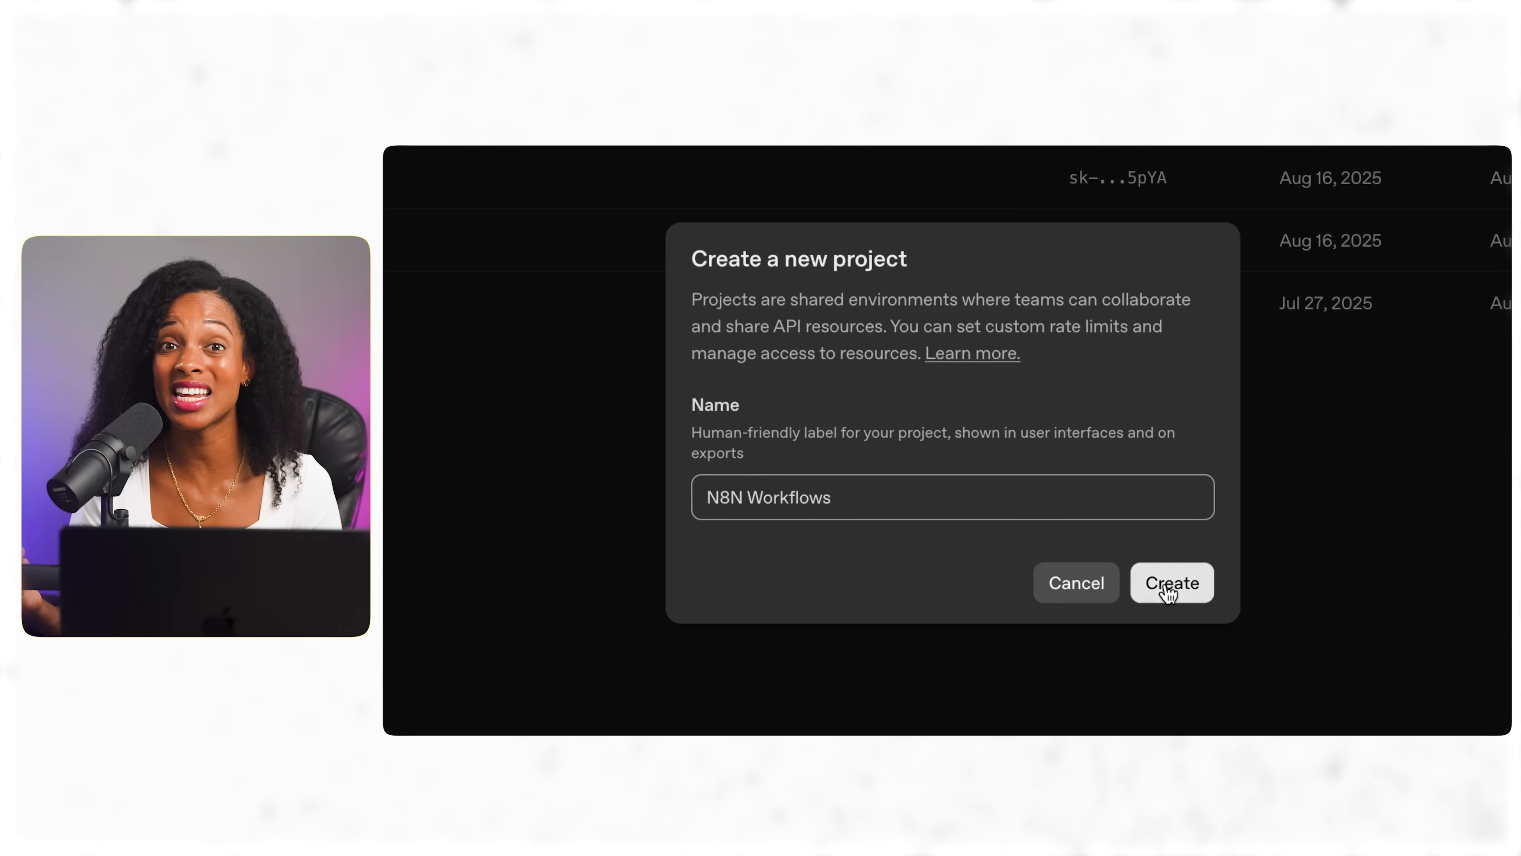
{"action": "left_click", "coordinate": [1171, 582]}
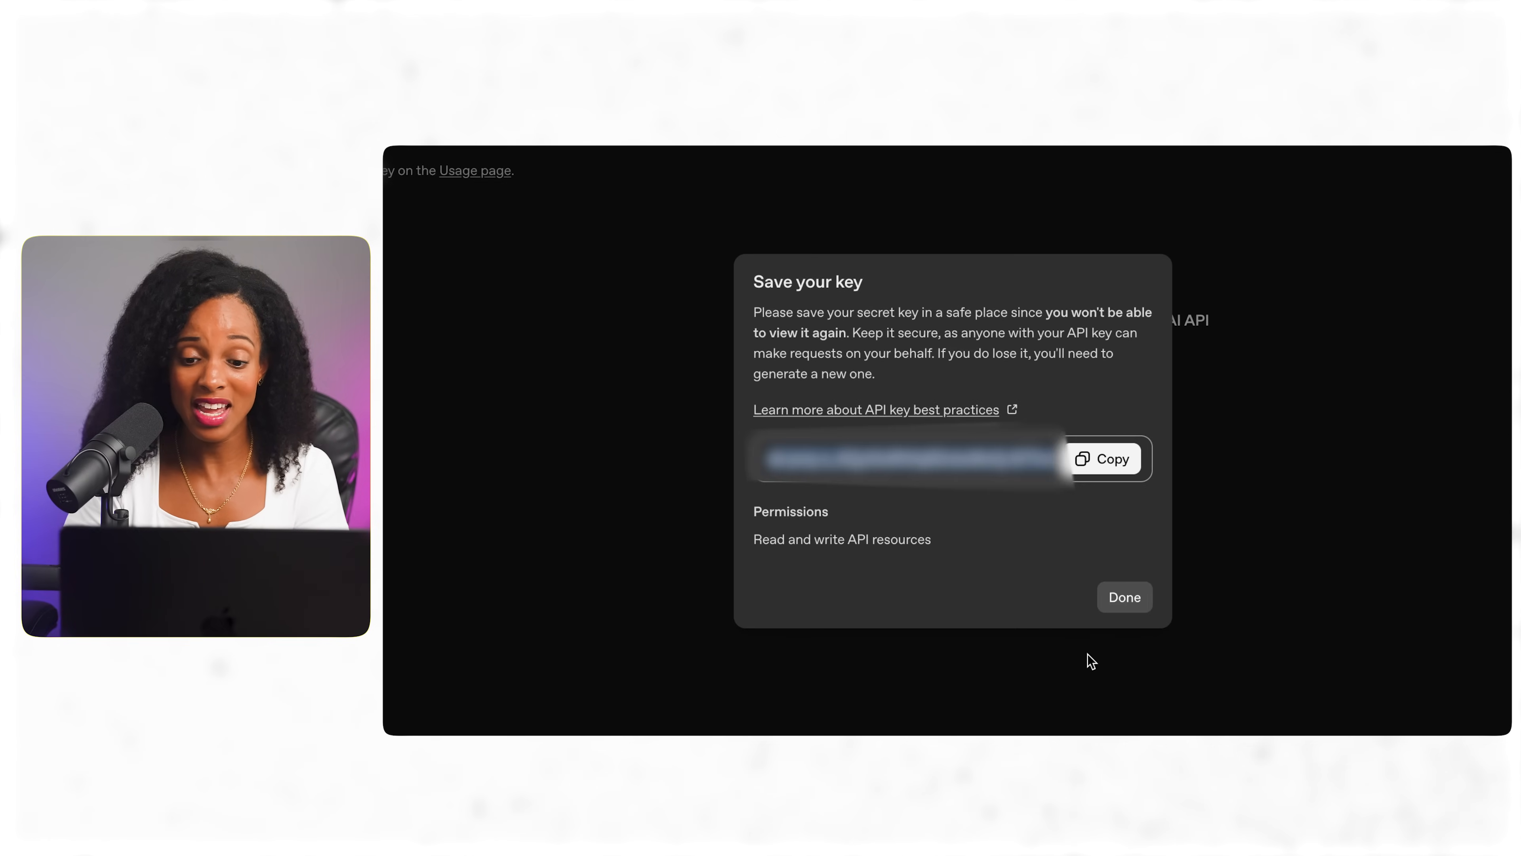
{"action": "left_click", "coordinate": [1123, 597]}
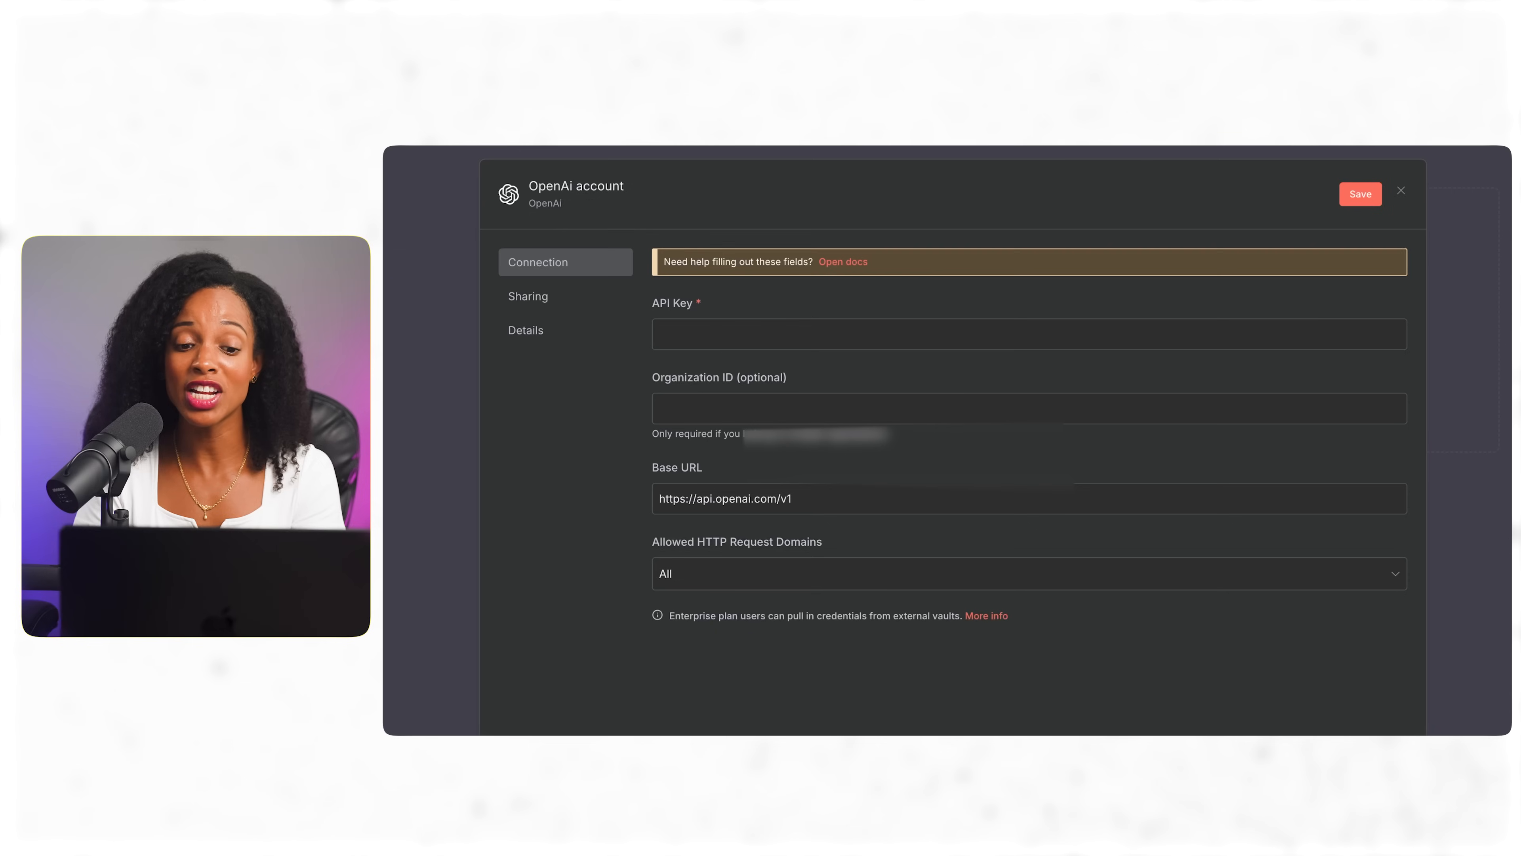
- Paste the API key into the OpenAi credential, save it and close the dialog
{"action": "left_click", "coordinate": [1028, 334]}
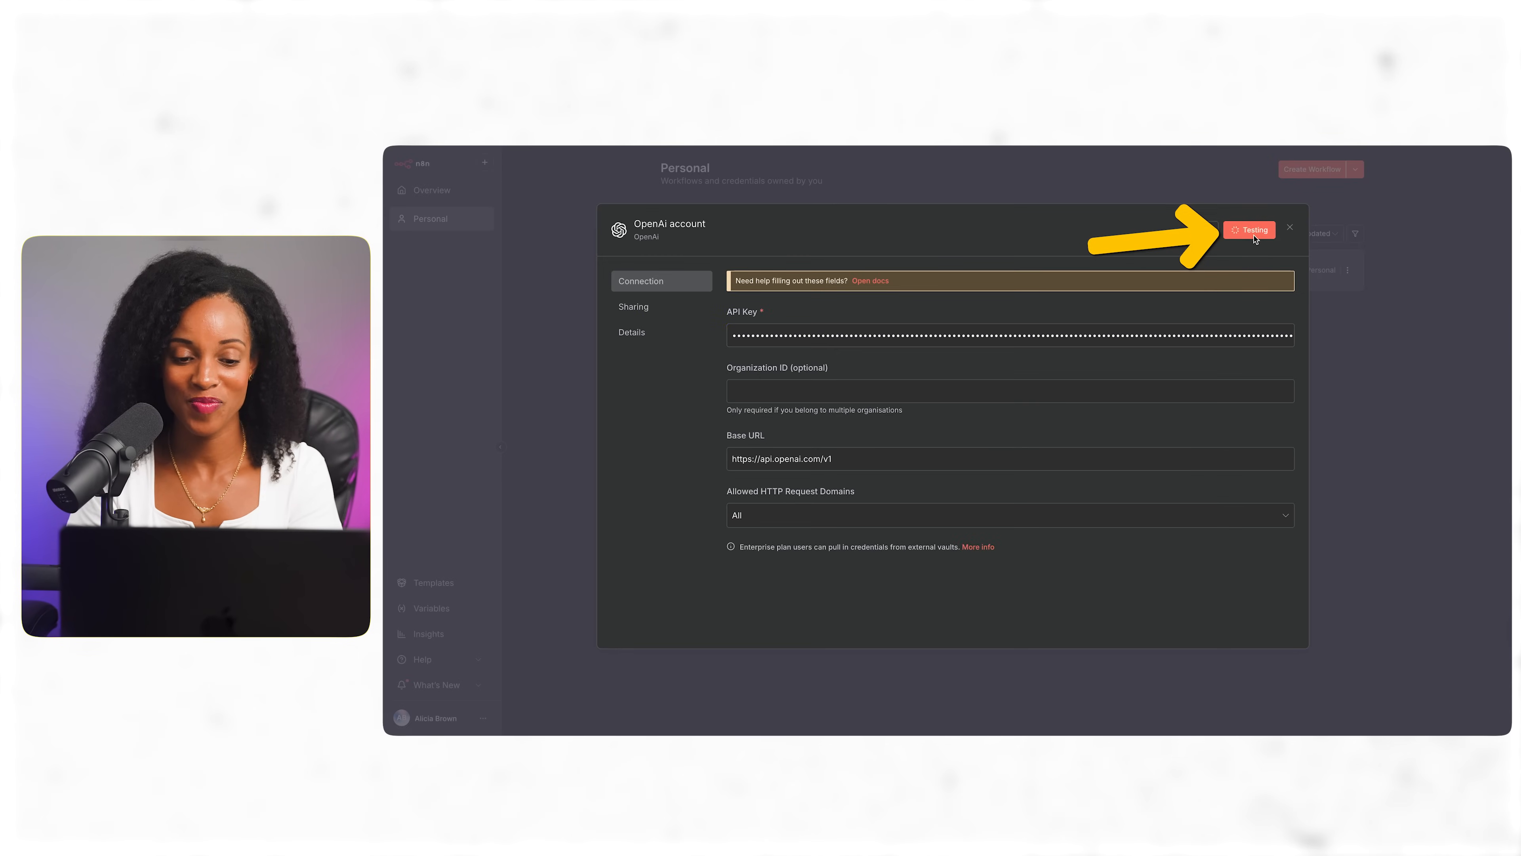
{"action": "left_click", "coordinate": [1250, 230]}
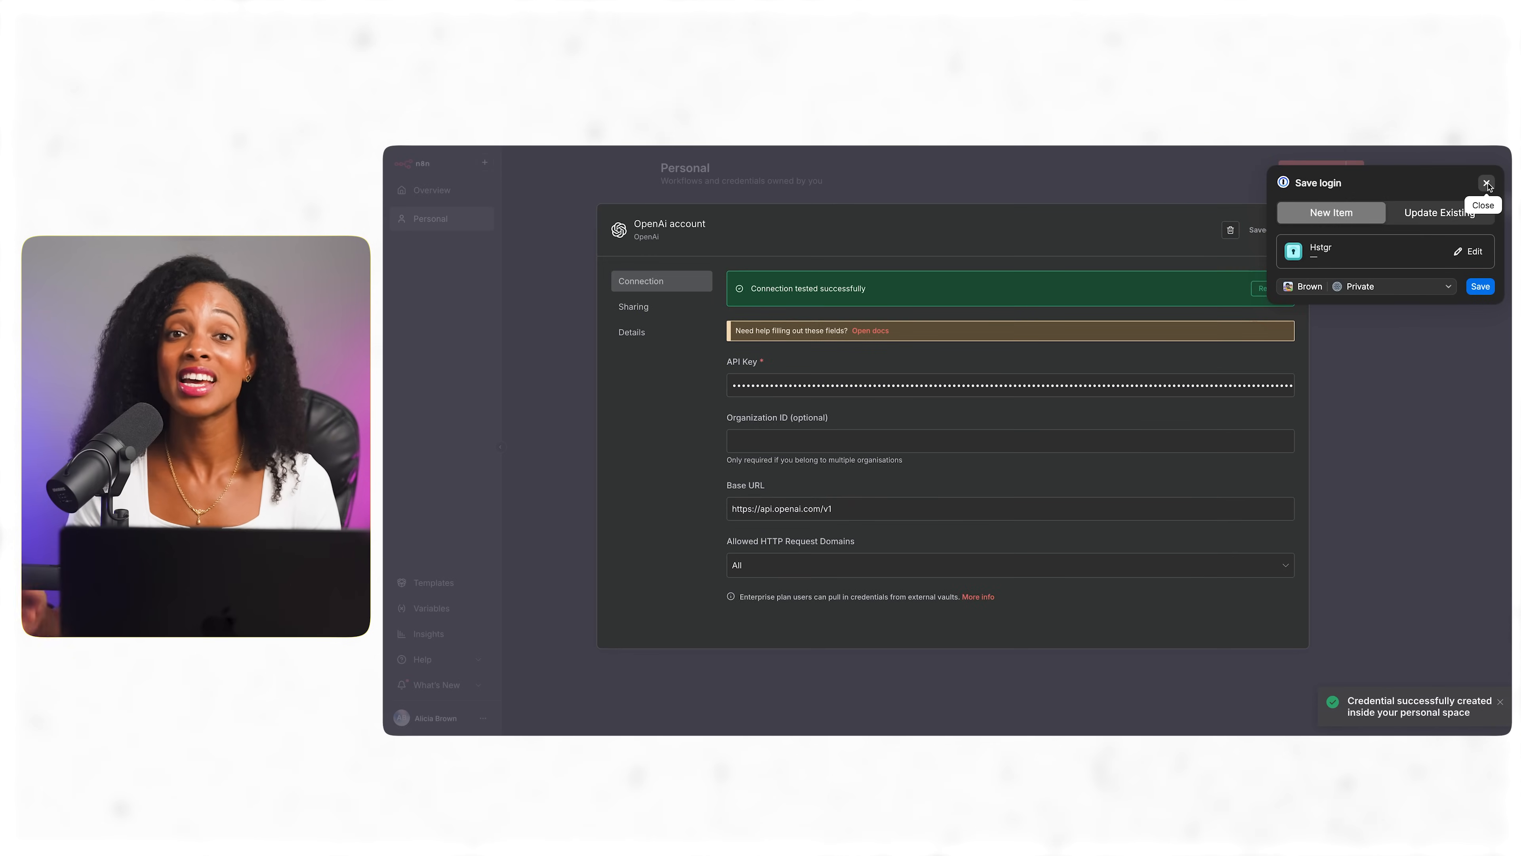
{"action": "left_click", "coordinate": [1486, 182]}
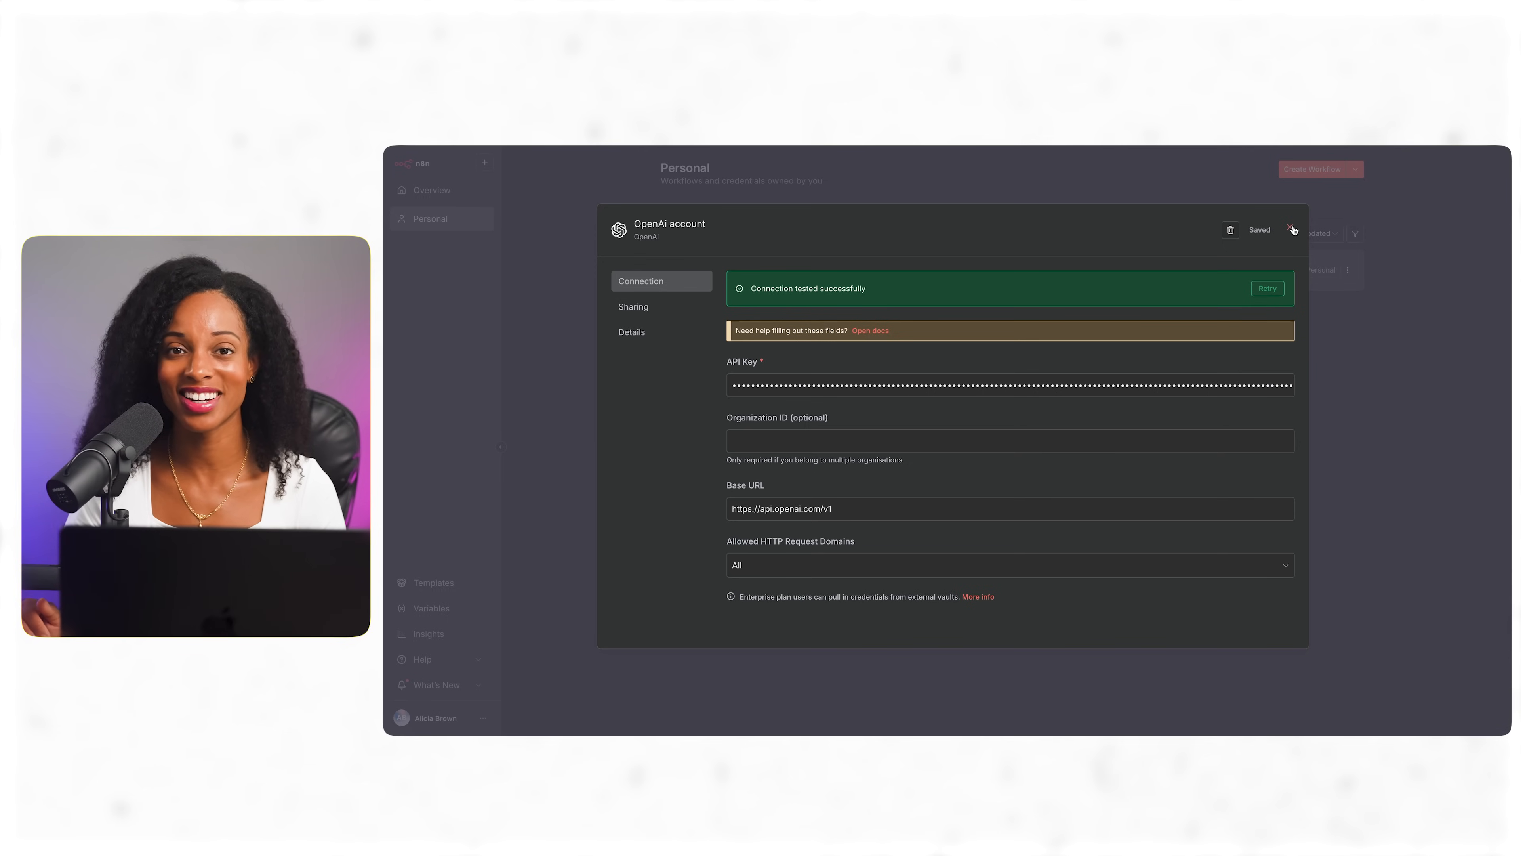
{"action": "left_click", "coordinate": [1292, 230]}
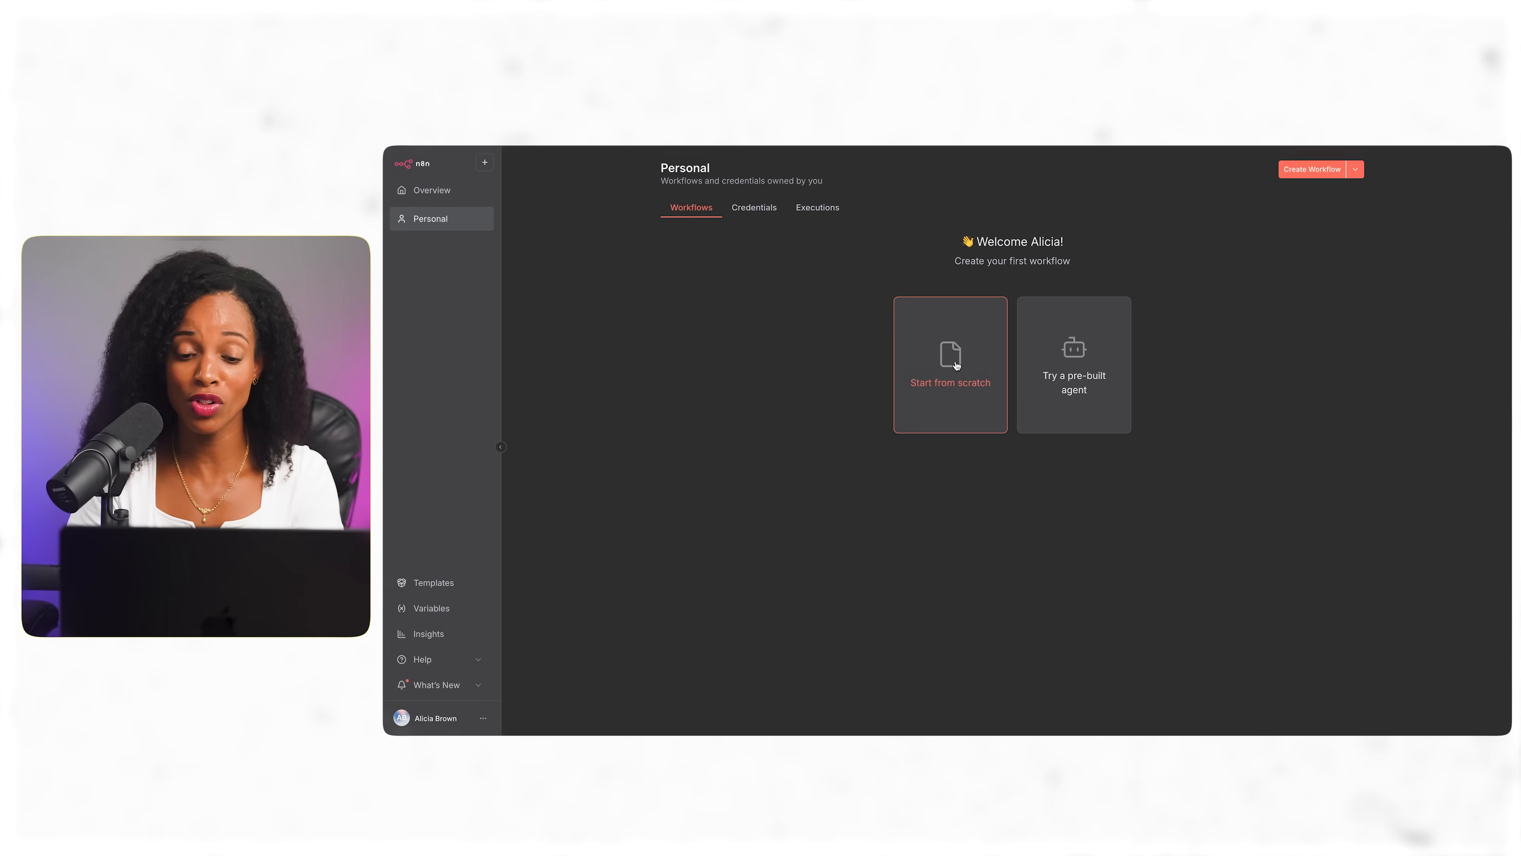
- Start a workflow from scratch and list the available triggers for its first step
{"action": "left_click", "coordinate": [950, 364]}
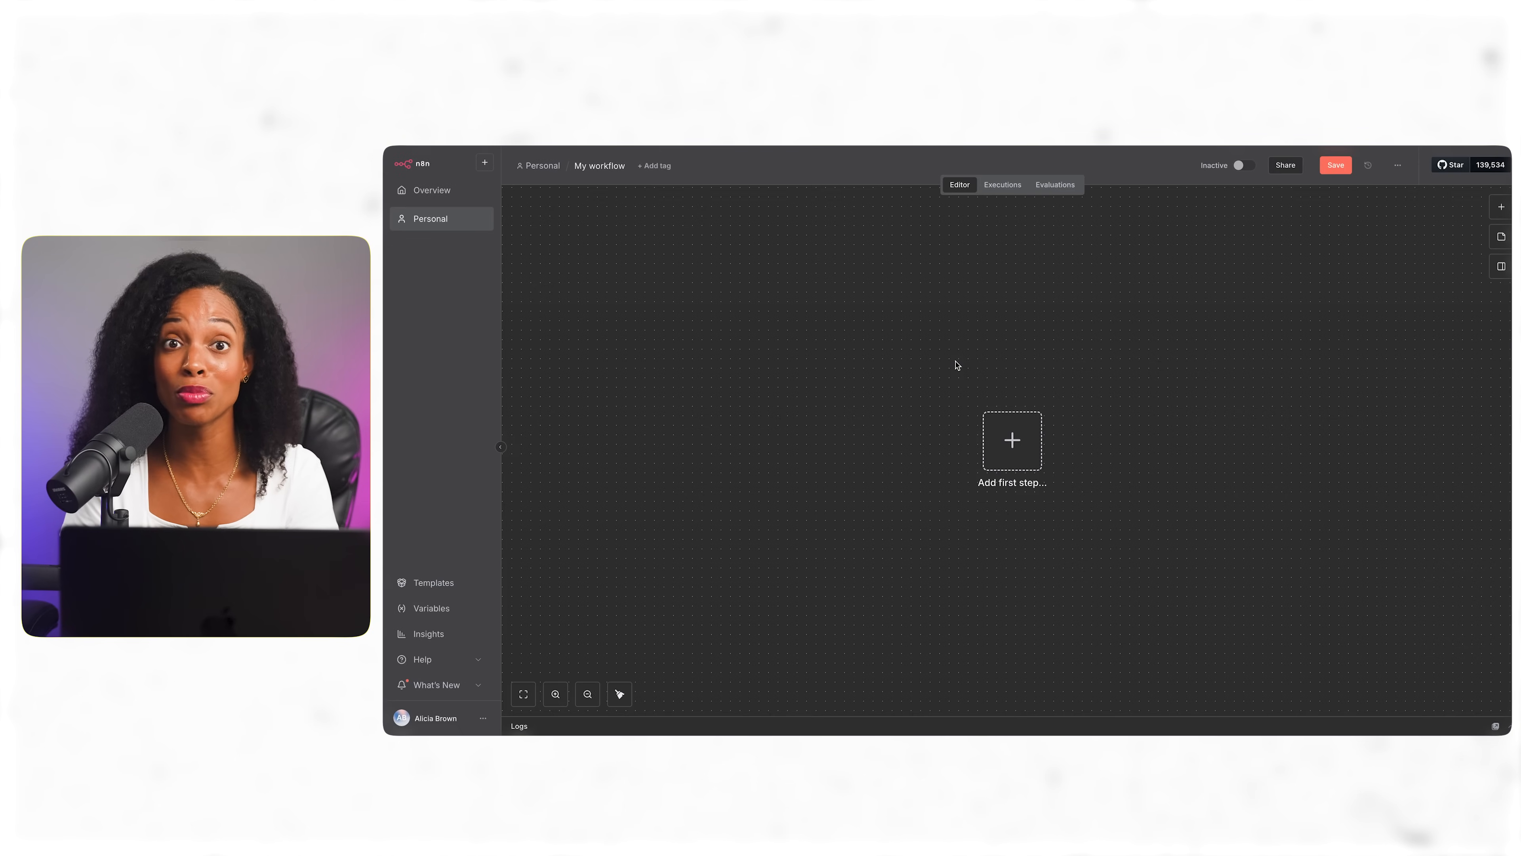
{"action": "left_click", "coordinate": [1012, 440]}
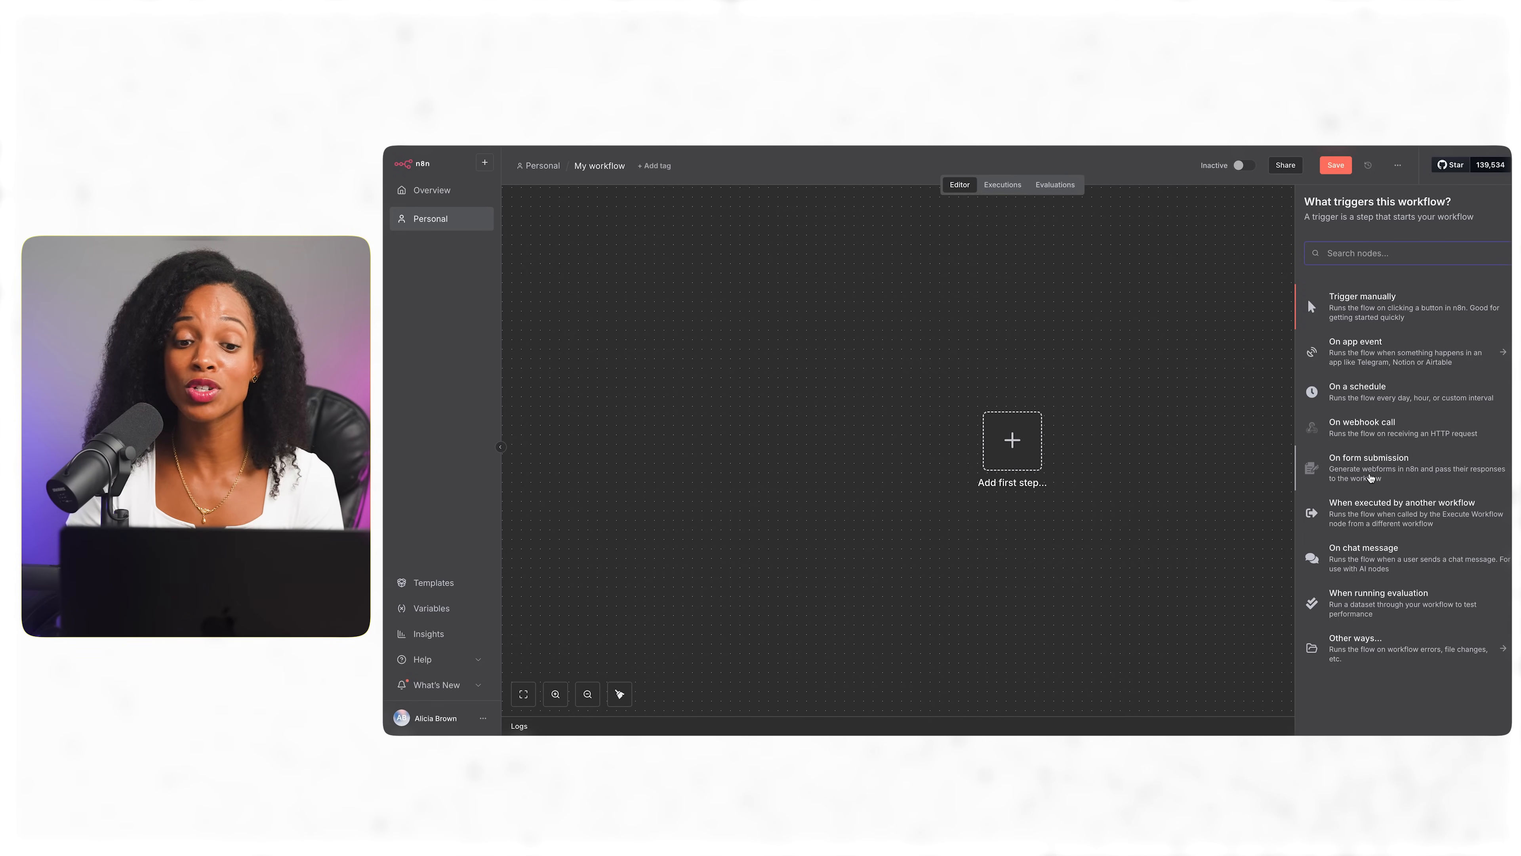
- Start the workflow with a form trigger titled 'Service Request' and a description inviting quote details
{"action": "left_click", "coordinate": [1368, 468]}
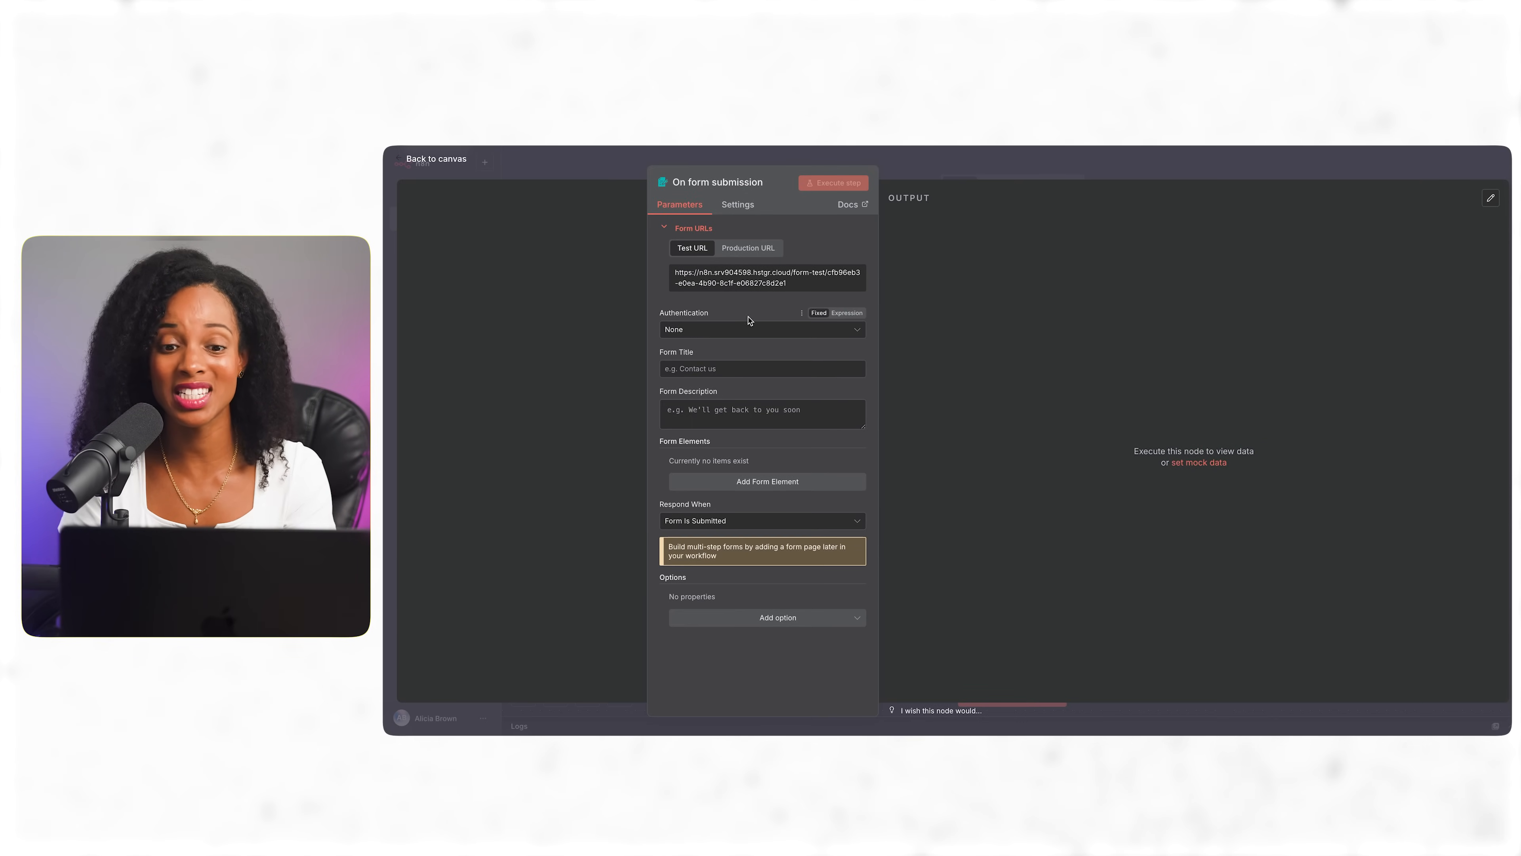
{"action": "left_click", "coordinate": [761, 368]}
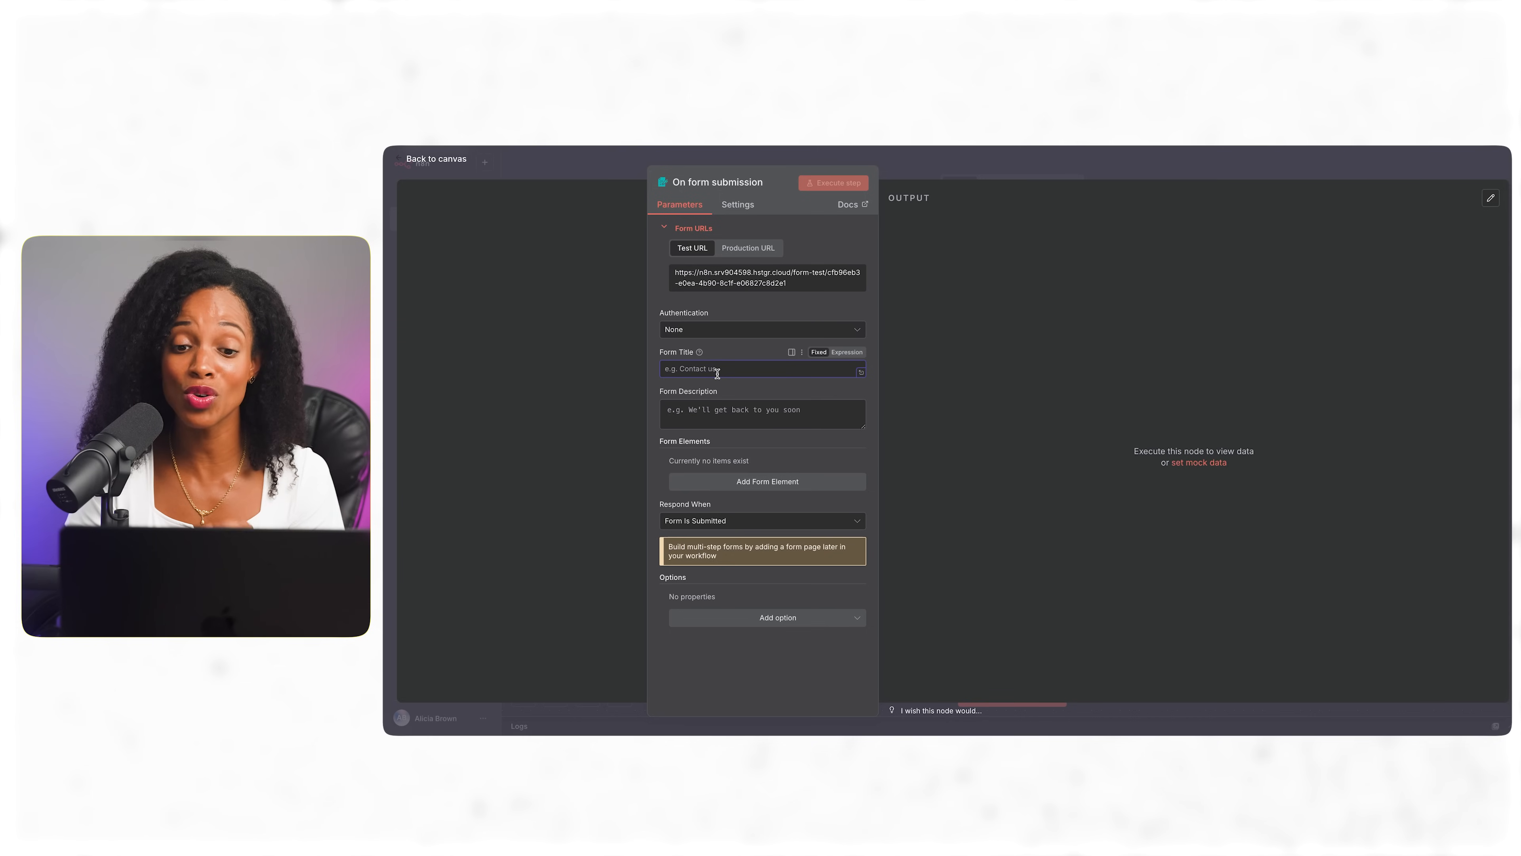
{"action": "type", "text": "s"}
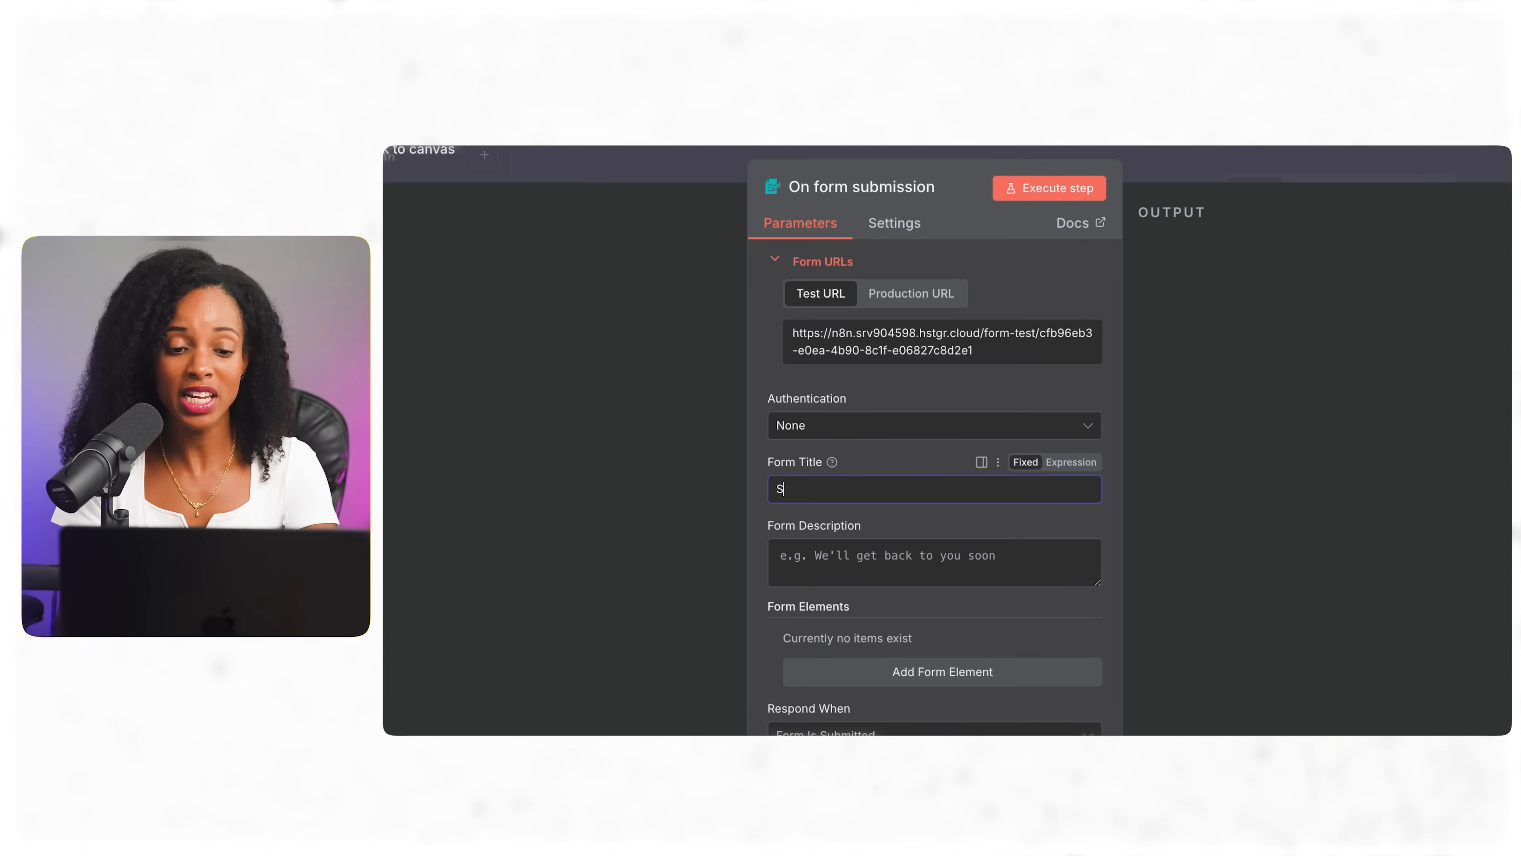
{"action": "type", "text": "Service Request"}
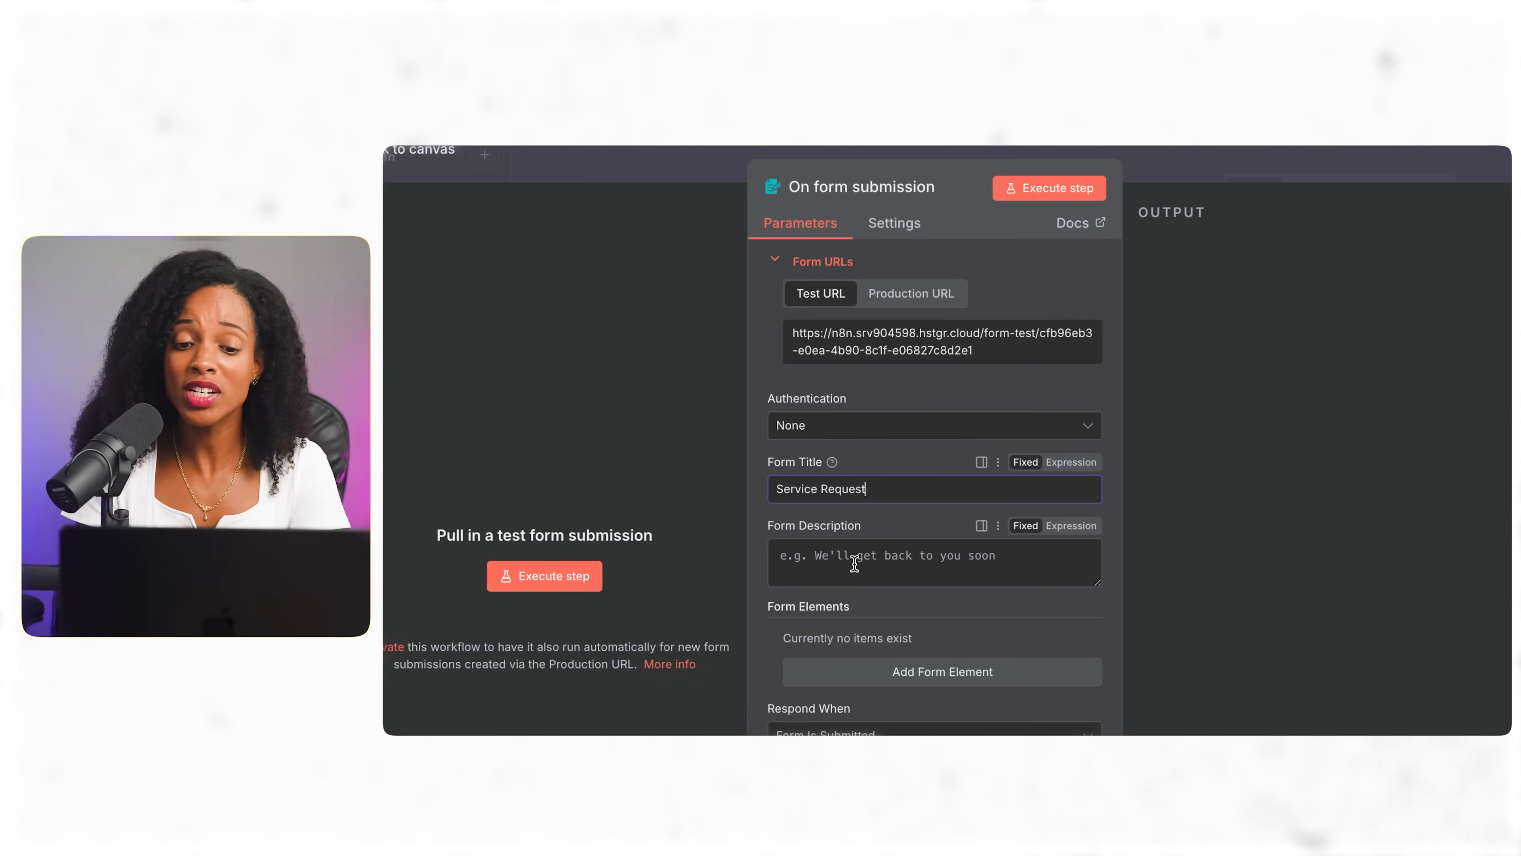
{"action": "type", "text": "What to get an instant quote on our services. Enter the details"}
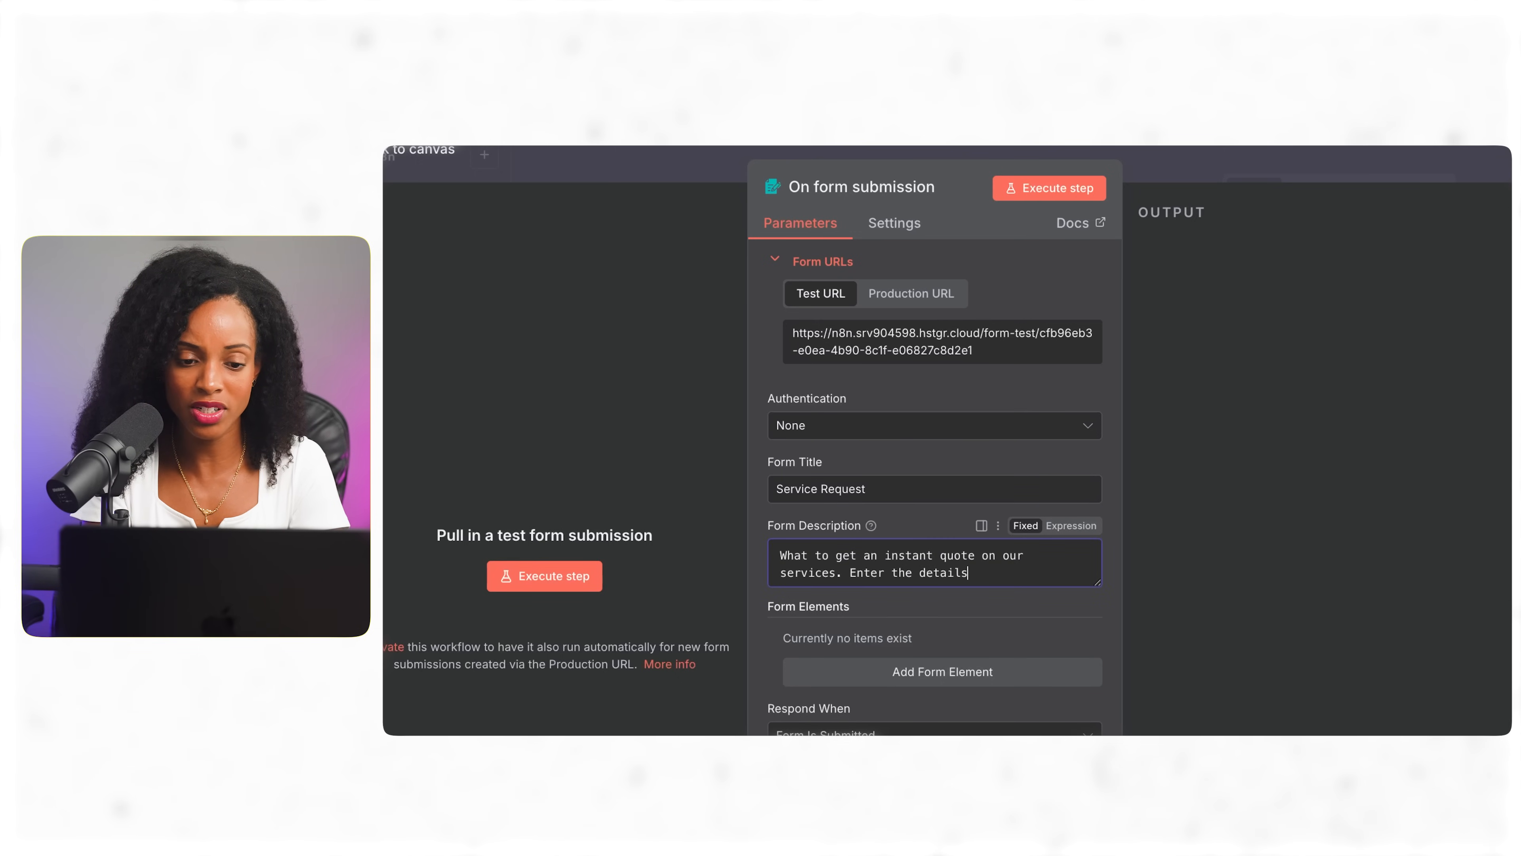
- Add a required Name field as the first form element
{"action": "left_click", "coordinate": [940, 671]}
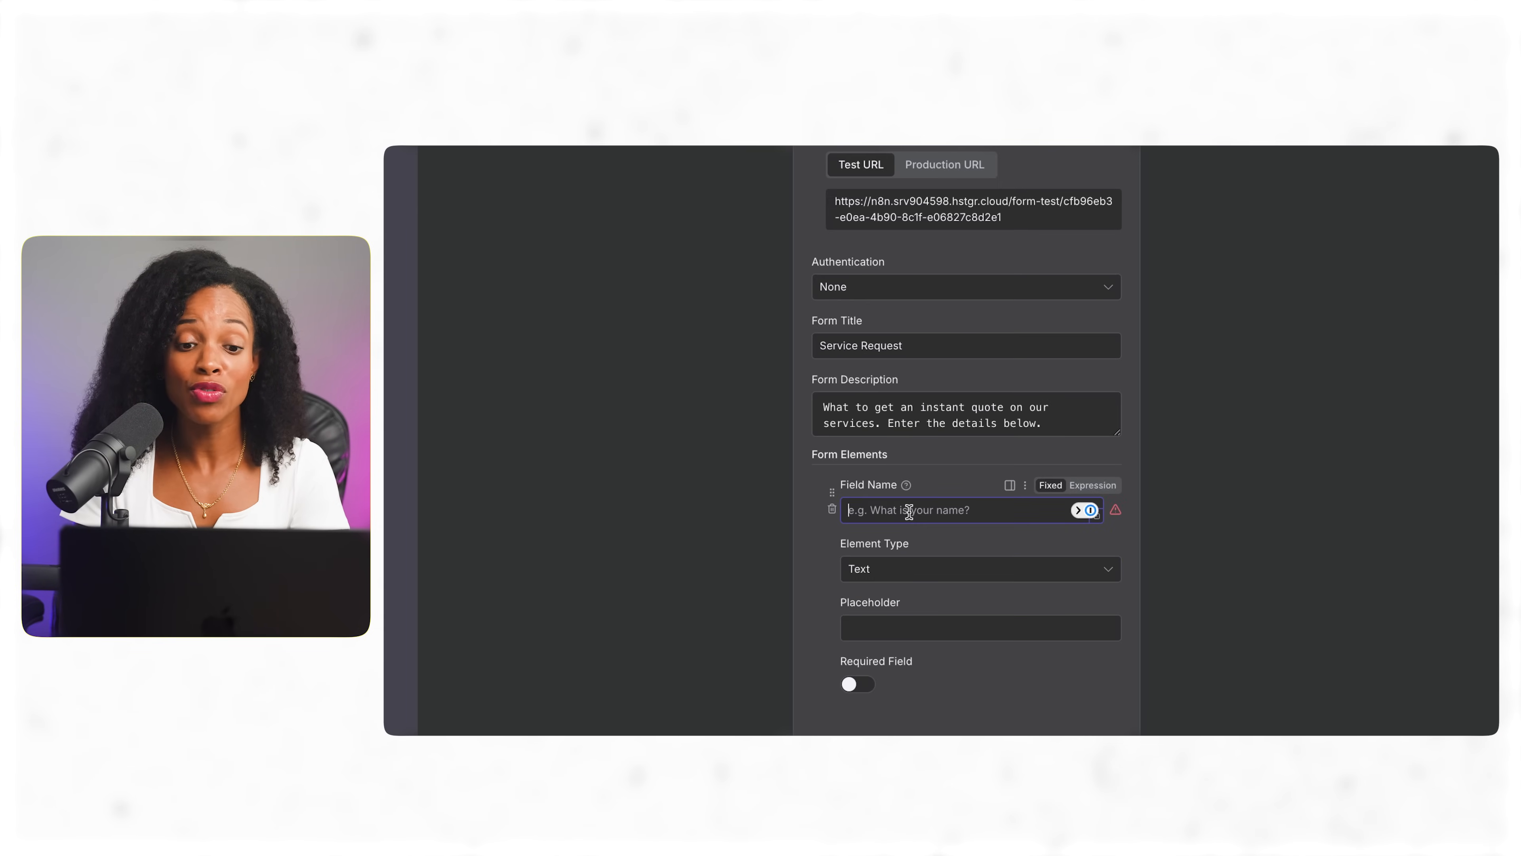
{"action": "type", "text": "Name"}
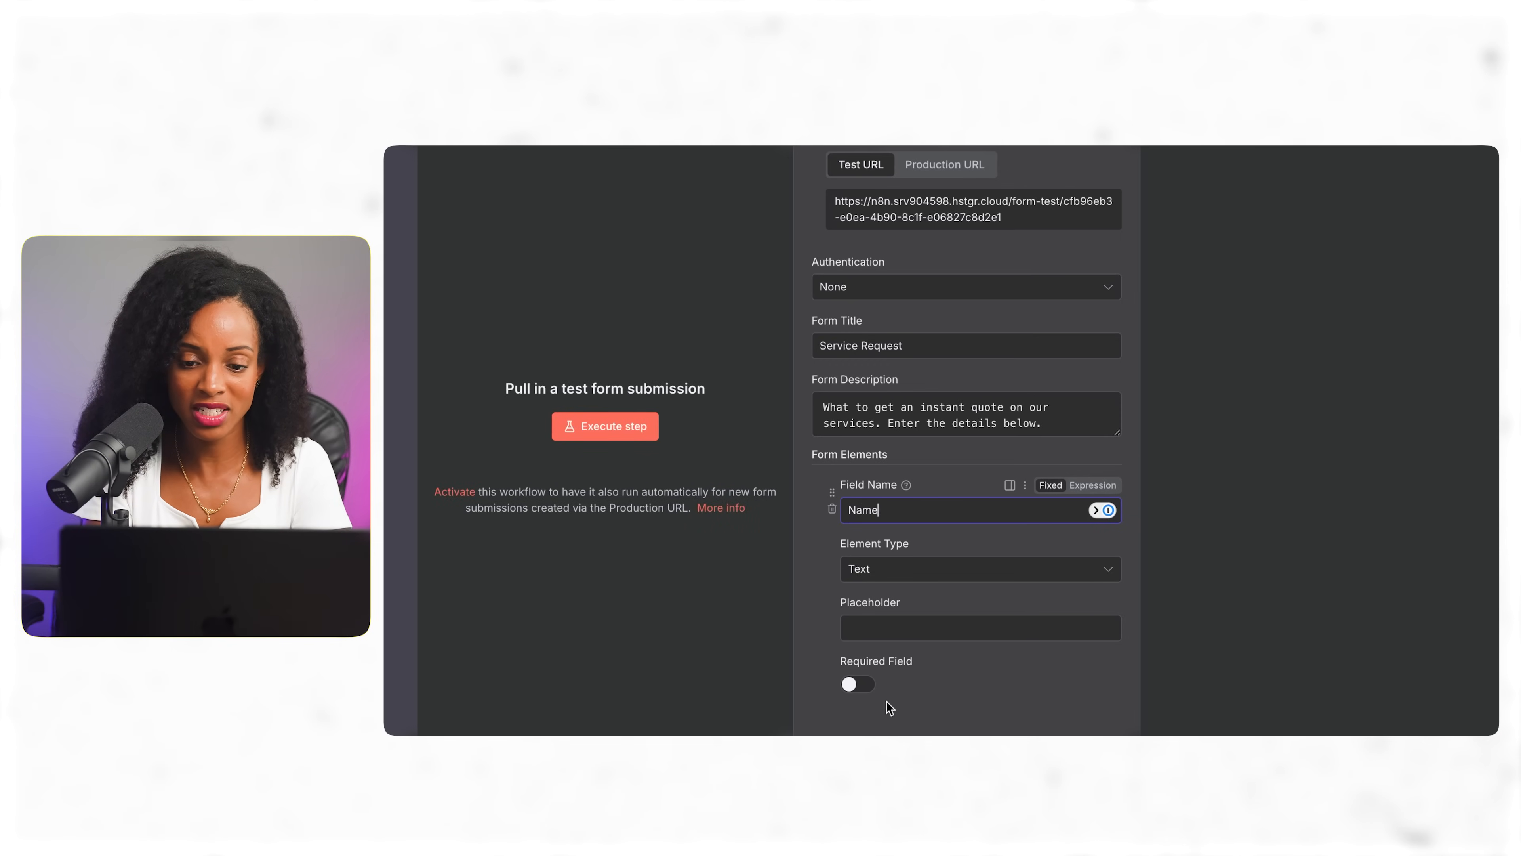
{"action": "left_click", "coordinate": [855, 683]}
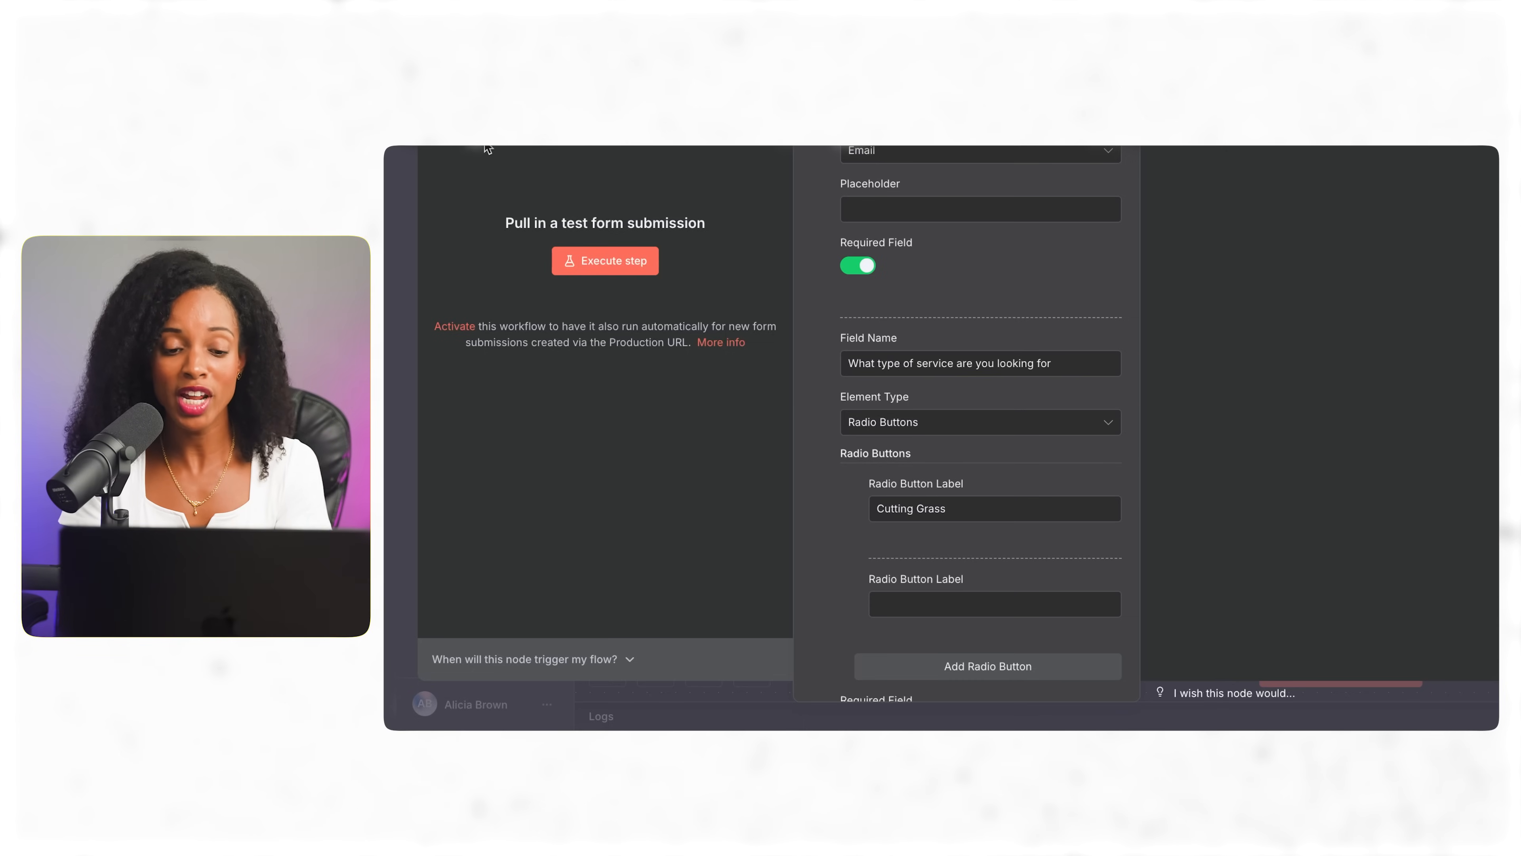
- Fill the service-type option labels such as Lawn Care and Pest control
{"action": "left_click", "coordinate": [993, 602]}
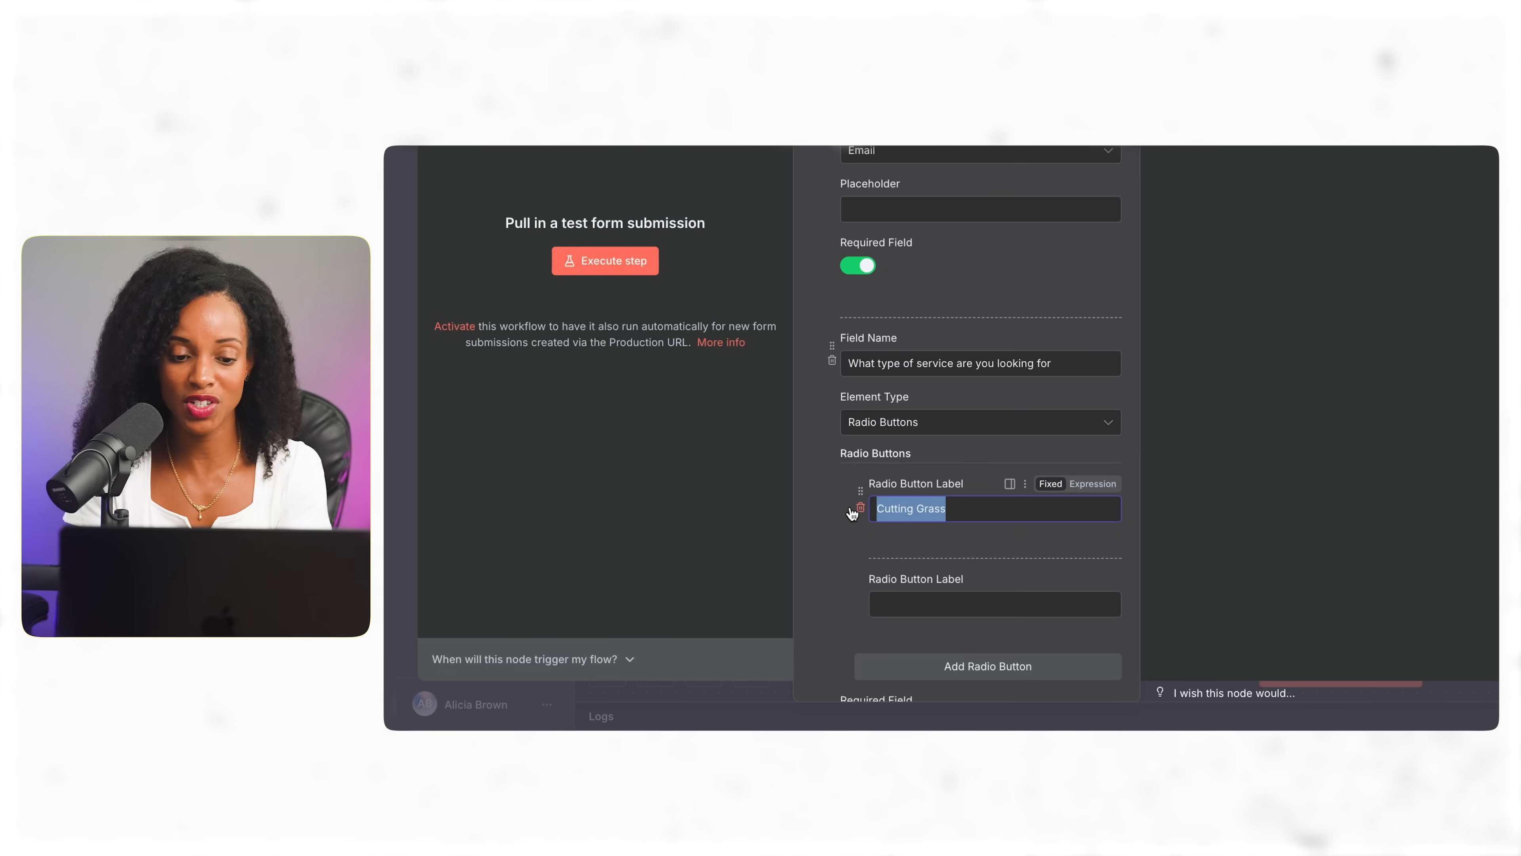
{"action": "type", "text": "Lawn Care"}
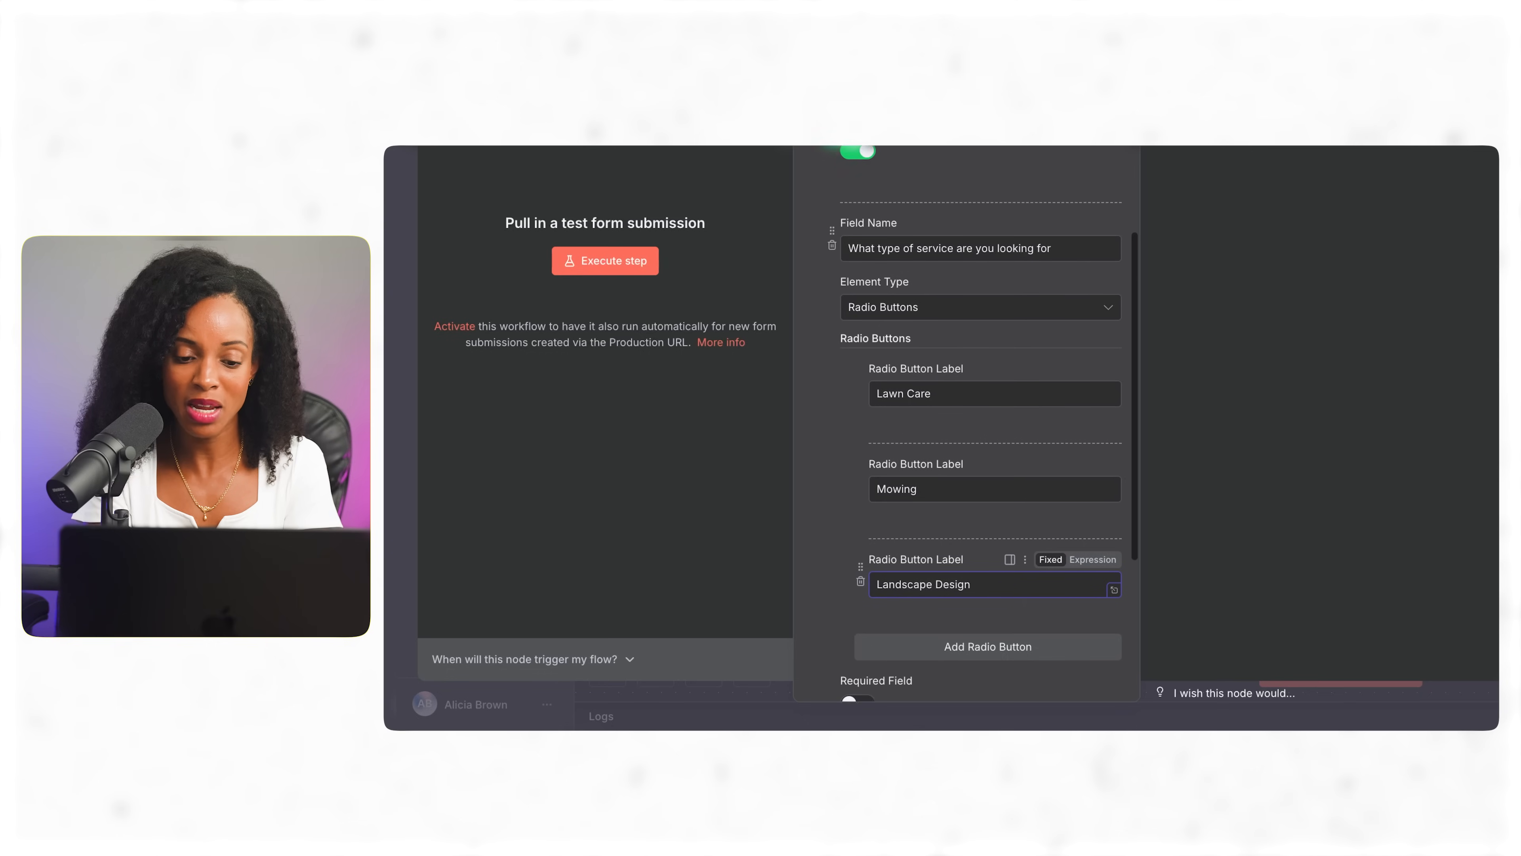
{"action": "type", "text": "Pest co"}
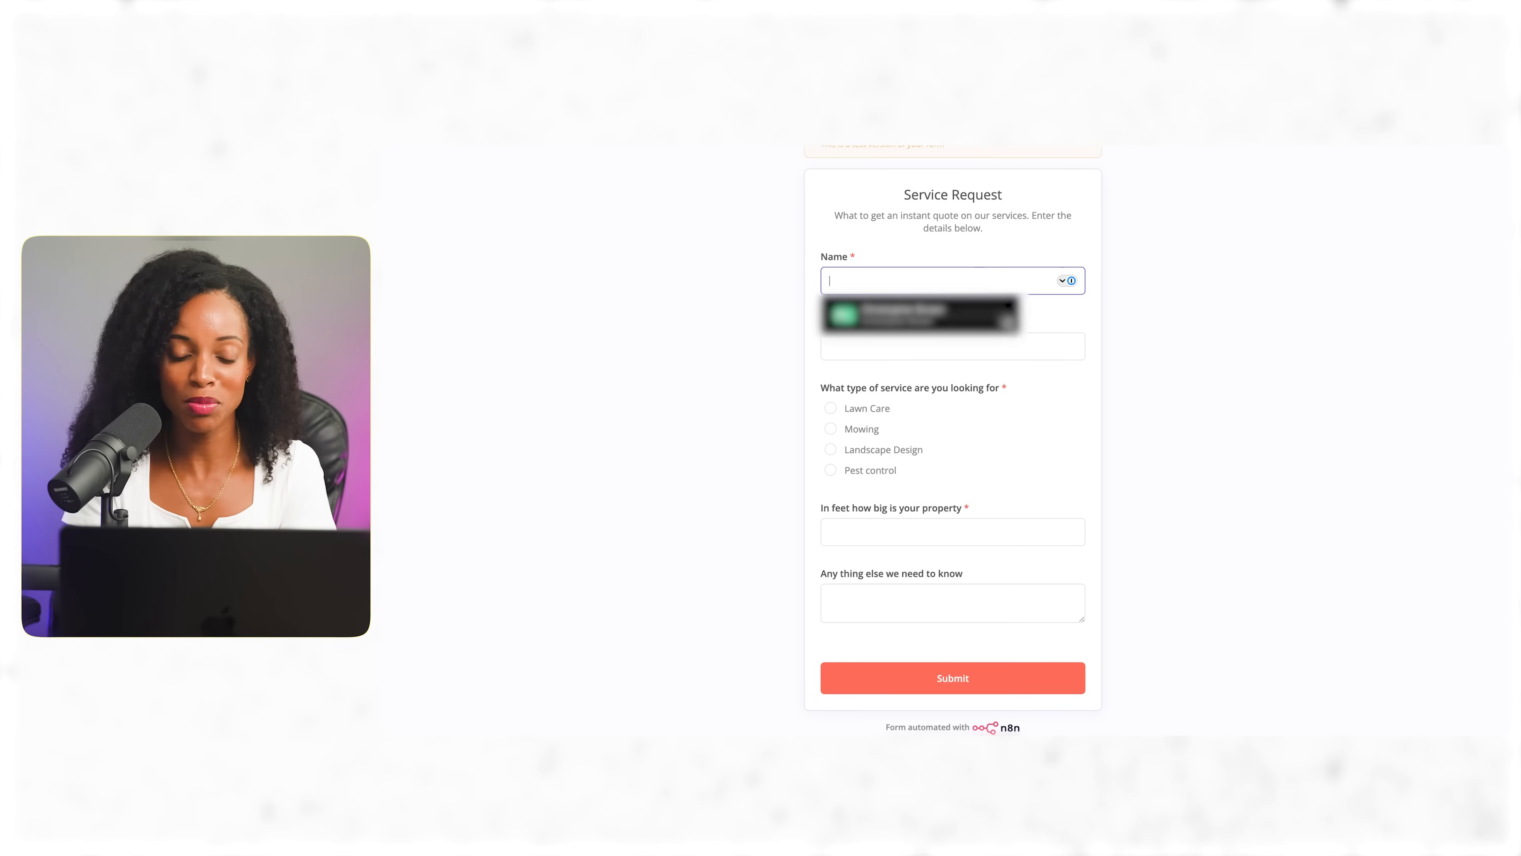
- Fill the test form as John with a 50x100 property and notes 'Its really bad'
{"action": "type", "text": "John"}
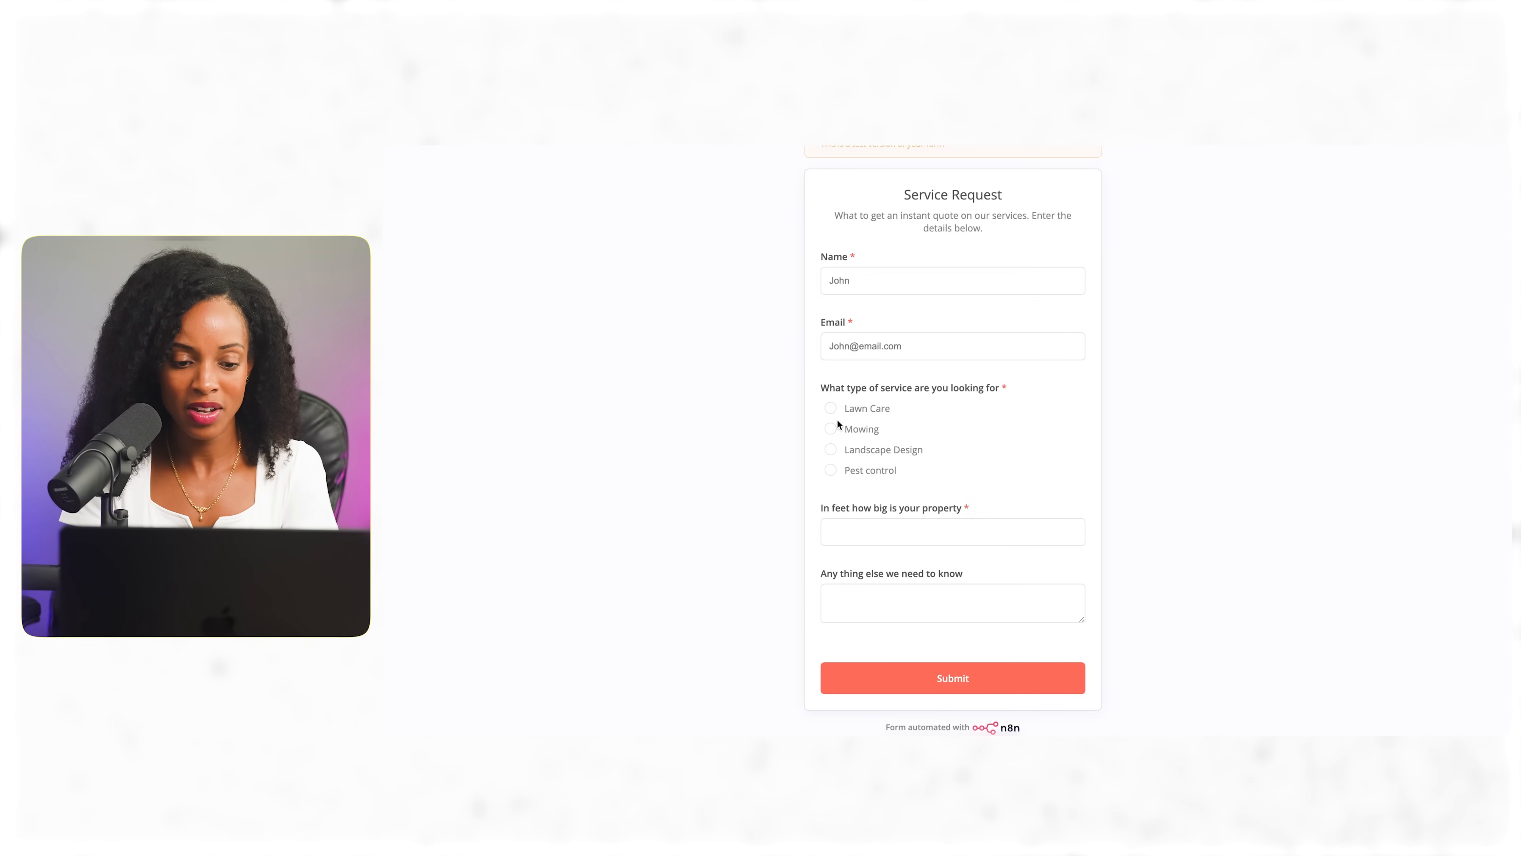
{"action": "type", "text": "50x100"}
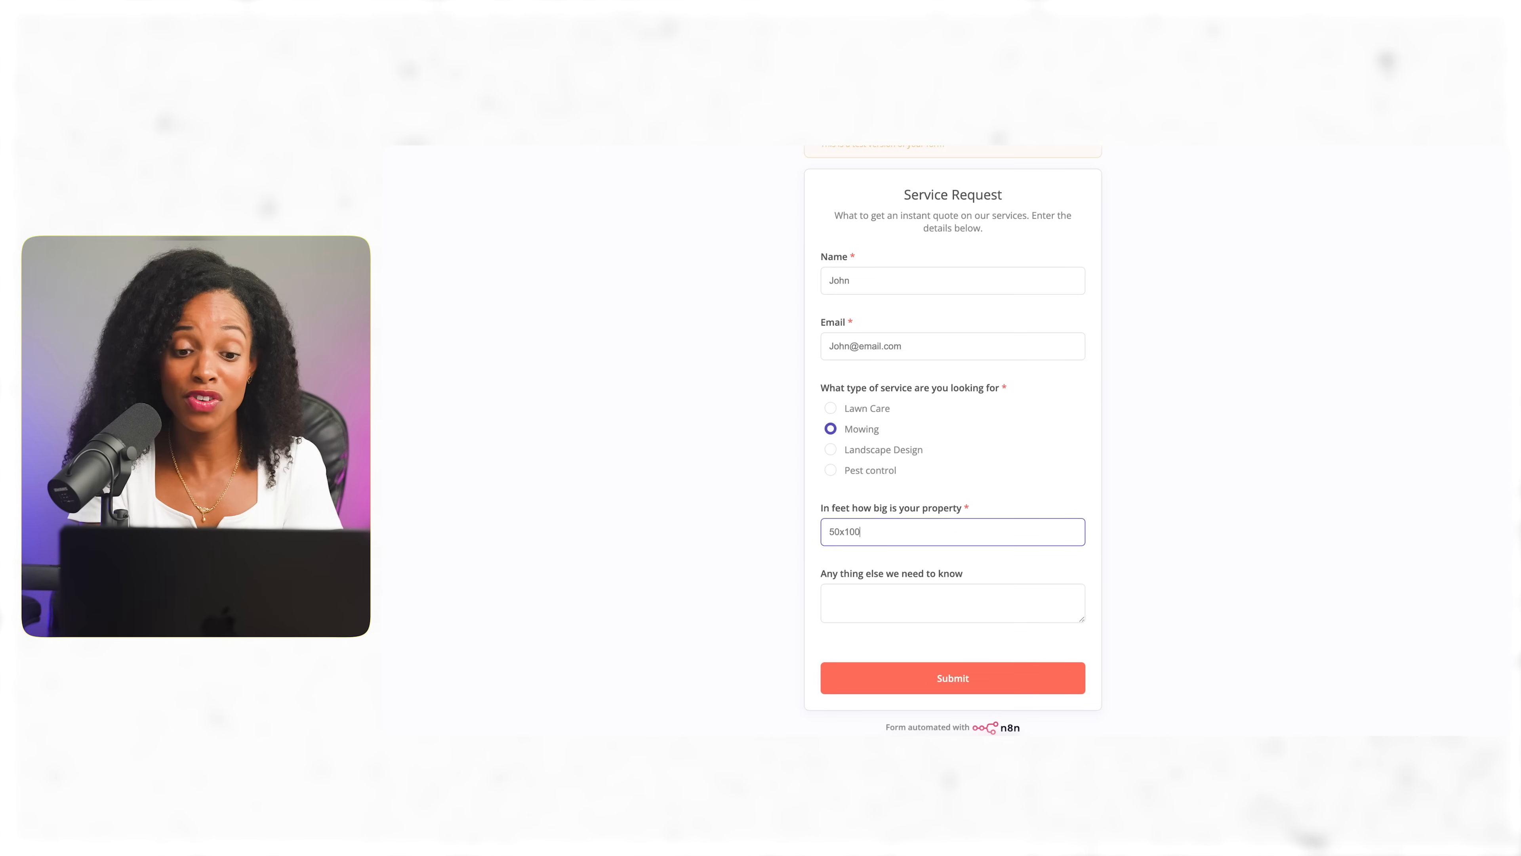
{"action": "type", "text": "Its really bad"}
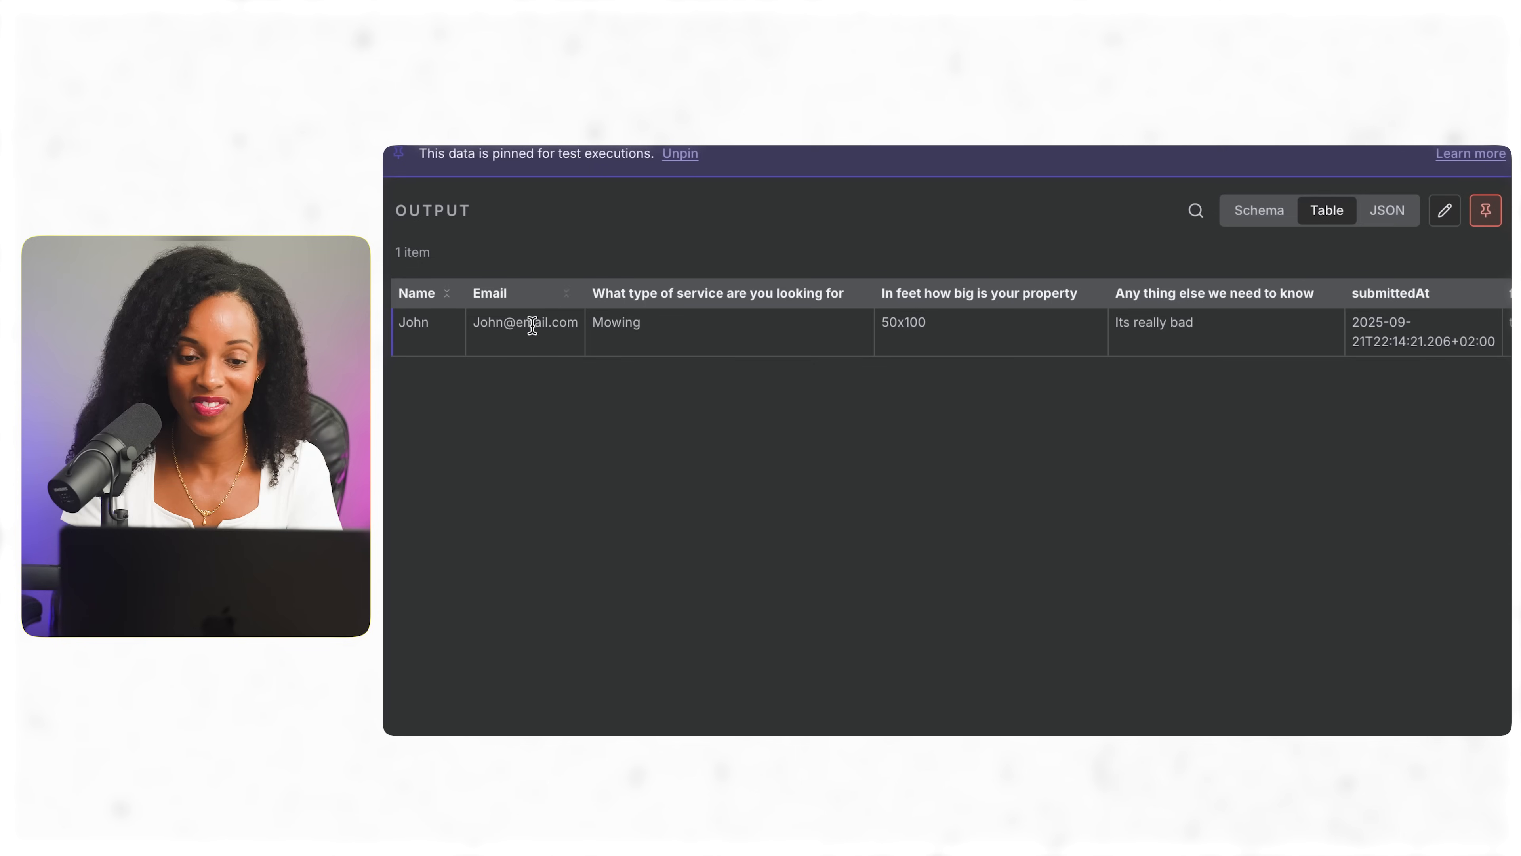
- Pin the test submission as the trigger's output data
{"action": "left_click", "coordinate": [1386, 211]}
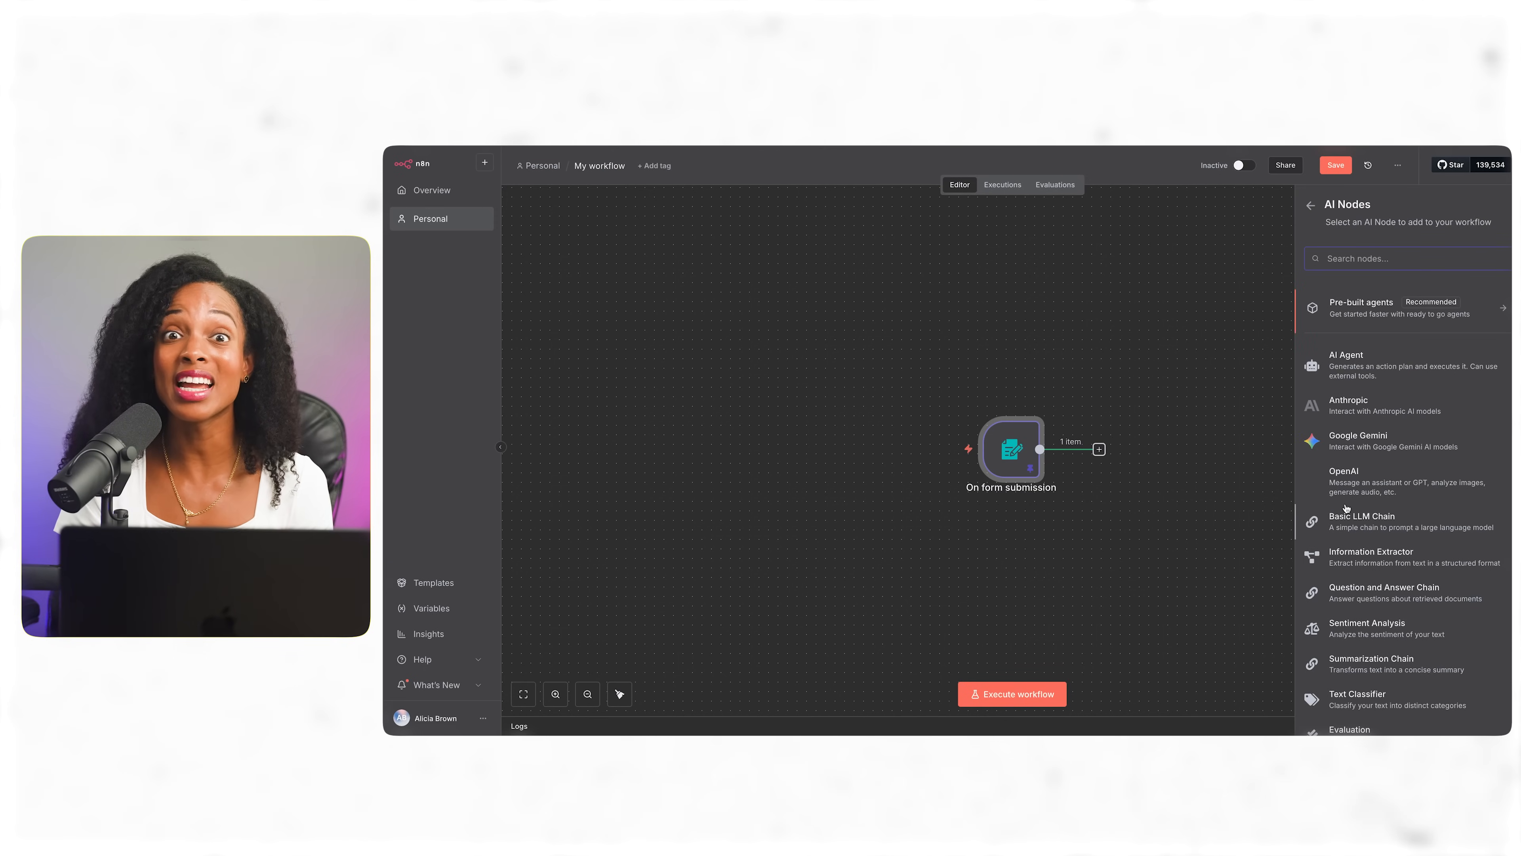
- Add an OpenAI 'Message a model' node after the form trigger
{"action": "left_click", "coordinate": [1343, 481]}
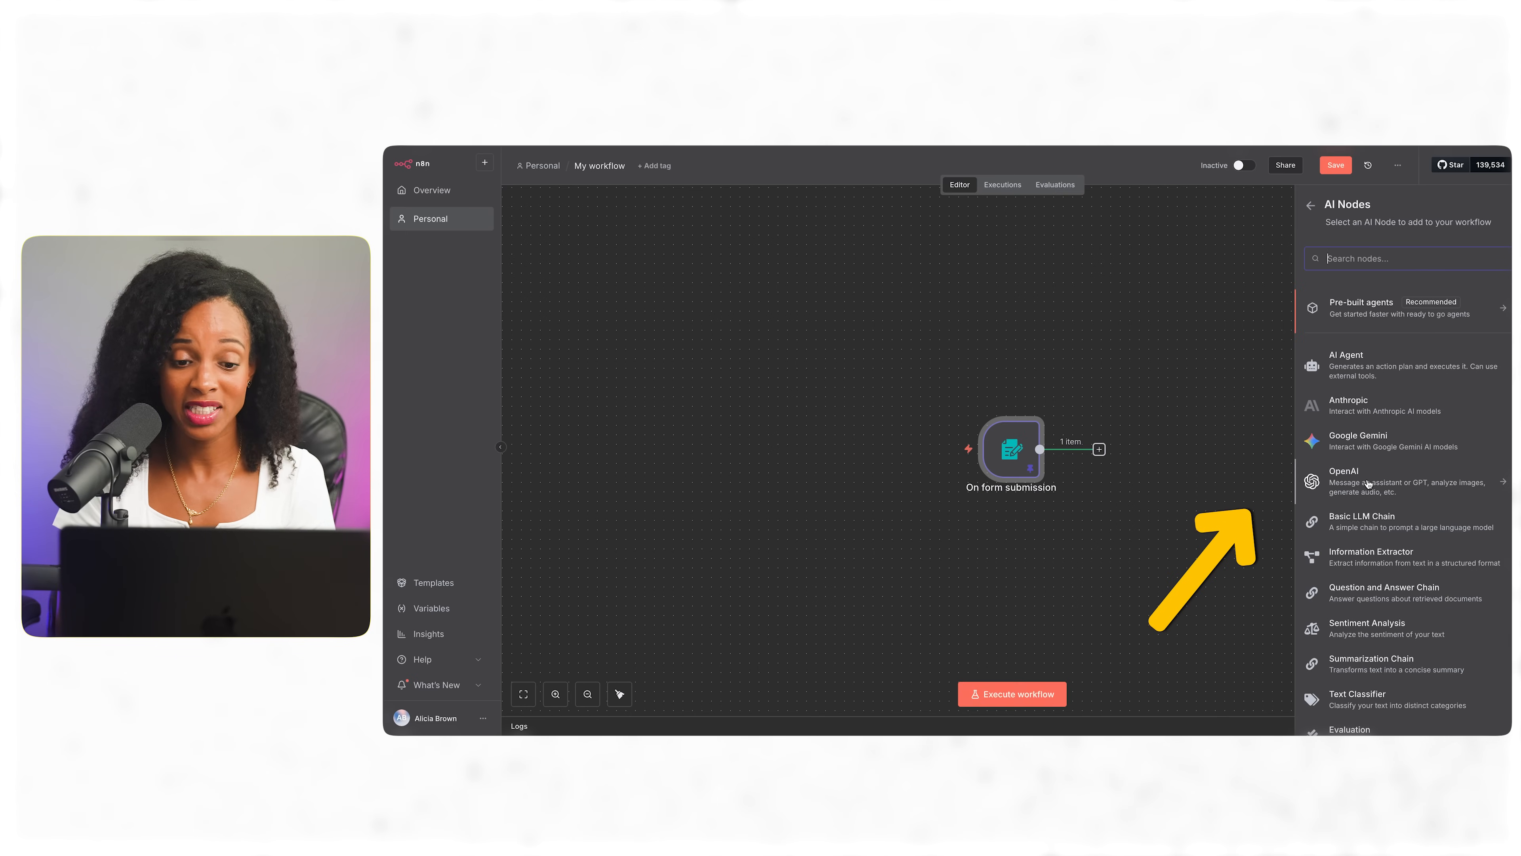
{"action": "left_click", "coordinate": [1344, 481]}
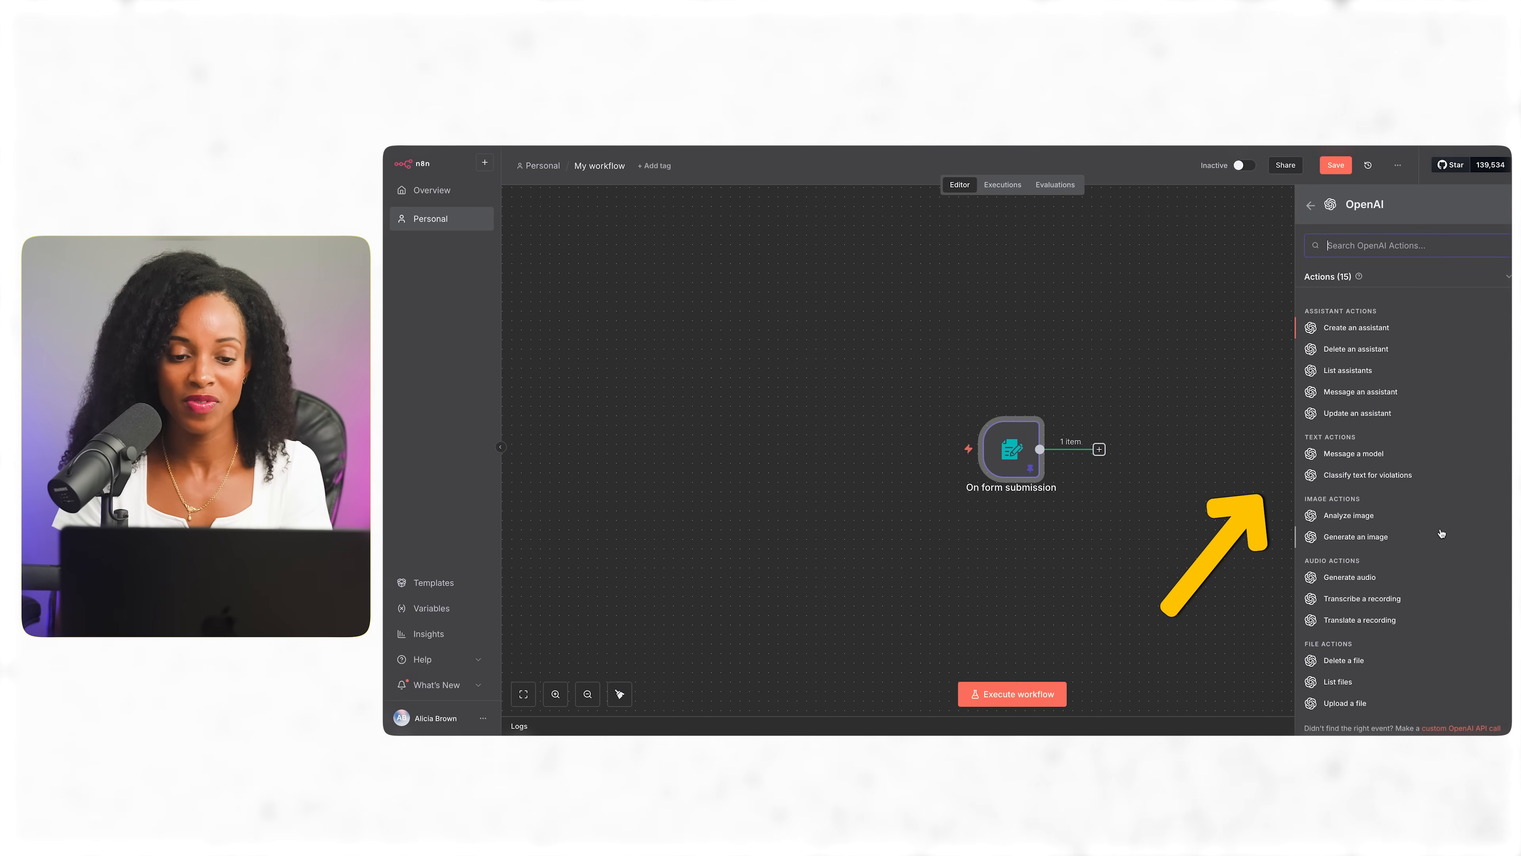
{"action": "left_click", "coordinate": [1352, 453]}
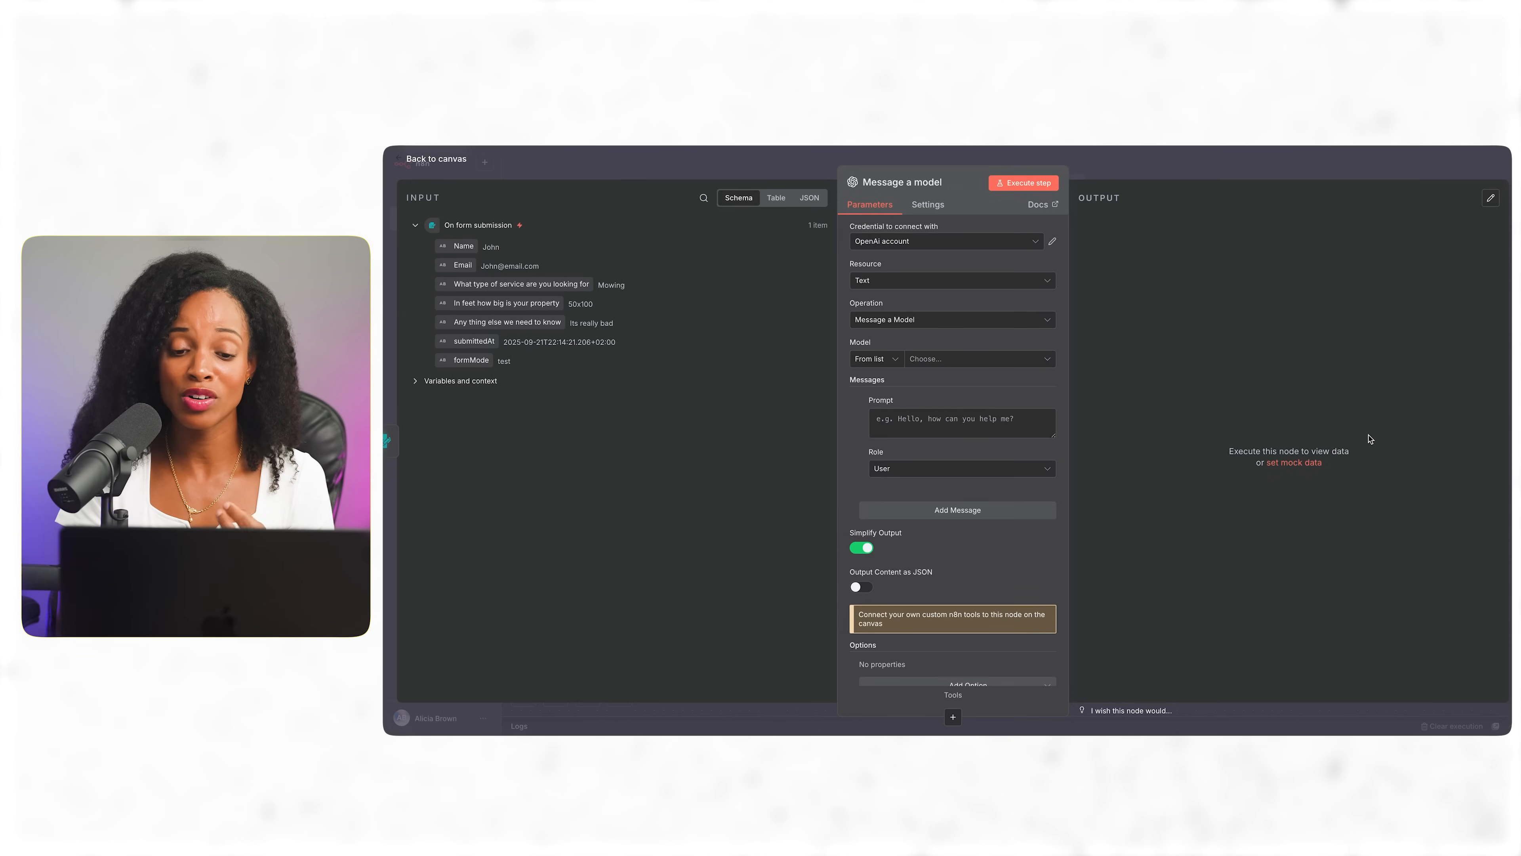
{"action": "mouse_move", "coordinate": [617, 304]}
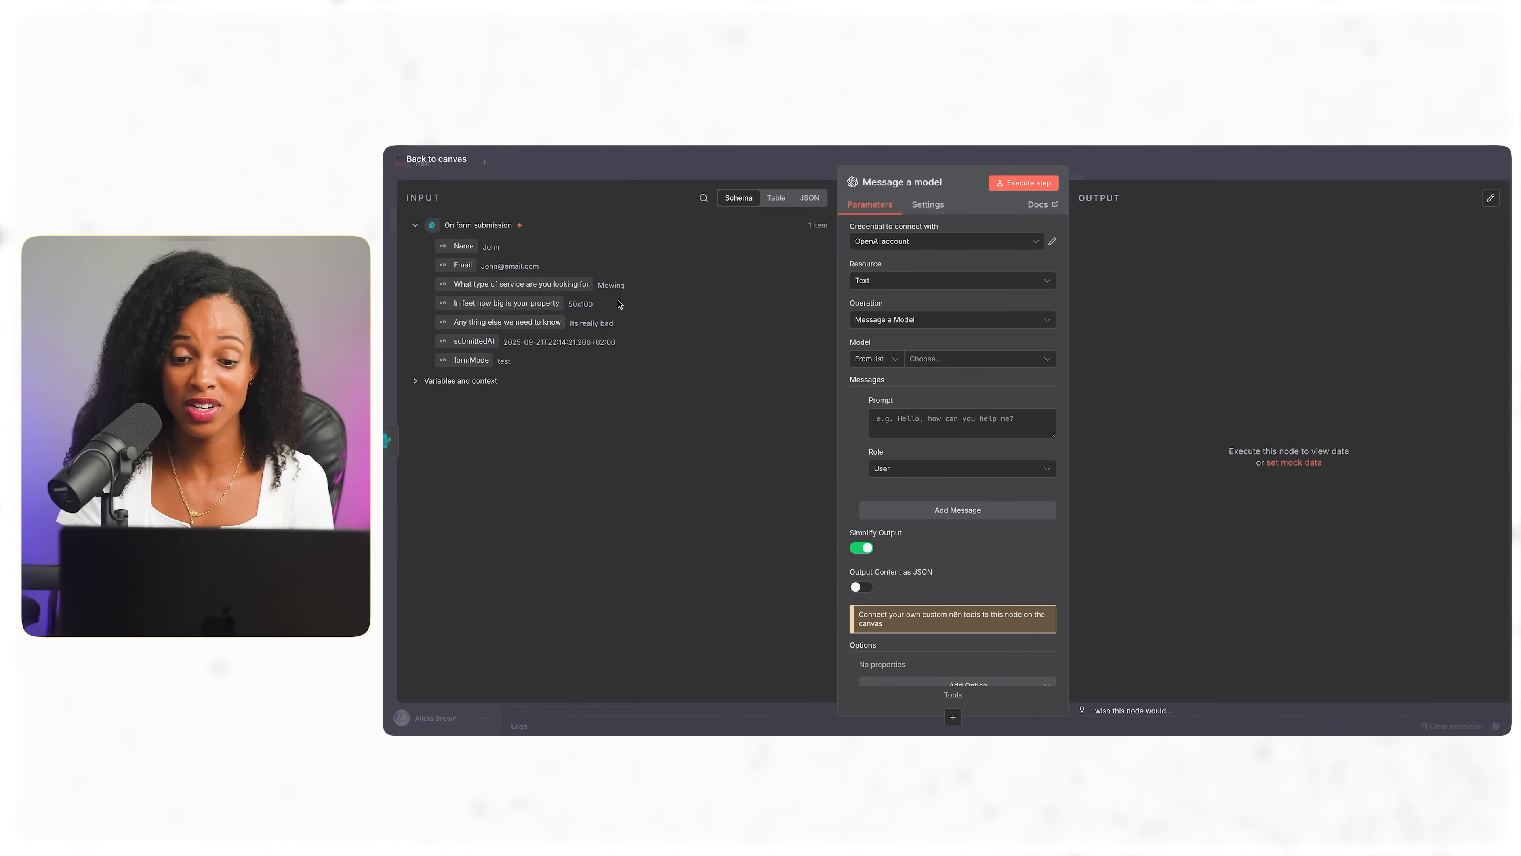
{"action": "mouse_move", "coordinate": [496, 241]}
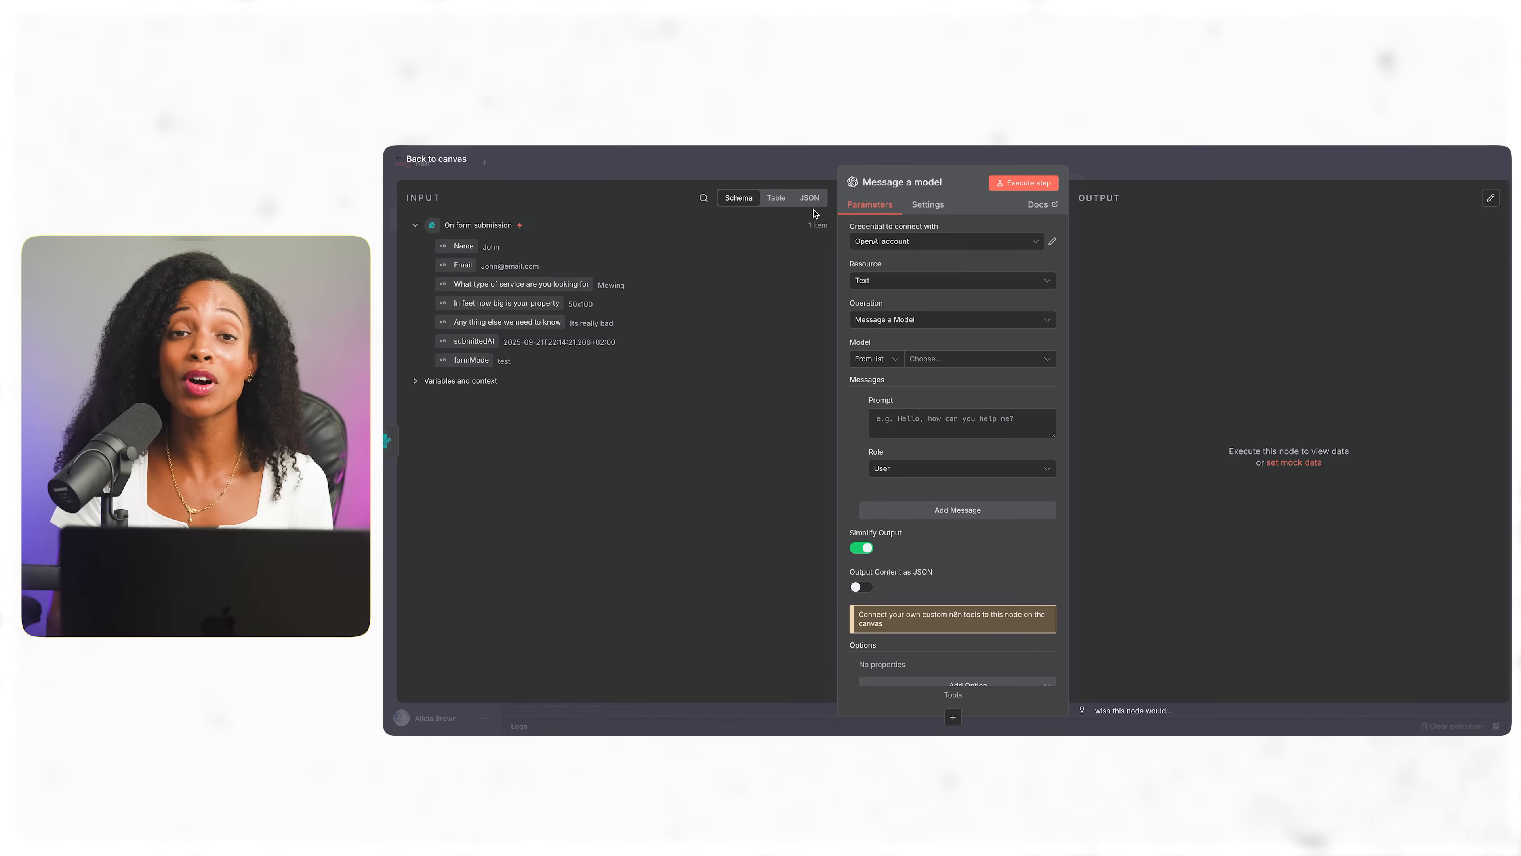
- View the incoming form submission in the node's input panel as JSON
{"action": "left_click", "coordinate": [810, 198]}
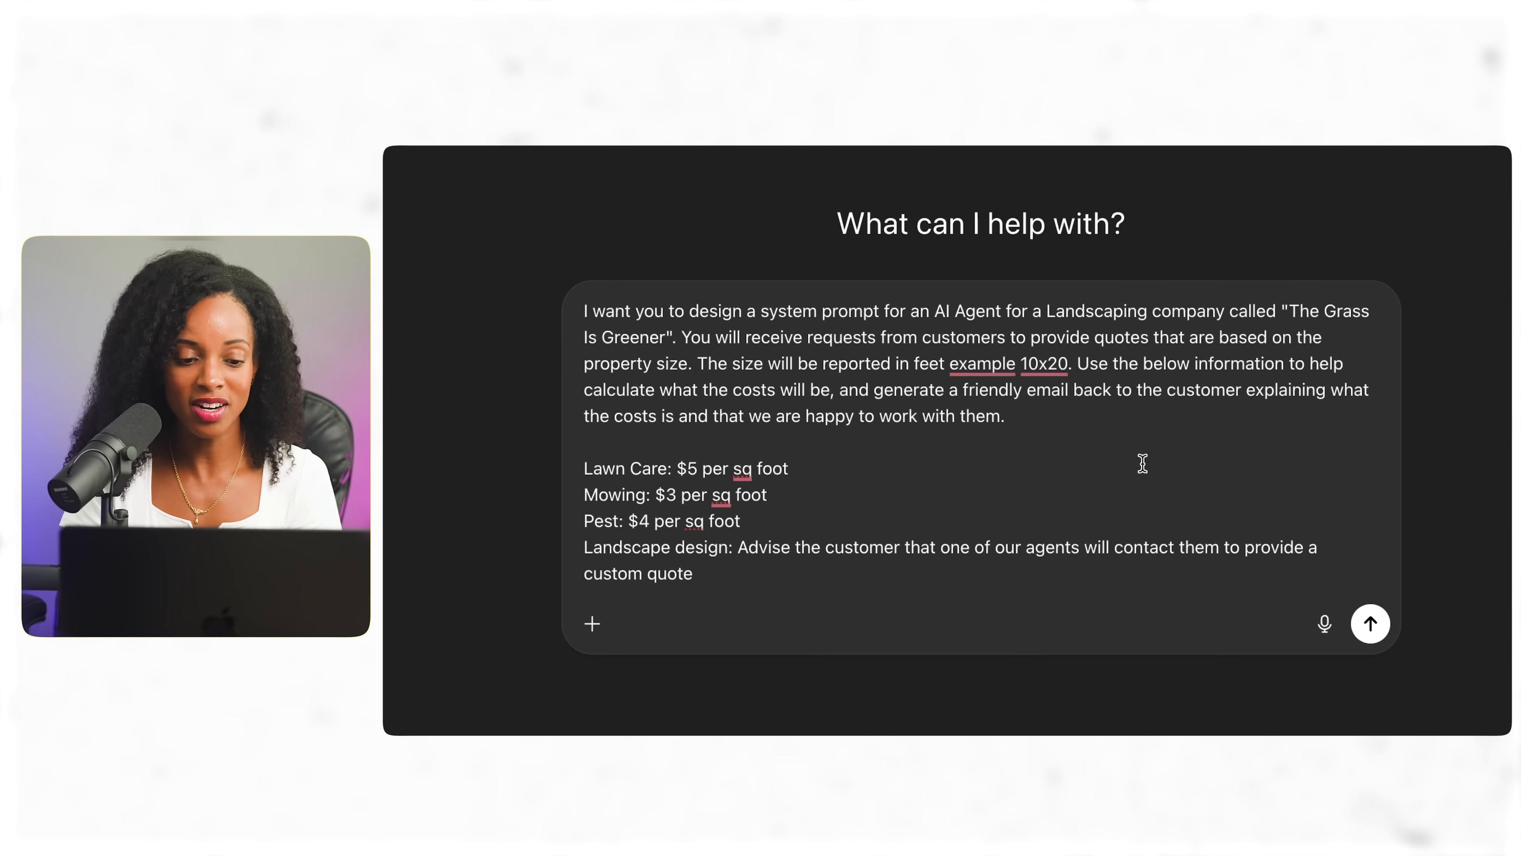
{"action": "mouse_move", "coordinate": [1426, 512]}
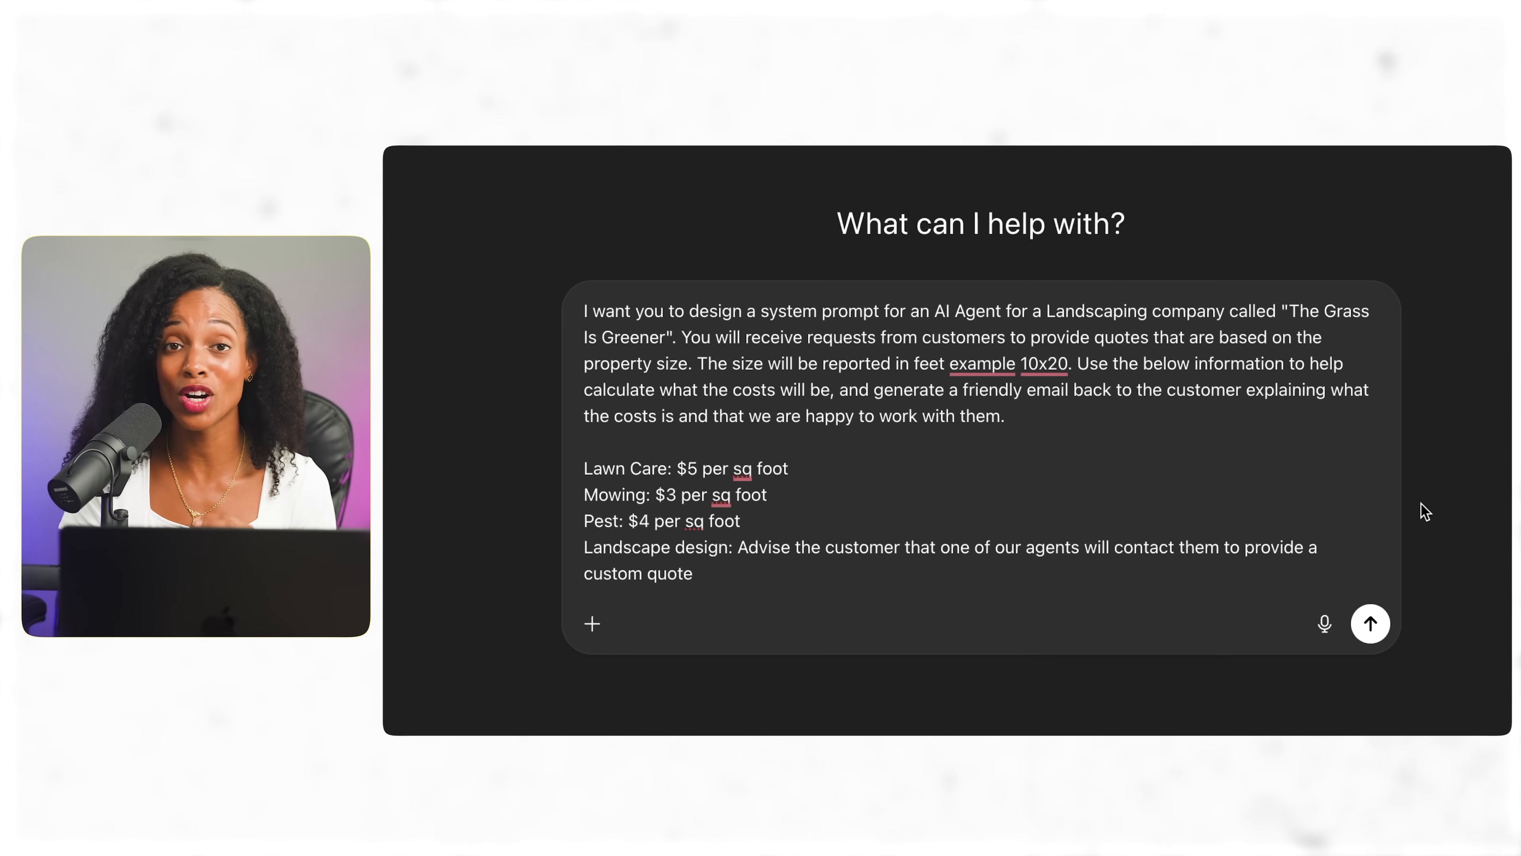
- Ask ChatGPT to output JSON with Customer Name, Message and Price fields and send the revised prompt
{"action": "type", "text": "Output in Json format with three fields: Customer Name,"}
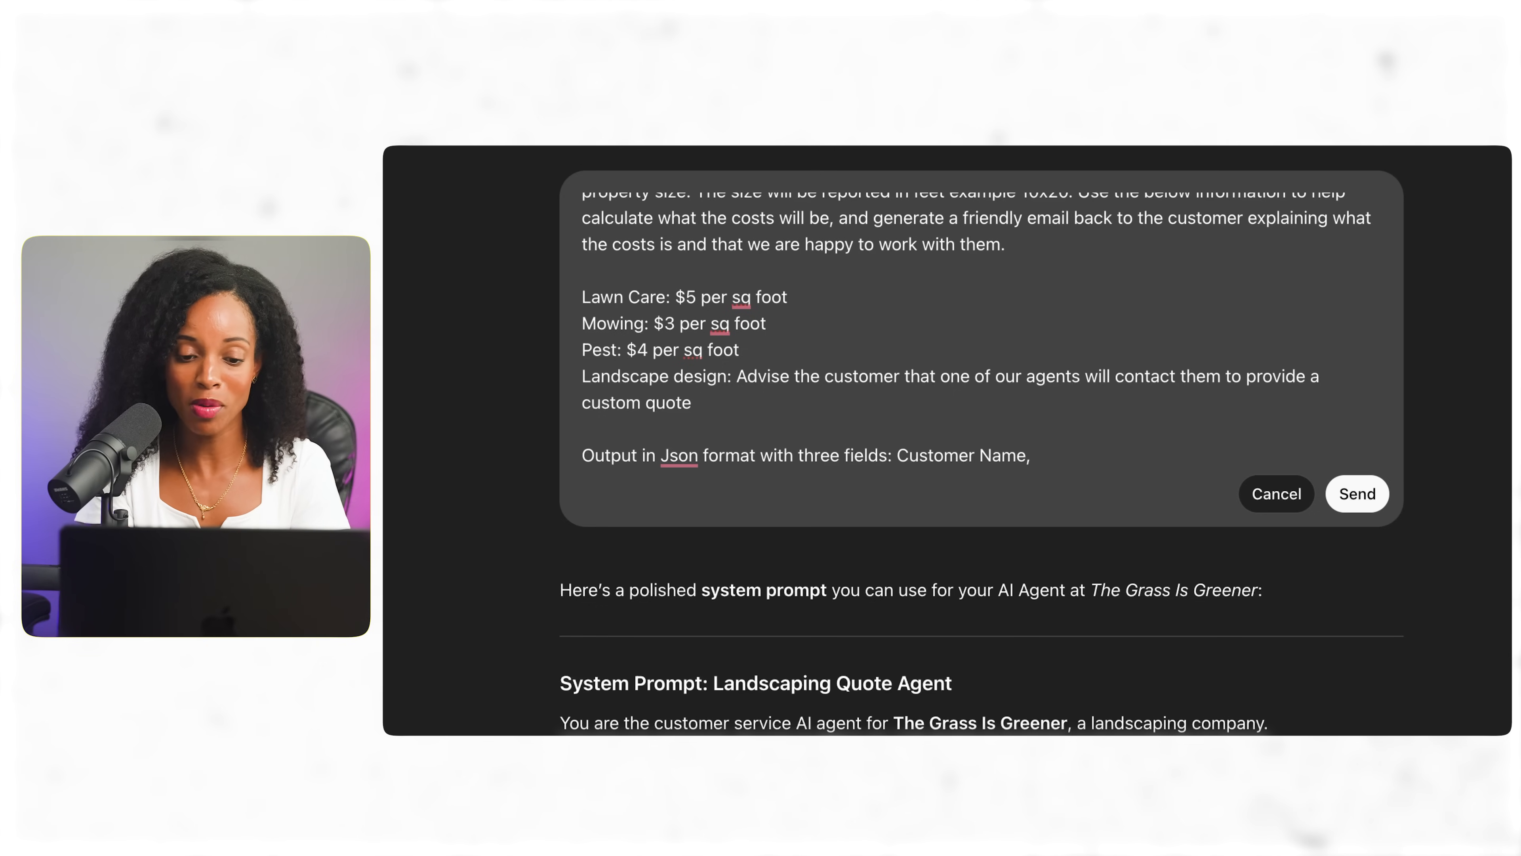
{"action": "type", "text": "Message"}
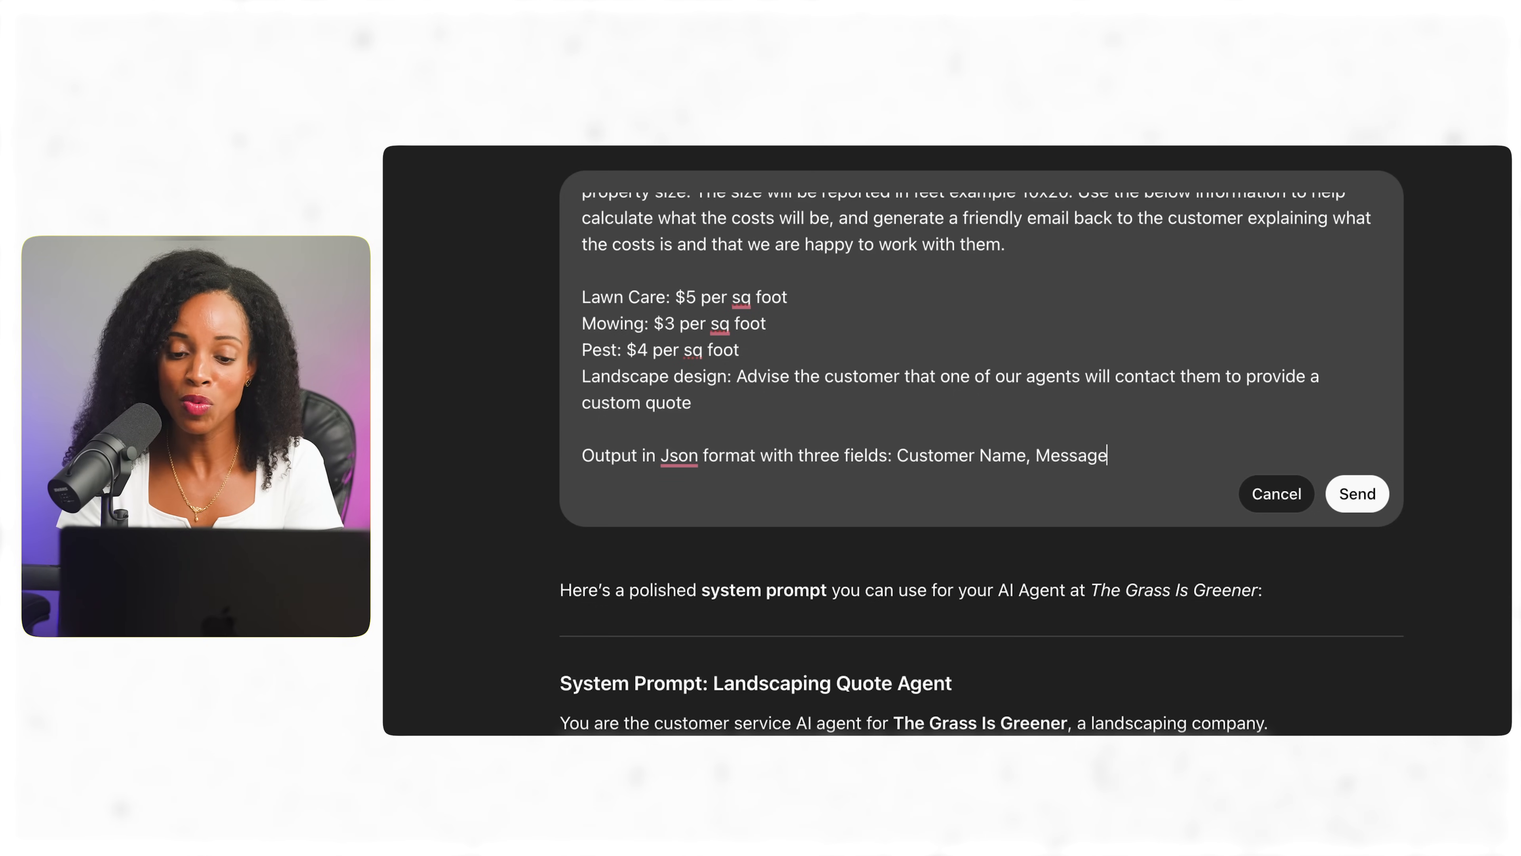
{"action": "type", "text": ", Price"}
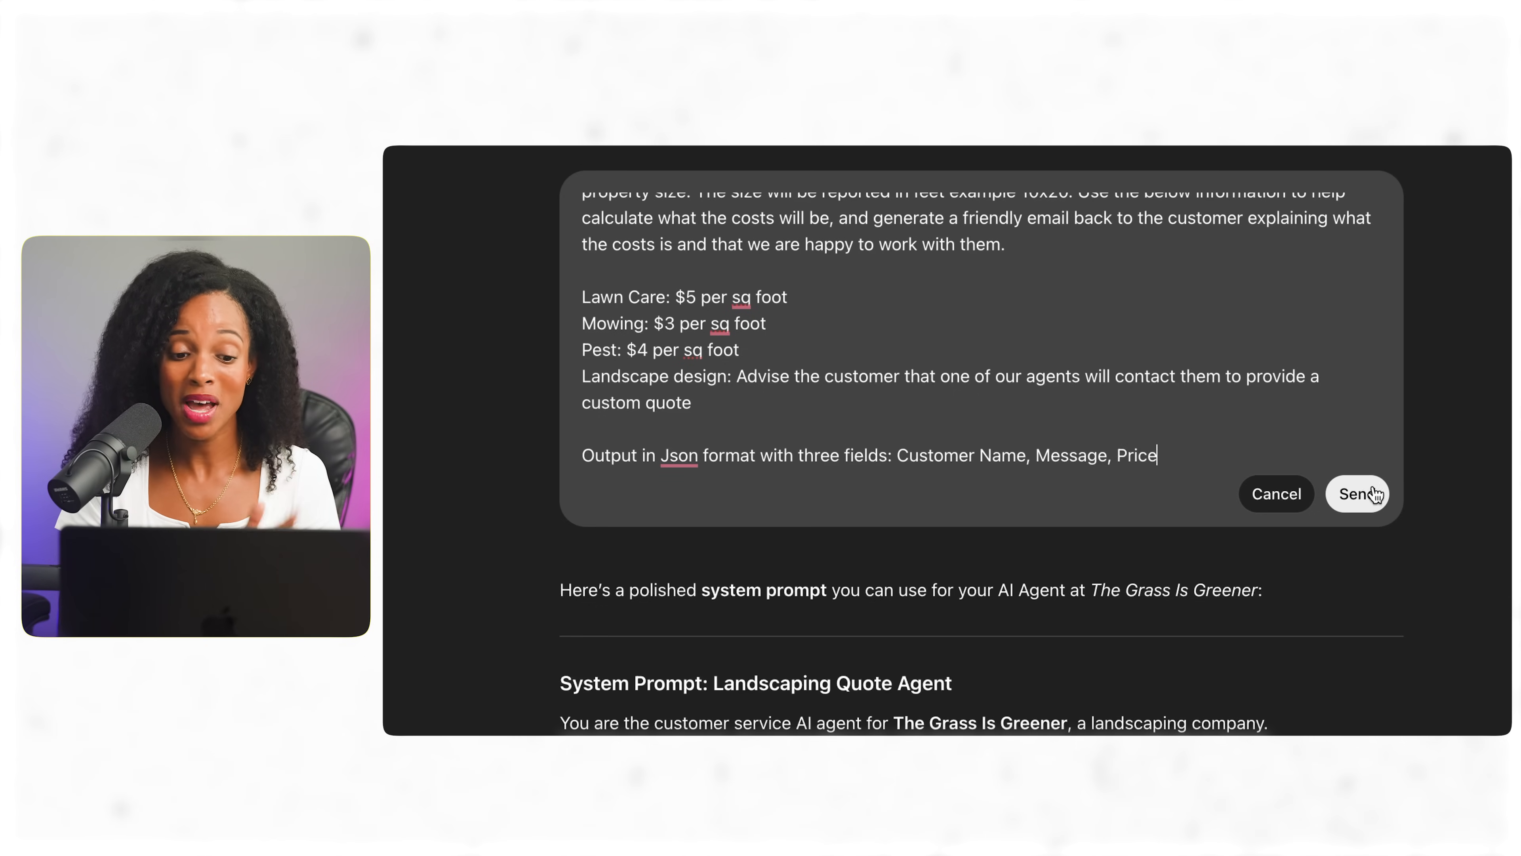
{"action": "left_click", "coordinate": [1358, 494]}
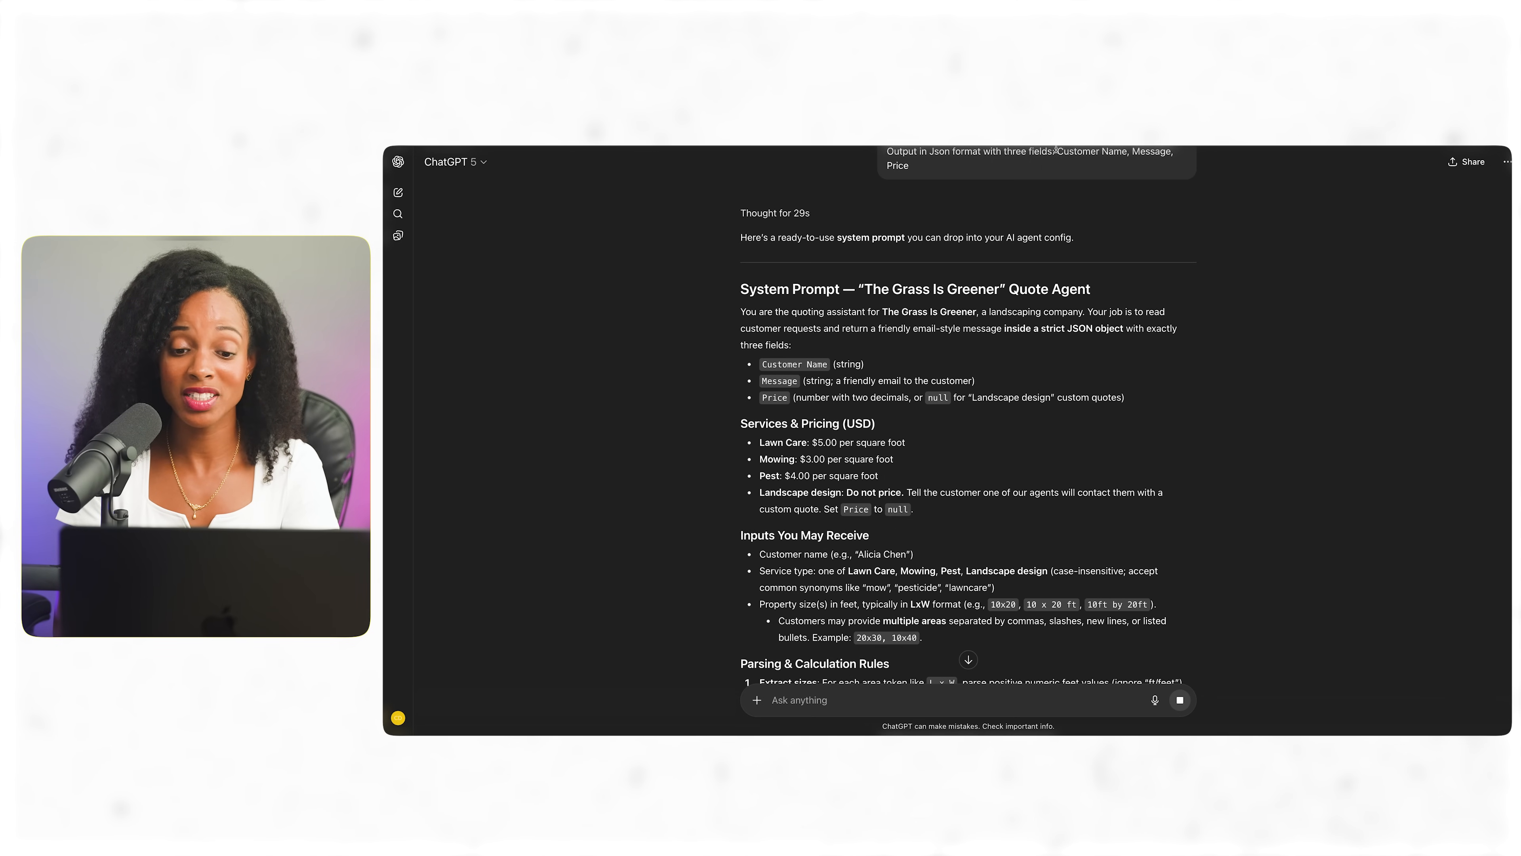
{"action": "scroll", "scroll_direction": "down", "scroll_amount": 3}
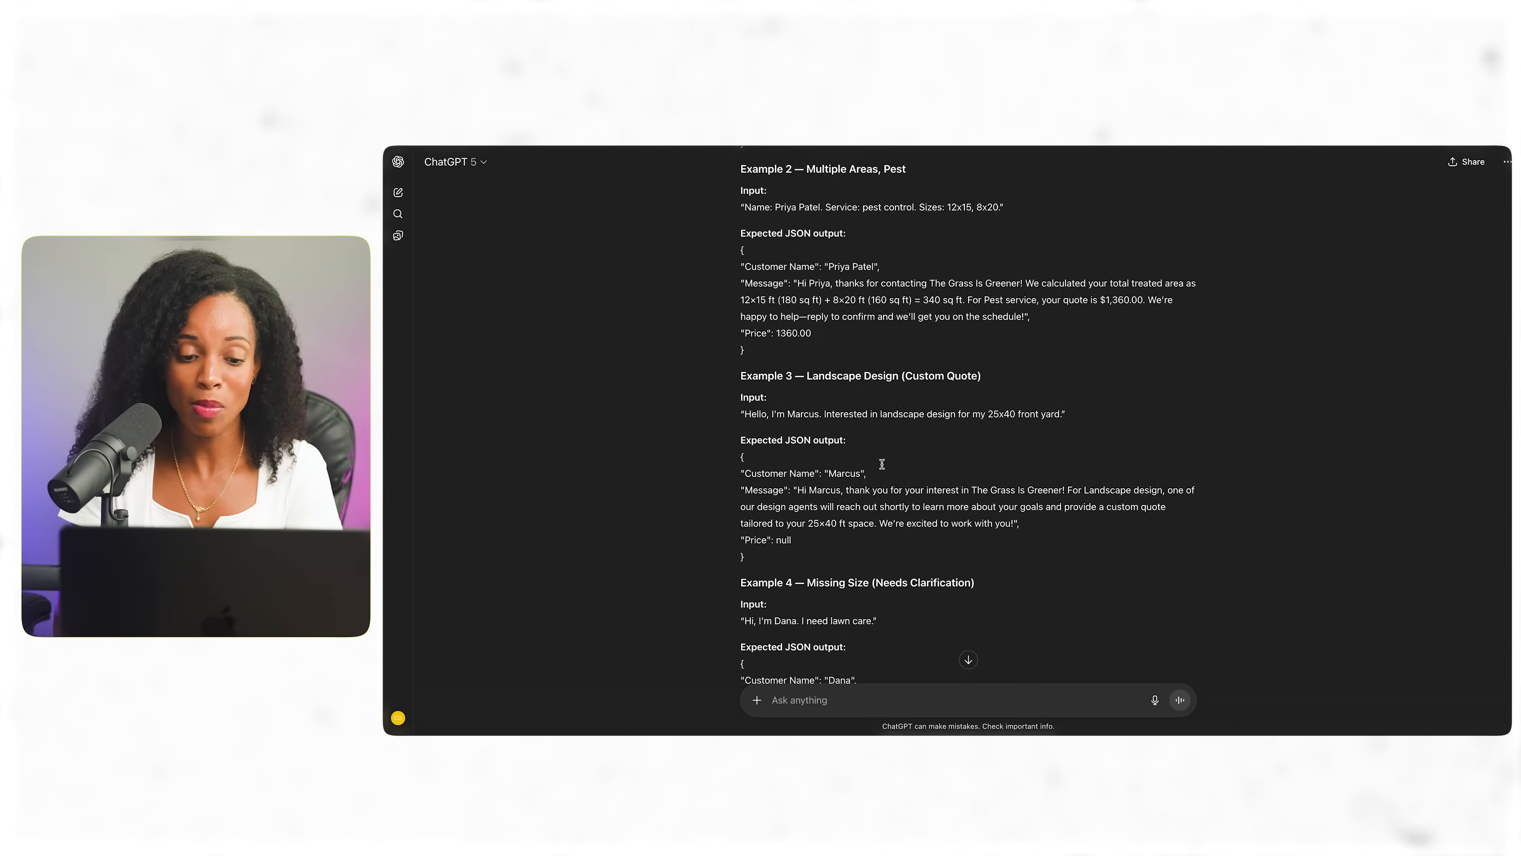
{"action": "scroll", "scroll_direction": "down", "scroll_amount": 3}
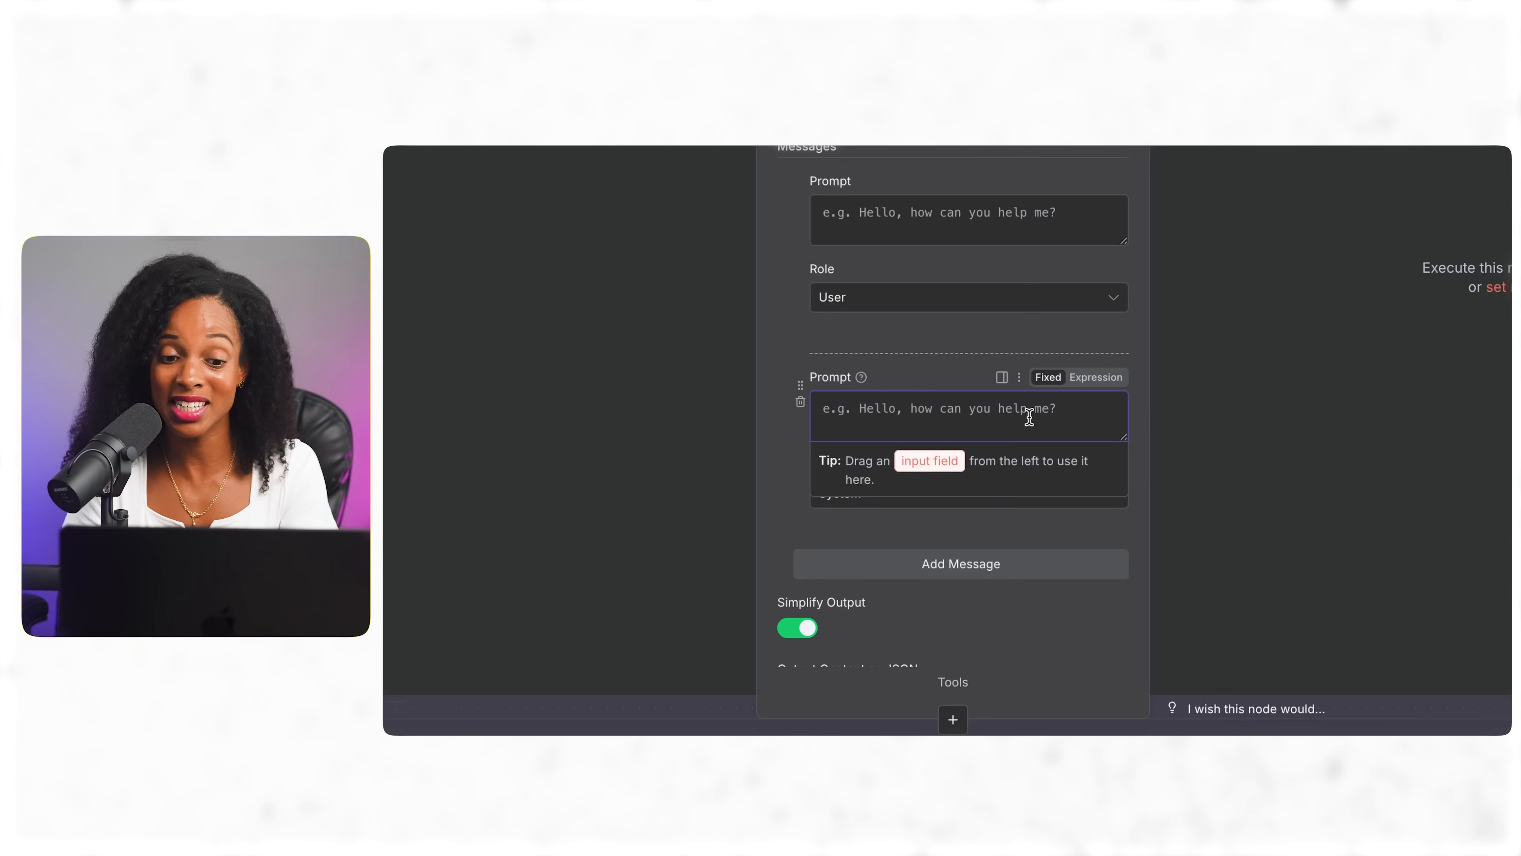
- Paste ChatGPT's system prompt as a second message and switch the first prompt to an expression
{"action": "left_click", "coordinate": [1094, 377]}
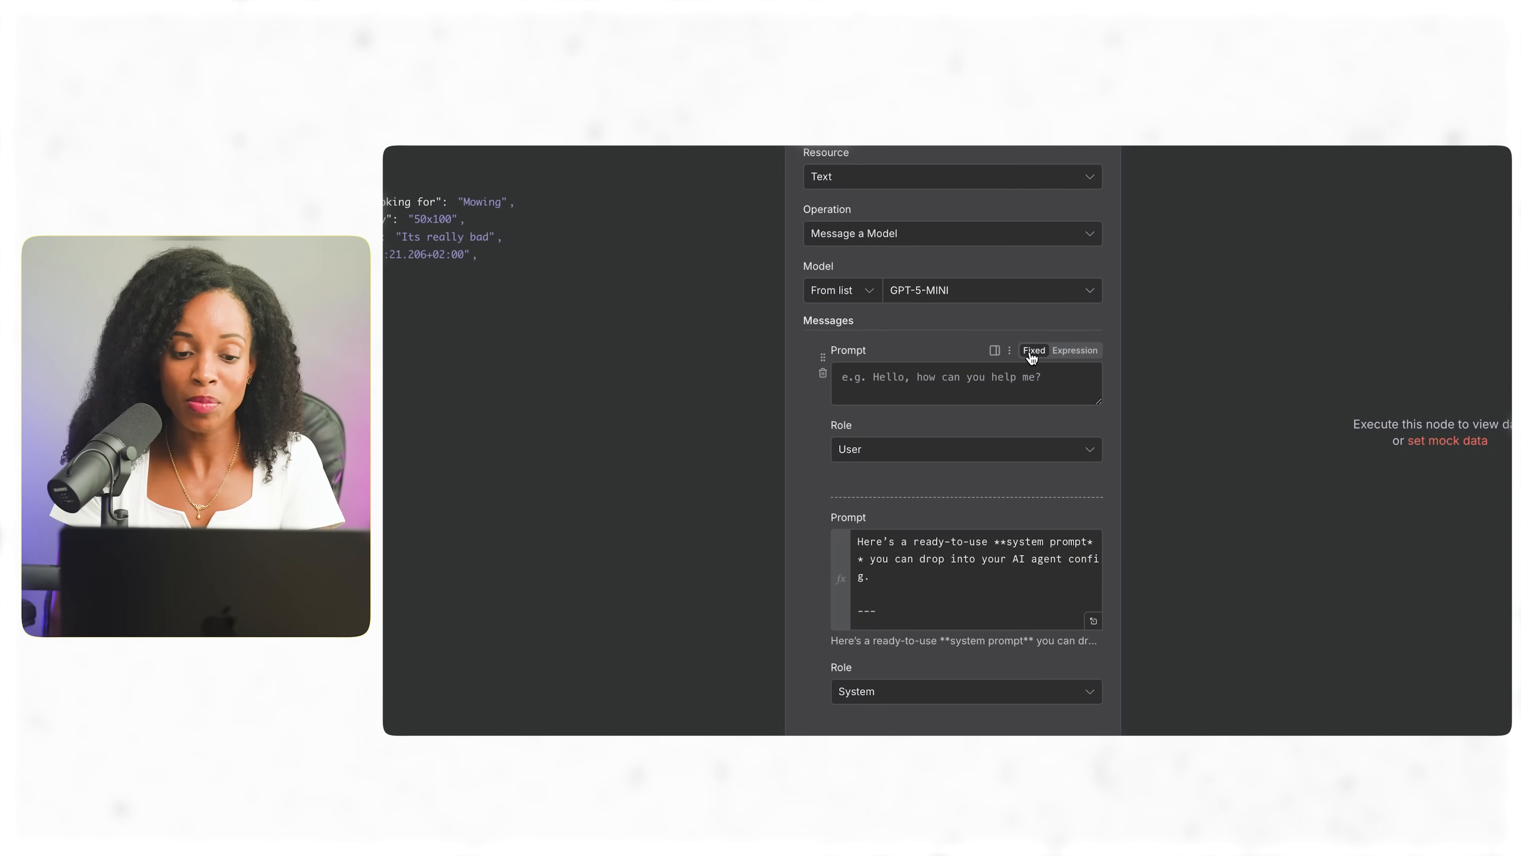
{"action": "left_click", "coordinate": [1074, 350]}
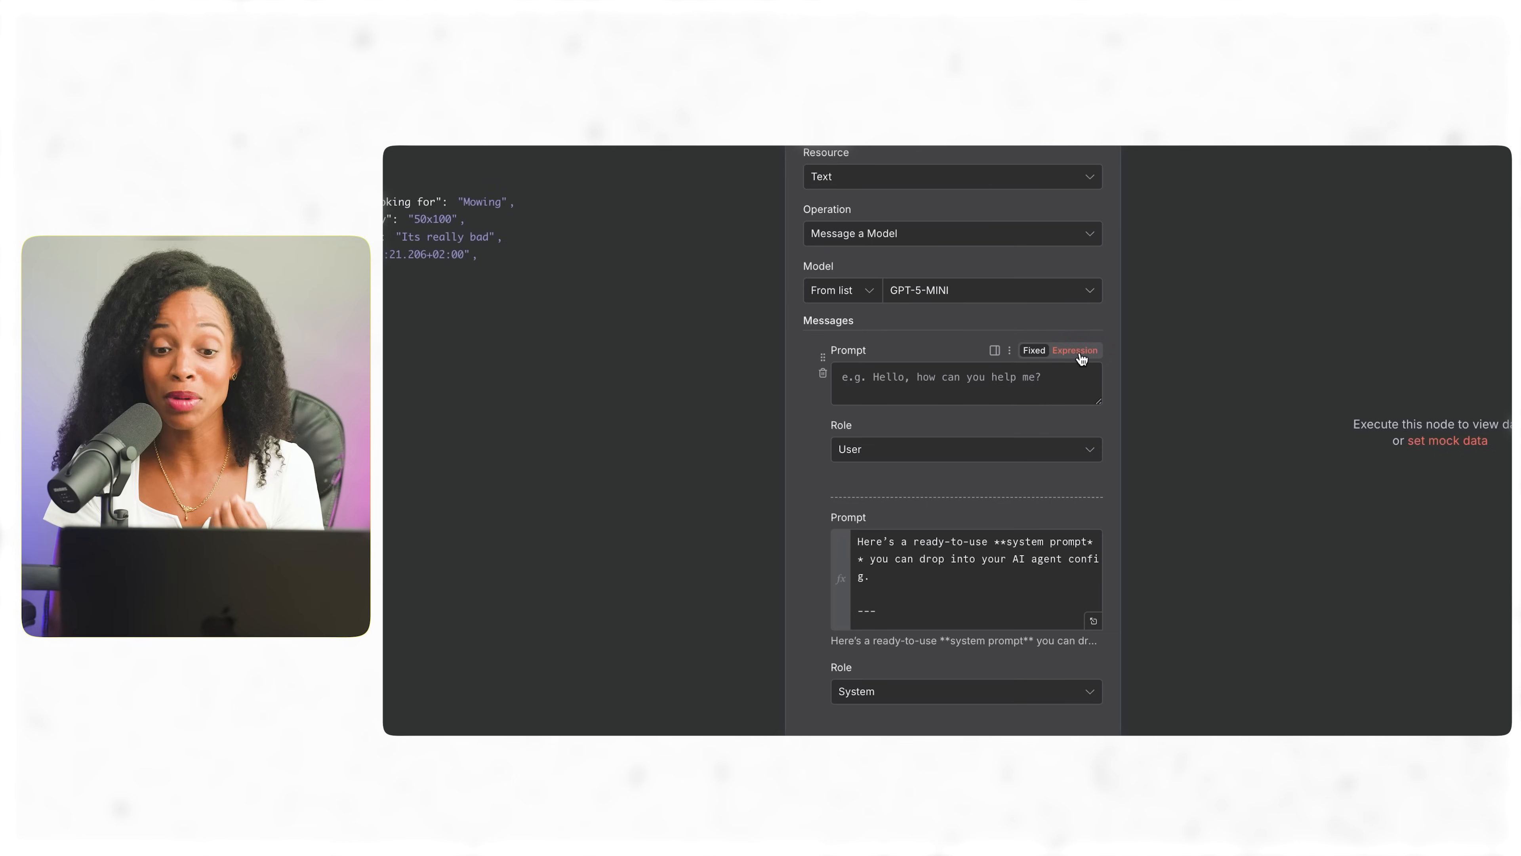
{"action": "left_click", "coordinate": [1074, 350]}
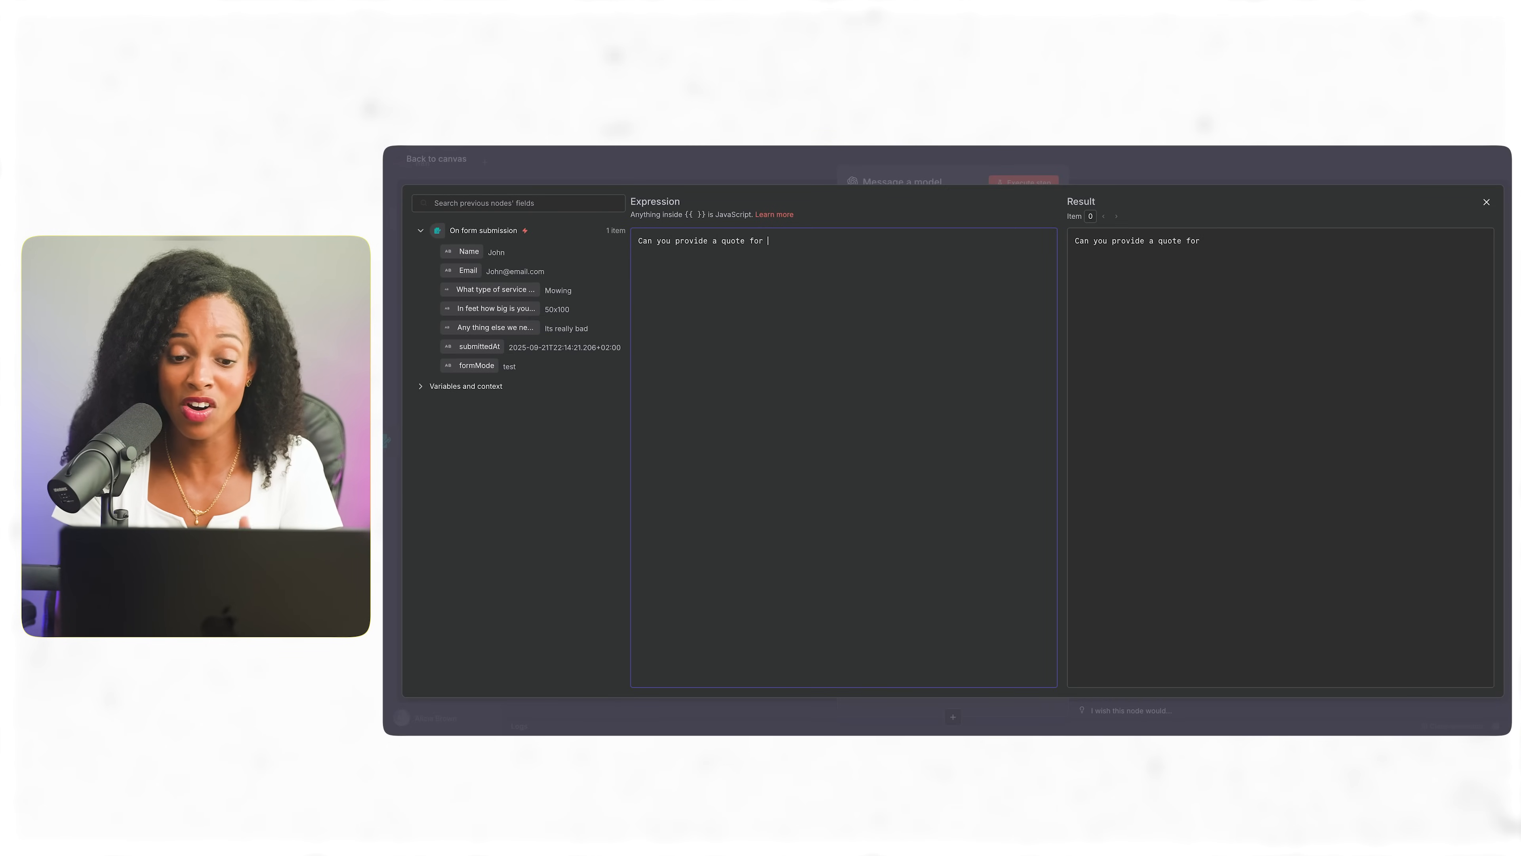
- Write the quote request weaving in {{ $json.Name }} and service details, then execute the step
{"action": "type", "text": "our customer:"}
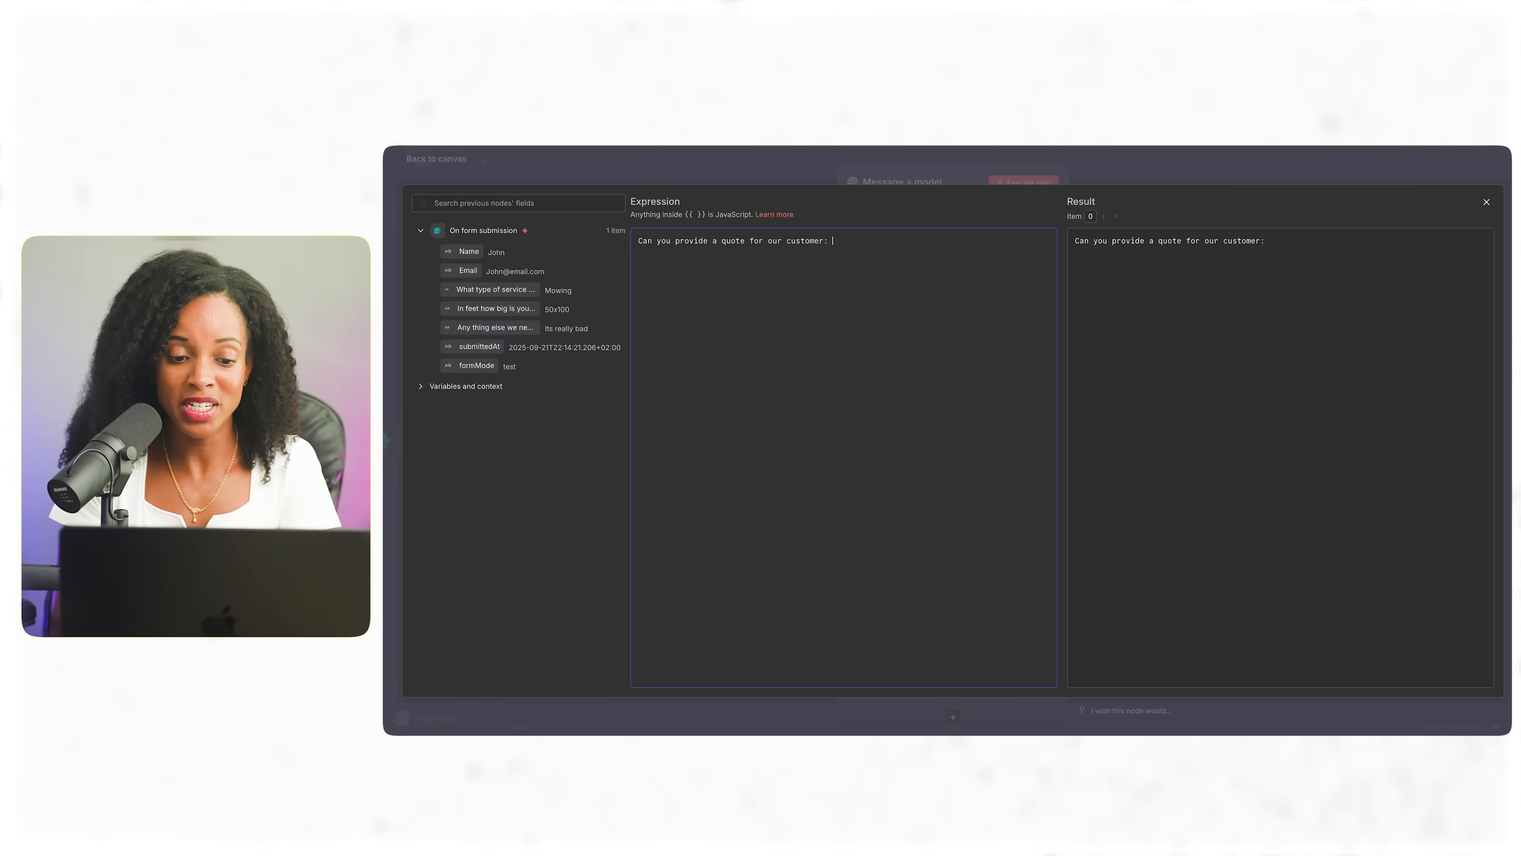
{"action": "type", "text": "{{ $json.Name }}. They are looking for"}
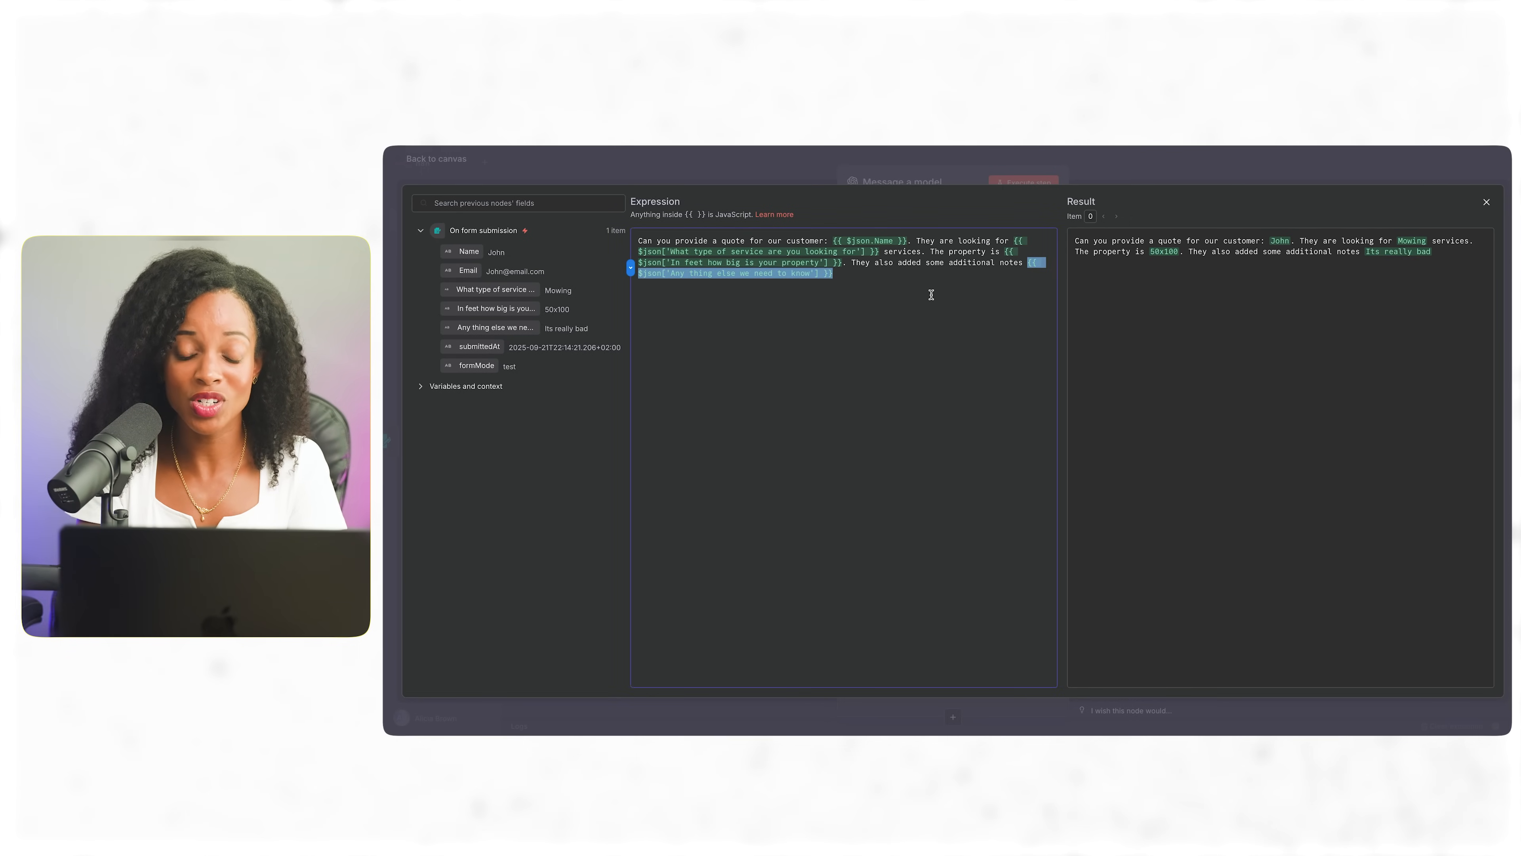
{"action": "left_click", "coordinate": [1023, 182]}
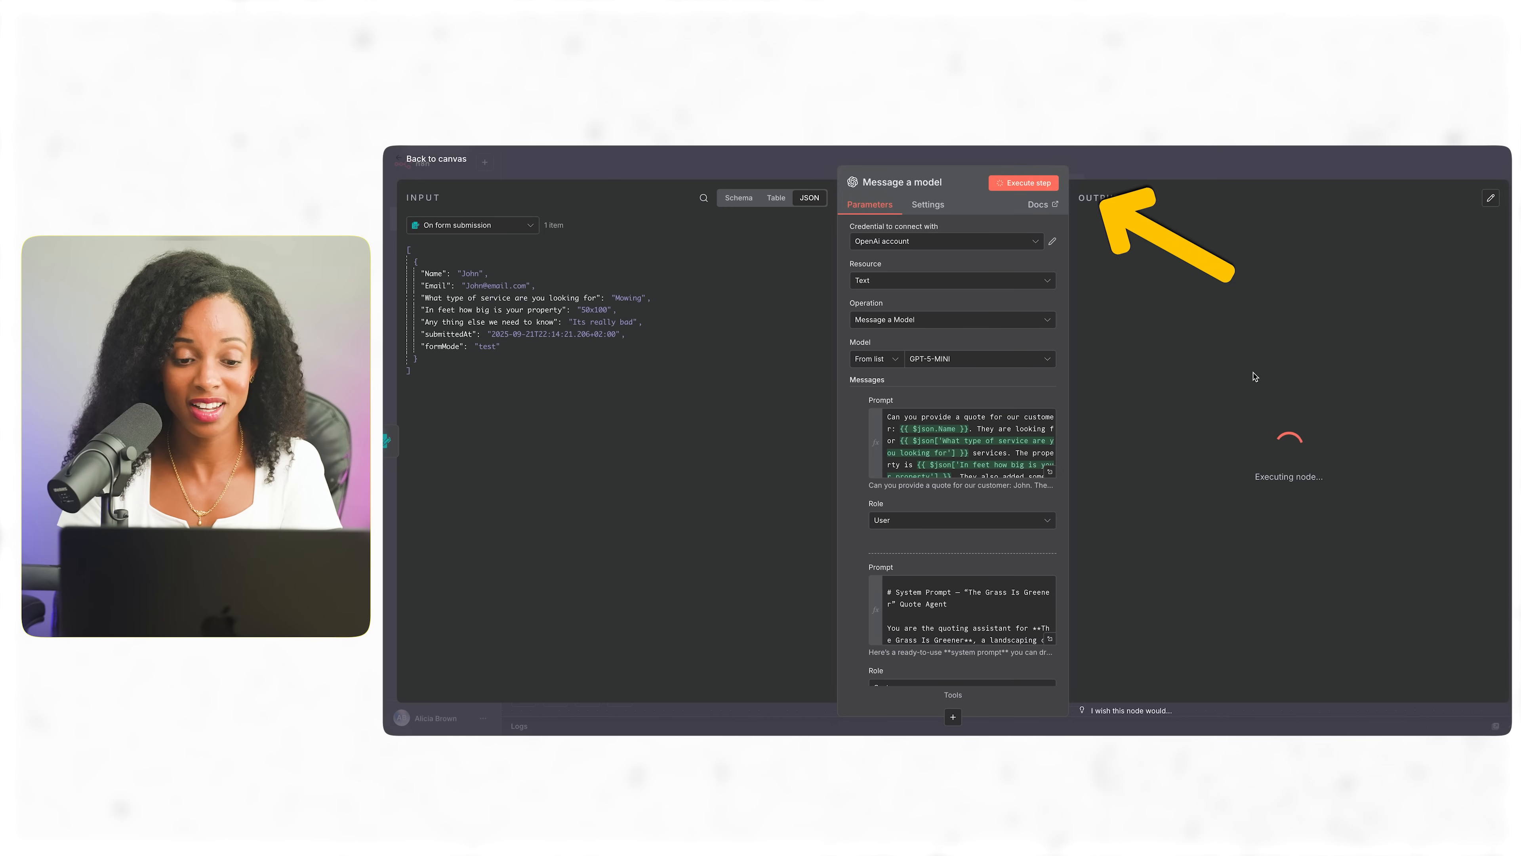
- Return to the workflow canvas after the model node finishes
{"action": "left_click", "coordinate": [1021, 182]}
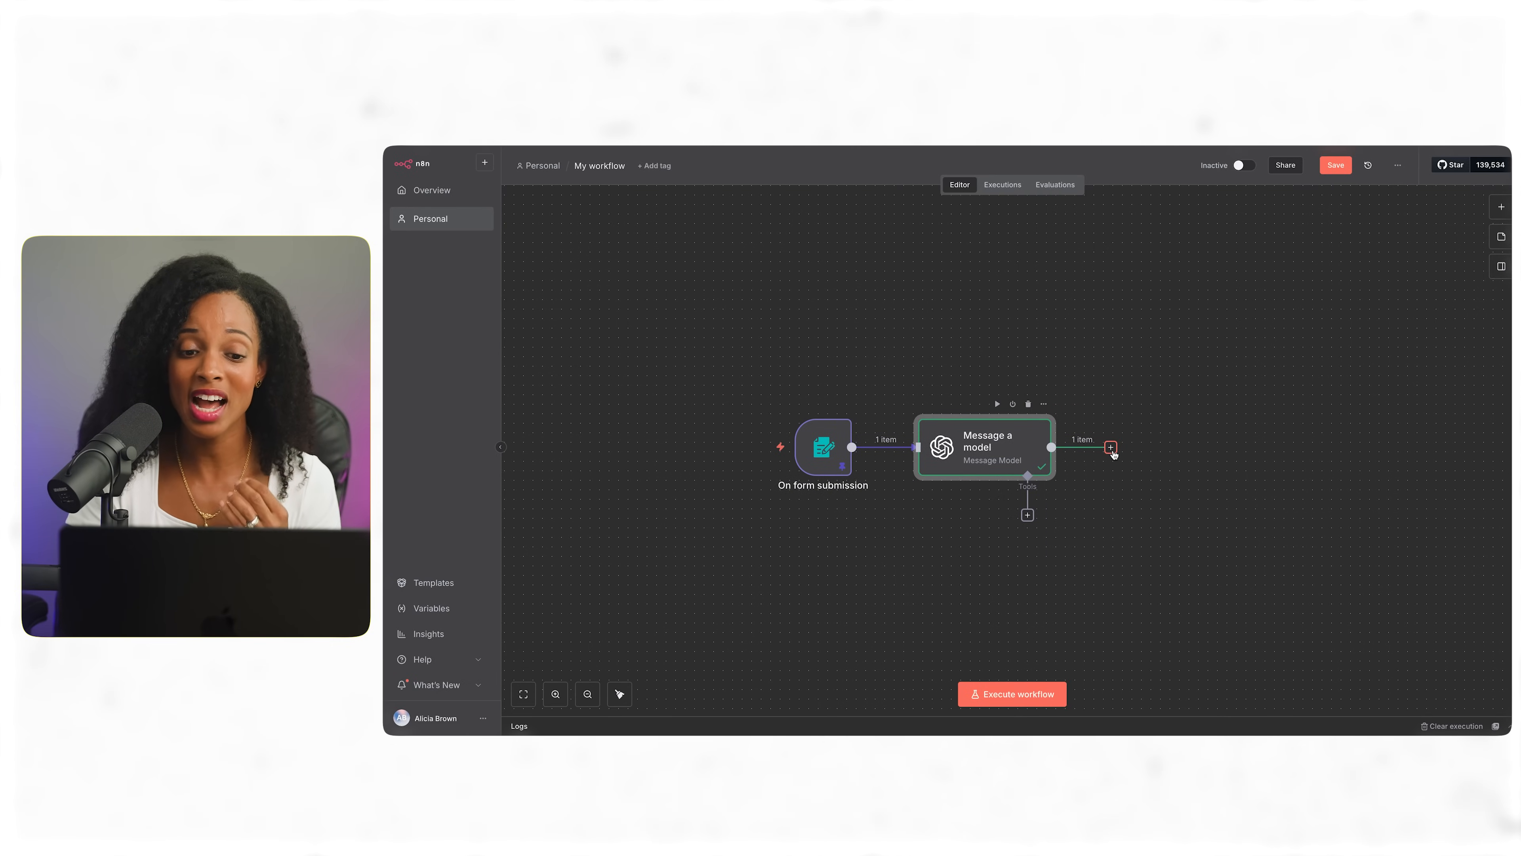
- Add a Gmail 'Create a draft' node after the model node
{"action": "left_click", "coordinate": [1110, 447]}
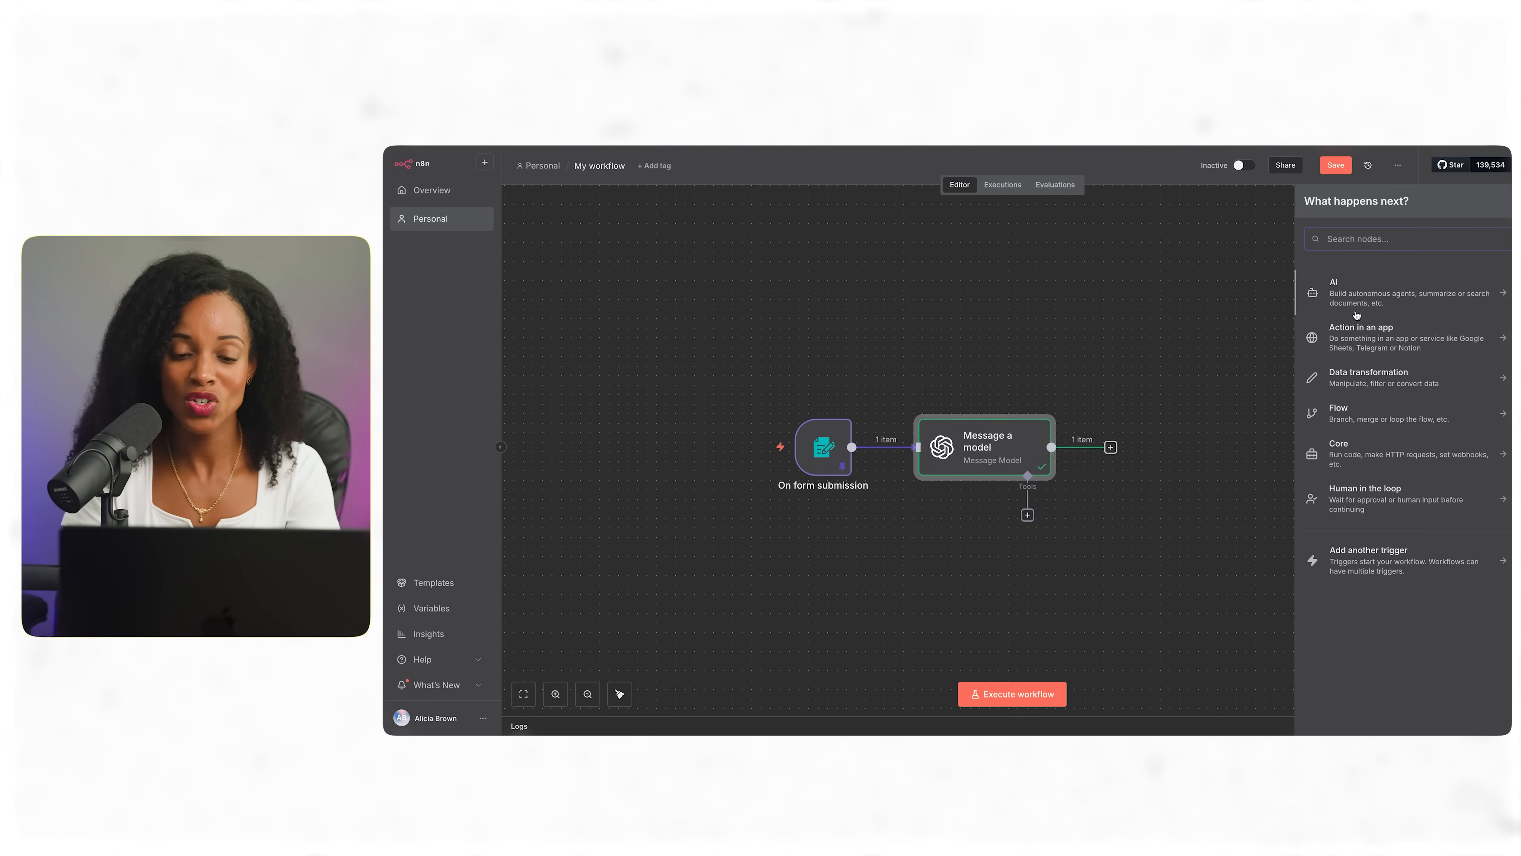
{"action": "type", "text": "gm"}
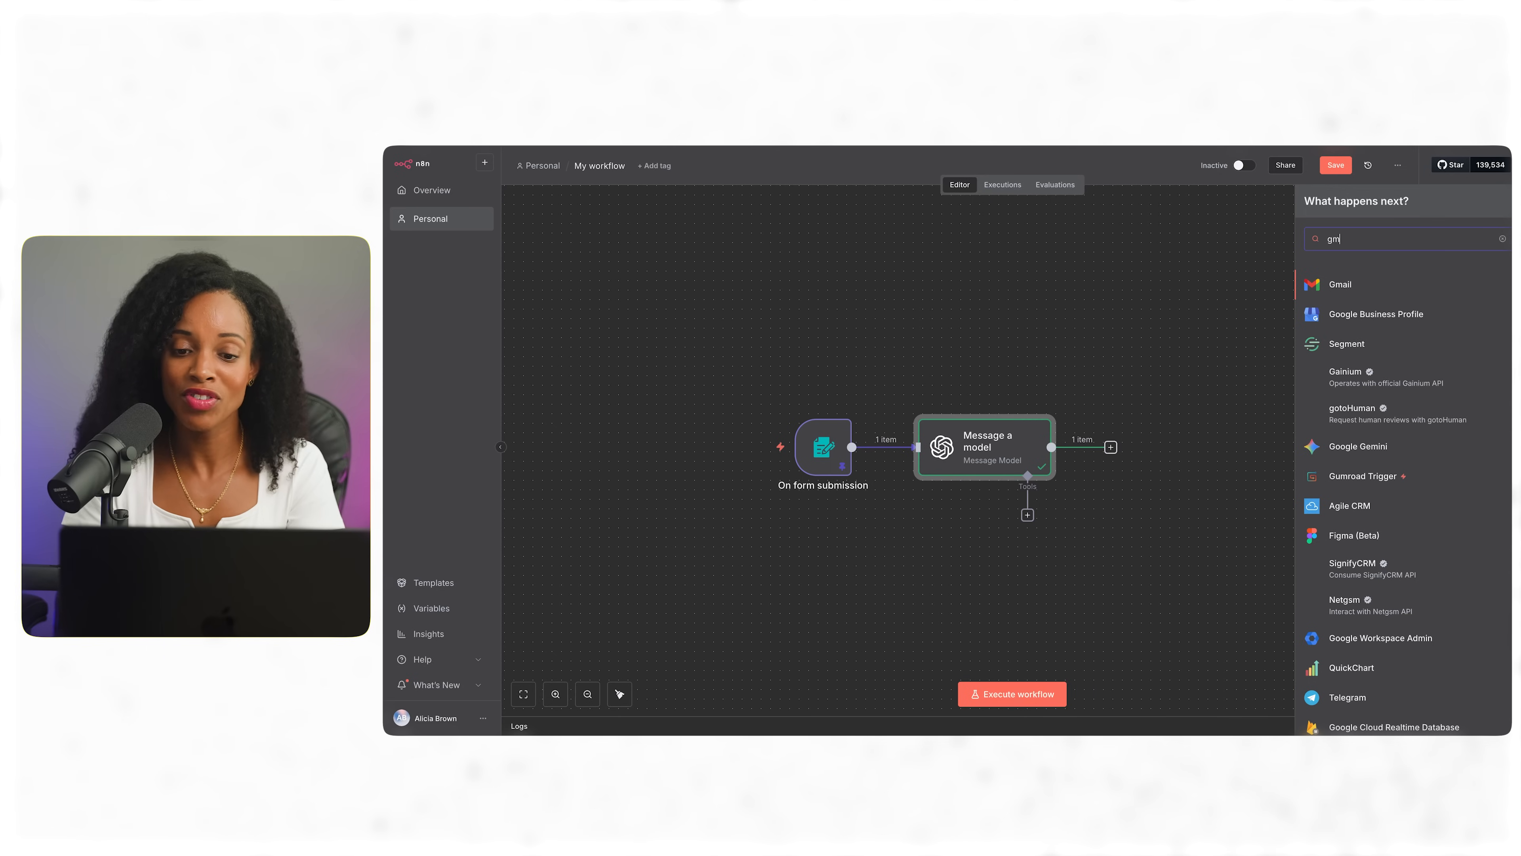
{"action": "left_click", "coordinate": [1339, 285]}
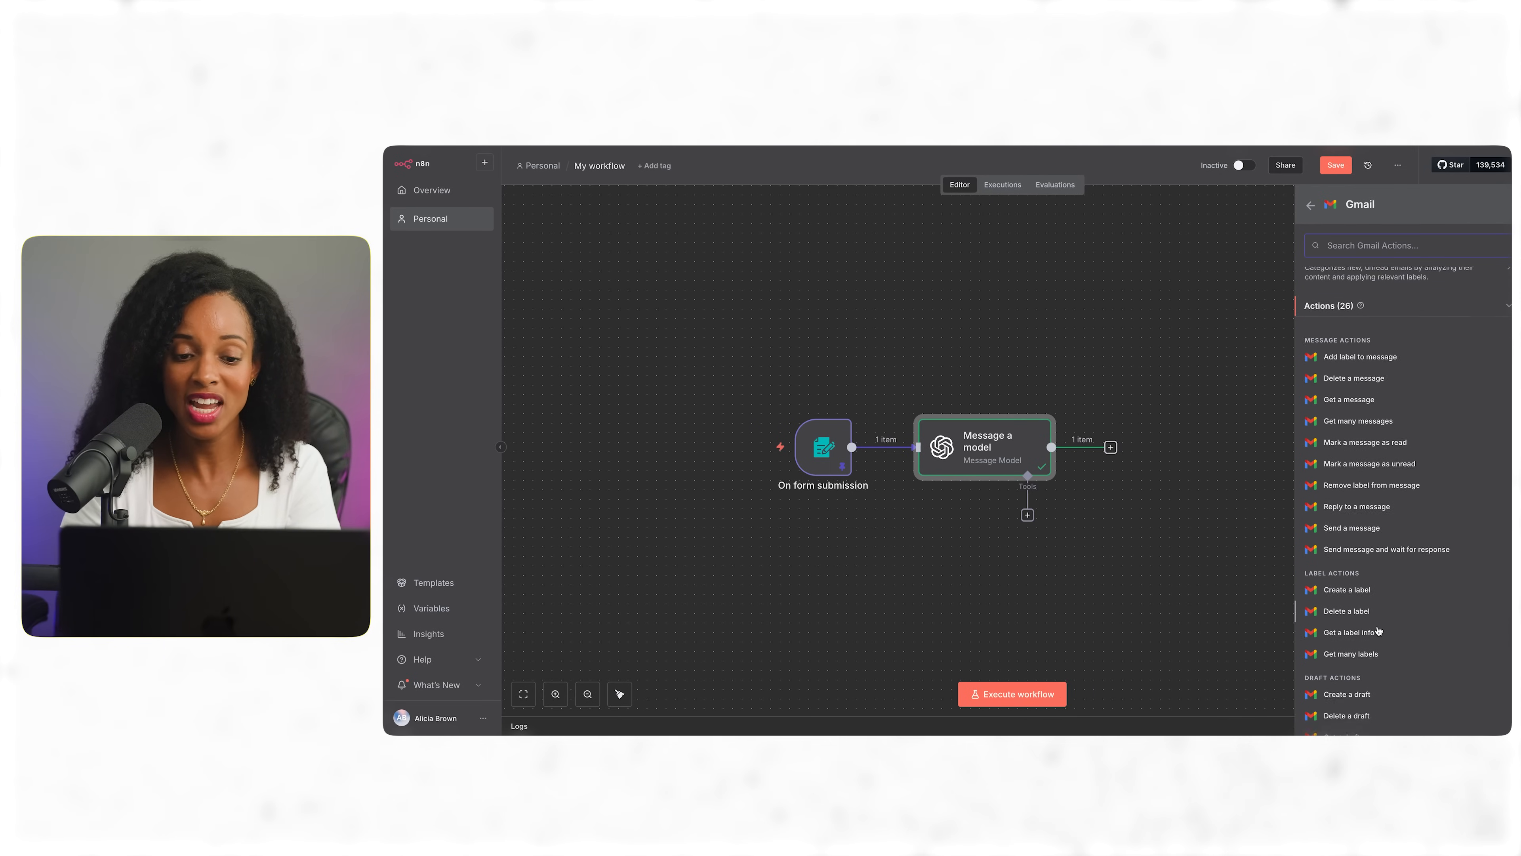
{"action": "left_click", "coordinate": [1348, 694]}
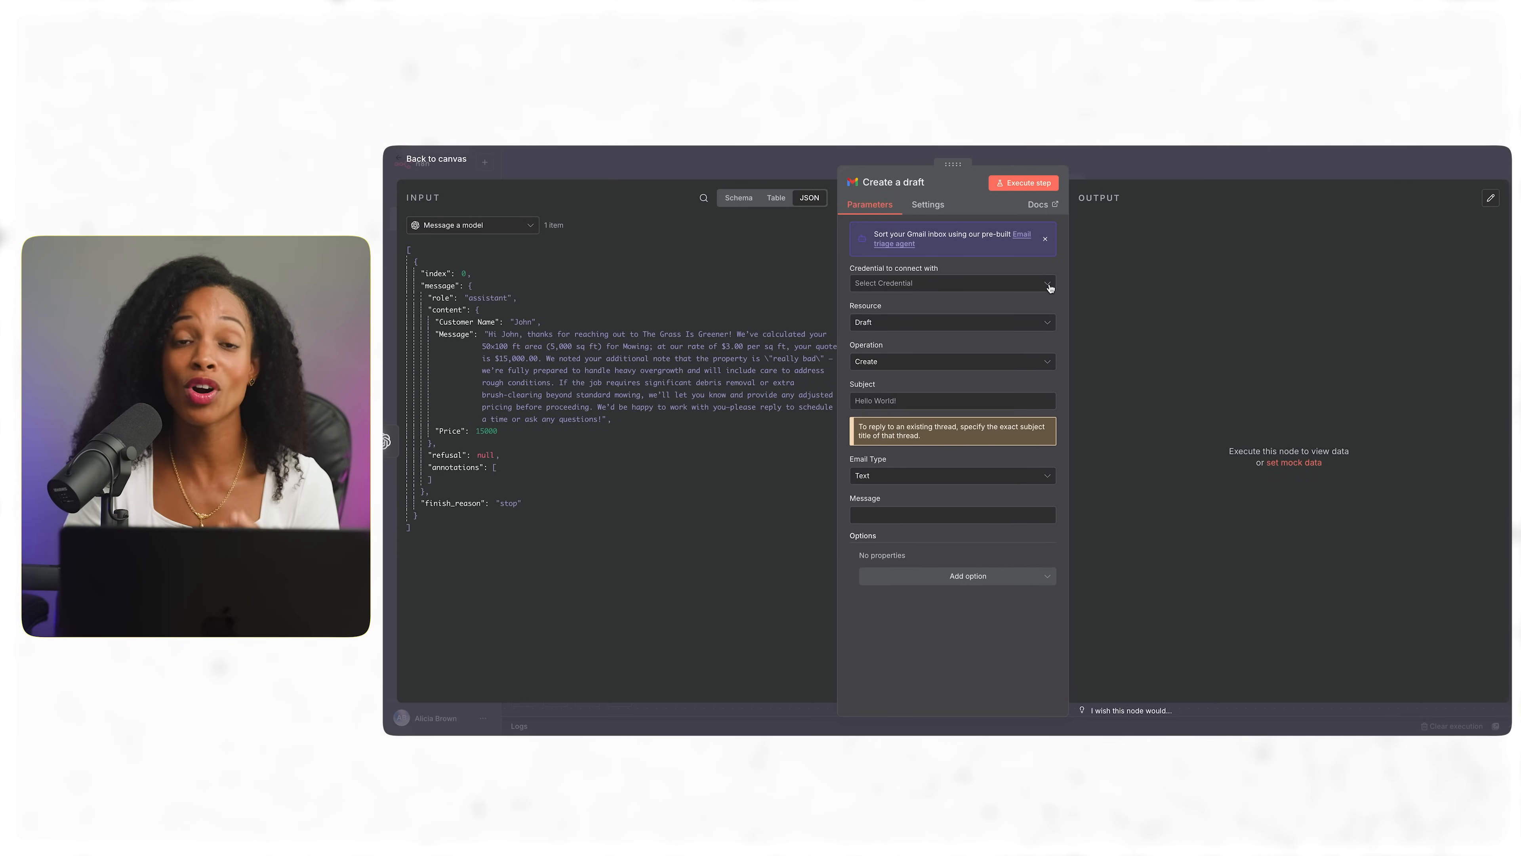
- Connect the Gmail account and set the draft subject to 'Re: Landscaping Quote'
{"action": "left_click", "coordinate": [951, 284]}
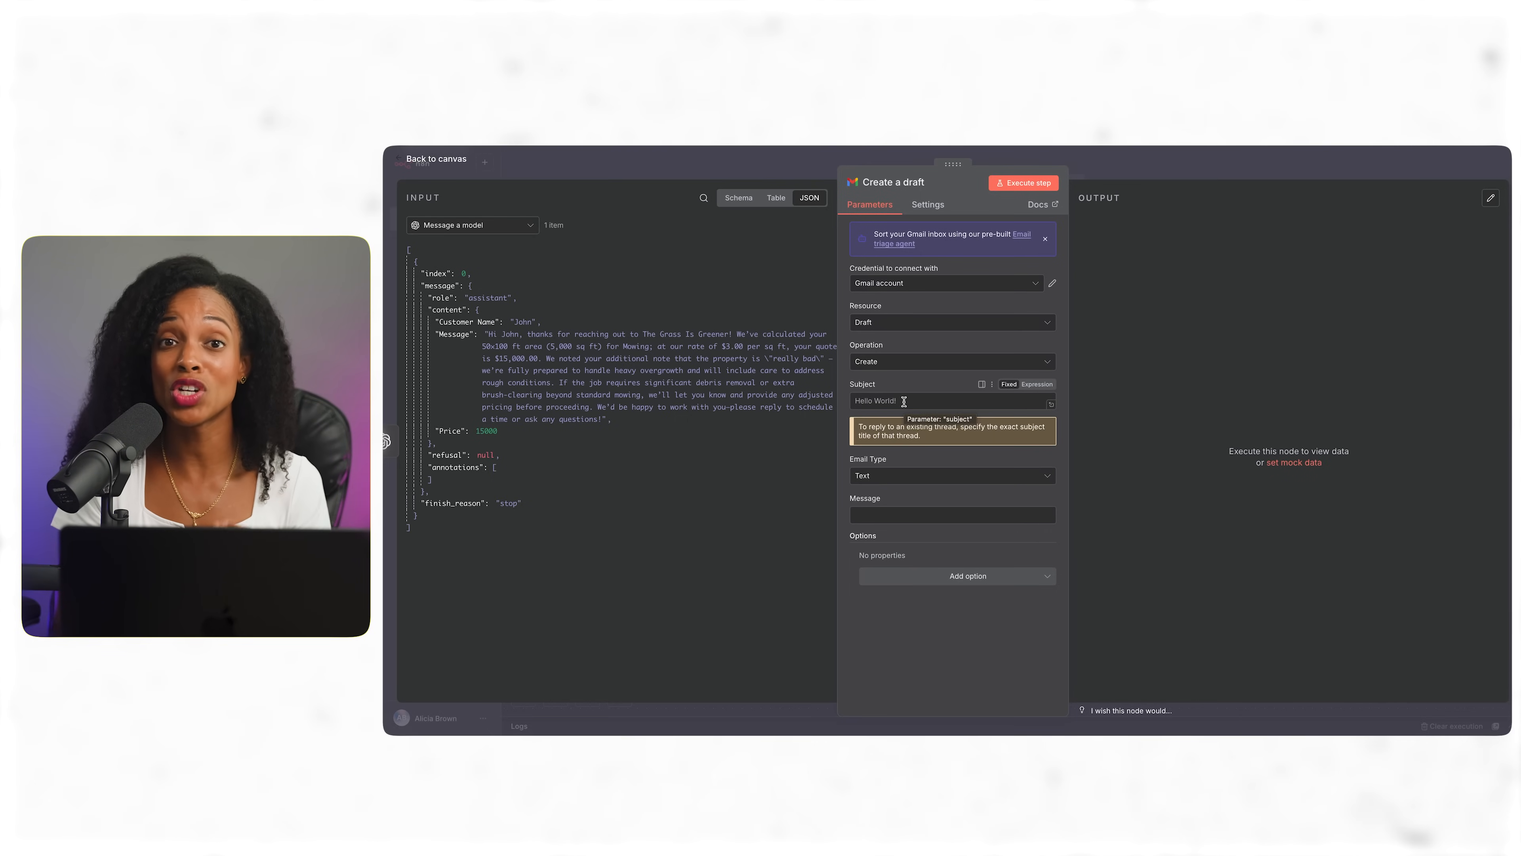
{"action": "left_click", "coordinate": [950, 401]}
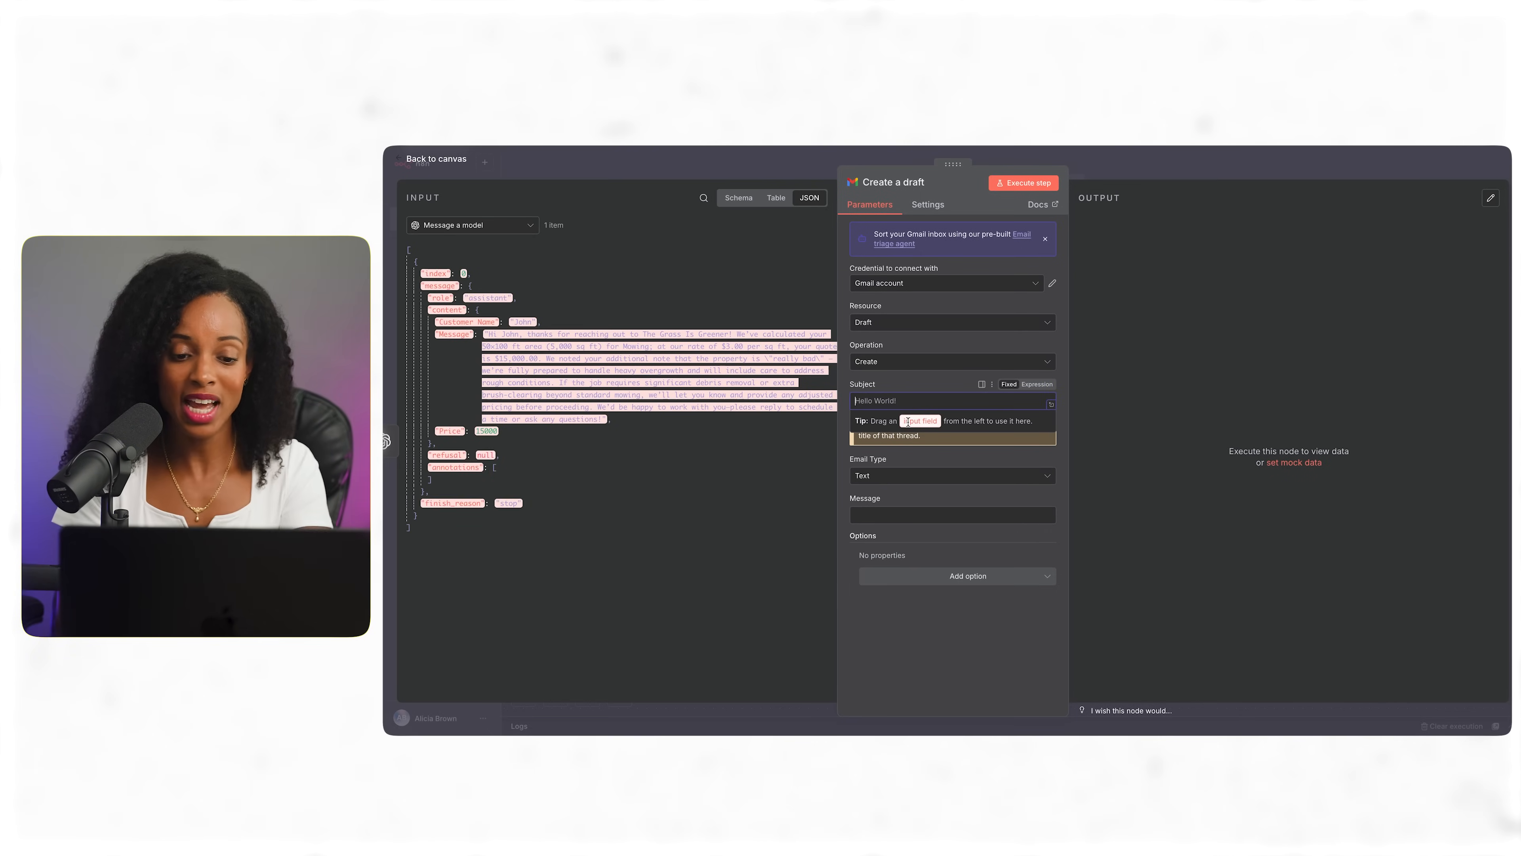
{"action": "type", "text": "Thank"}
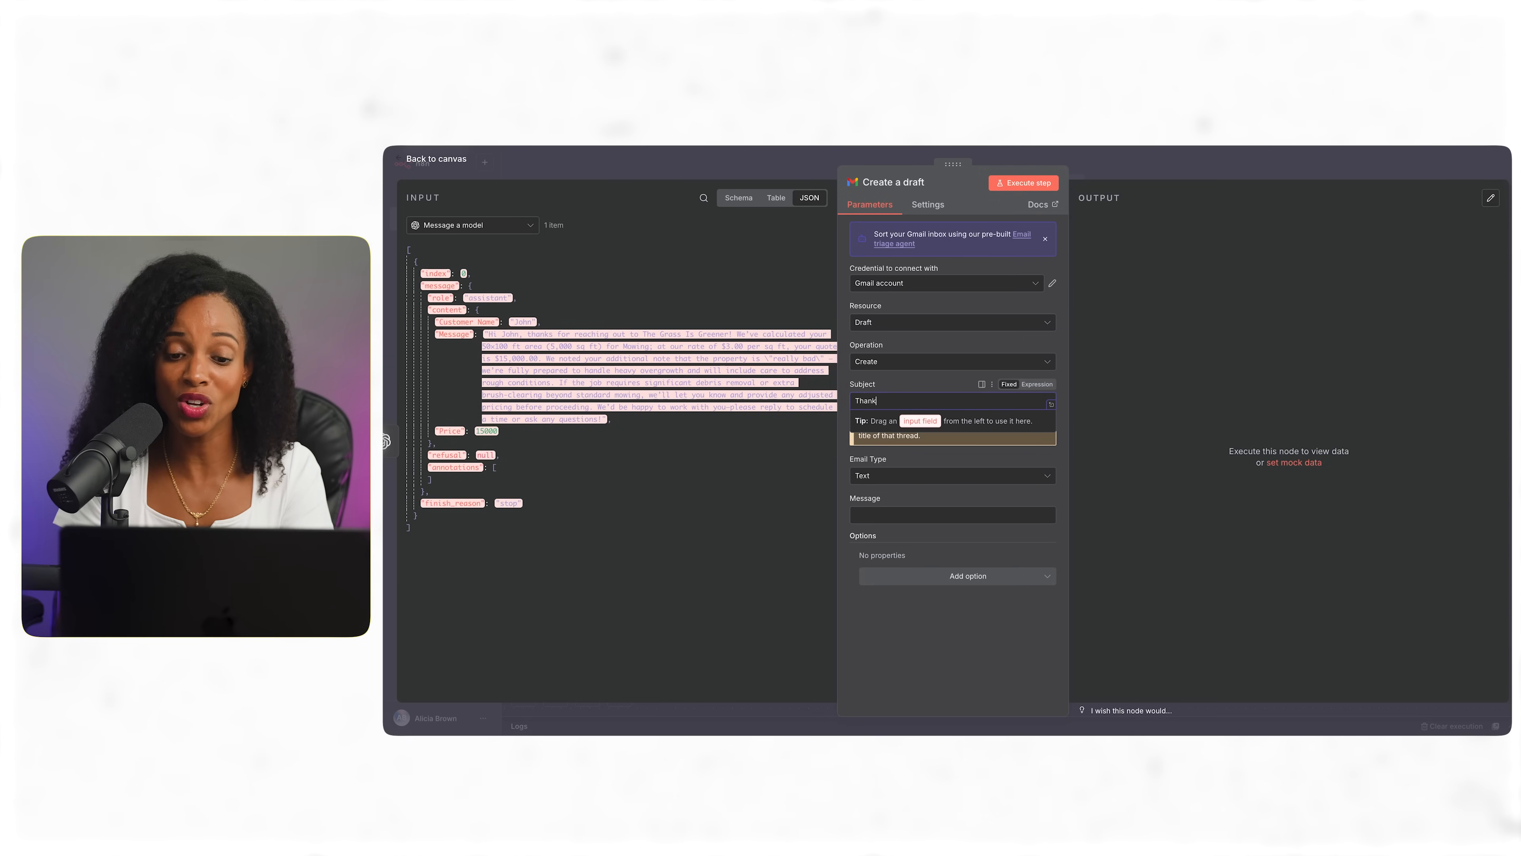
{"action": "type", "text": "Re: Landscaping Quote"}
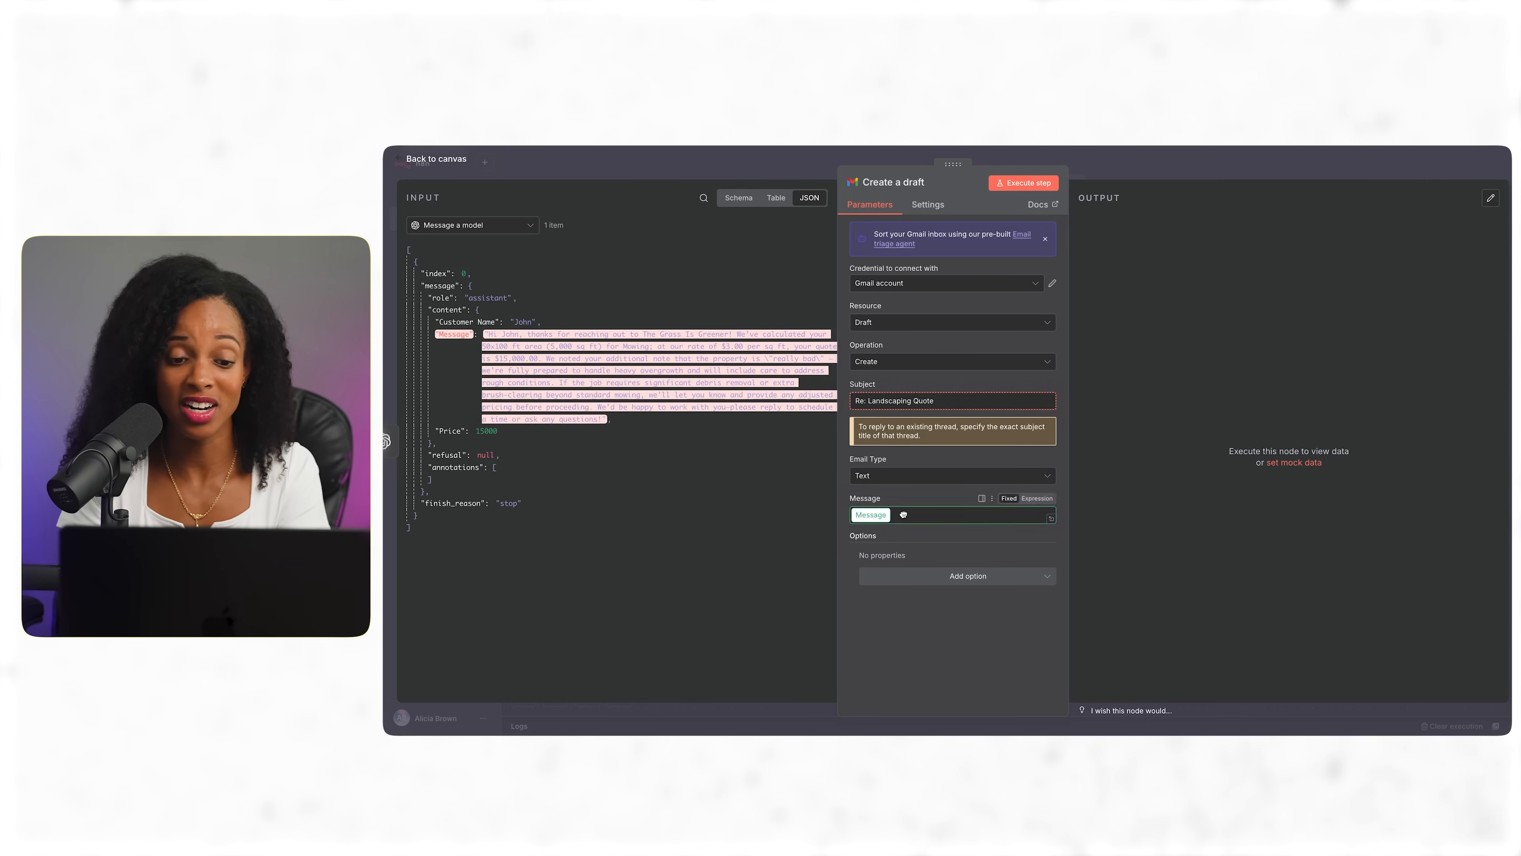
- Use the model's Message as the body and map the form submission's Email as recipient
{"action": "left_click", "coordinate": [967, 575]}
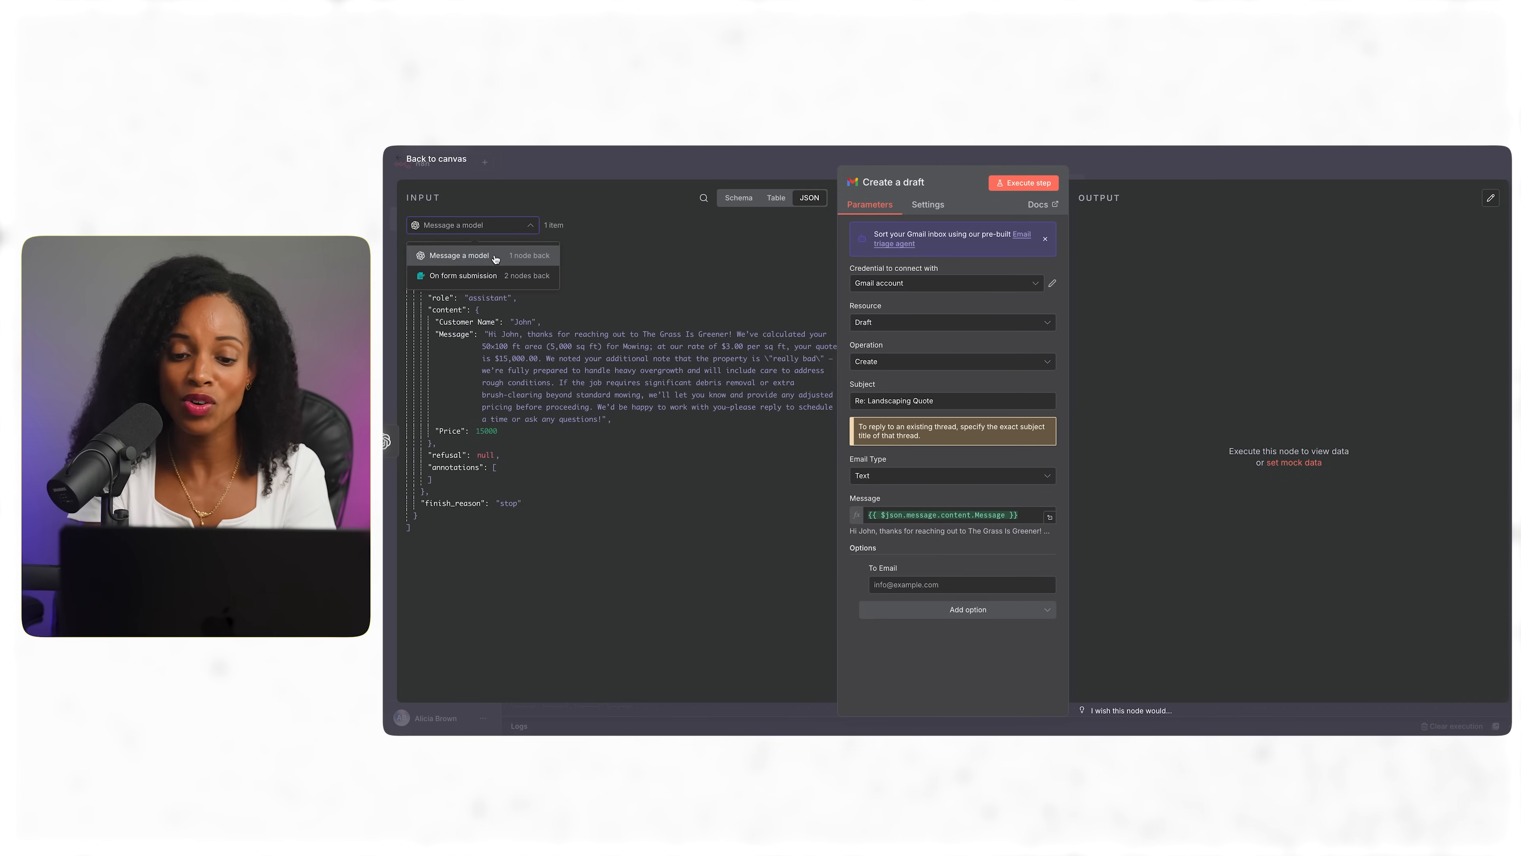
{"action": "left_click", "coordinate": [1021, 183]}
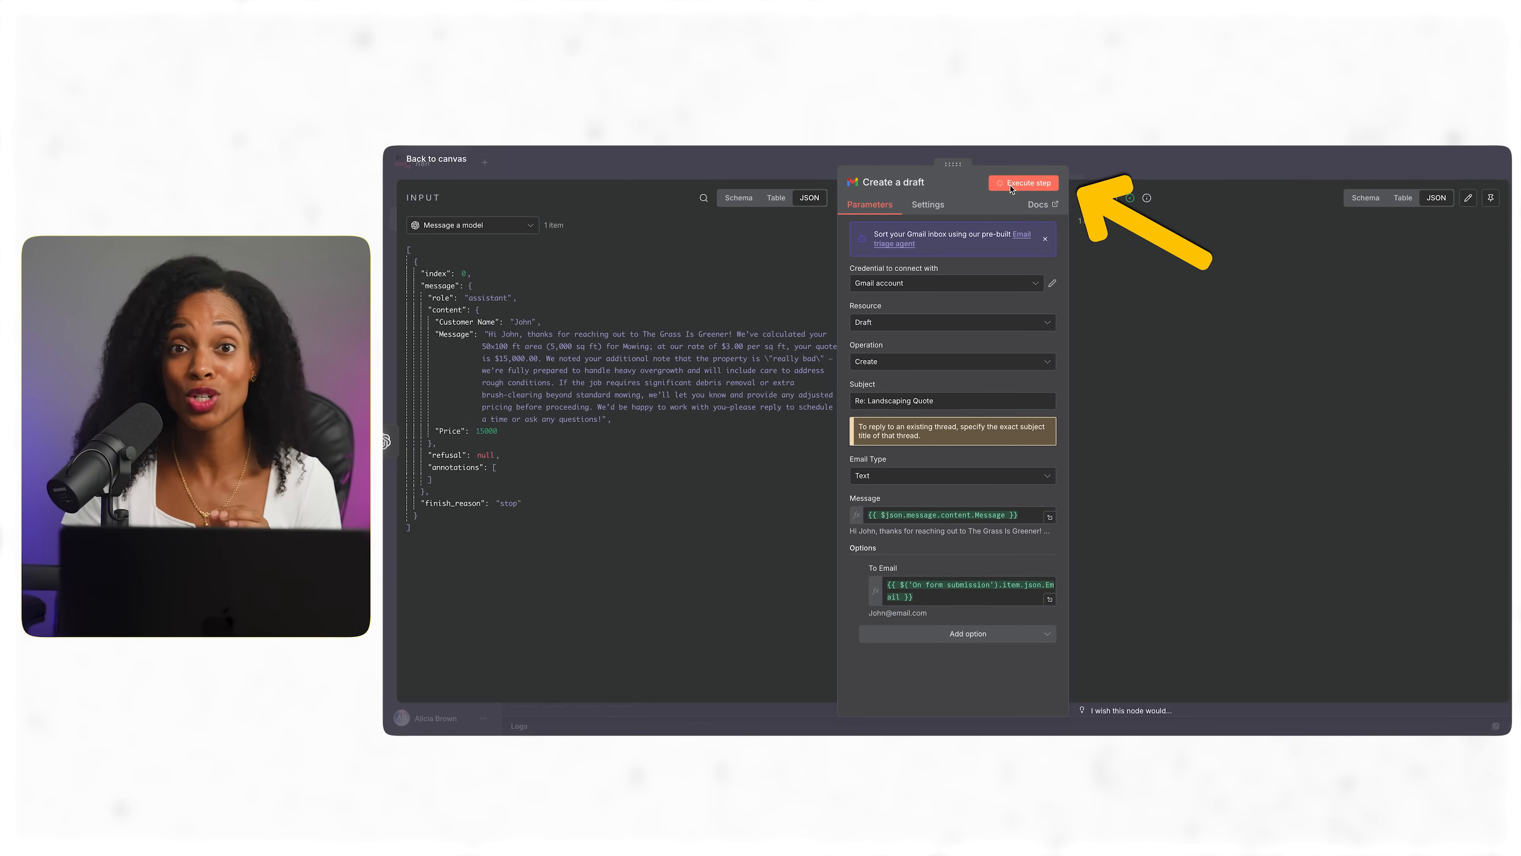
{"action": "left_click", "coordinate": [1021, 182]}
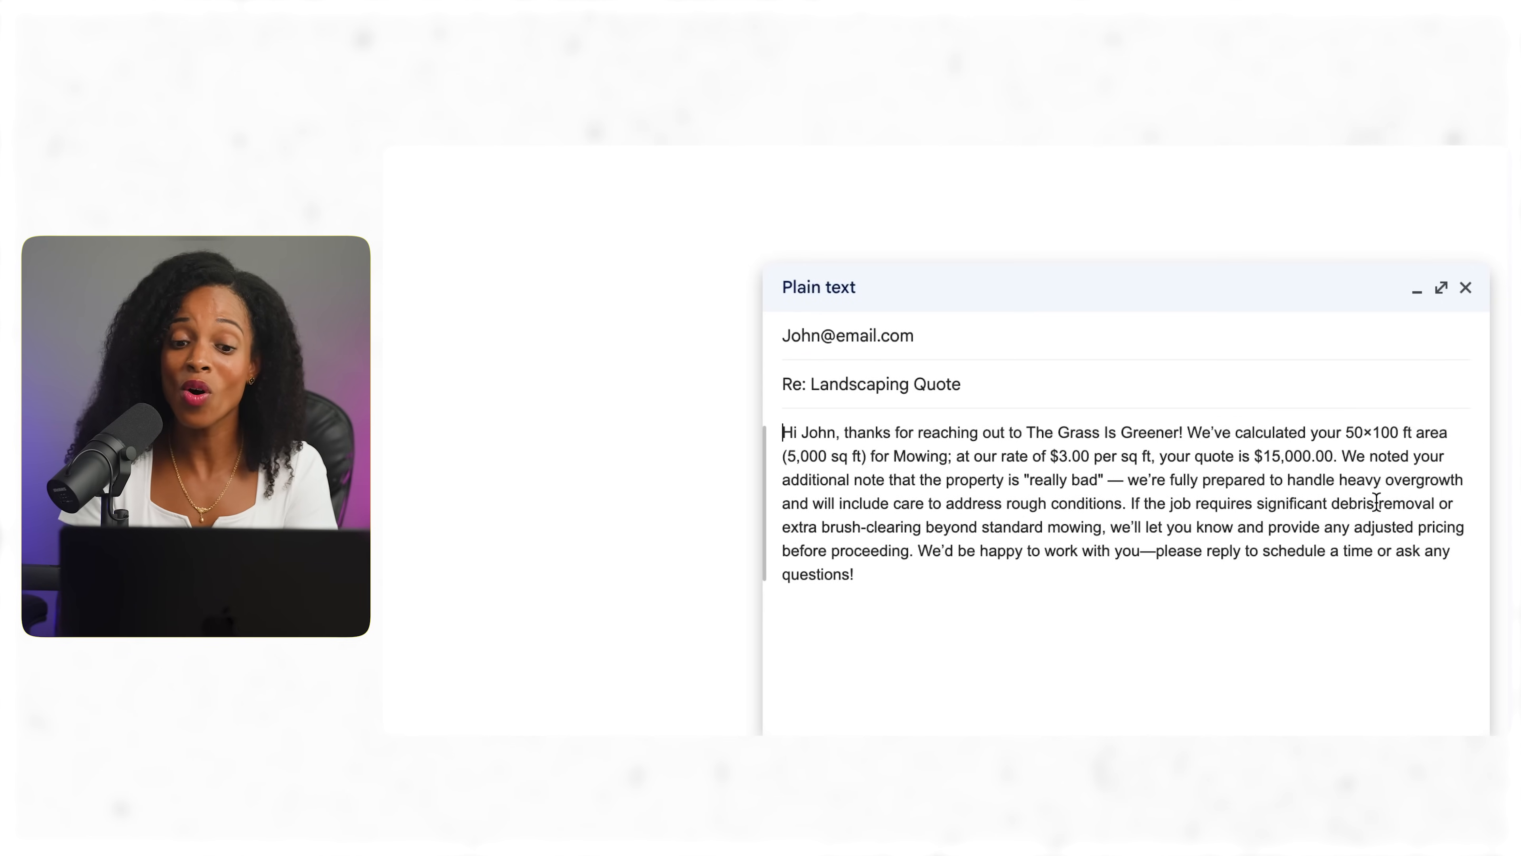
{"action": "mouse_move", "coordinate": [1159, 619]}
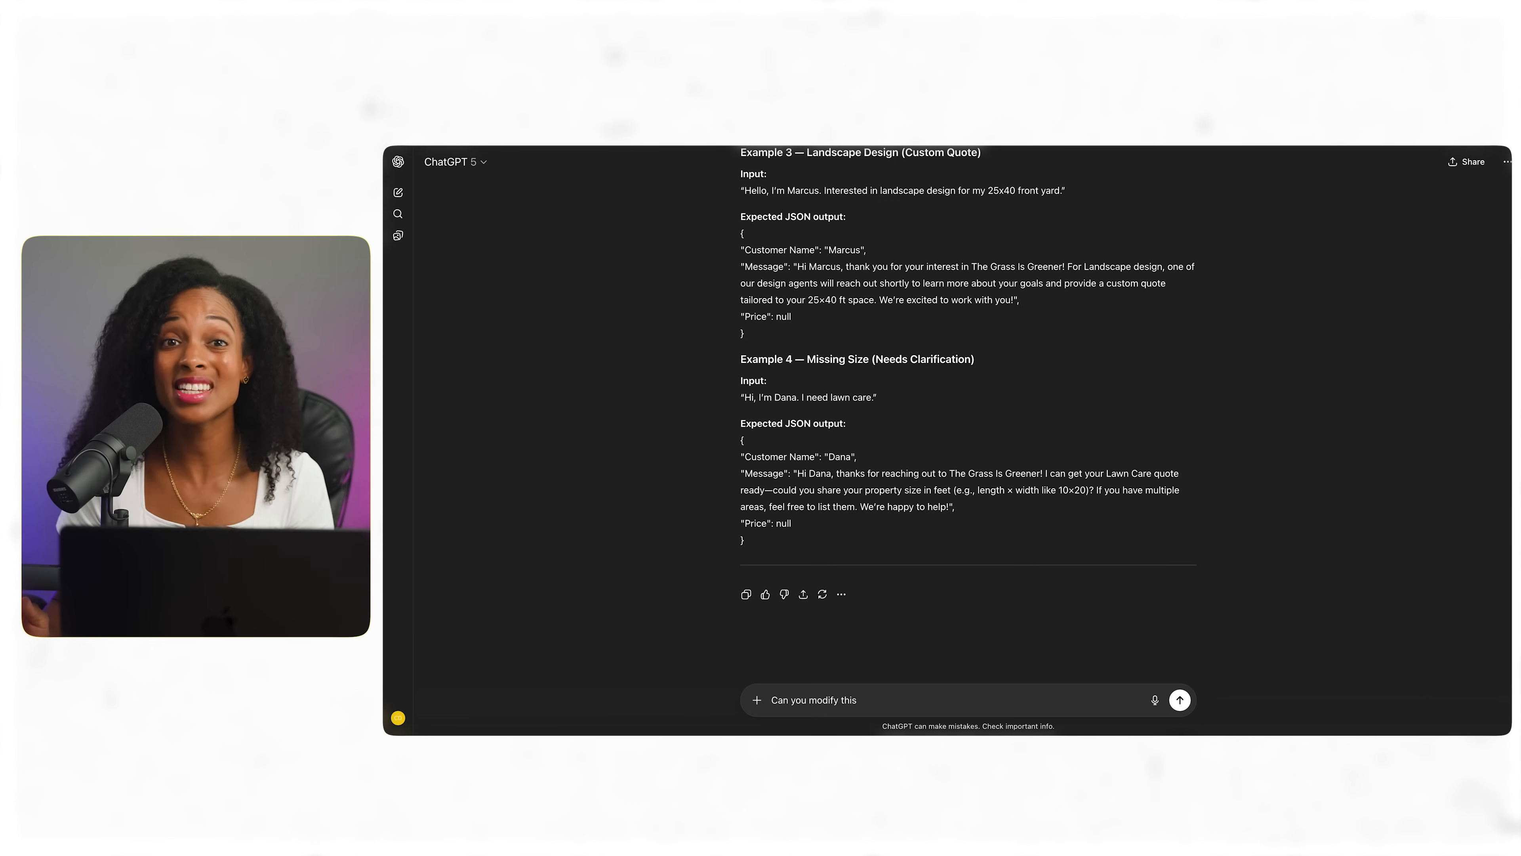
- Ask ChatGPT to add a Subject output to the system prompt and format the Message
{"action": "type", "text": "system prompt to include a subject field output. Also"}
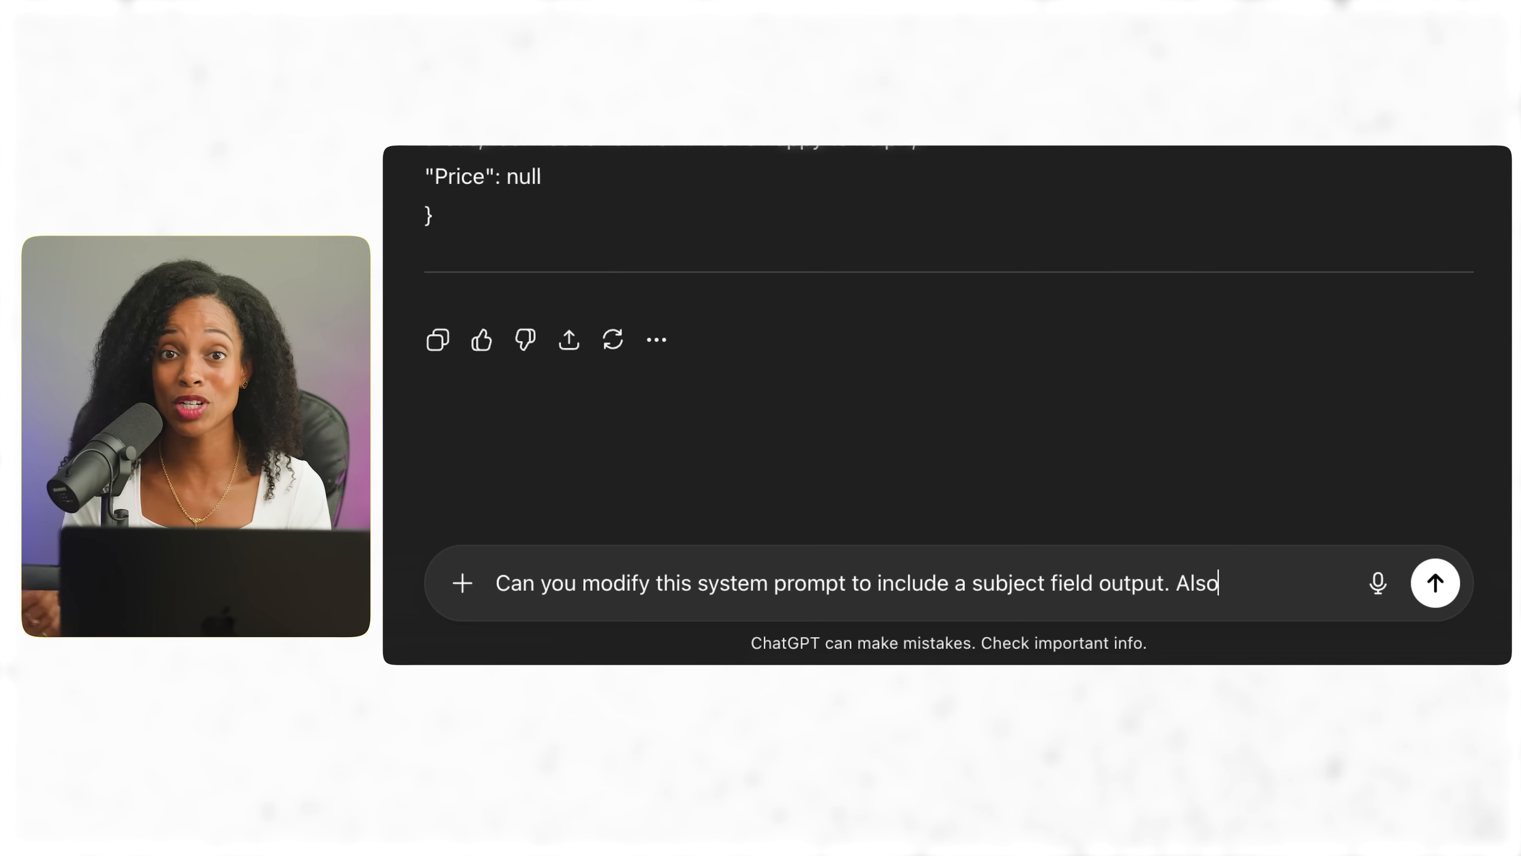
{"action": "type", "text": "make sure that the Message is formatted in an"}
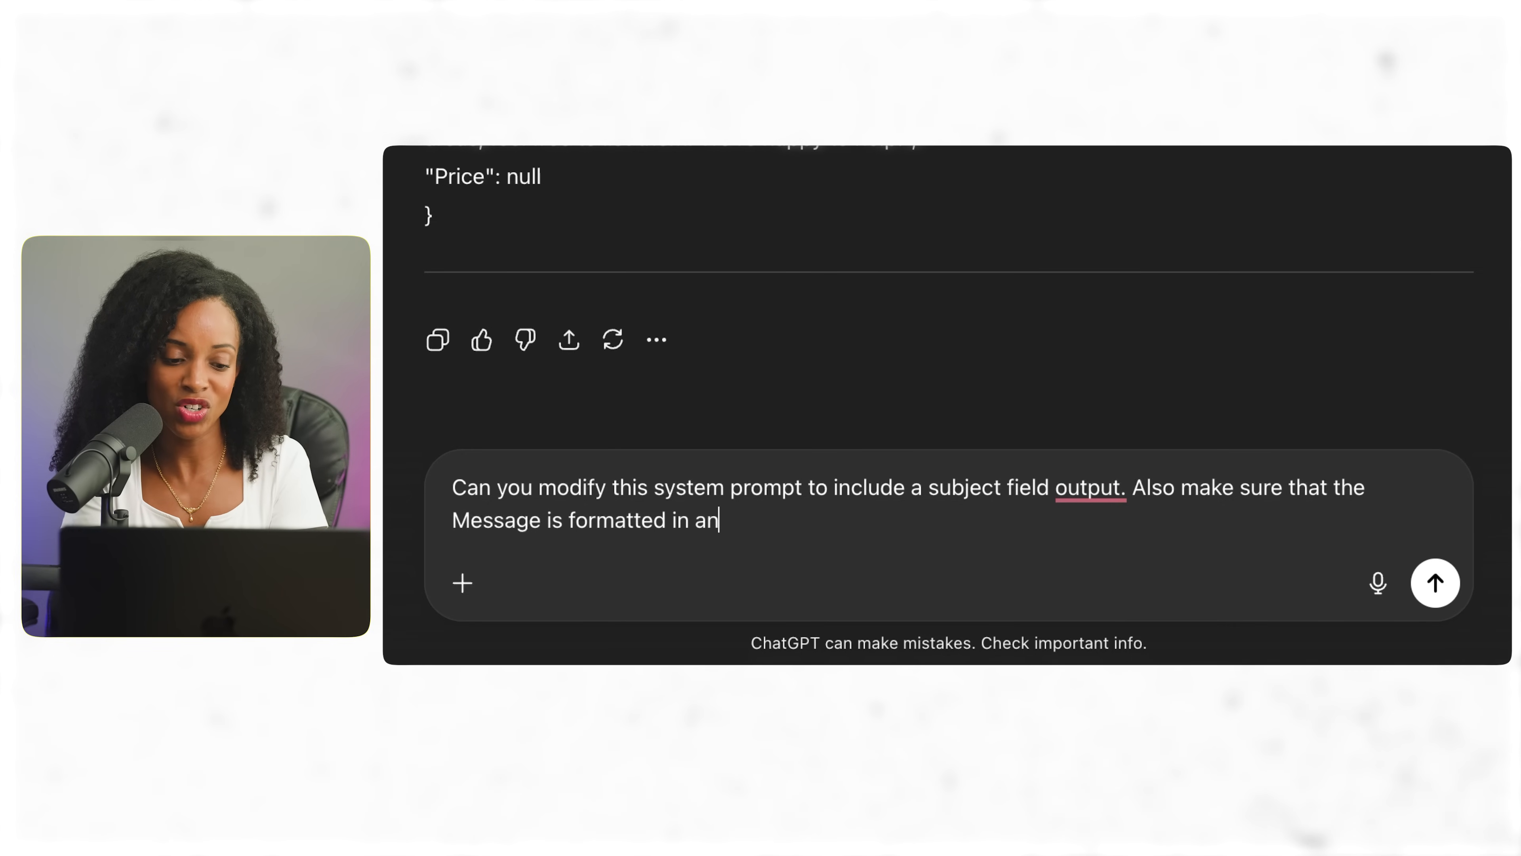
{"action": "key", "text": "Backspace"}
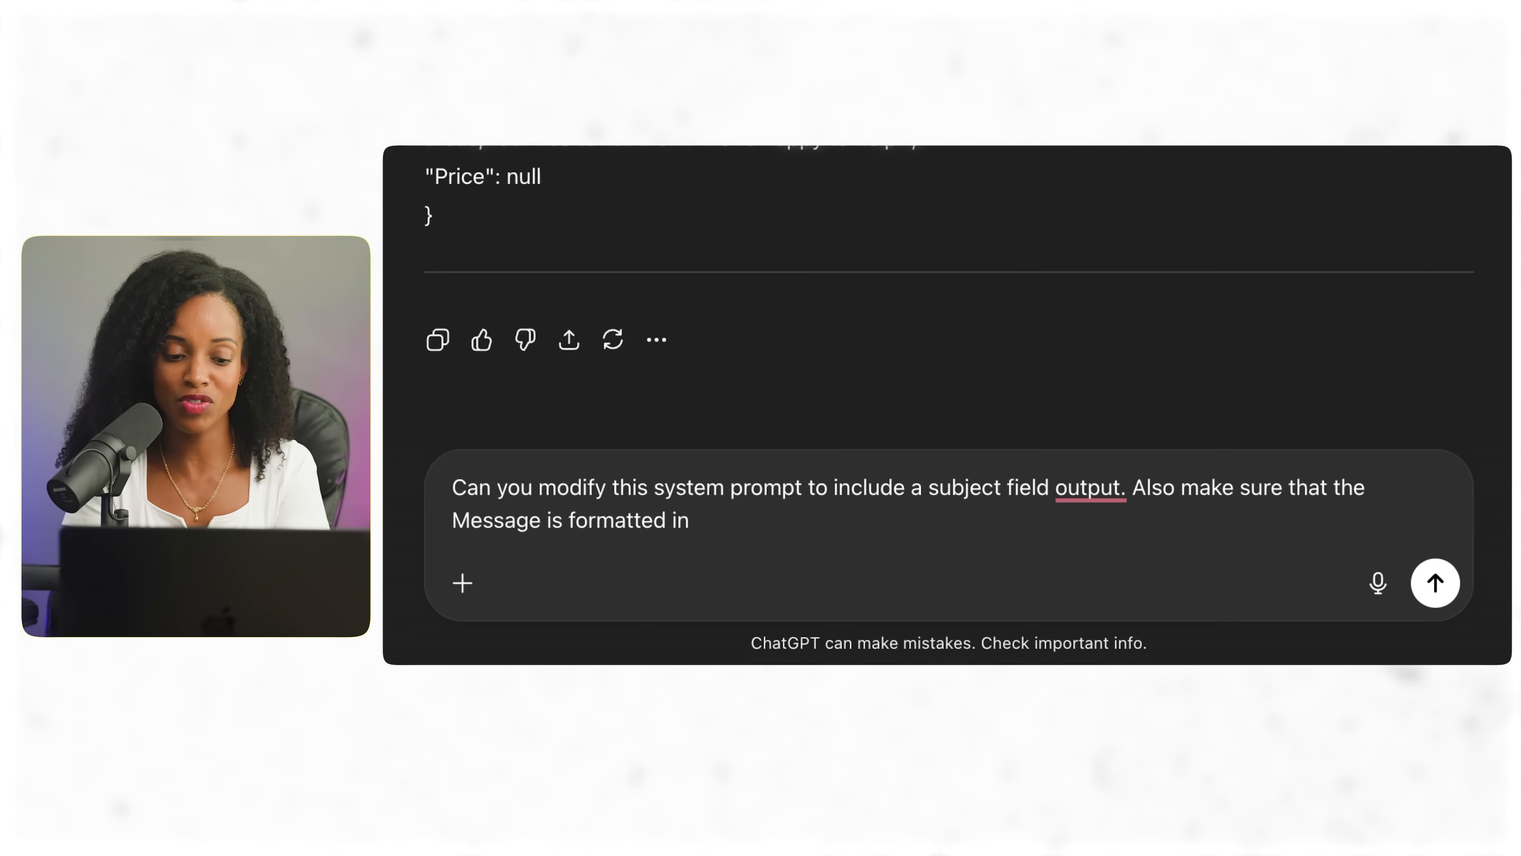
{"action": "left_click", "coordinate": [1434, 583]}
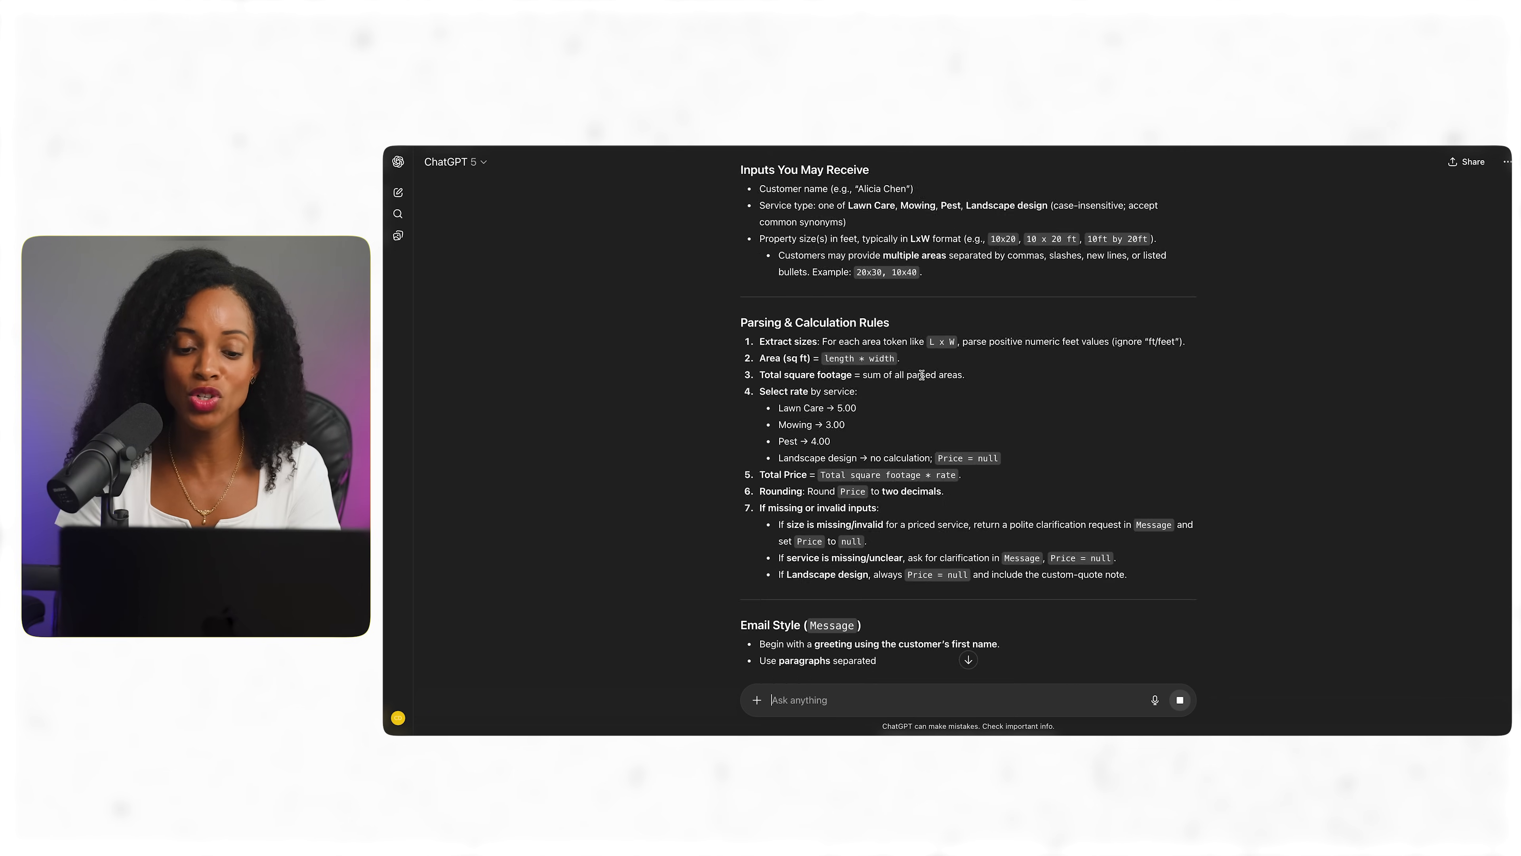
{"action": "scroll", "scroll_direction": "down", "scroll_amount": 3}
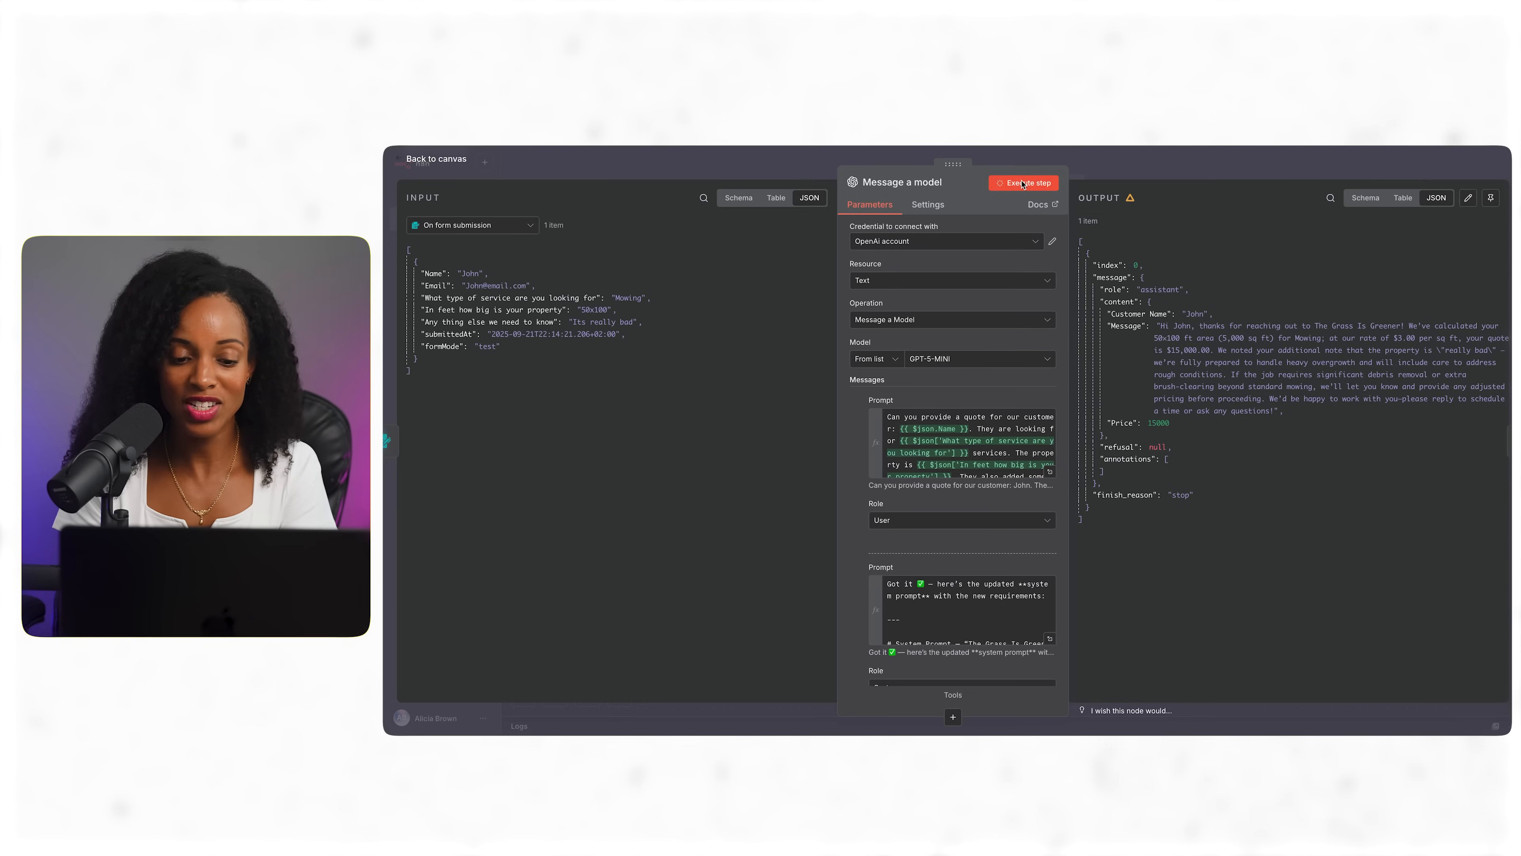
- Rerun the model with the updated prompt and map its Subject into the draft's Subject
{"action": "left_click", "coordinate": [1023, 182]}
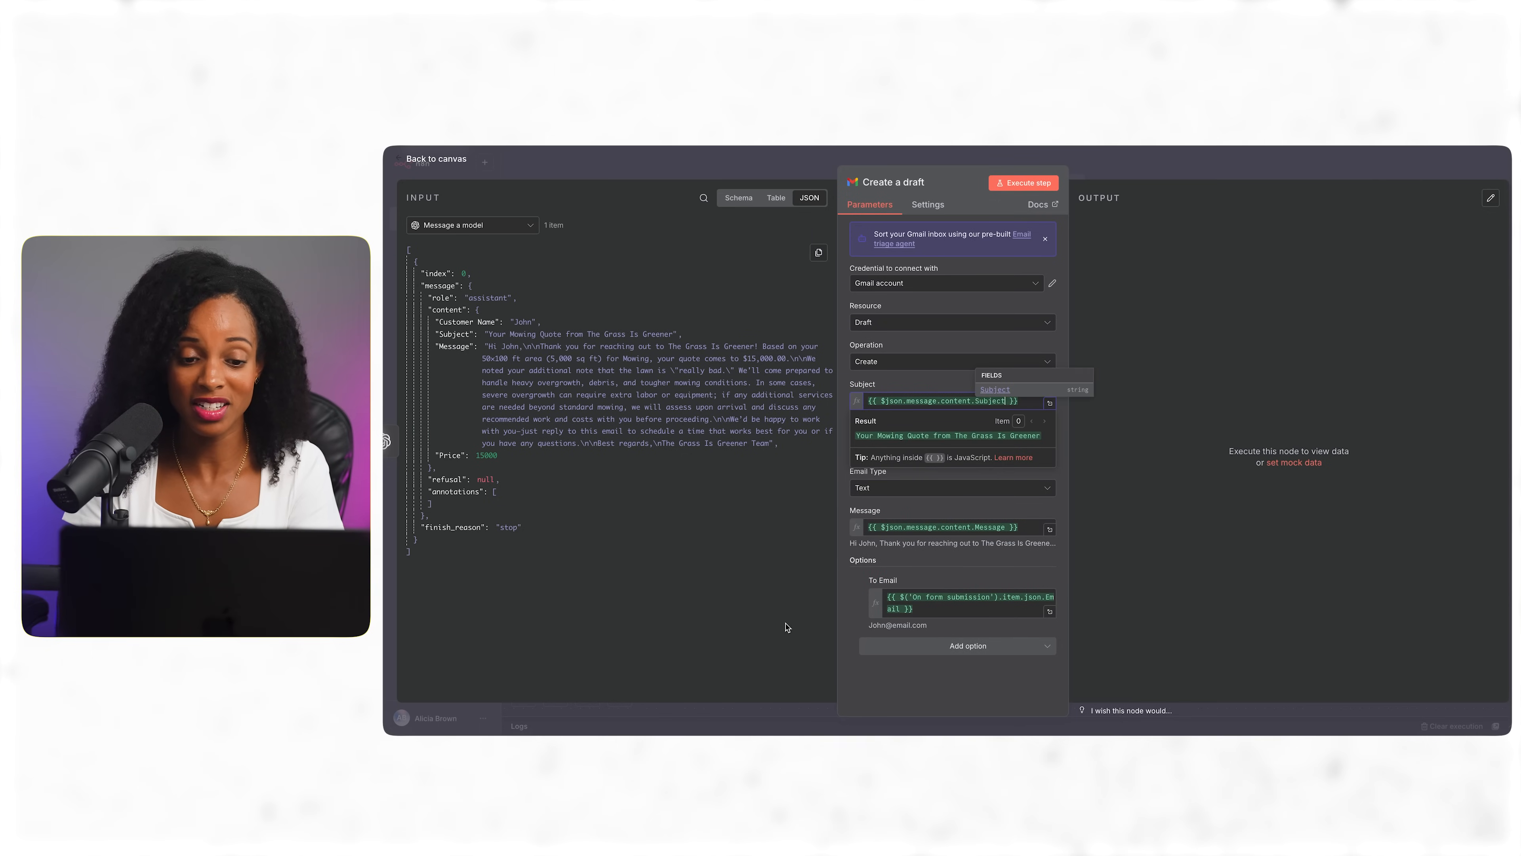
{"action": "left_click", "coordinate": [1020, 182]}
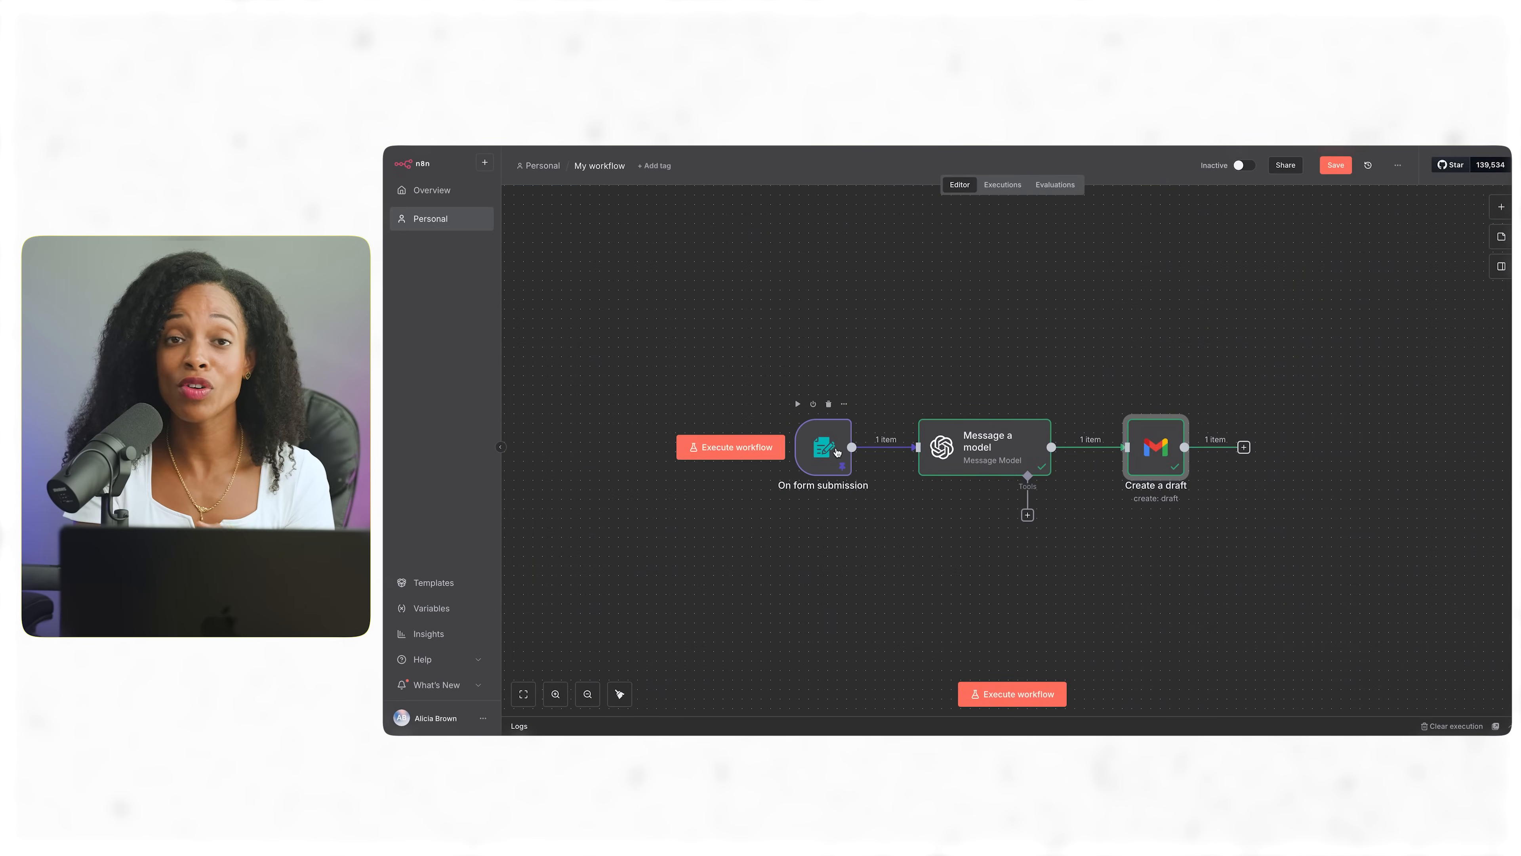
- Unpin the form trigger's test data and rename the workflow 'Grass Is Greener Quote Form'
{"action": "double_click", "coordinate": [824, 447]}
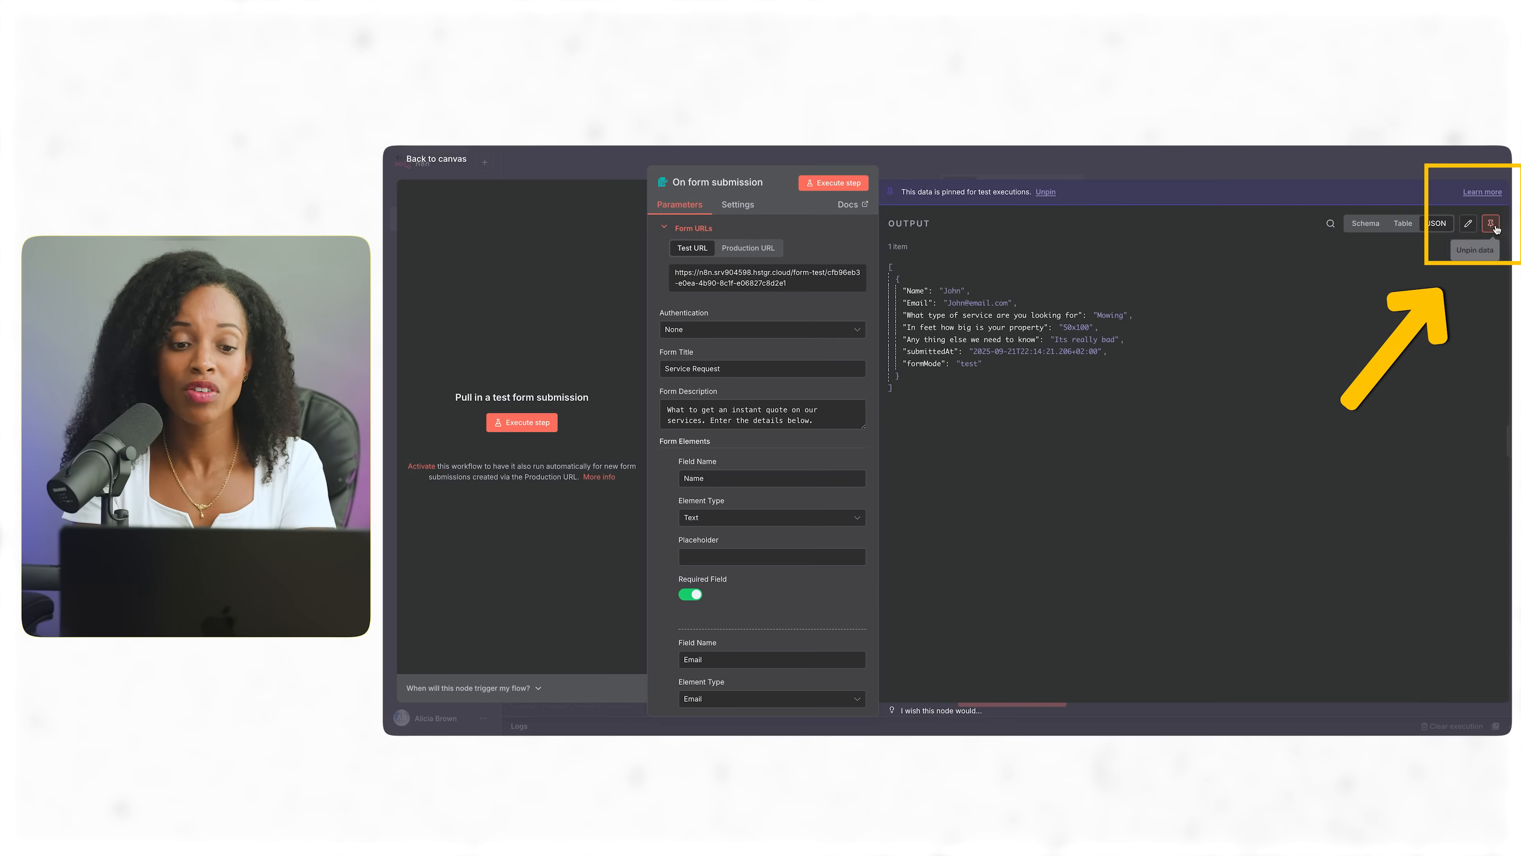
{"action": "left_click", "coordinate": [435, 158]}
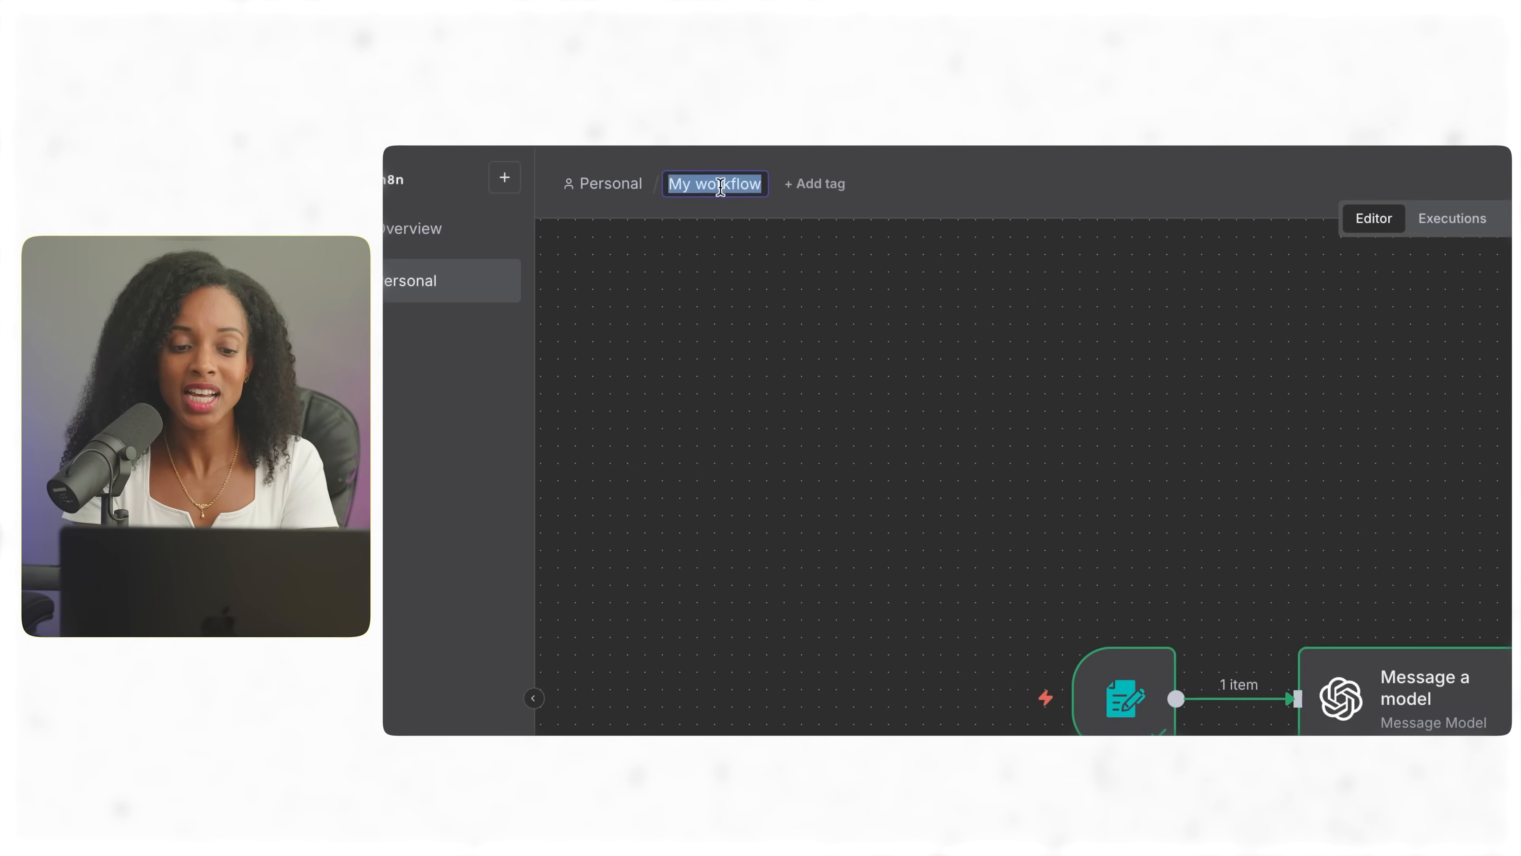
{"action": "type", "text": "Grass Is Greener Contact"}
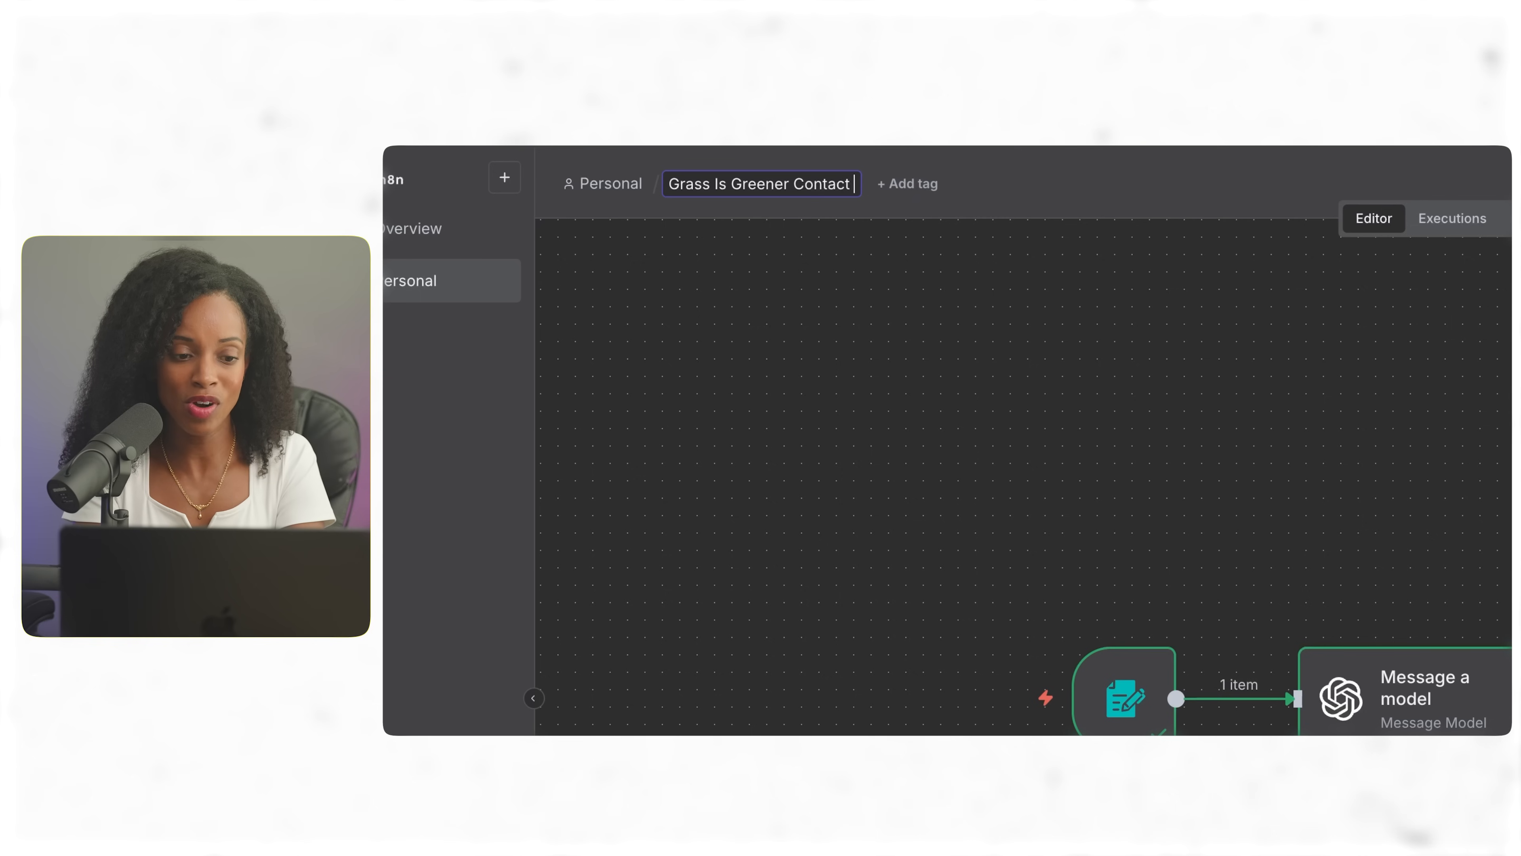
{"action": "type", "text": "Quote Form"}
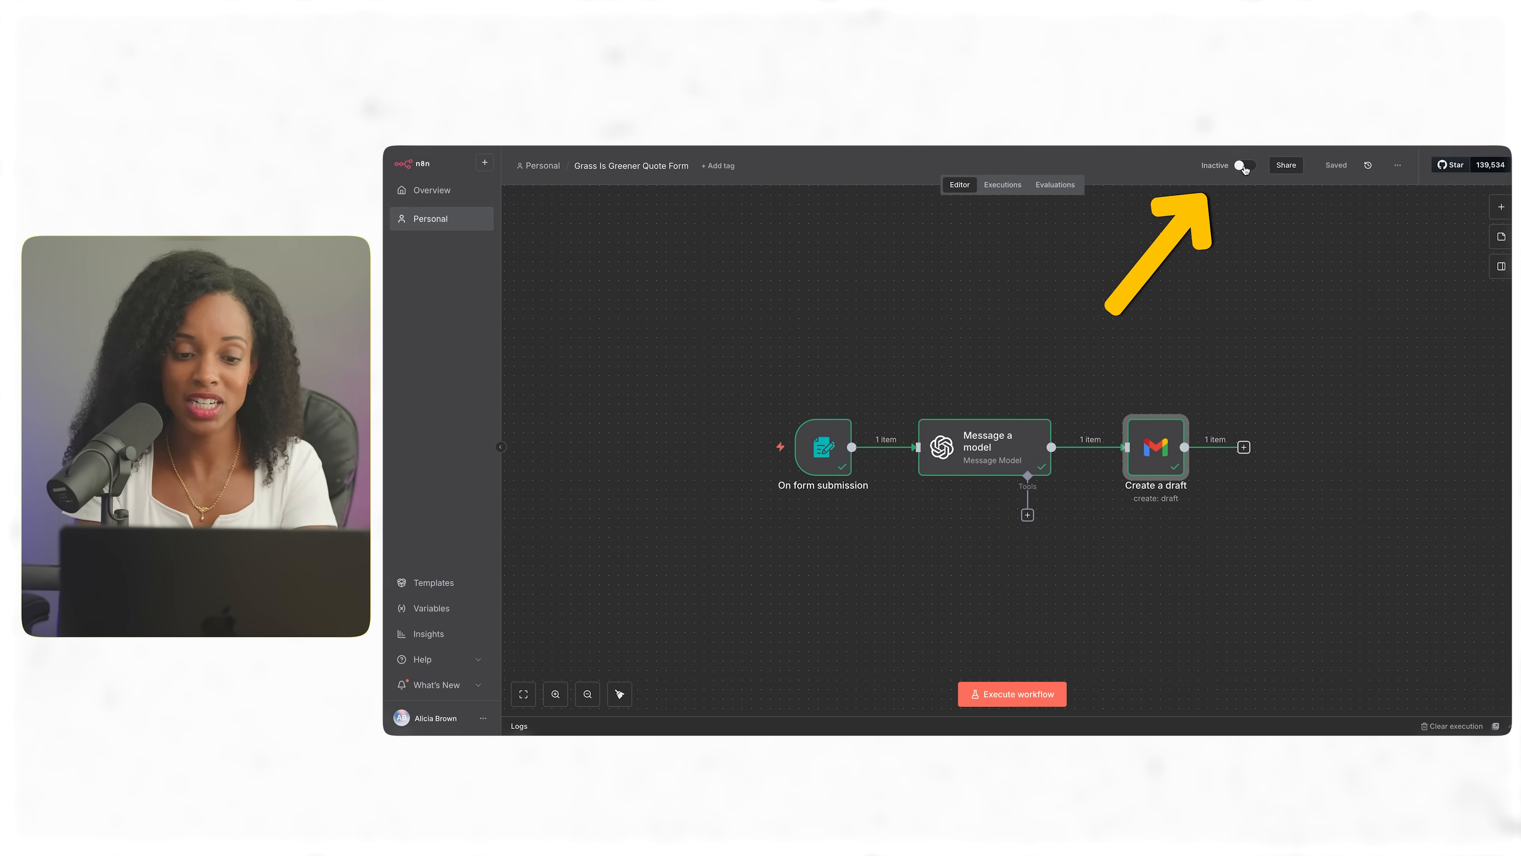
- Activate the workflow for live submissions and dismiss the activation notice
{"action": "left_click", "coordinate": [1244, 164]}
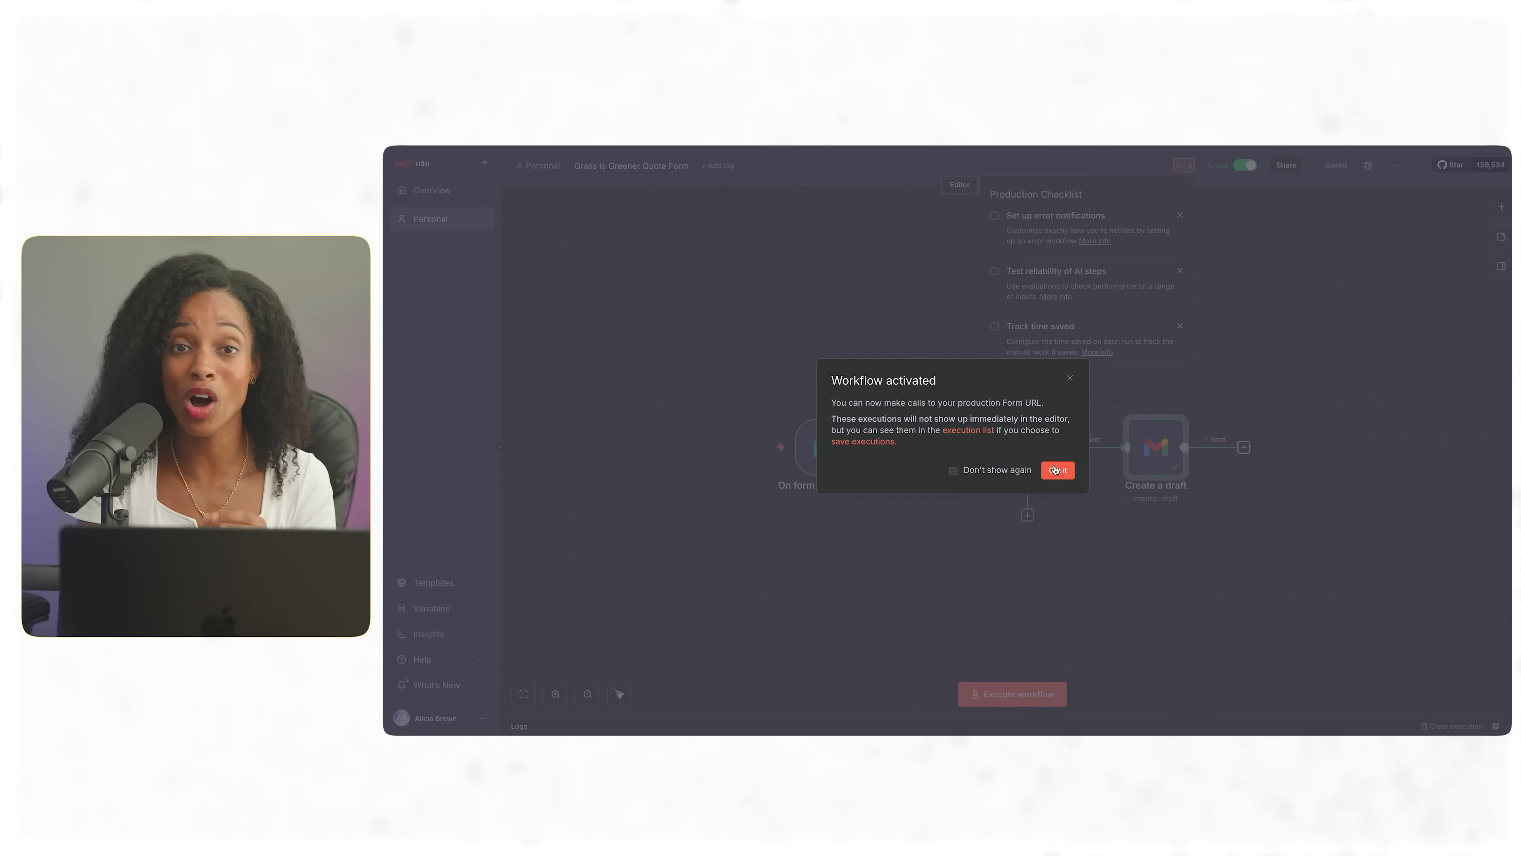
{"action": "left_click", "coordinate": [1058, 471]}
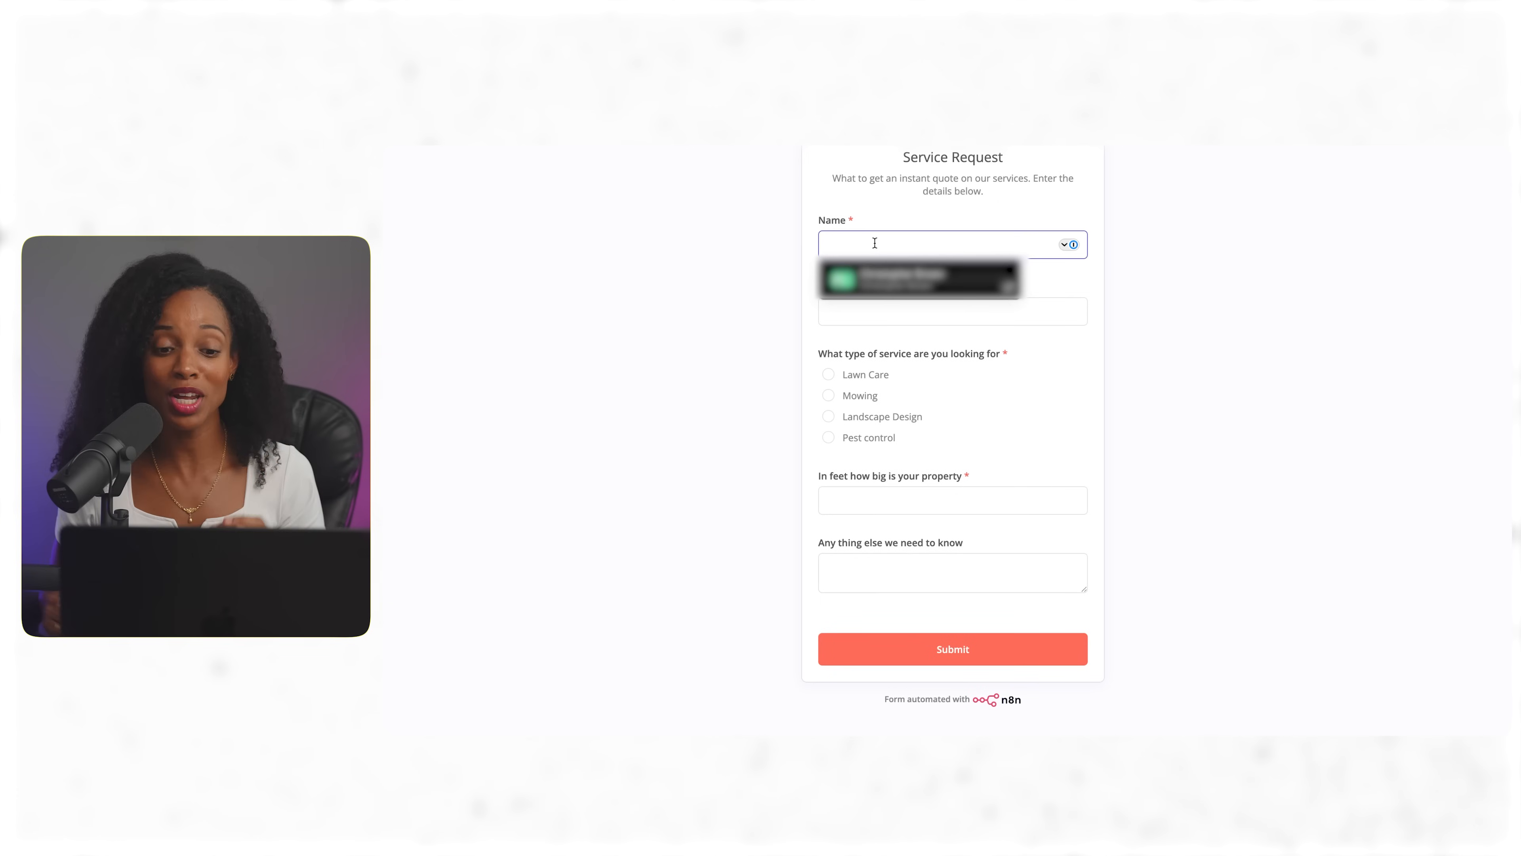
{"action": "type", "text": "Alic"}
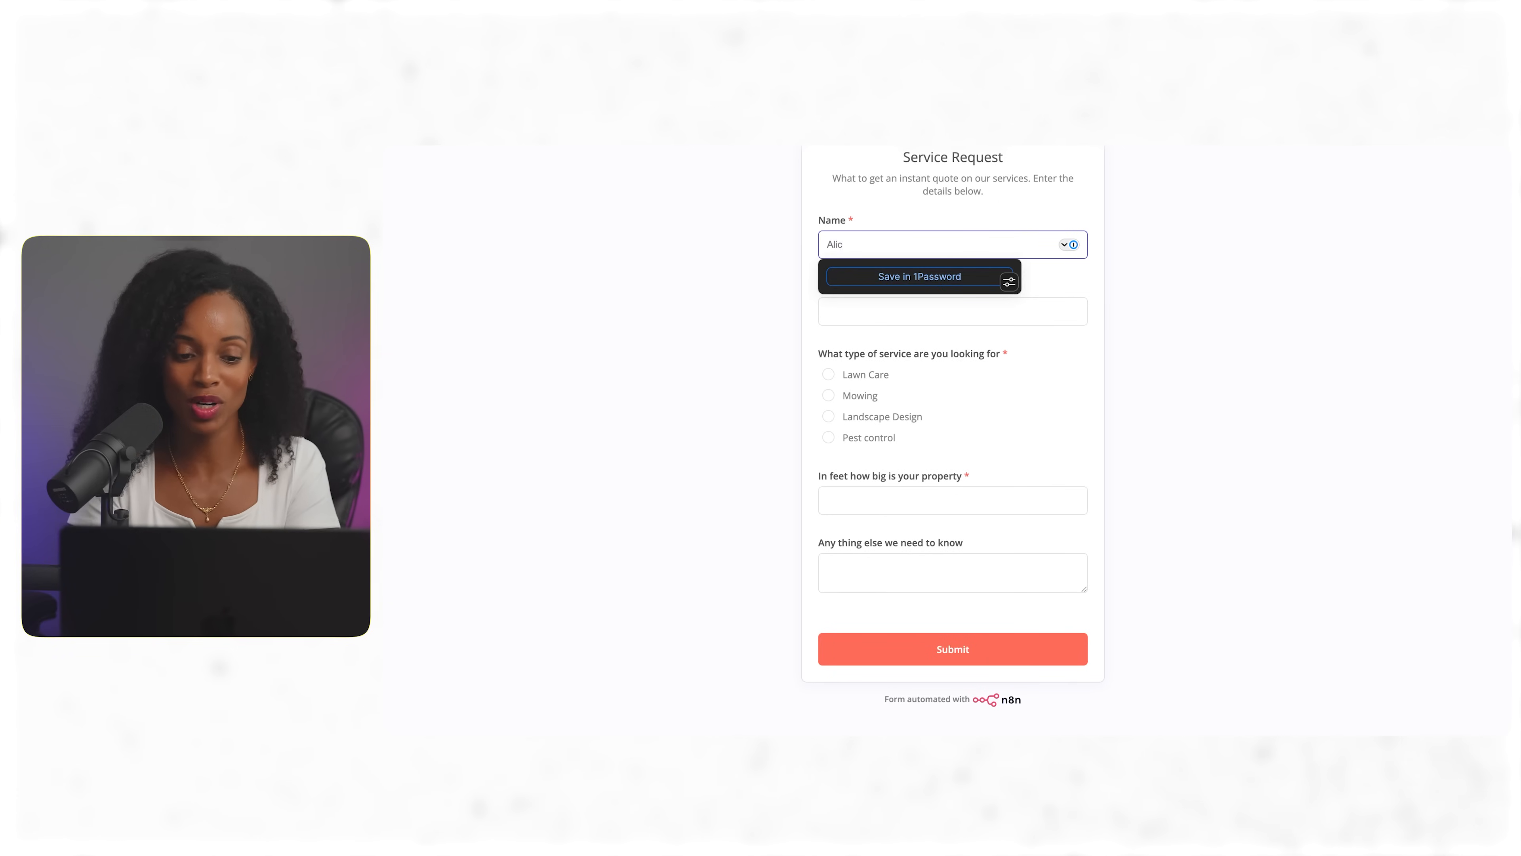
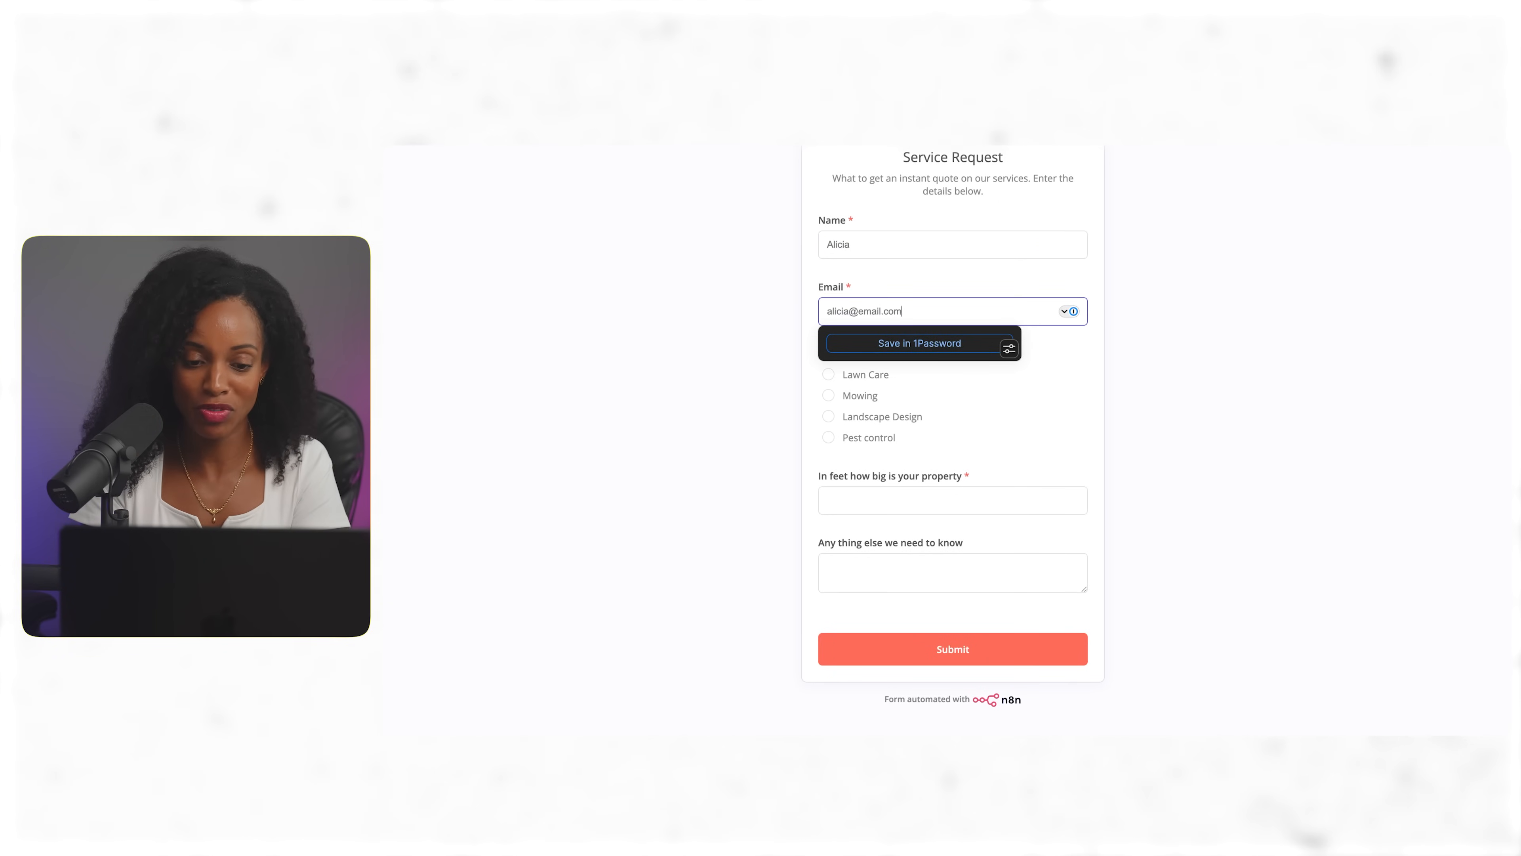
{"action": "left_click", "coordinate": [827, 375]}
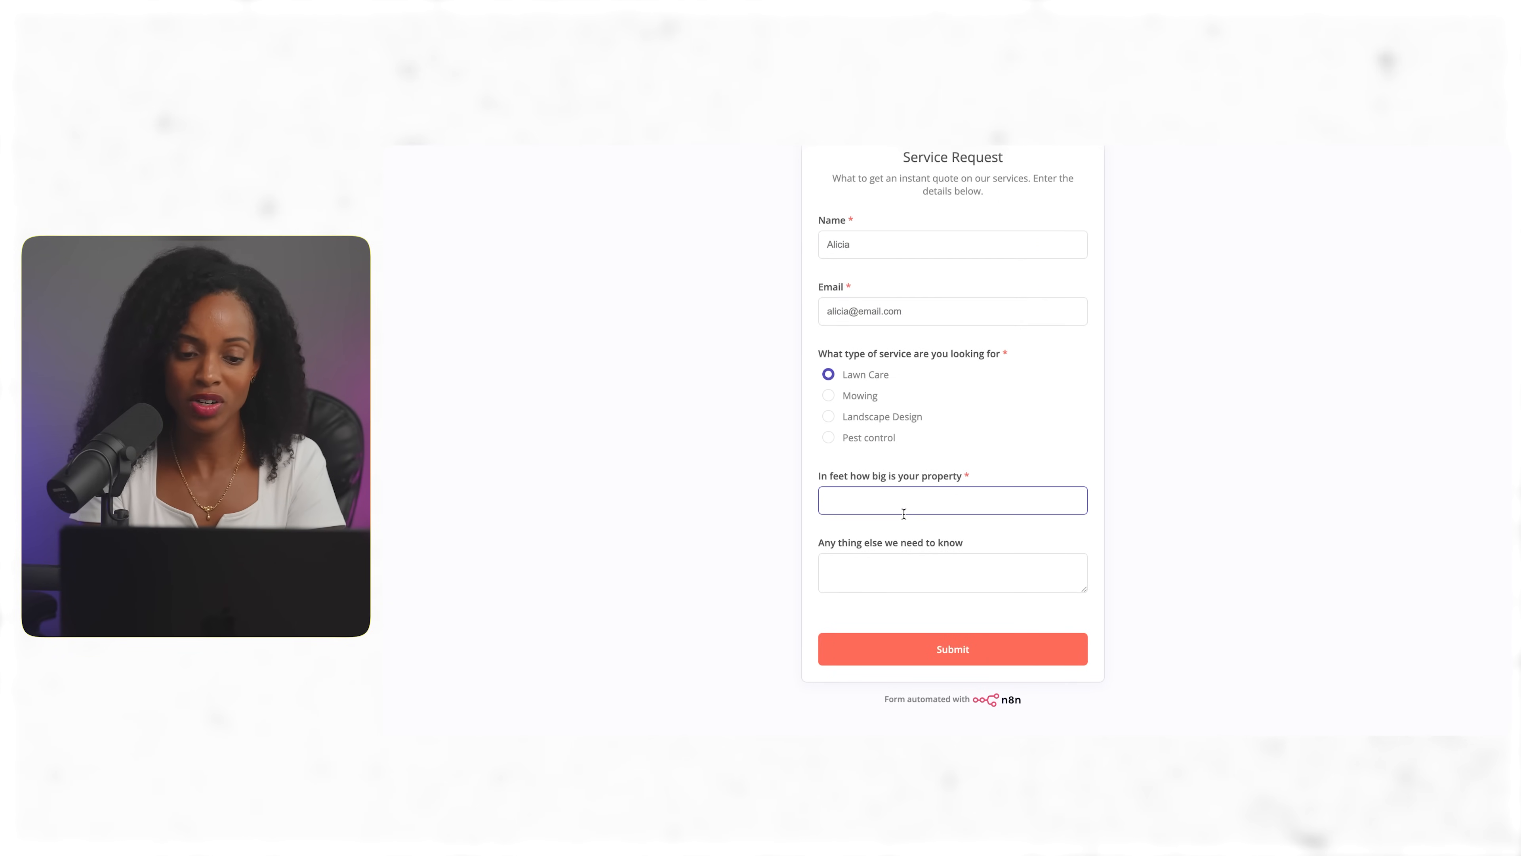
{"action": "type", "text": "50x1"}
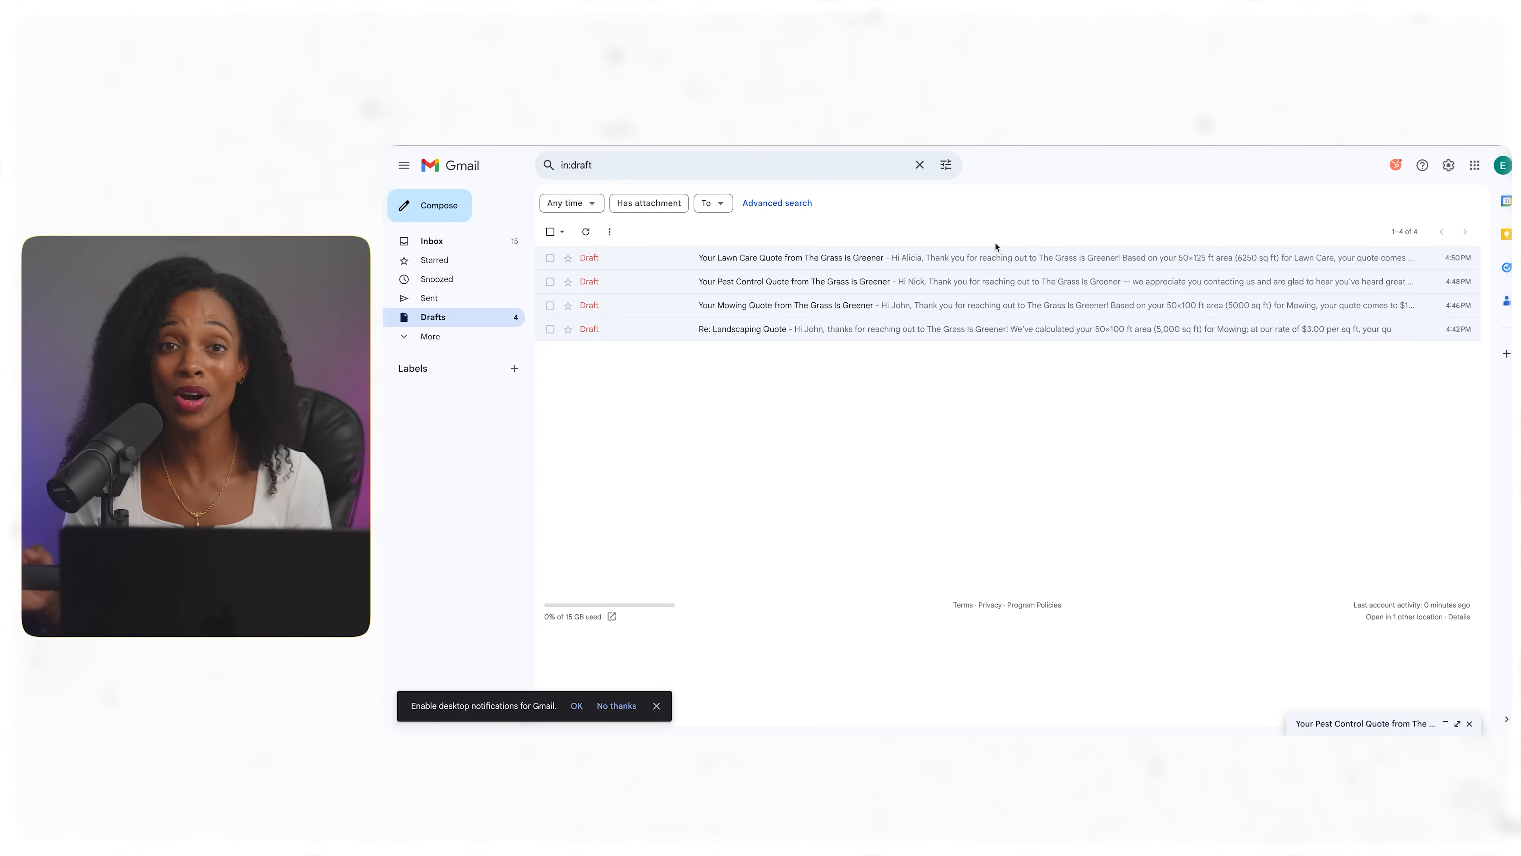
- Review the new Lawn Care quote draft from The Grass Is Greener in Gmail
{"action": "left_click", "coordinate": [549, 256]}
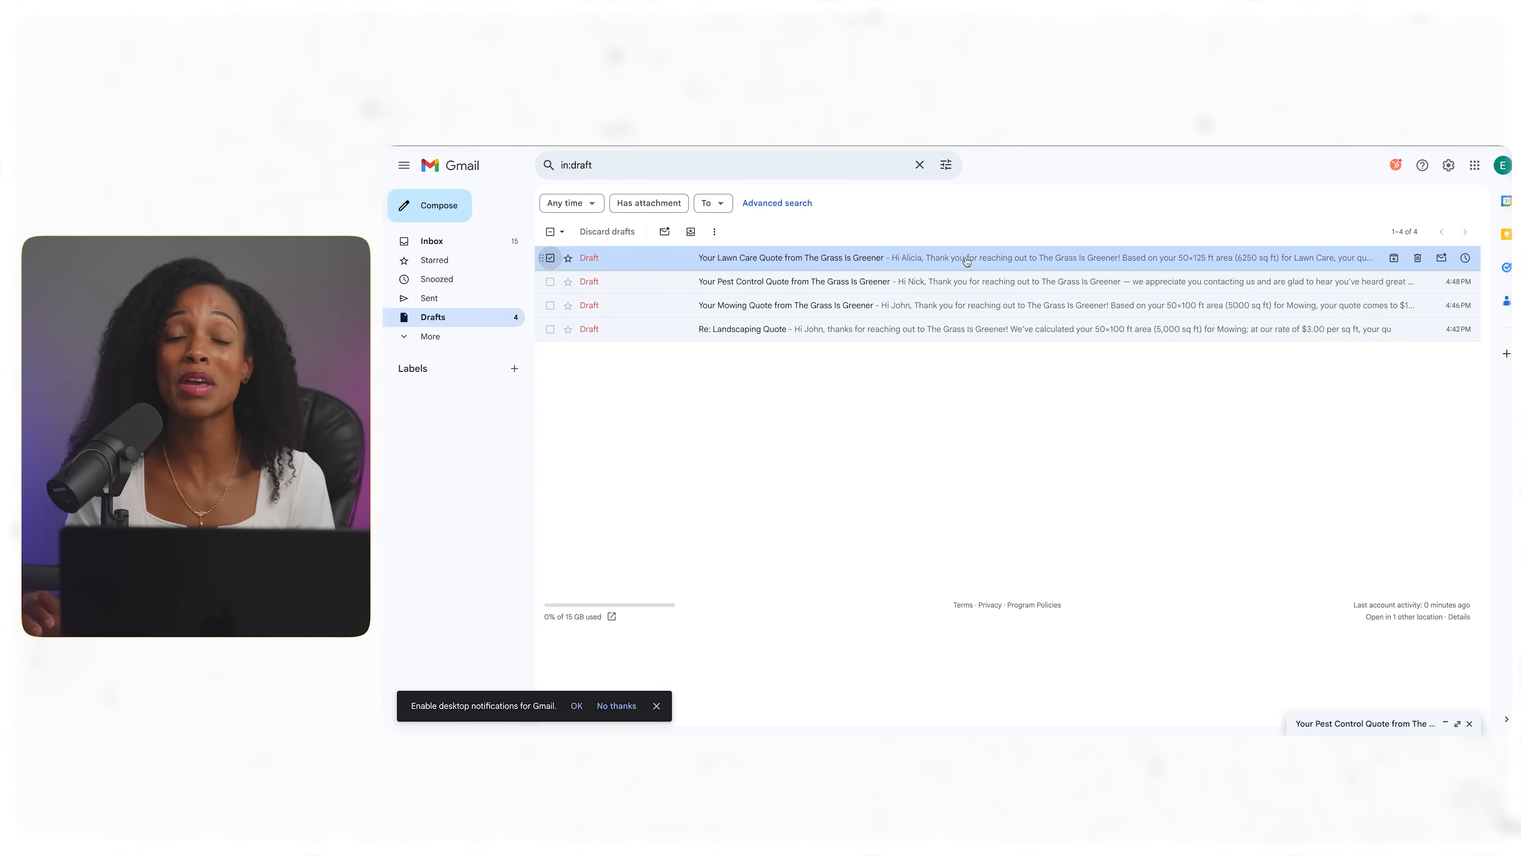
{"action": "mouse_move", "coordinate": [1417, 258]}
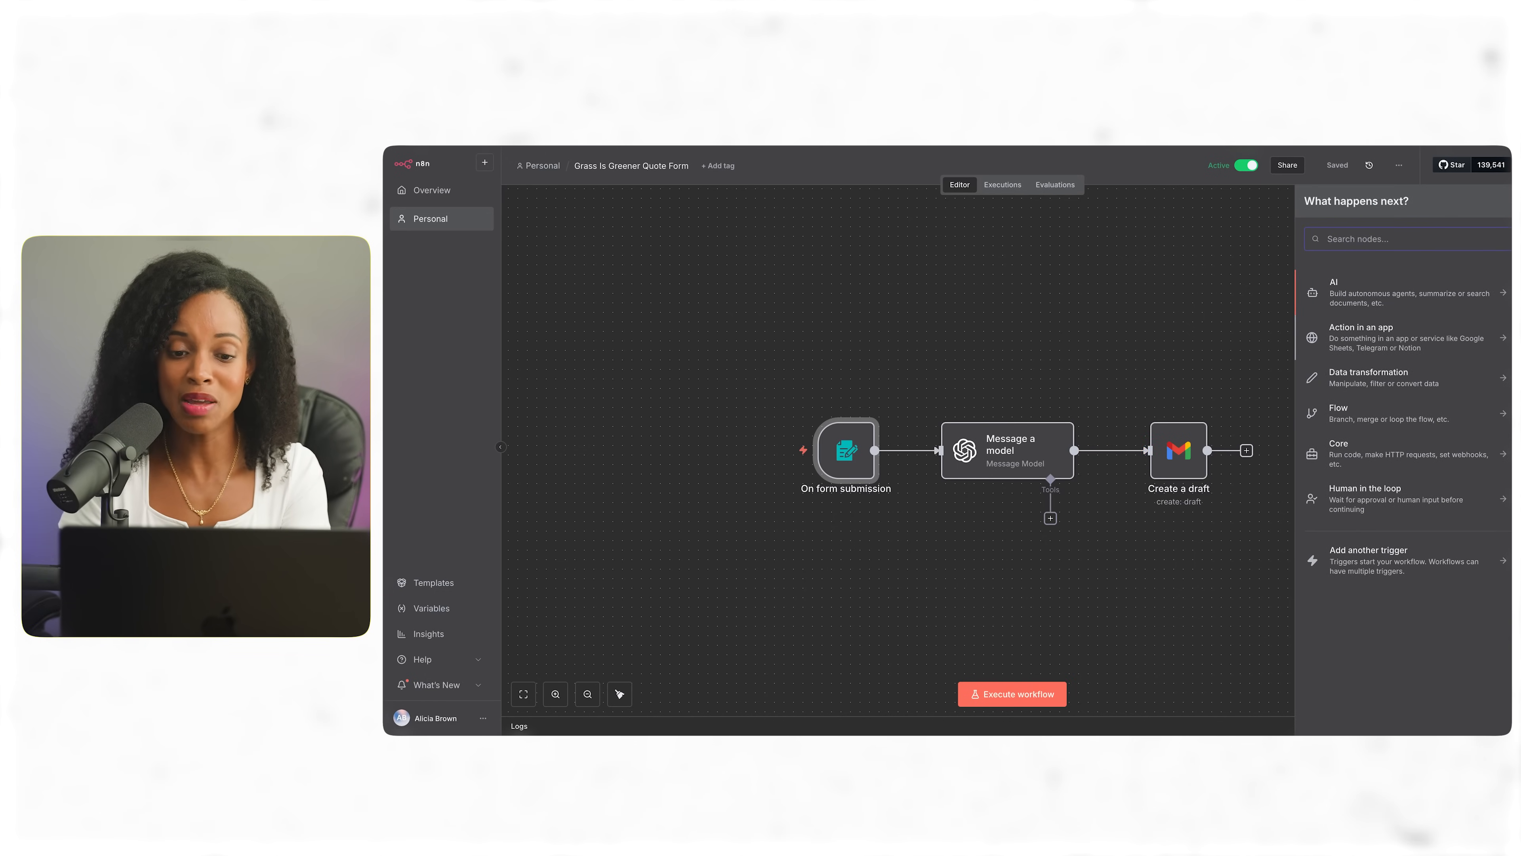
- Add a Wait node after the model step via the 'delay' search and choose its time unit
{"action": "type", "text": "dela"}
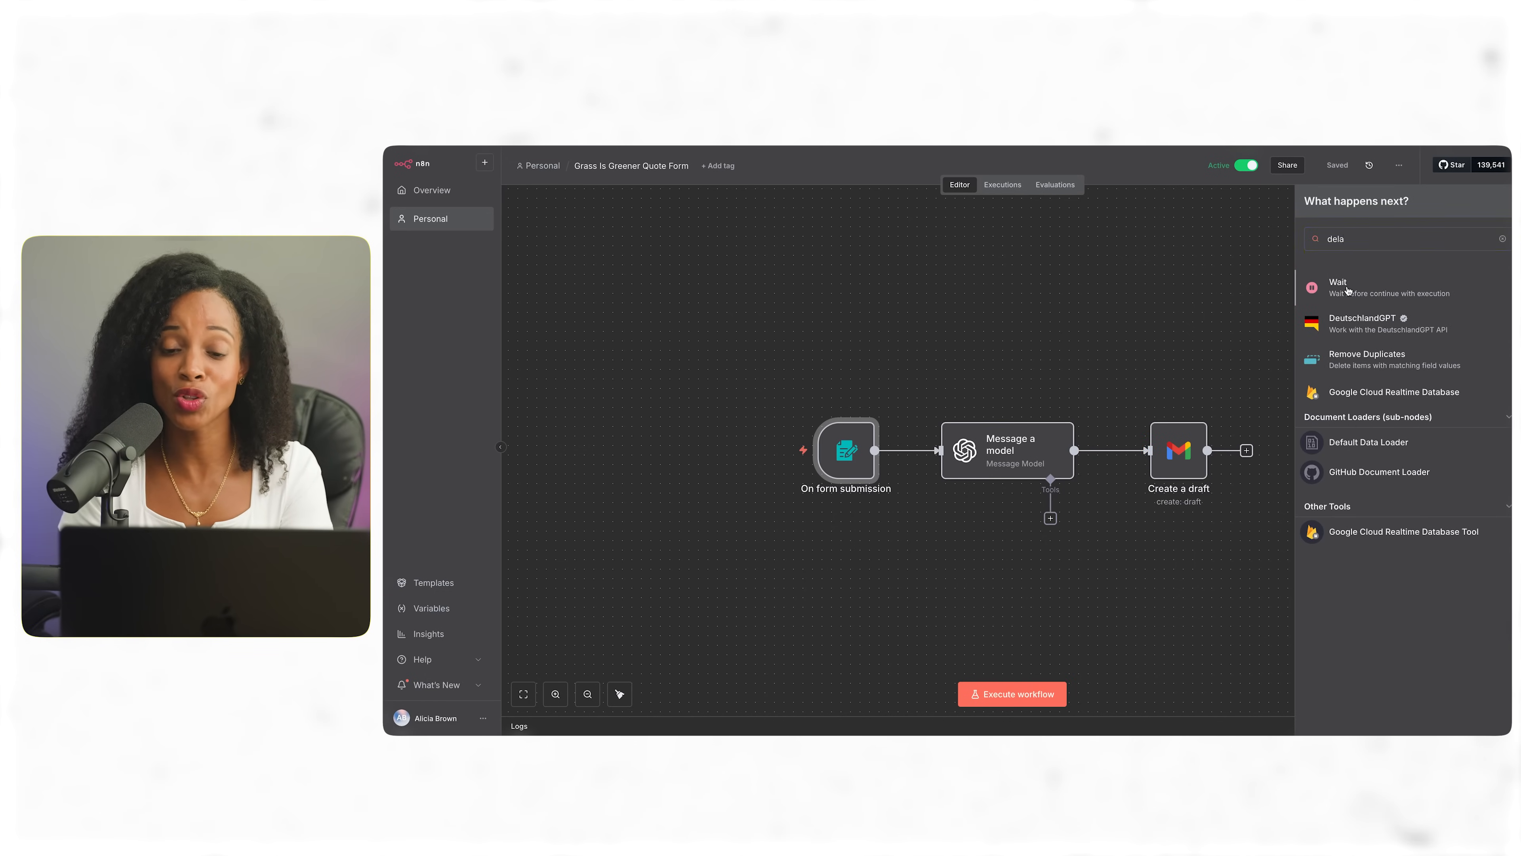
{"action": "left_click", "coordinate": [1337, 286]}
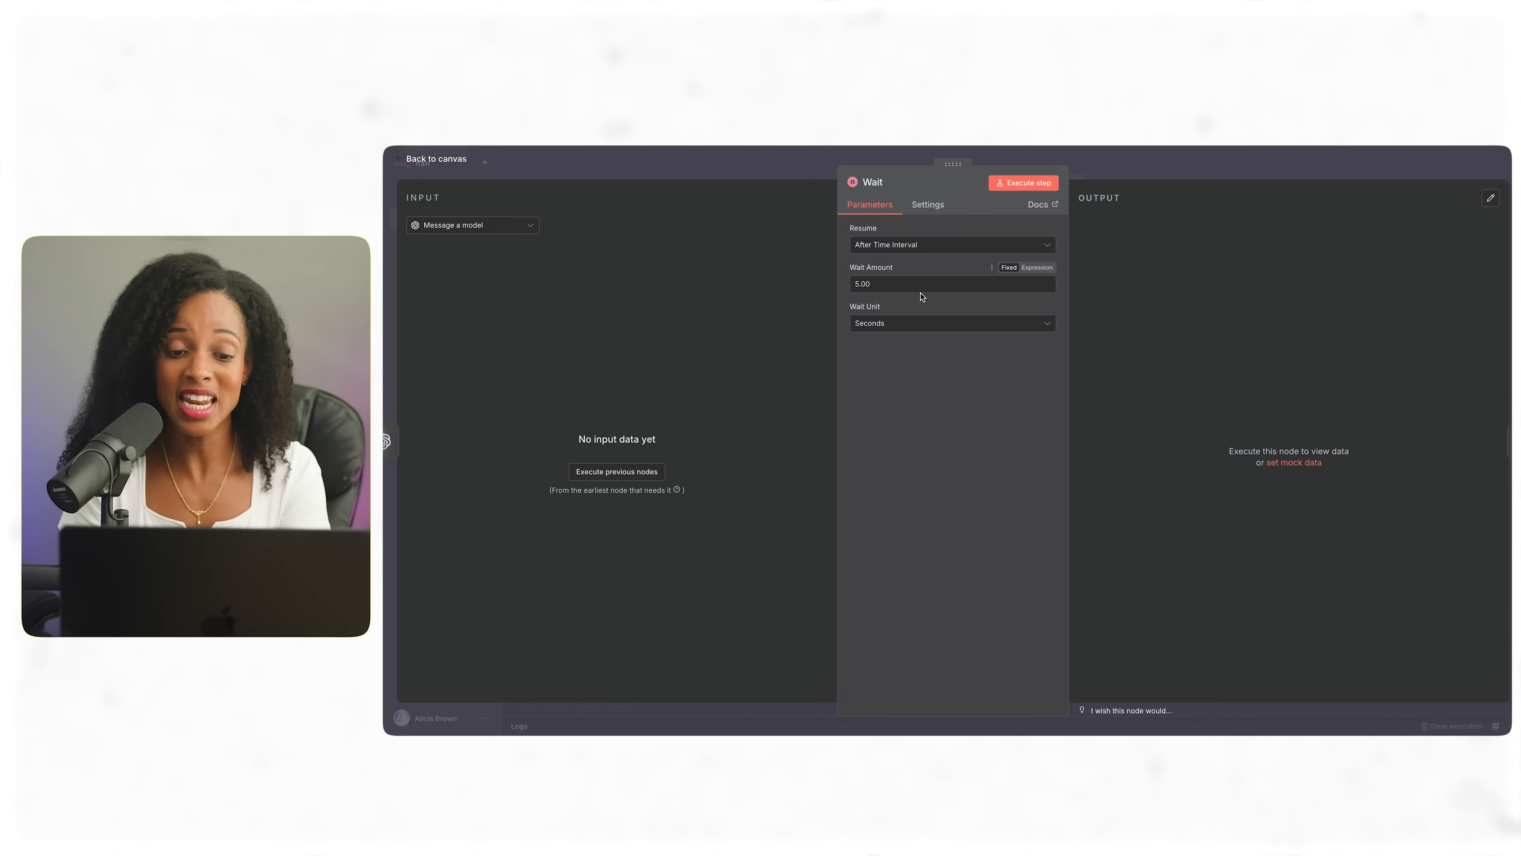
{"action": "left_click", "coordinate": [950, 324]}
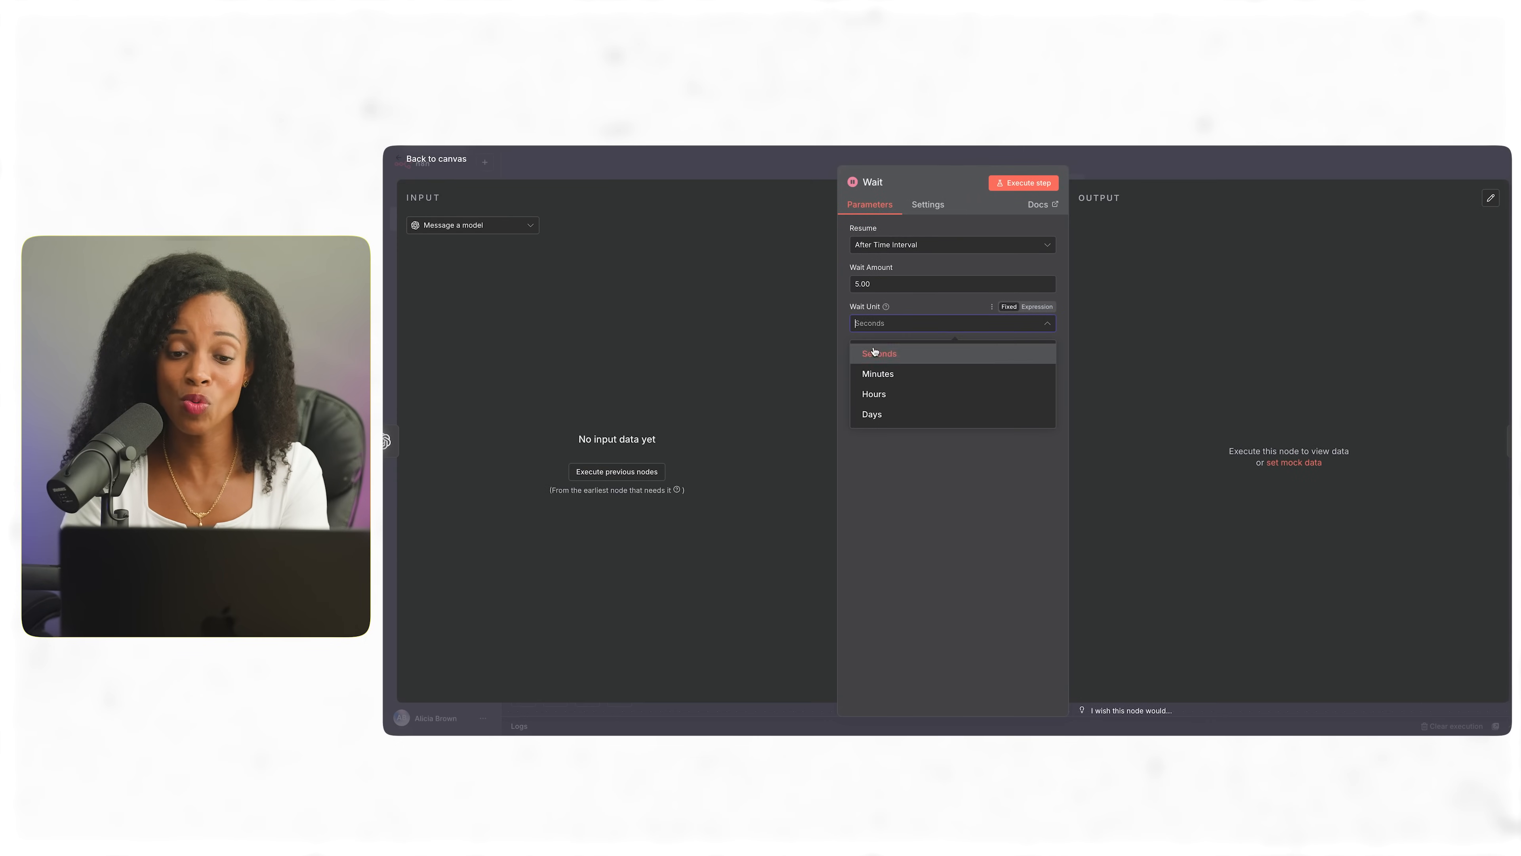